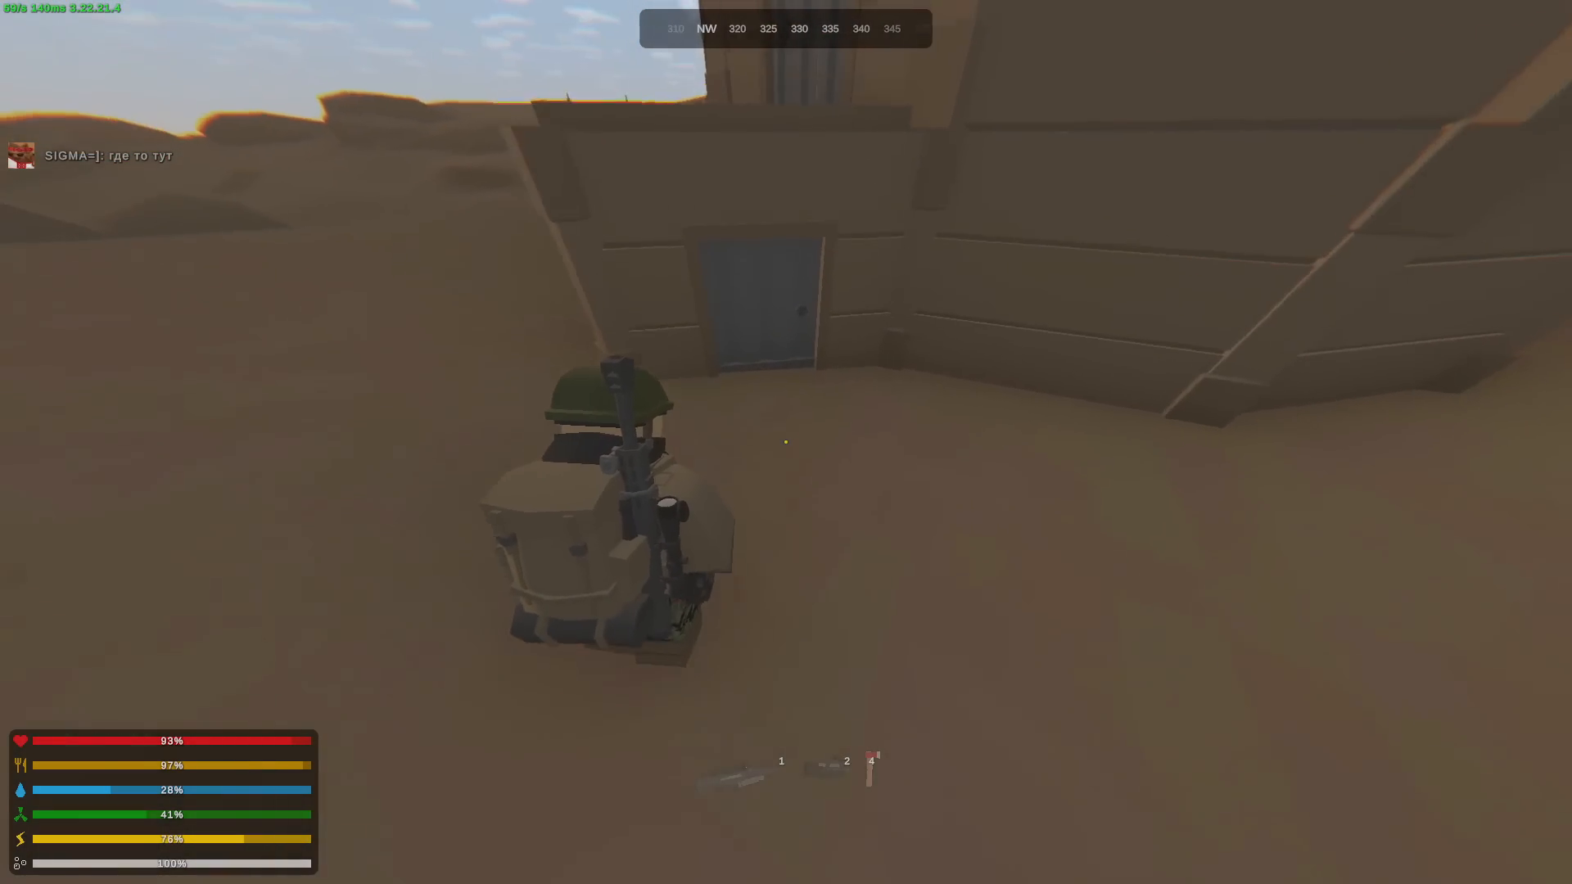
- Leave the storage crate and filter the crafting blueprints for 'computer' to find the Military Computer recipe
{"action": "key", "text": "m"}
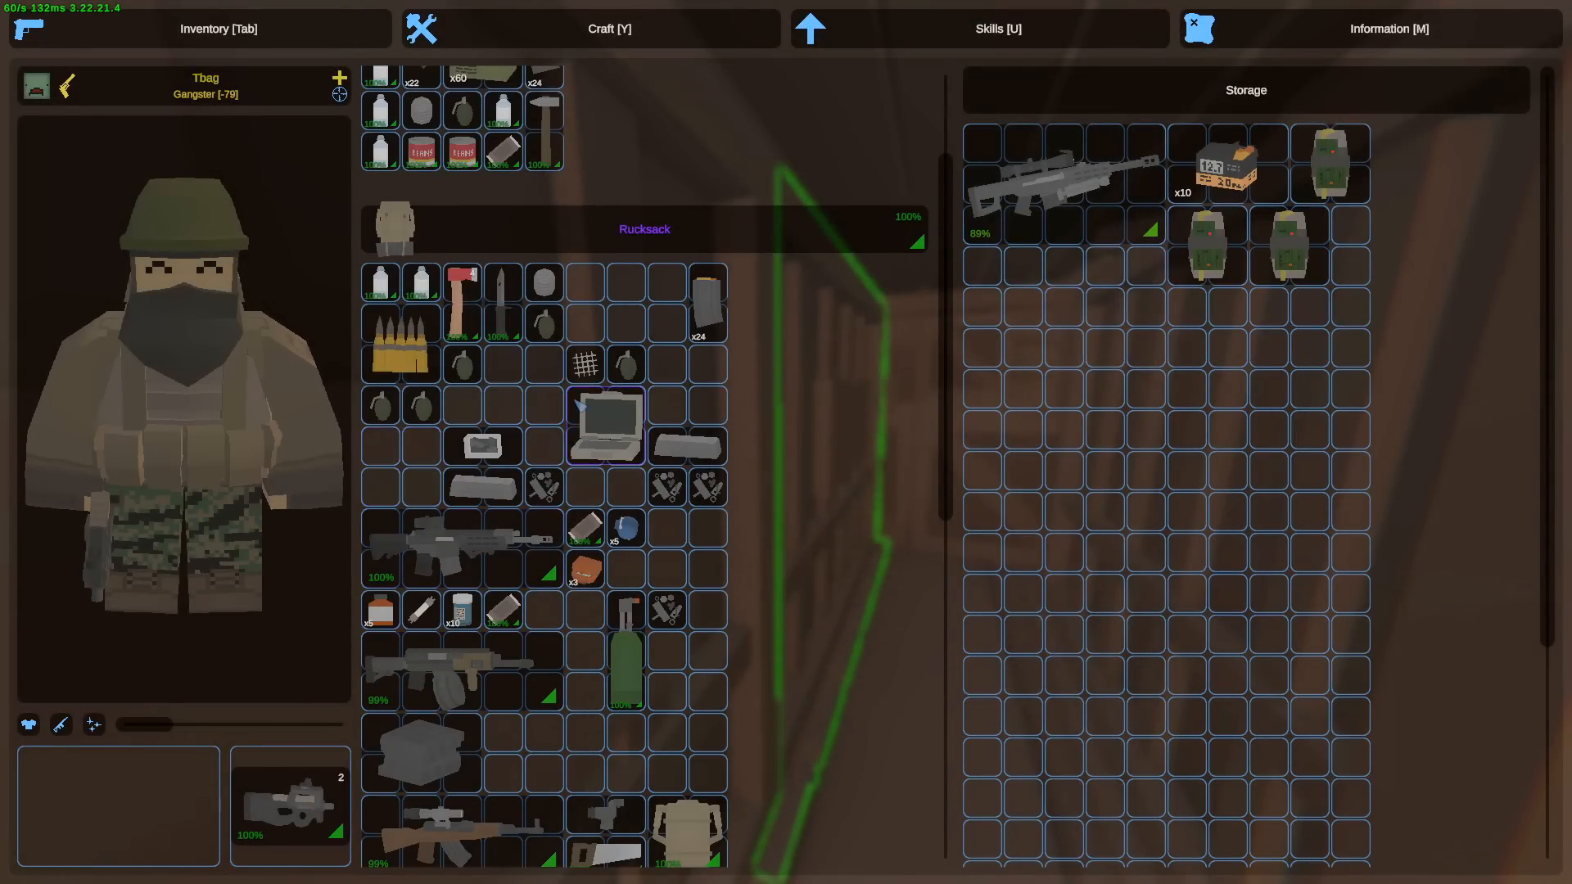
{"action": "key", "text": "Tab"}
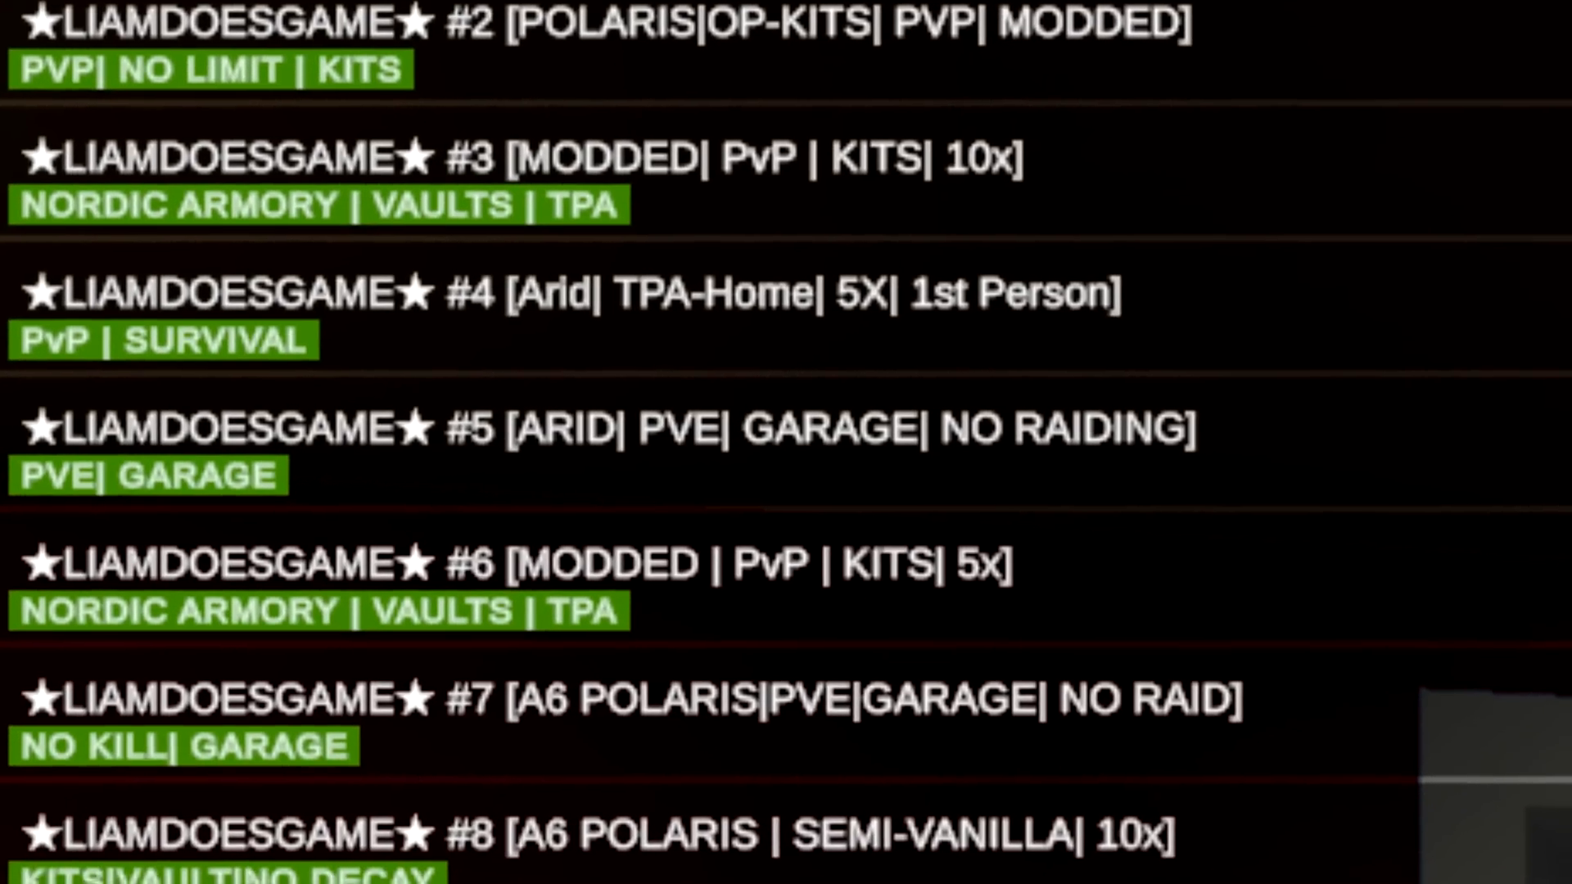
{"action": "scroll", "scroll_direction": "down", "scroll_amount": 3}
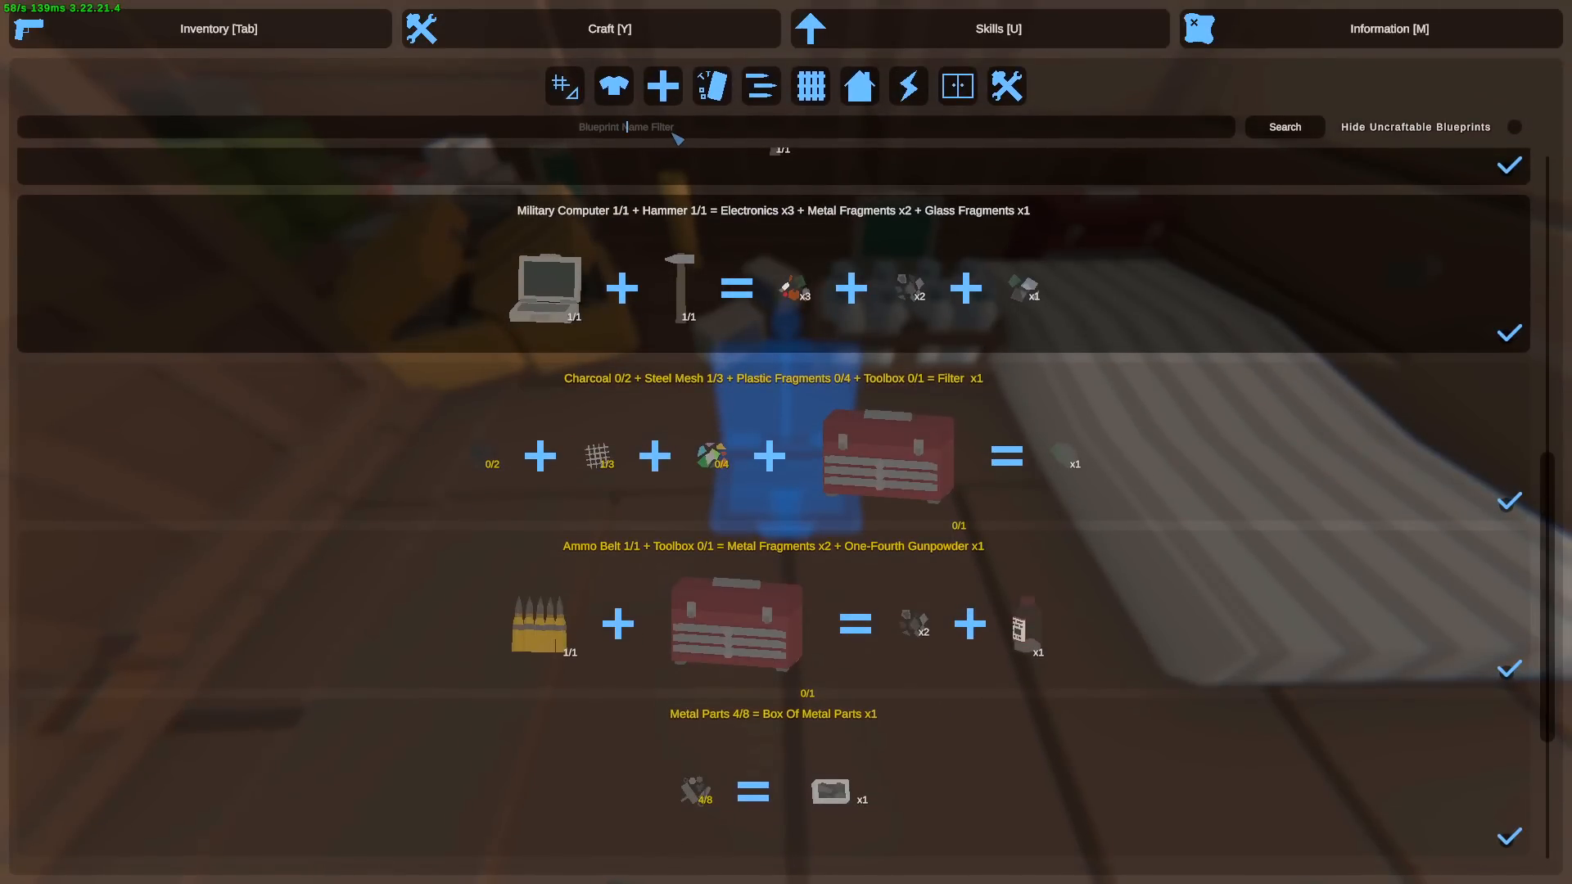
{"action": "type", "text": "computer"}
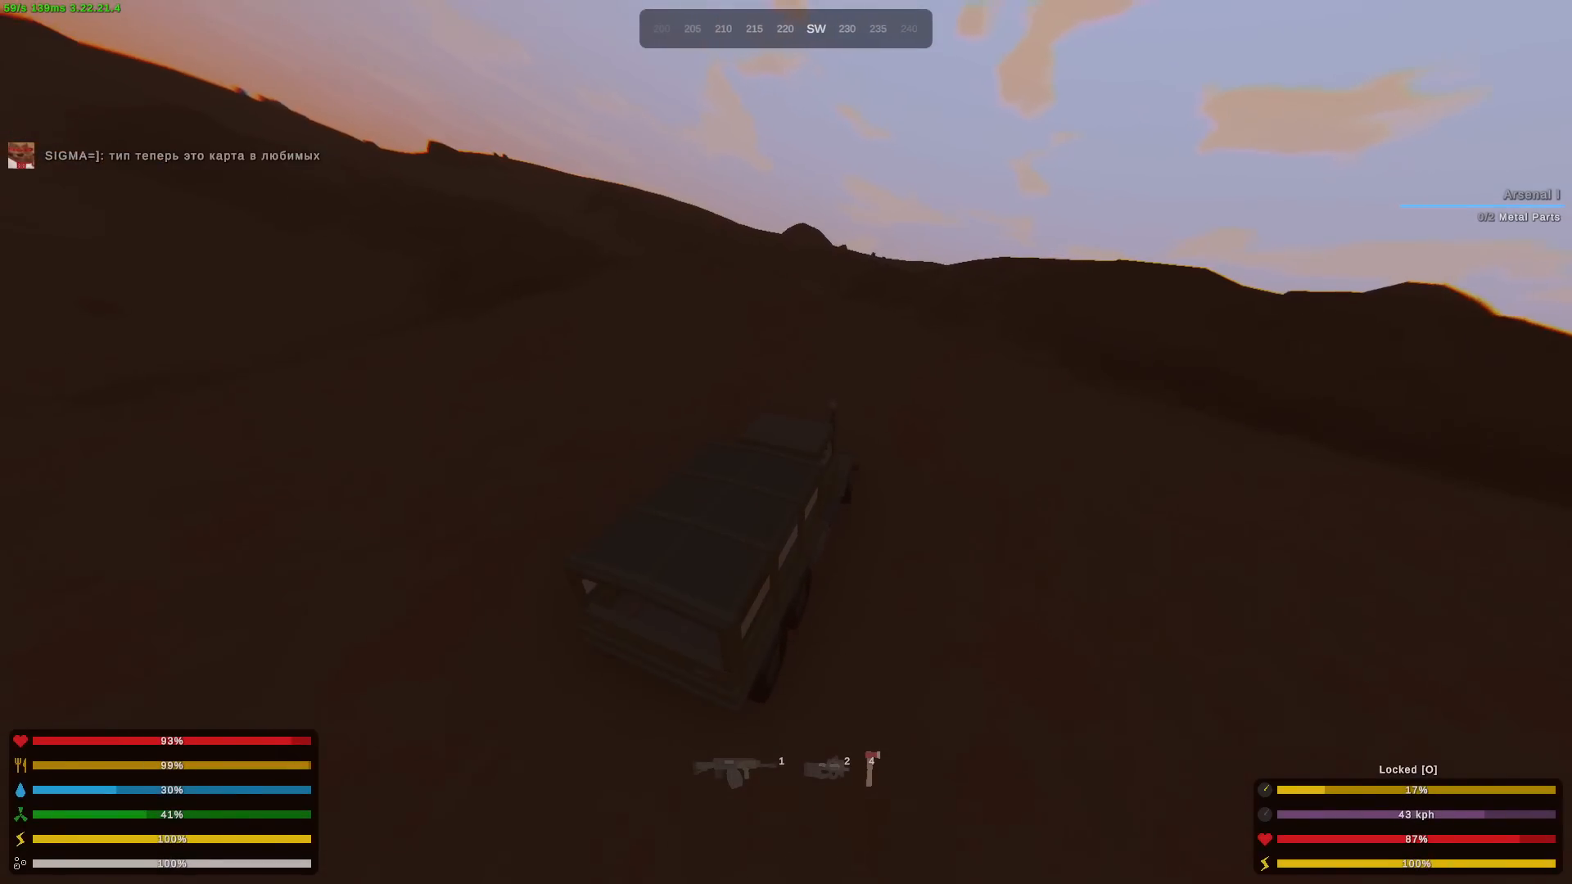
{"action": "mouse_move", "coordinate": [786, 442]}
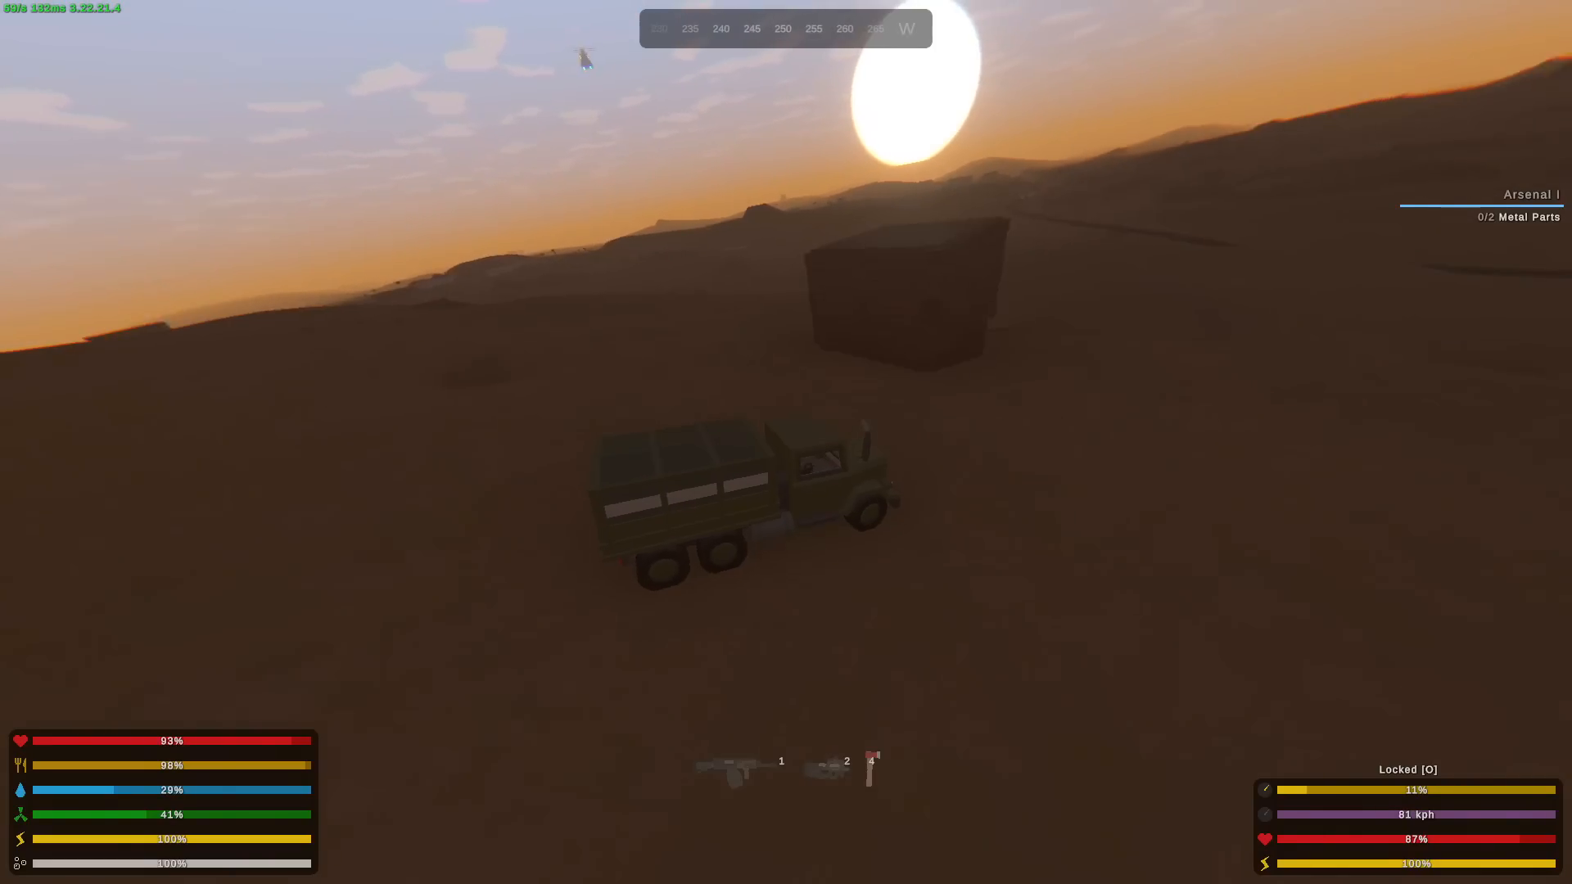
{"action": "mouse_move", "coordinate": [786, 442]}
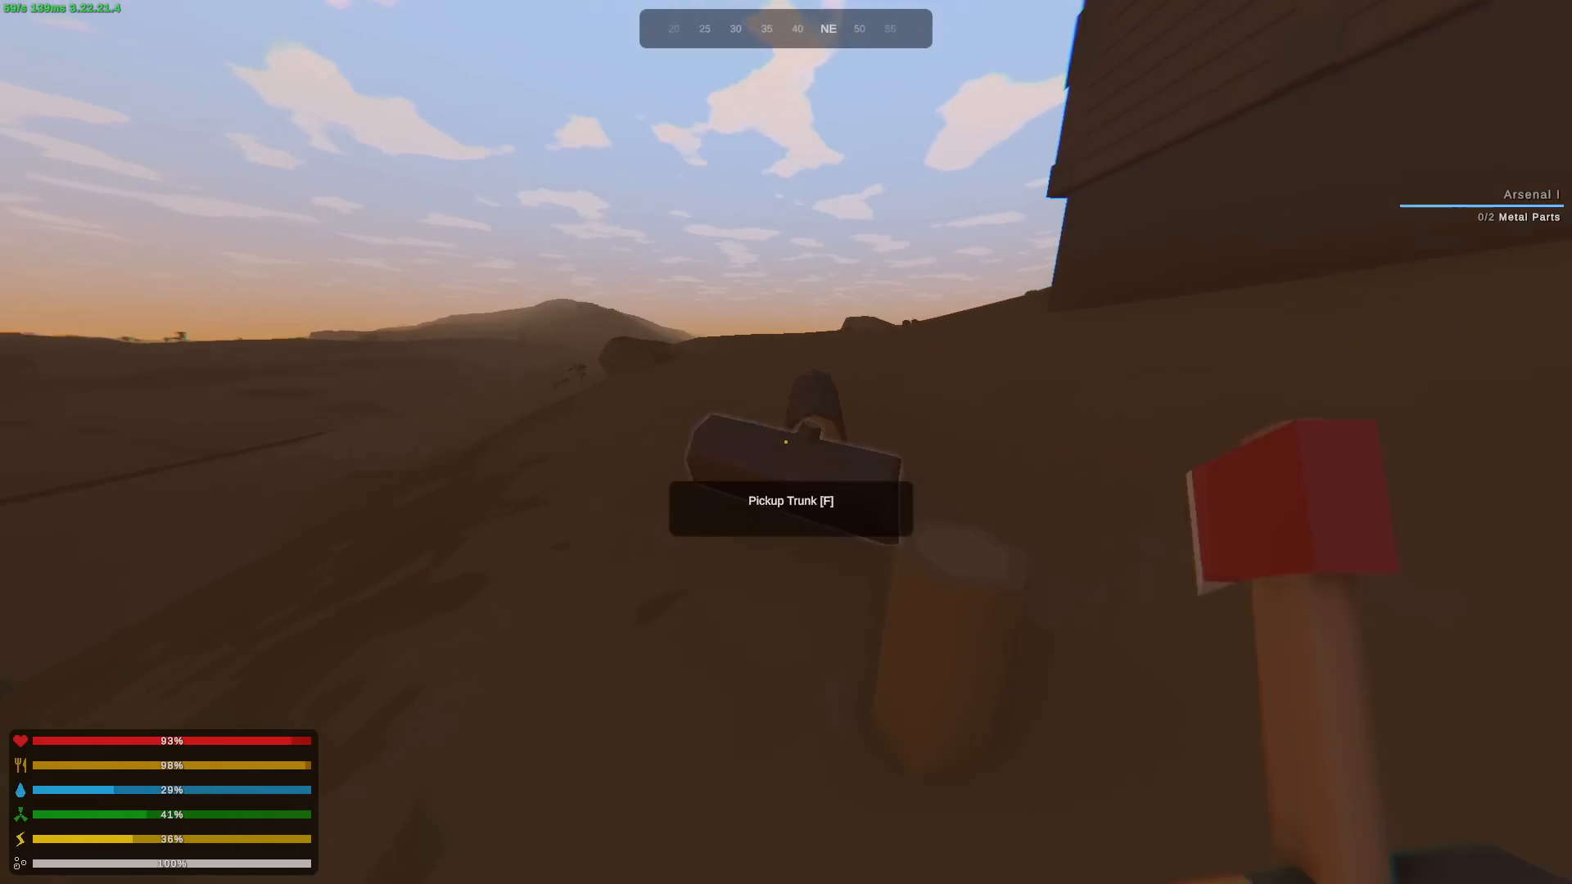
- Check the rucksack, equip the anti-materiel rifle and climb onto the truck roof beside the wooden wall
{"action": "key", "text": "Tab"}
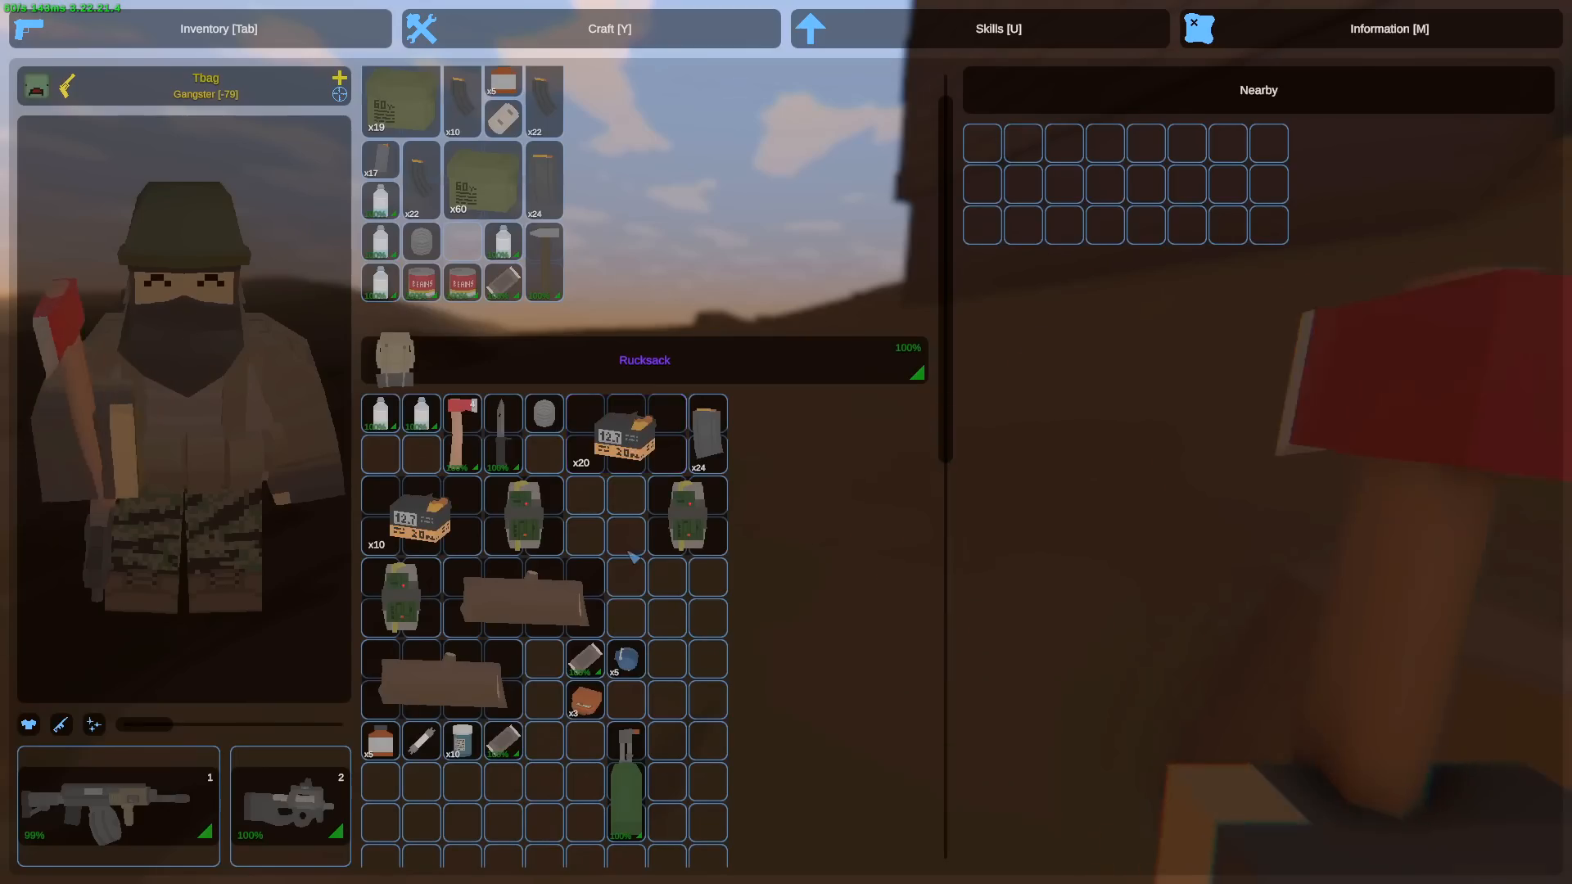
{"action": "key", "text": "Tab"}
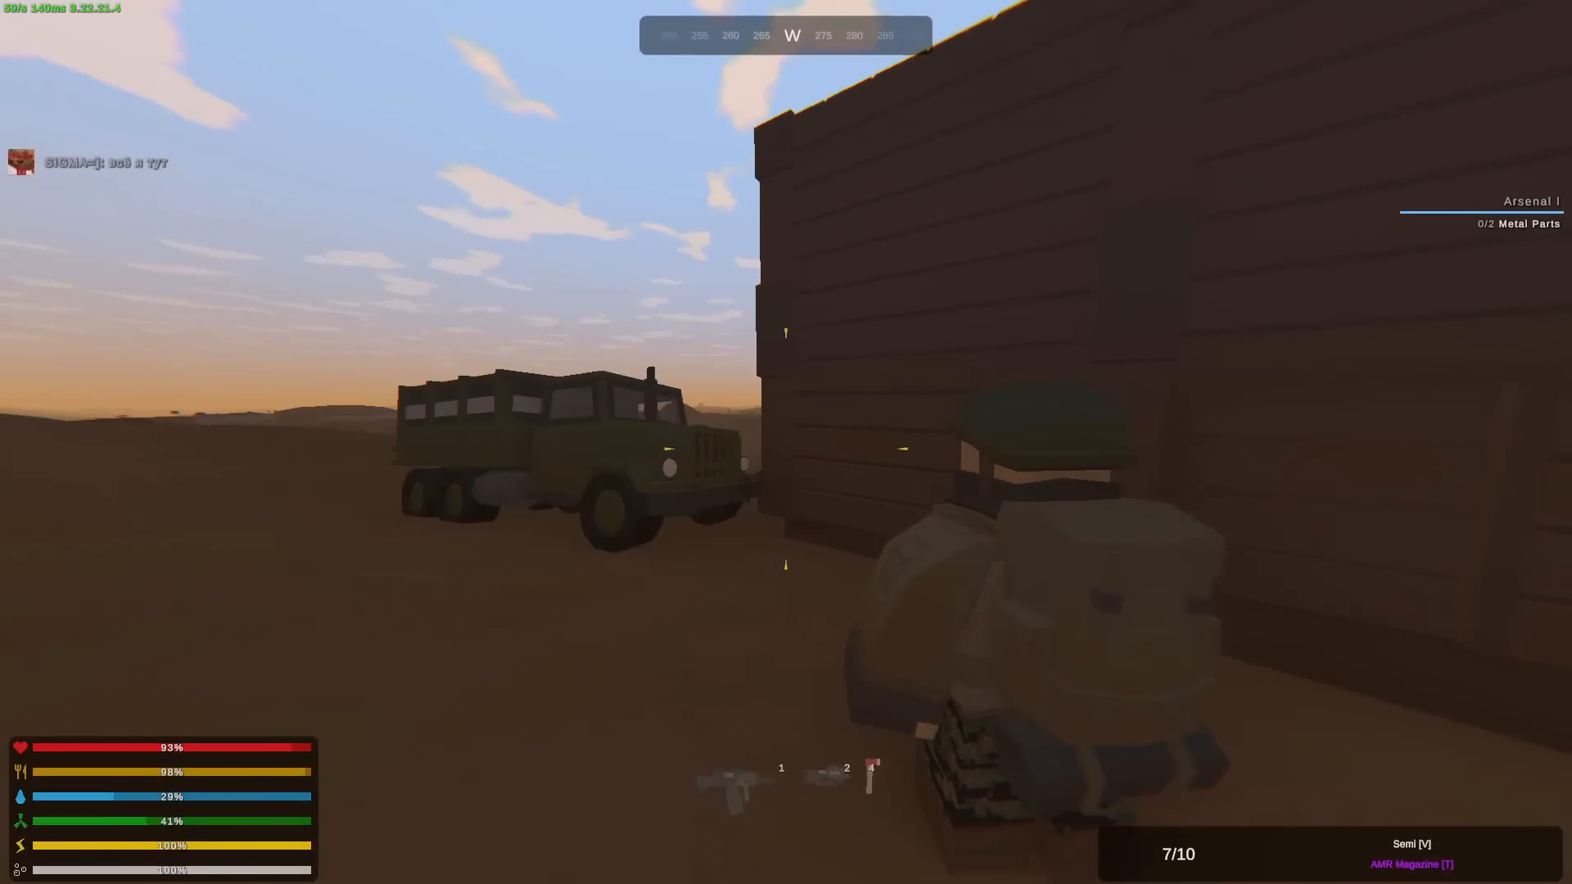
{"action": "mouse_move", "coordinate": [786, 442]}
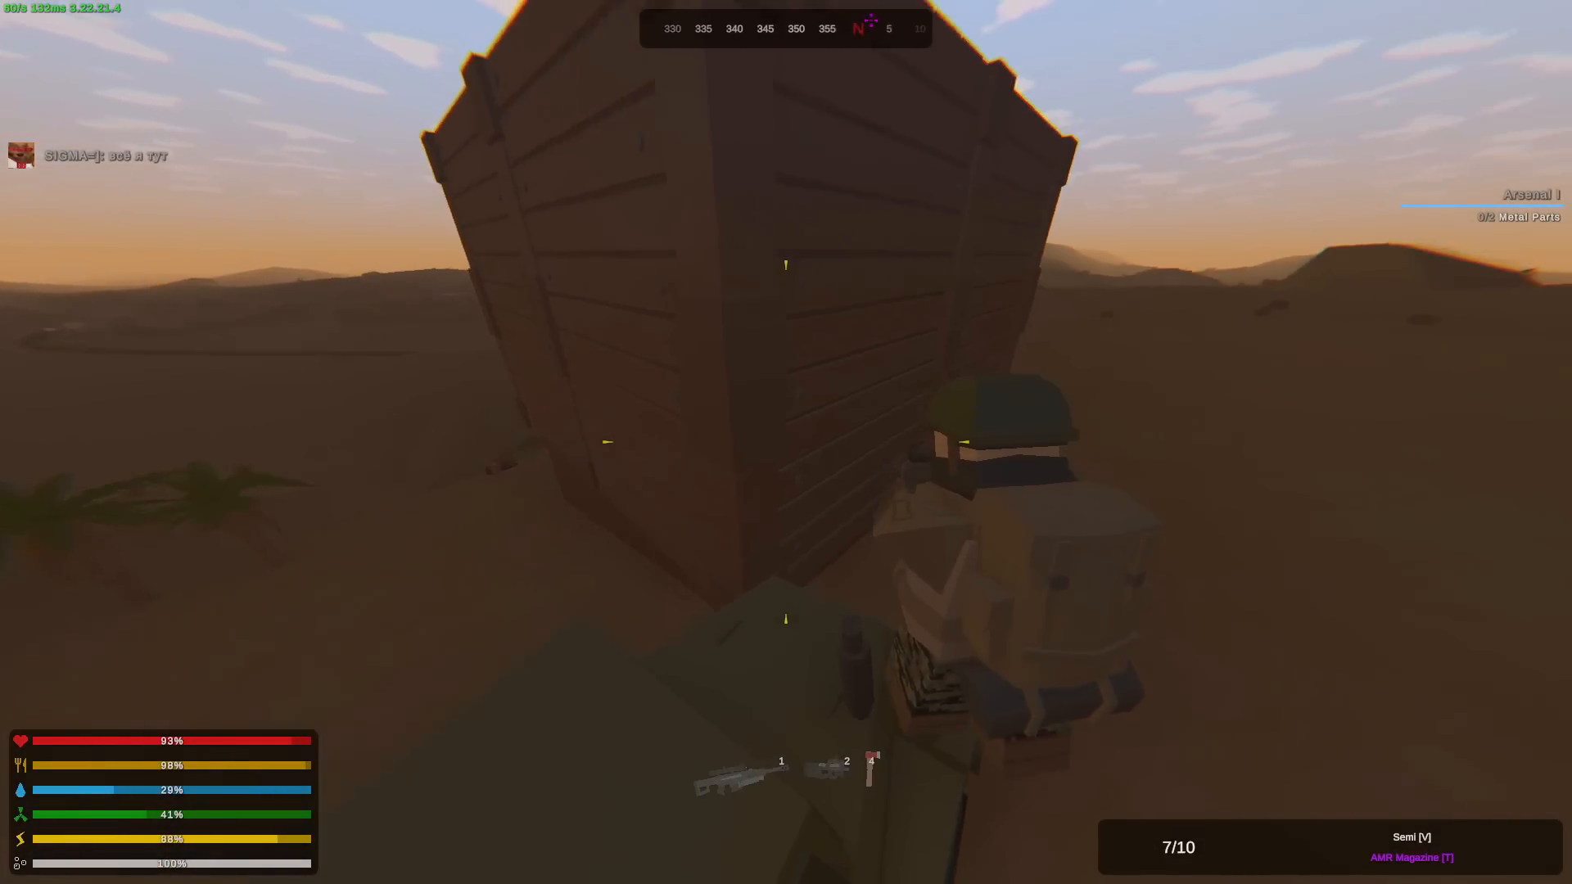
{"action": "mouse_move", "coordinate": [786, 442]}
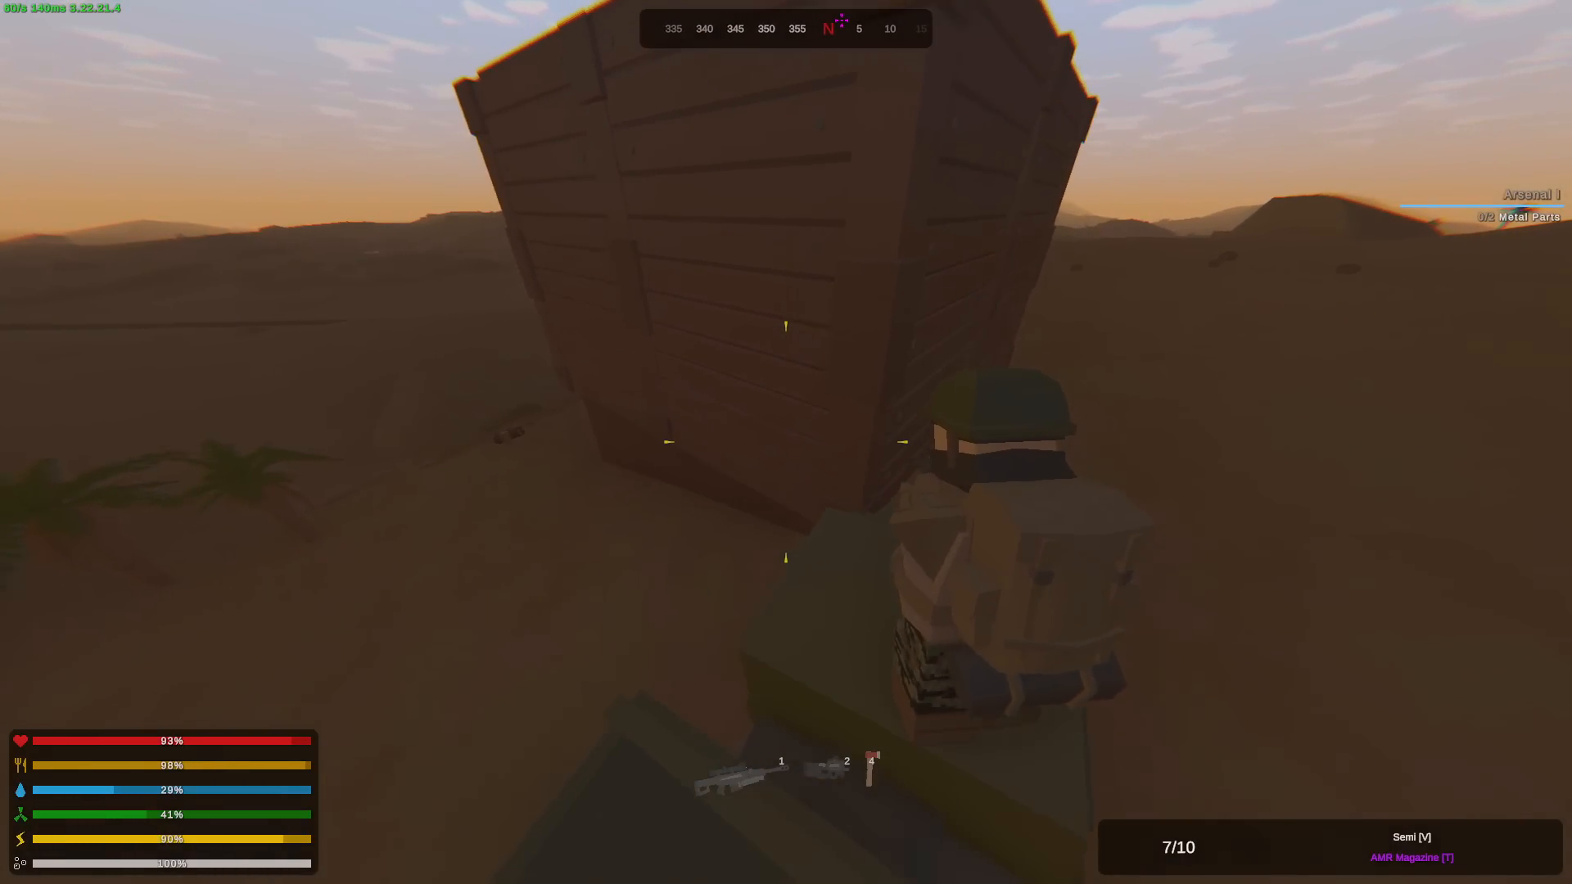
{"action": "mouse_move", "coordinate": [786, 442]}
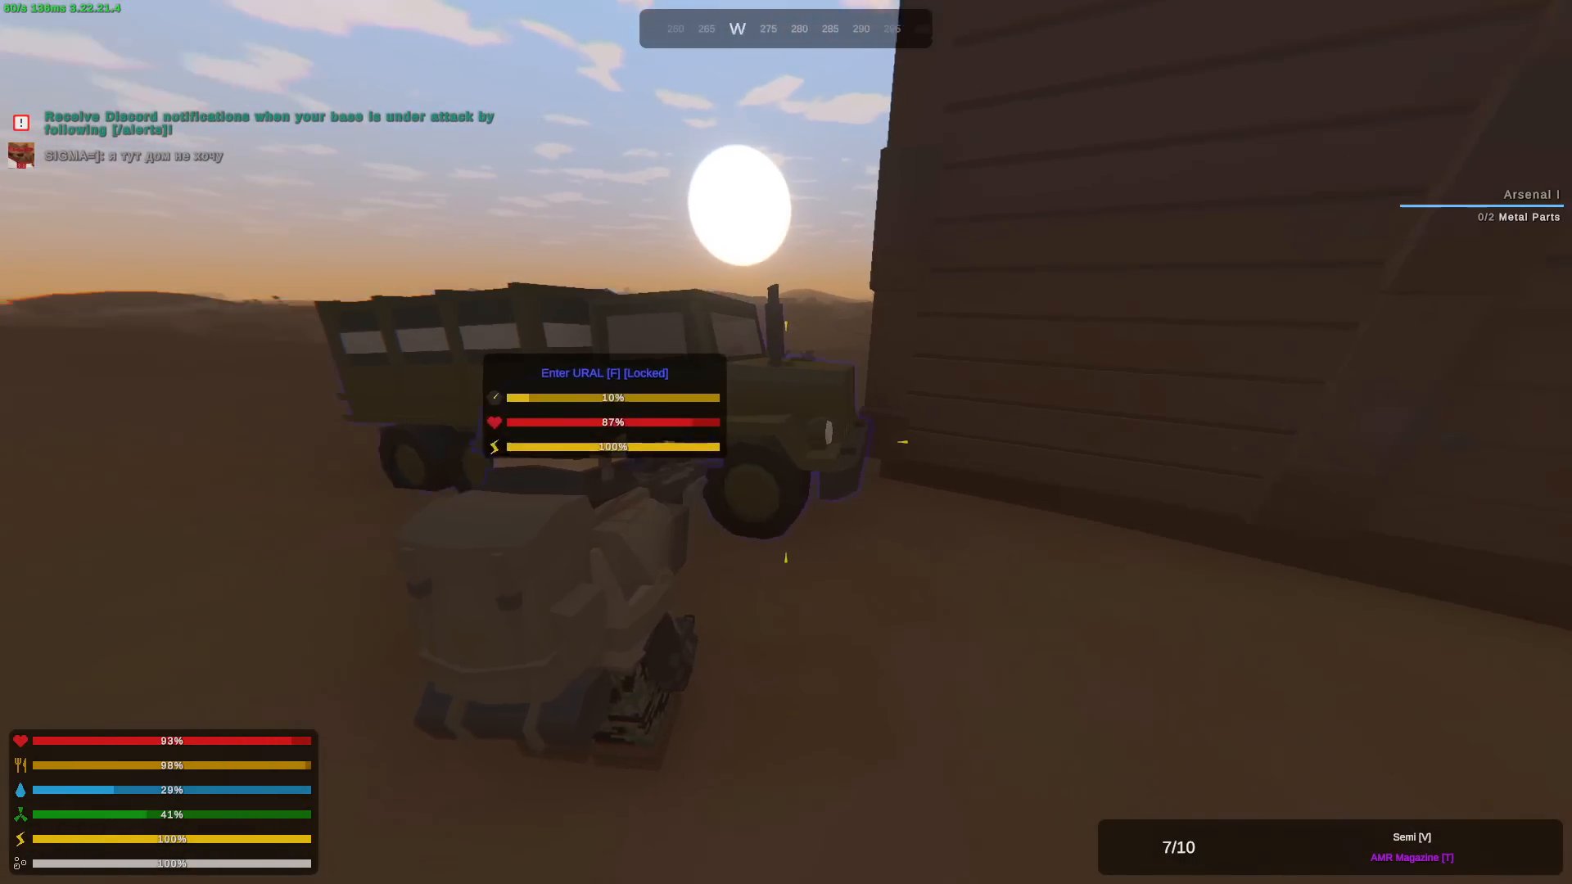
{"action": "key", "text": "f"}
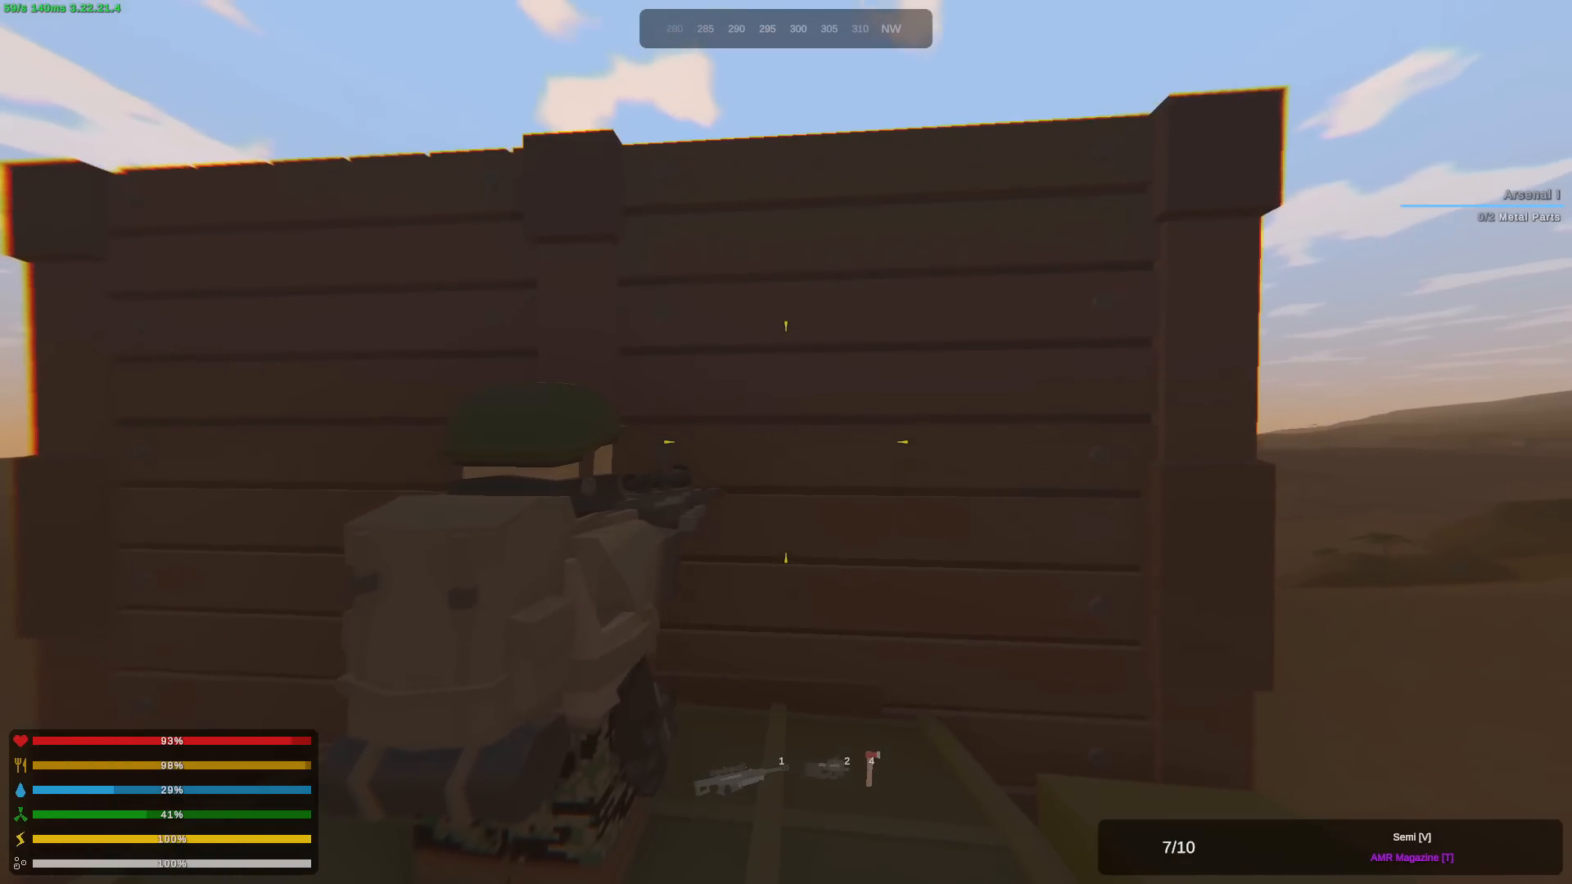
- Empty the AMR magazine into the wooden wall, reload, fire the rest and walk into the base
{"action": "left_click", "coordinate": [786, 442]}
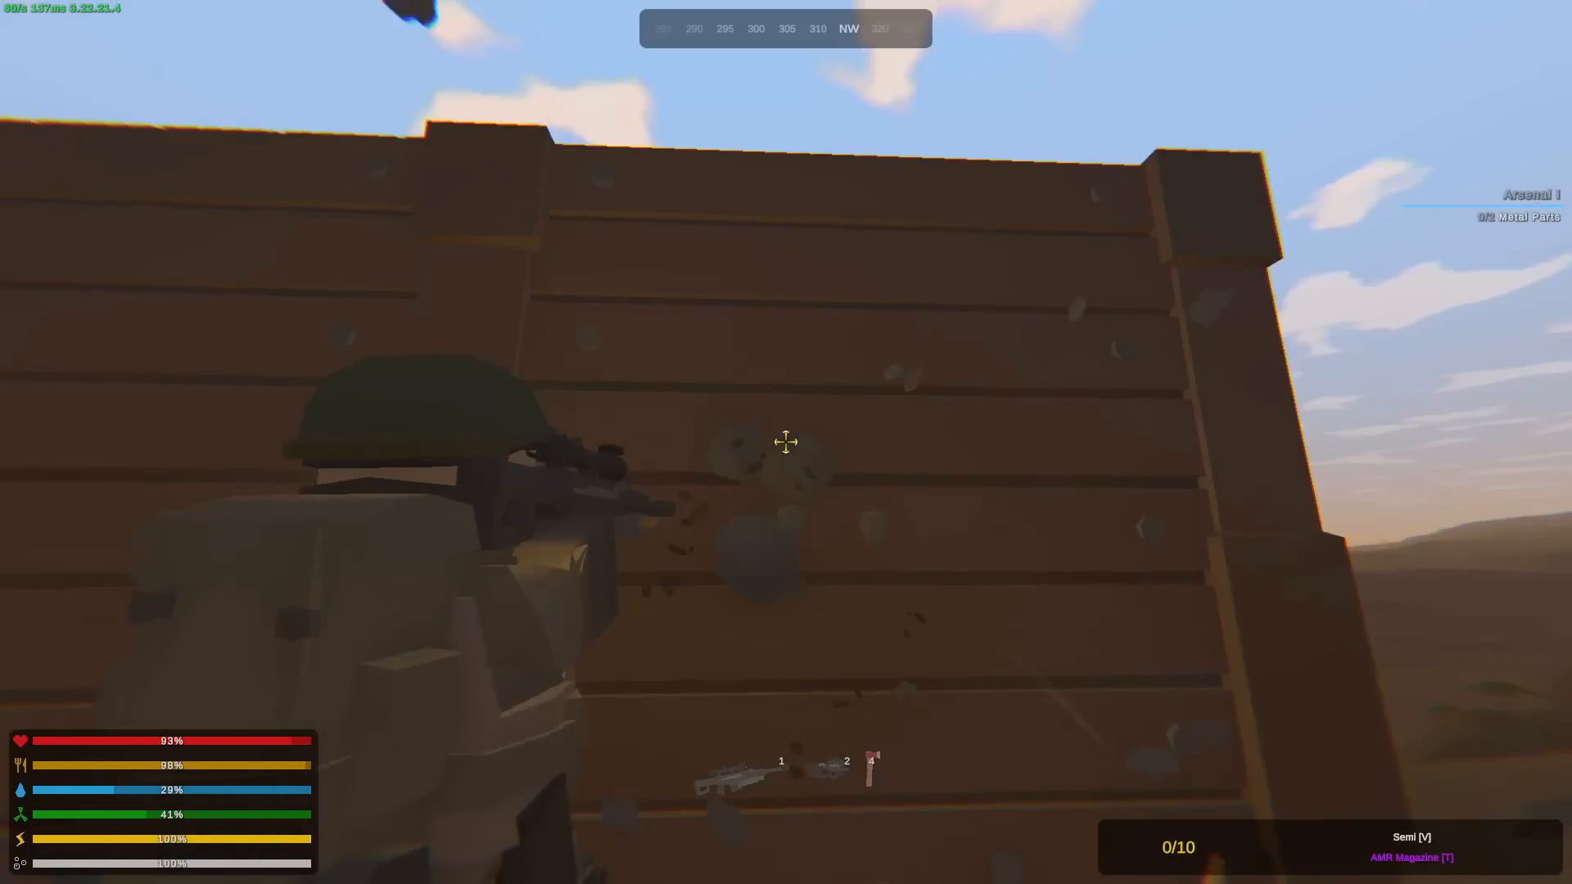
{"action": "key", "text": "tab"}
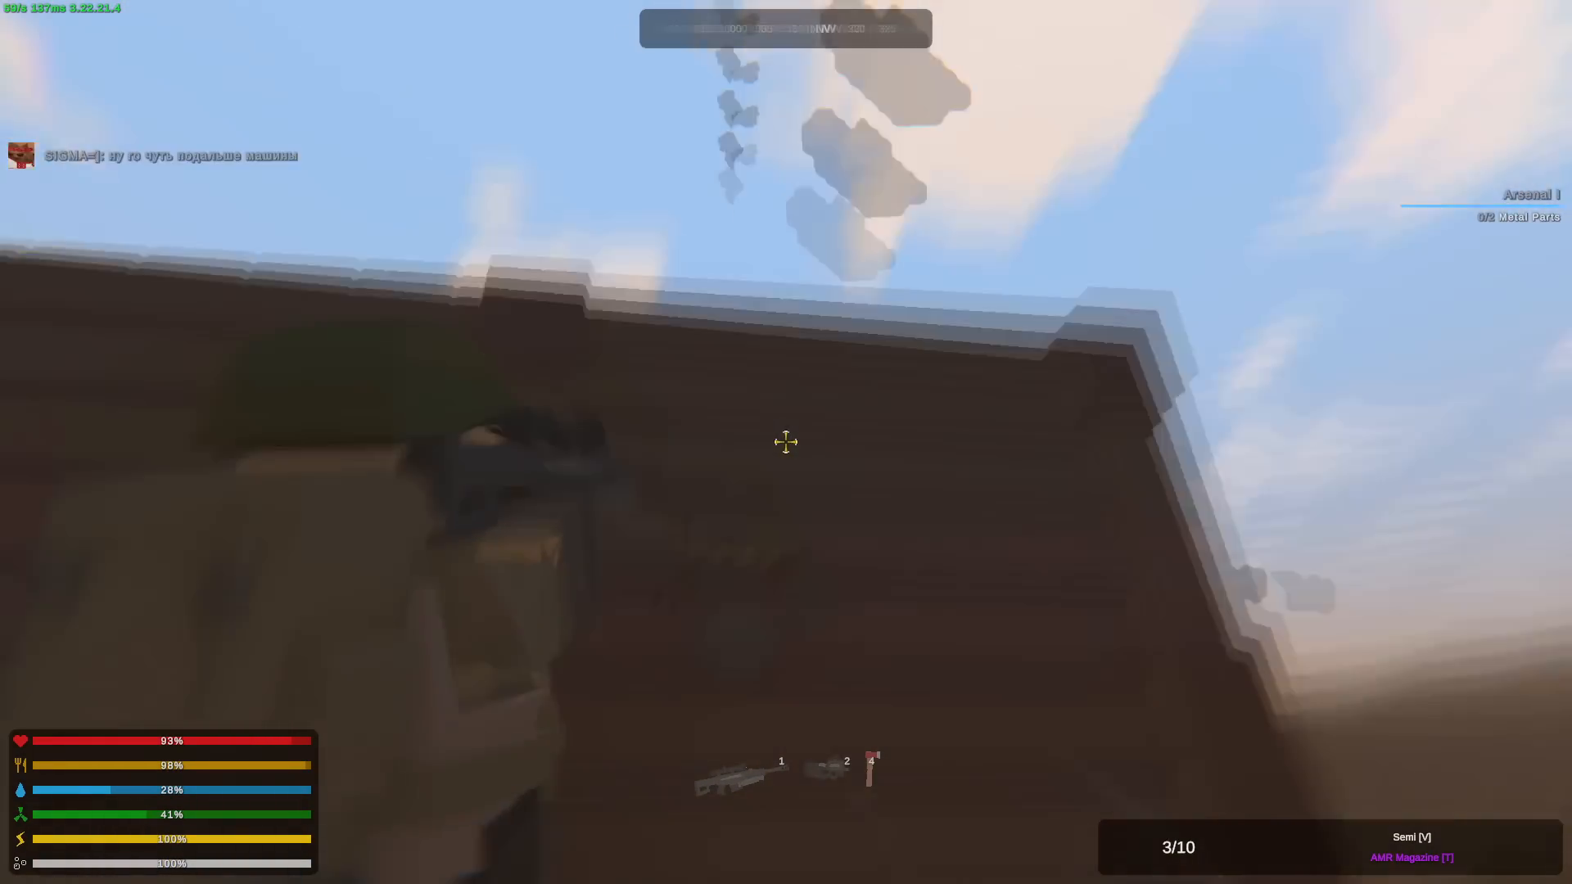
{"action": "key", "text": "y"}
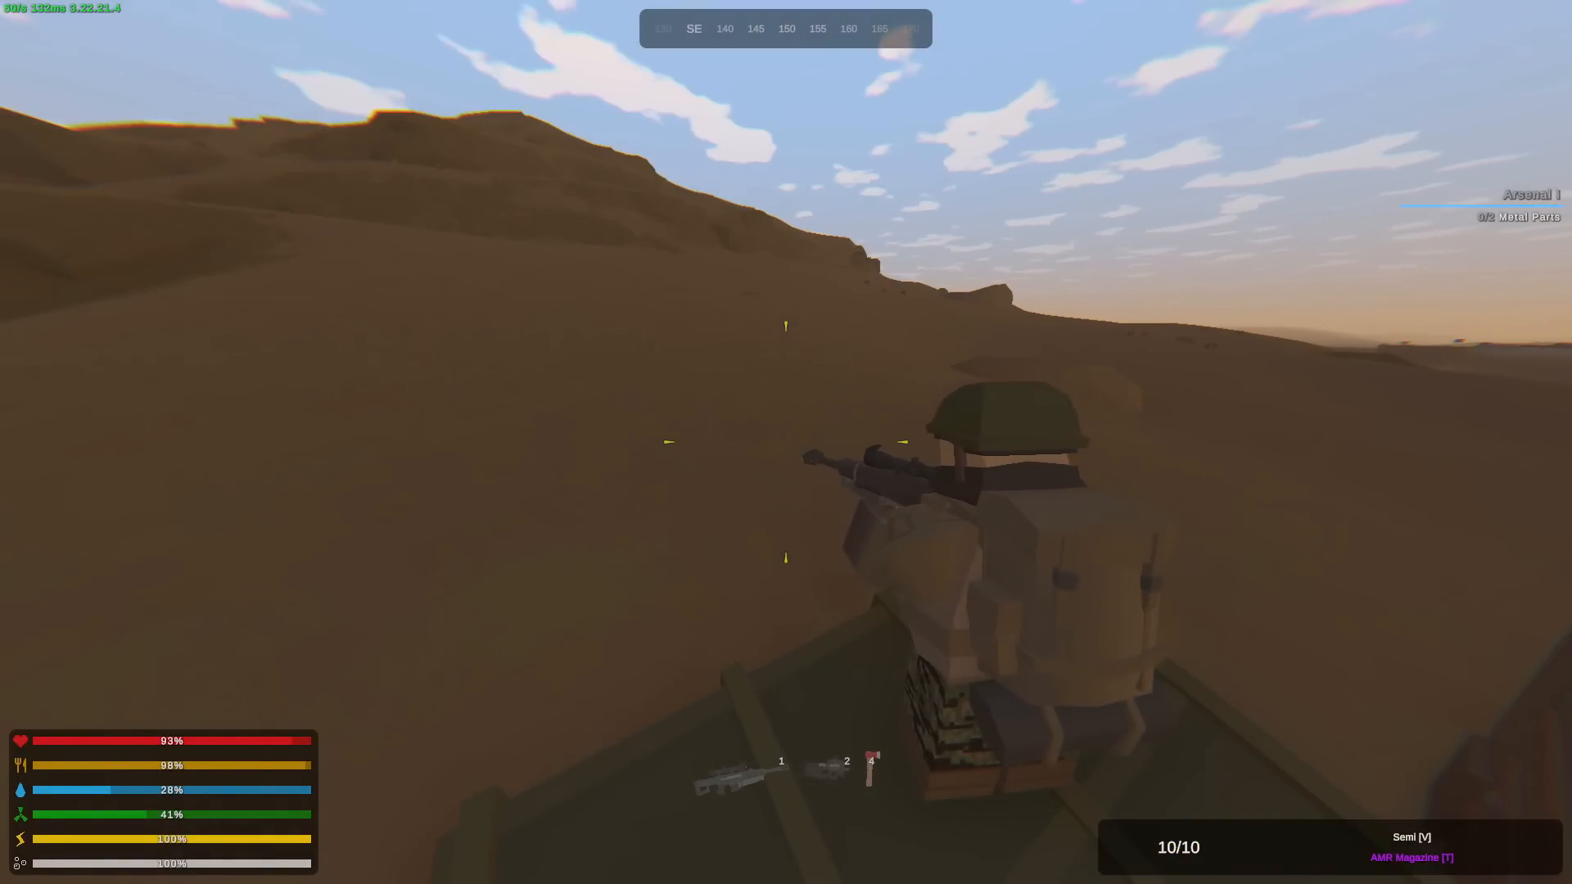
{"action": "left_click", "coordinate": [786, 441]}
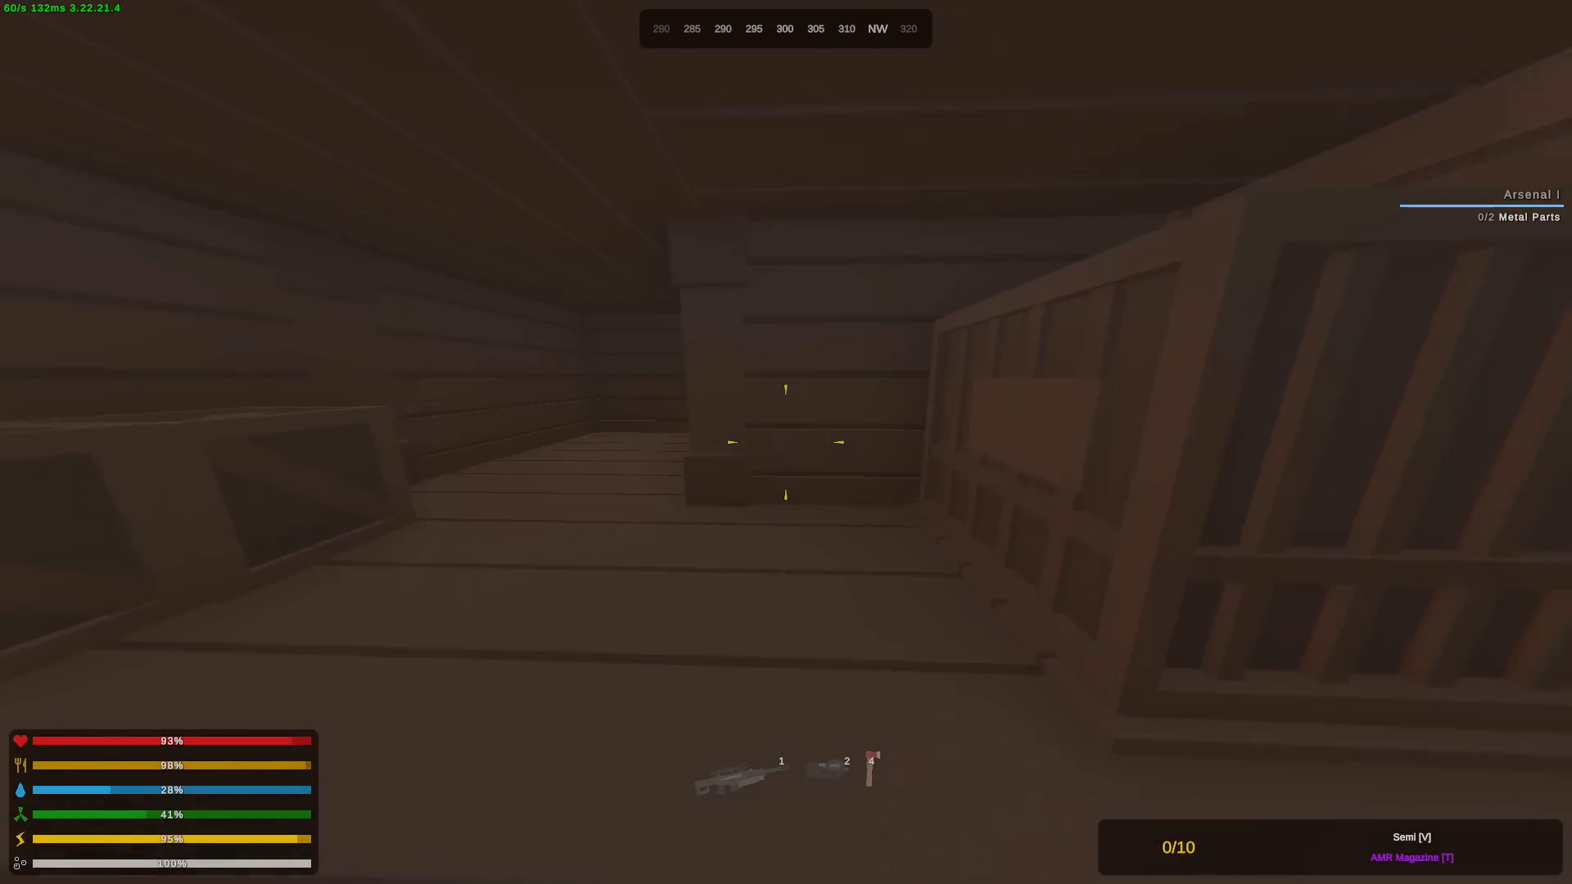
- Loot the base's storage crates of guns, scrap metal and metal sheets into the rucksack
{"action": "key", "text": "Tab"}
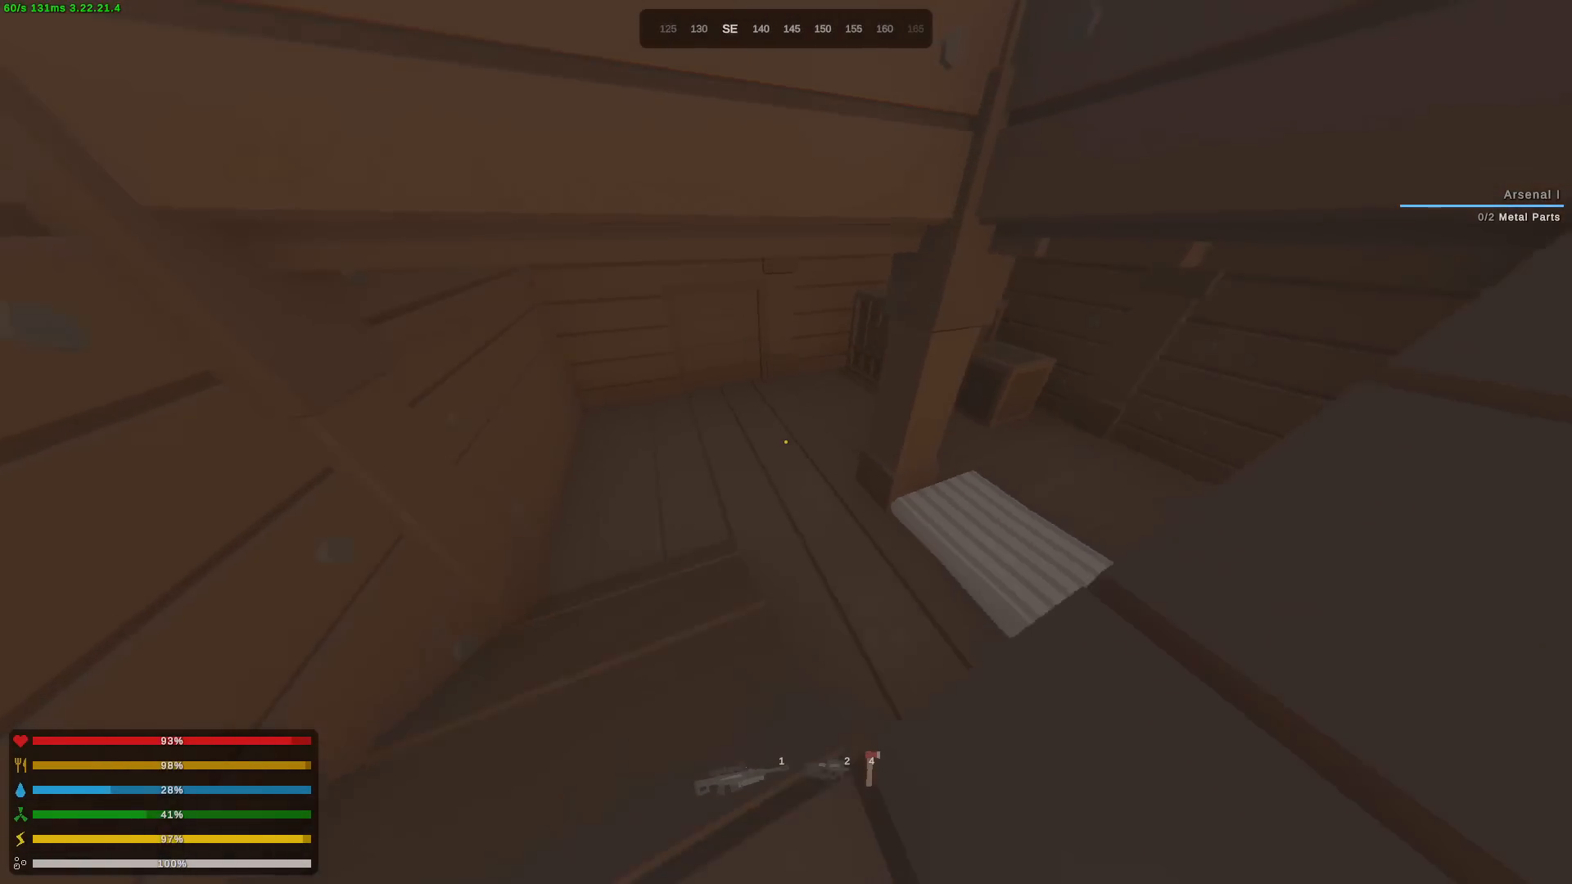
{"action": "key", "text": "Tab"}
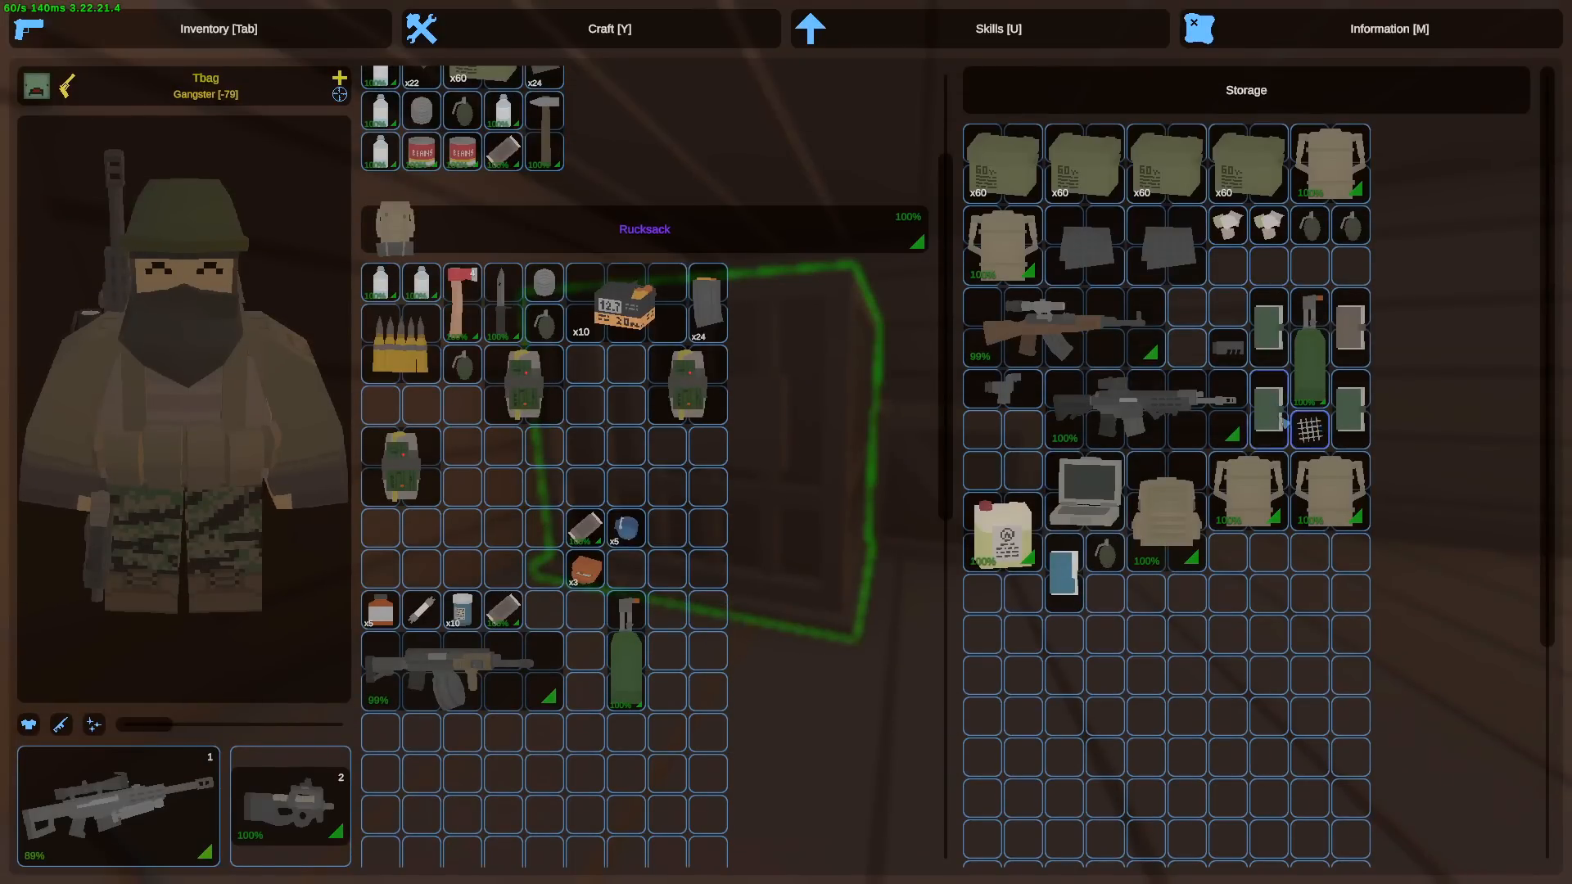
{"action": "key", "text": "Tab"}
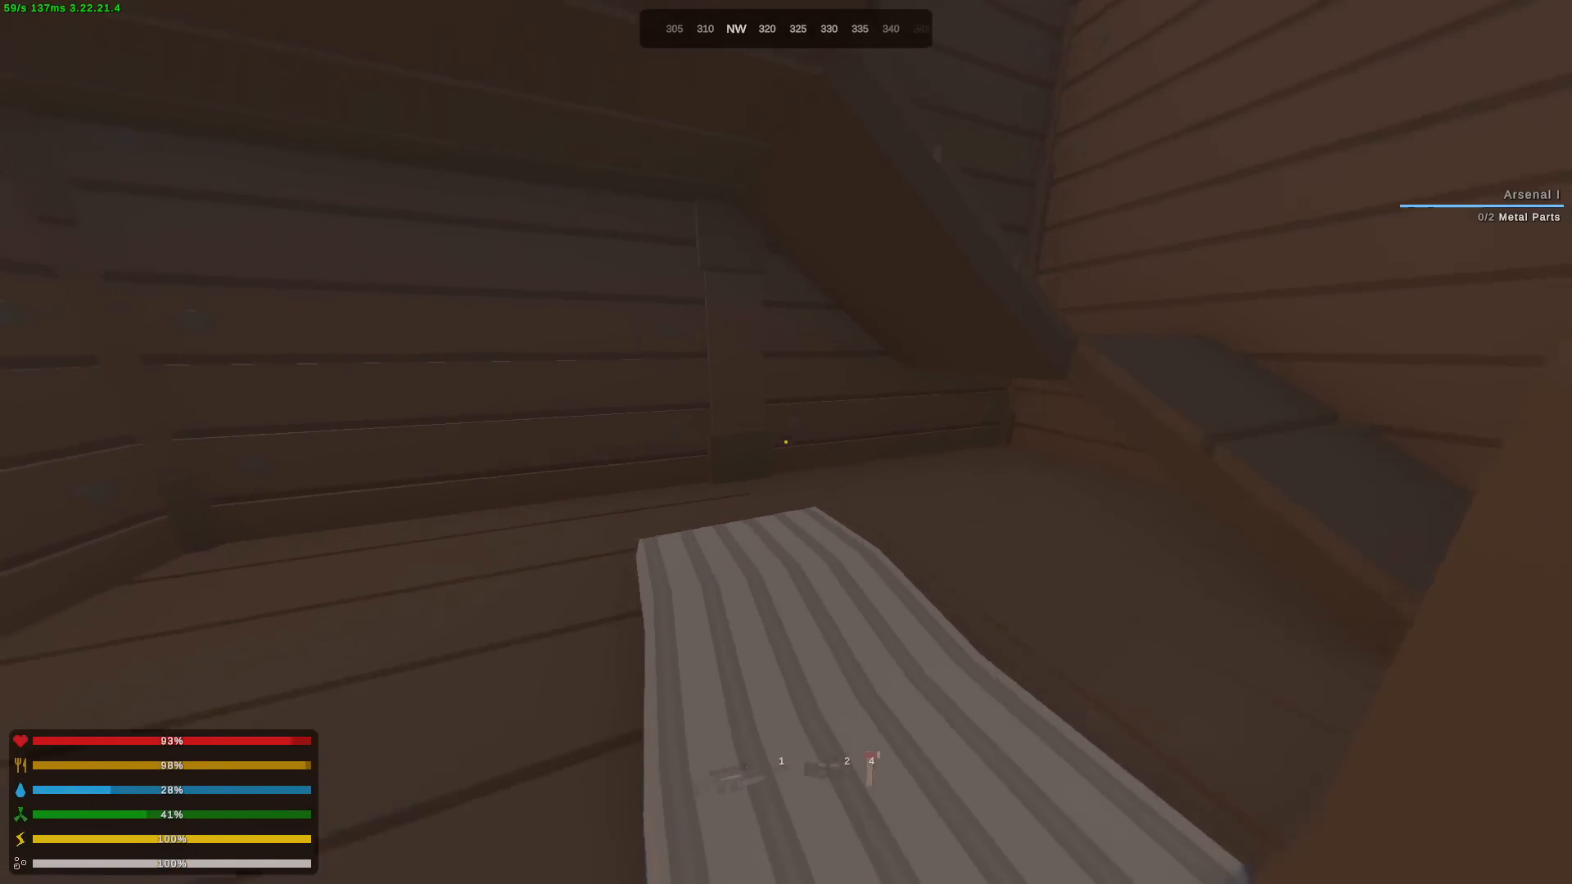
{"action": "key", "text": "Tab"}
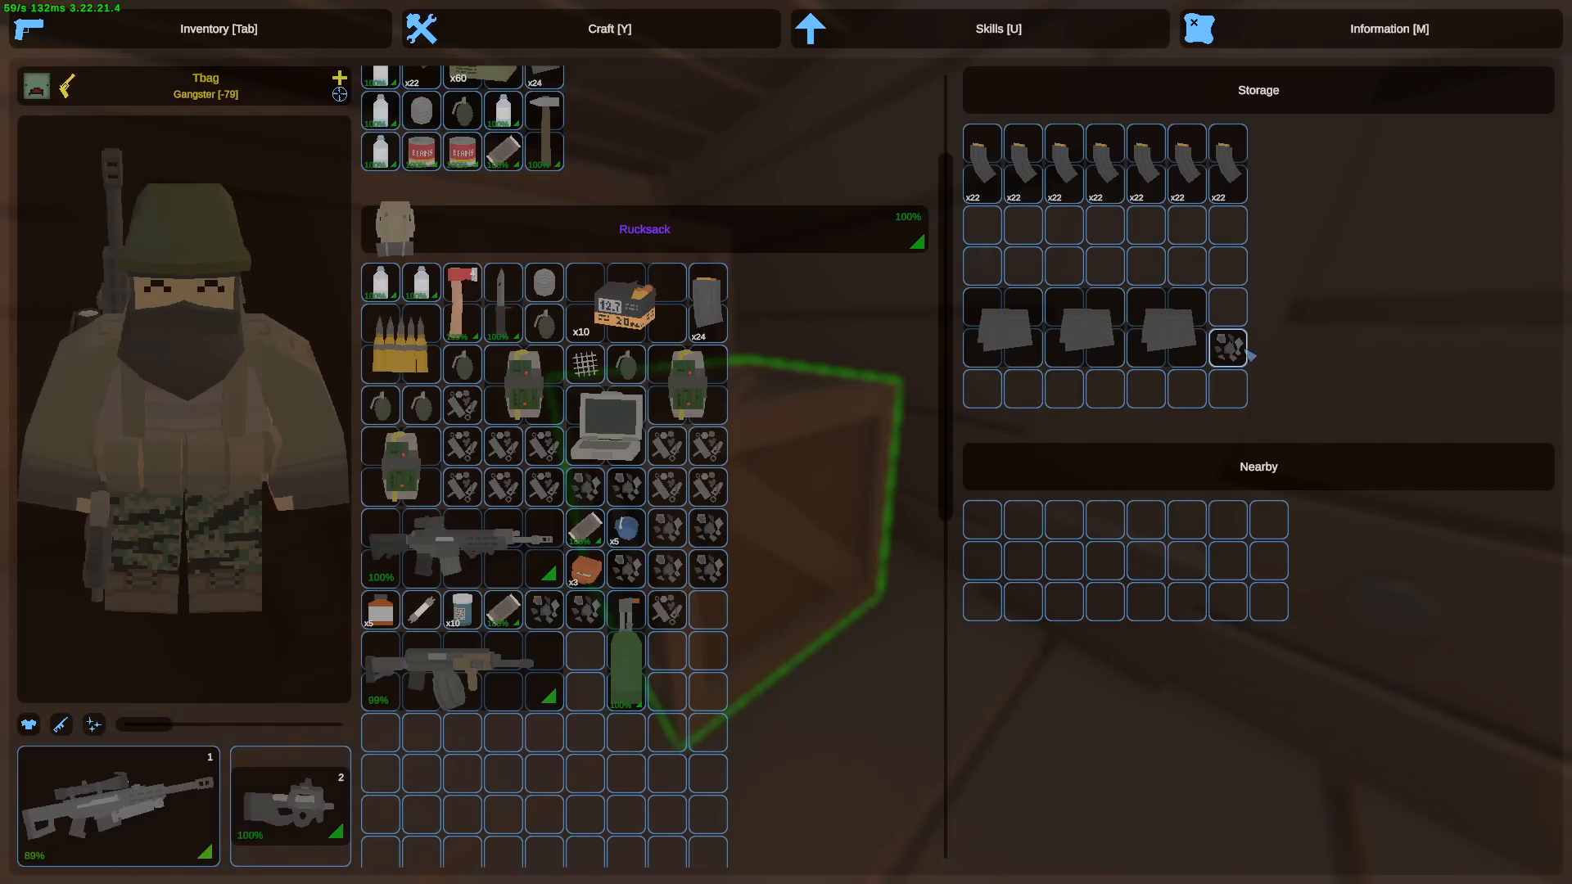
{"action": "key", "text": "Tab"}
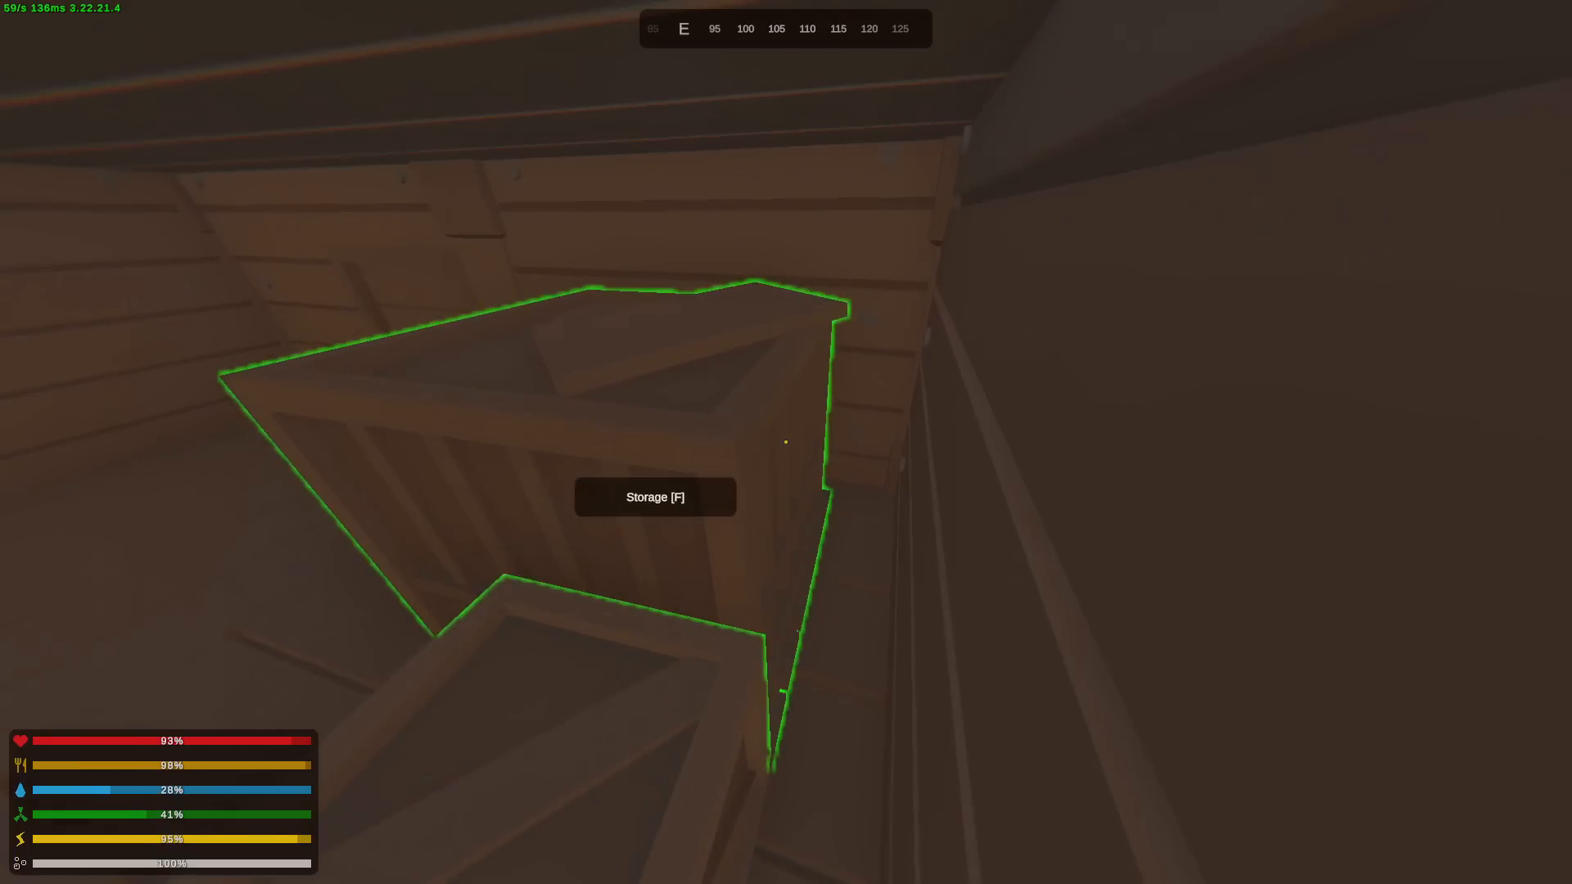
{"action": "key", "text": "f"}
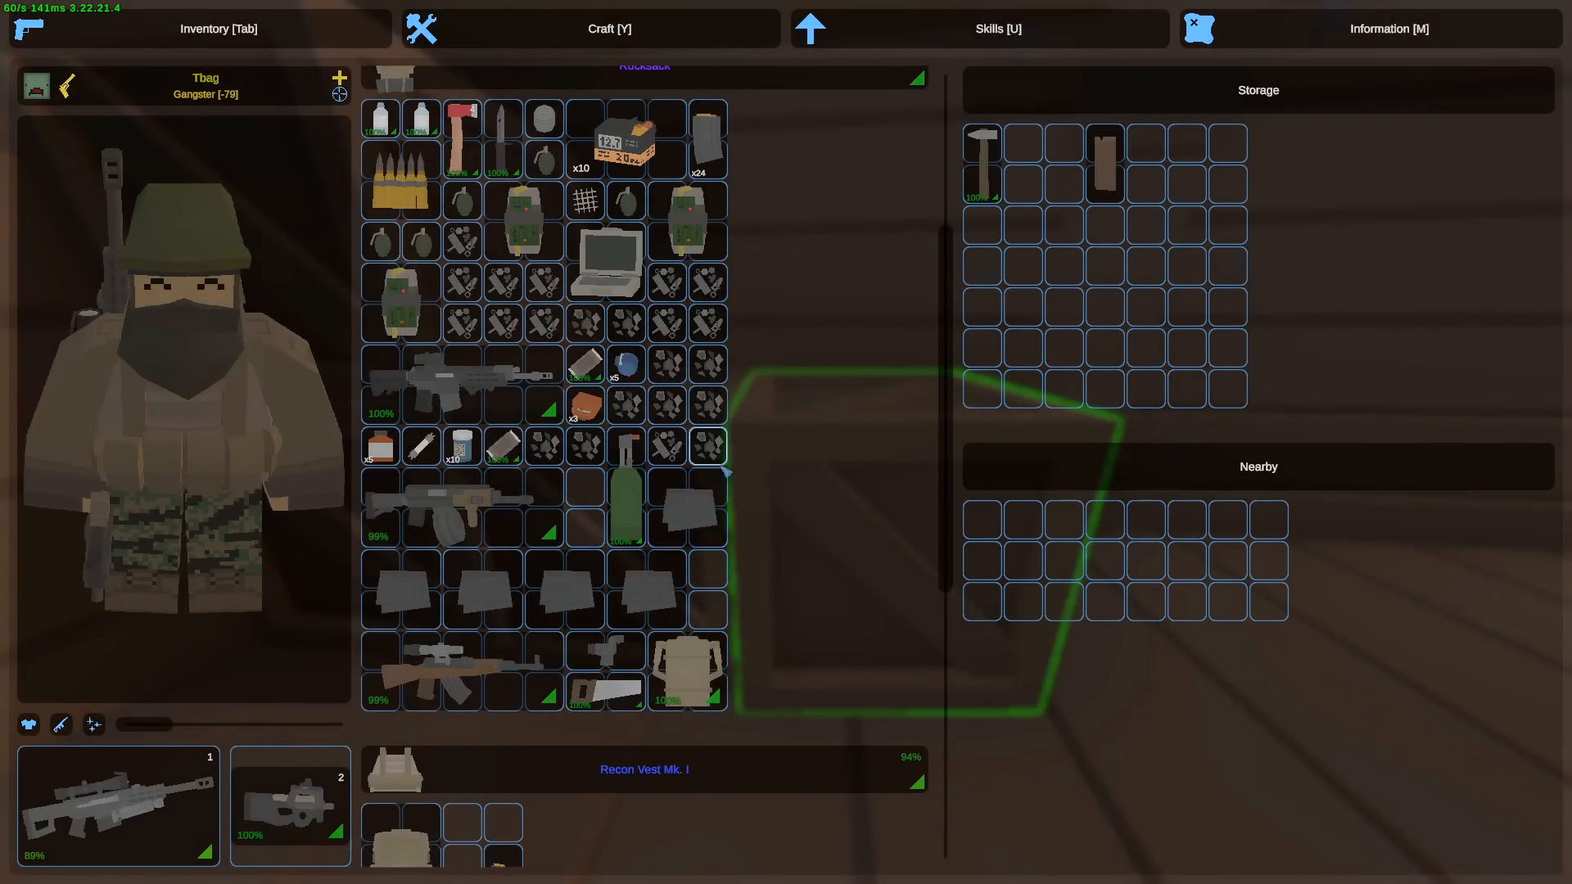
- Browse the crafting recipes for ways to condense the looted materials
{"action": "left_click", "coordinate": [610, 28]}
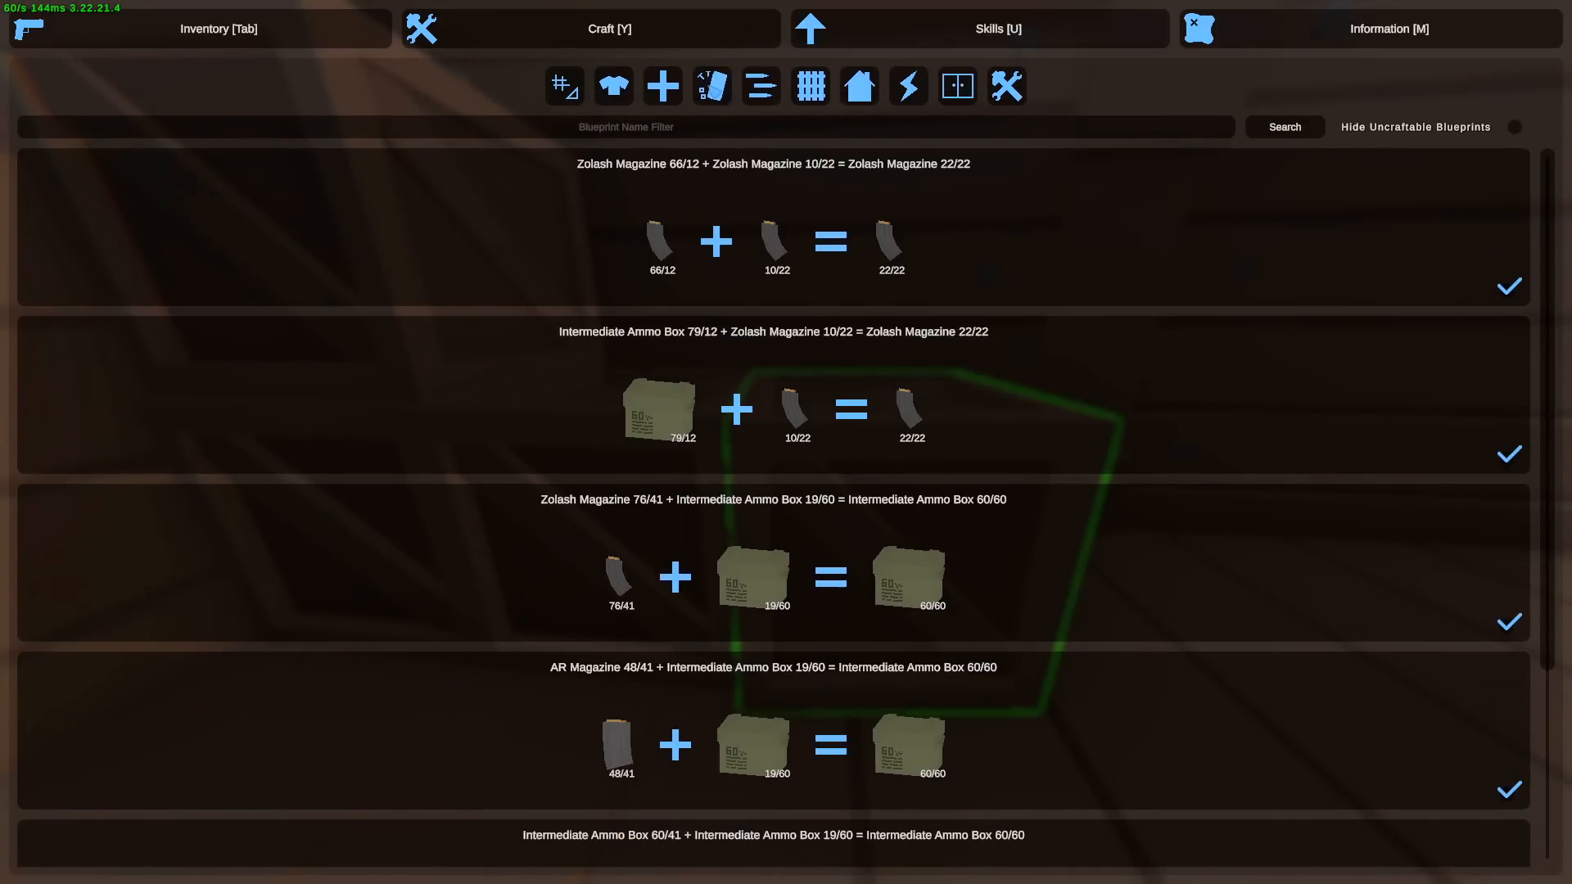
{"action": "scroll", "scroll_direction": "down", "scroll_amount": 3}
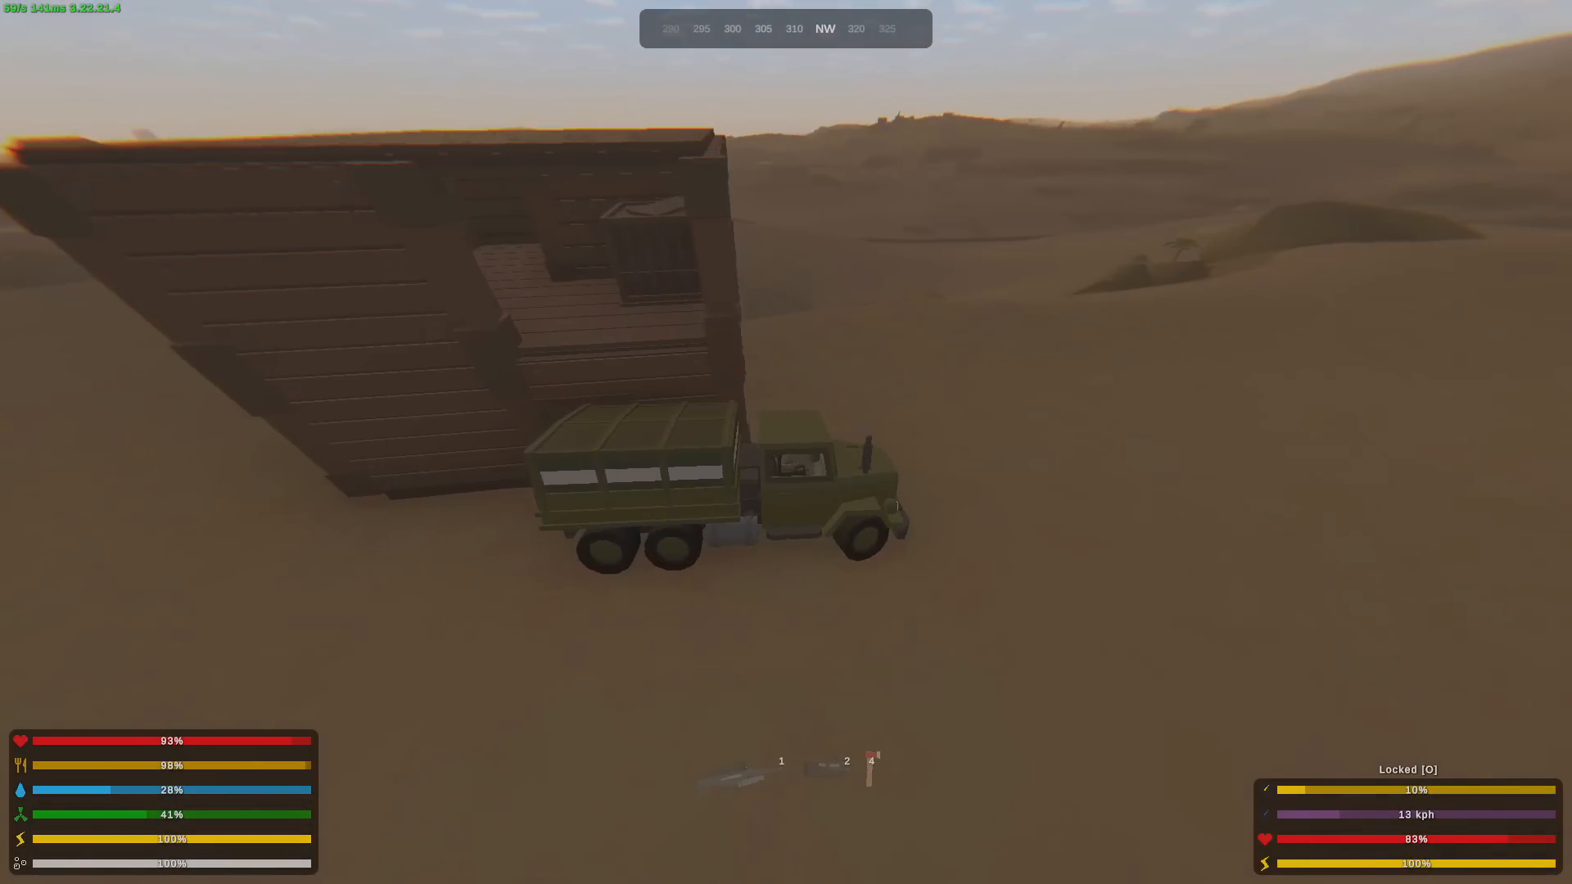
{"action": "mouse_move", "coordinate": [786, 443]}
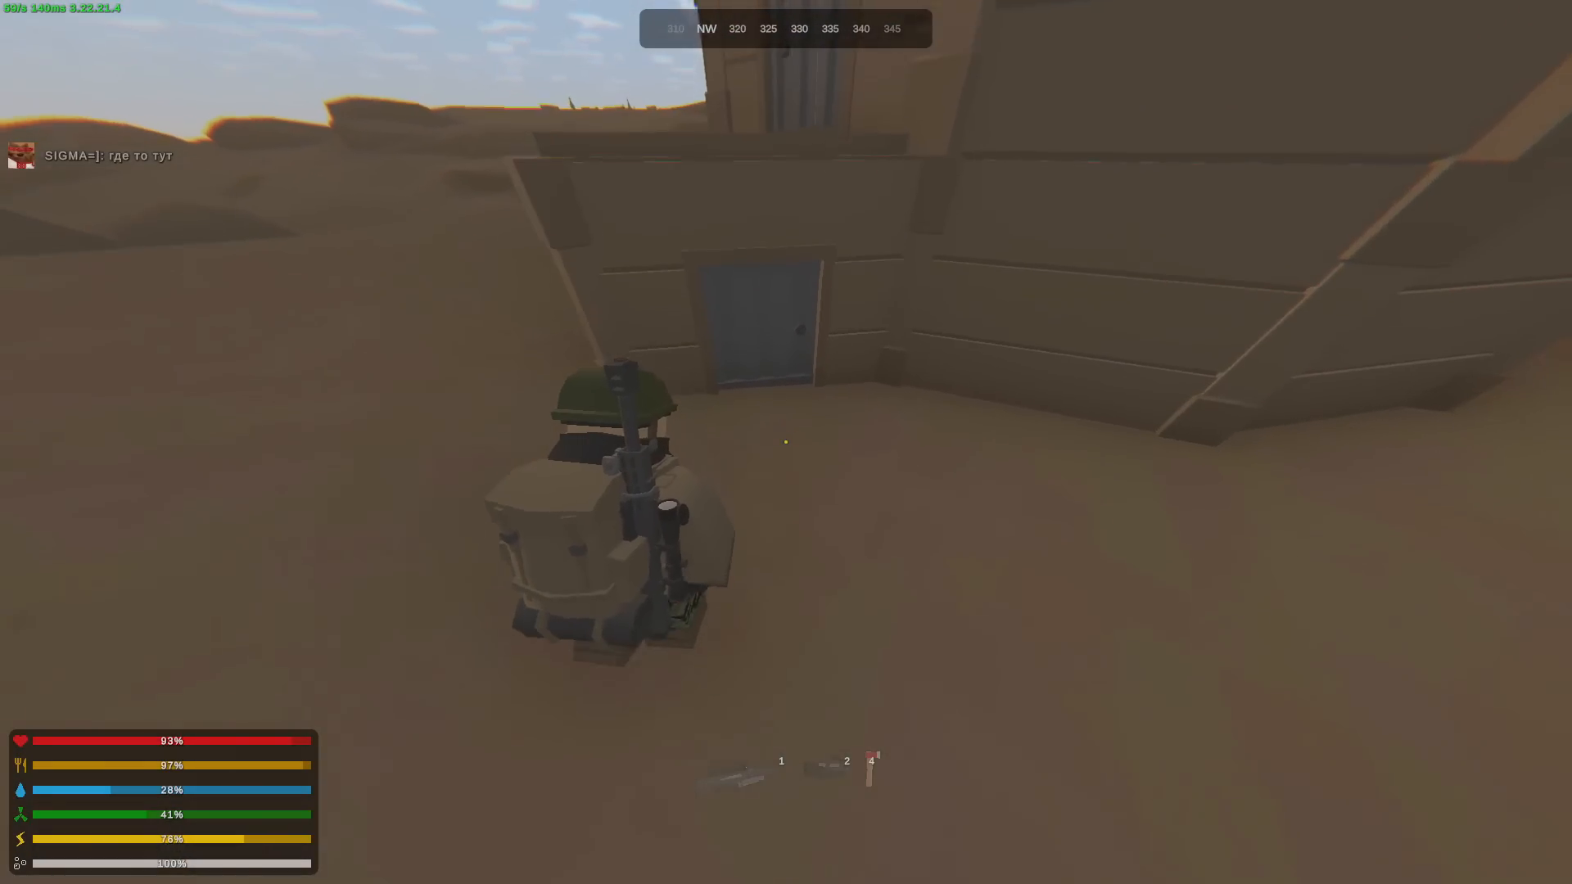
- Use the /home command to teleport back to the bed in the home base
{"action": "key", "text": "tab"}
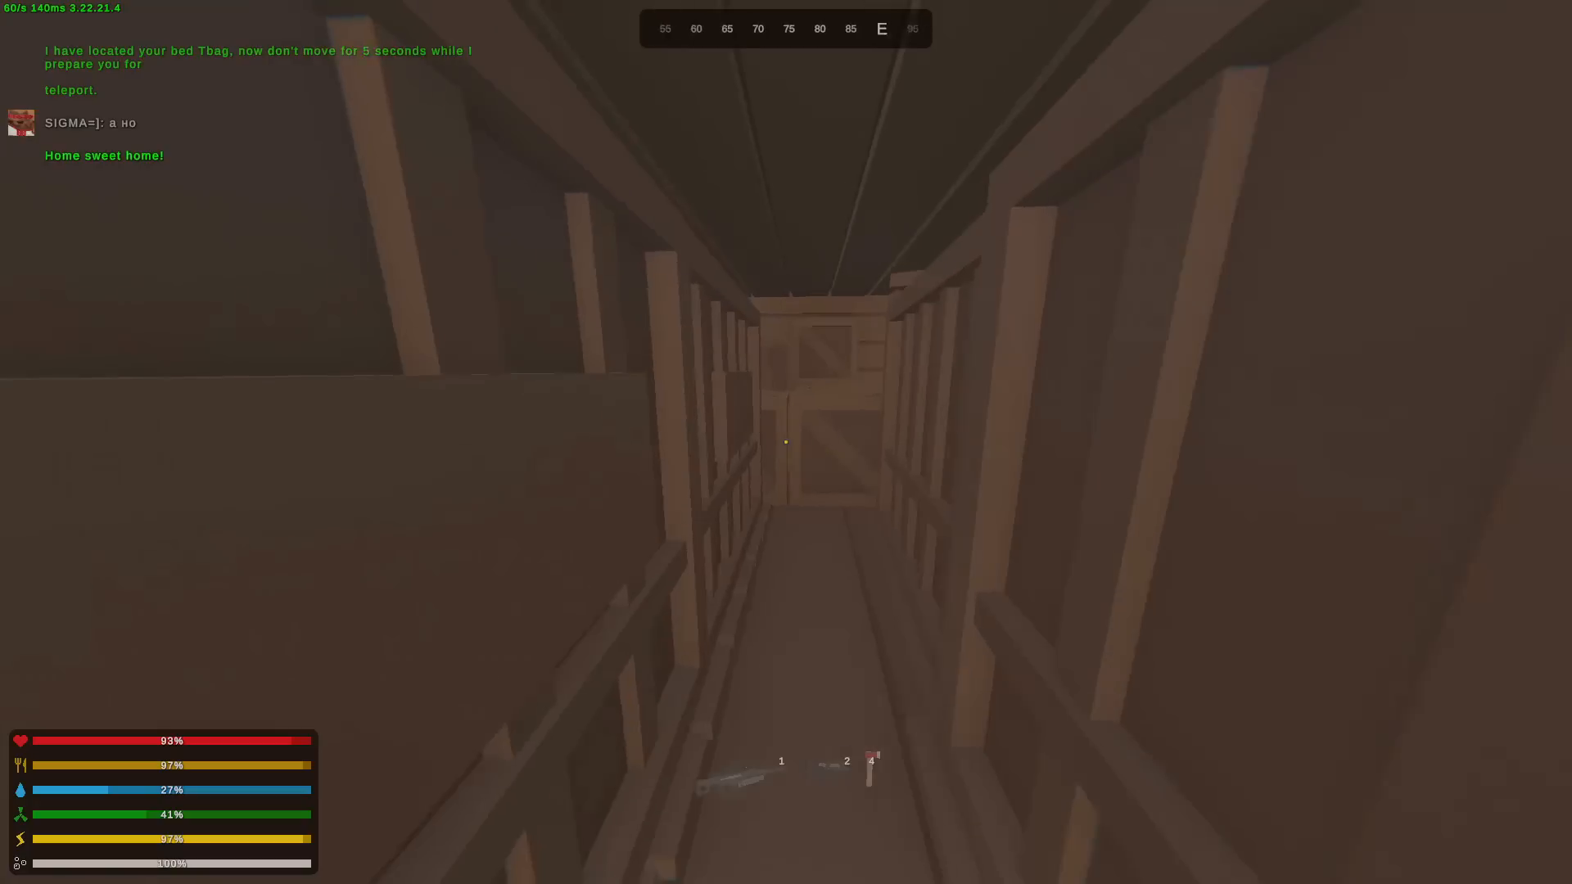
- Find the Military Computer blueprint in Craft and salvage the computer into fragments
{"action": "key", "text": "Tab"}
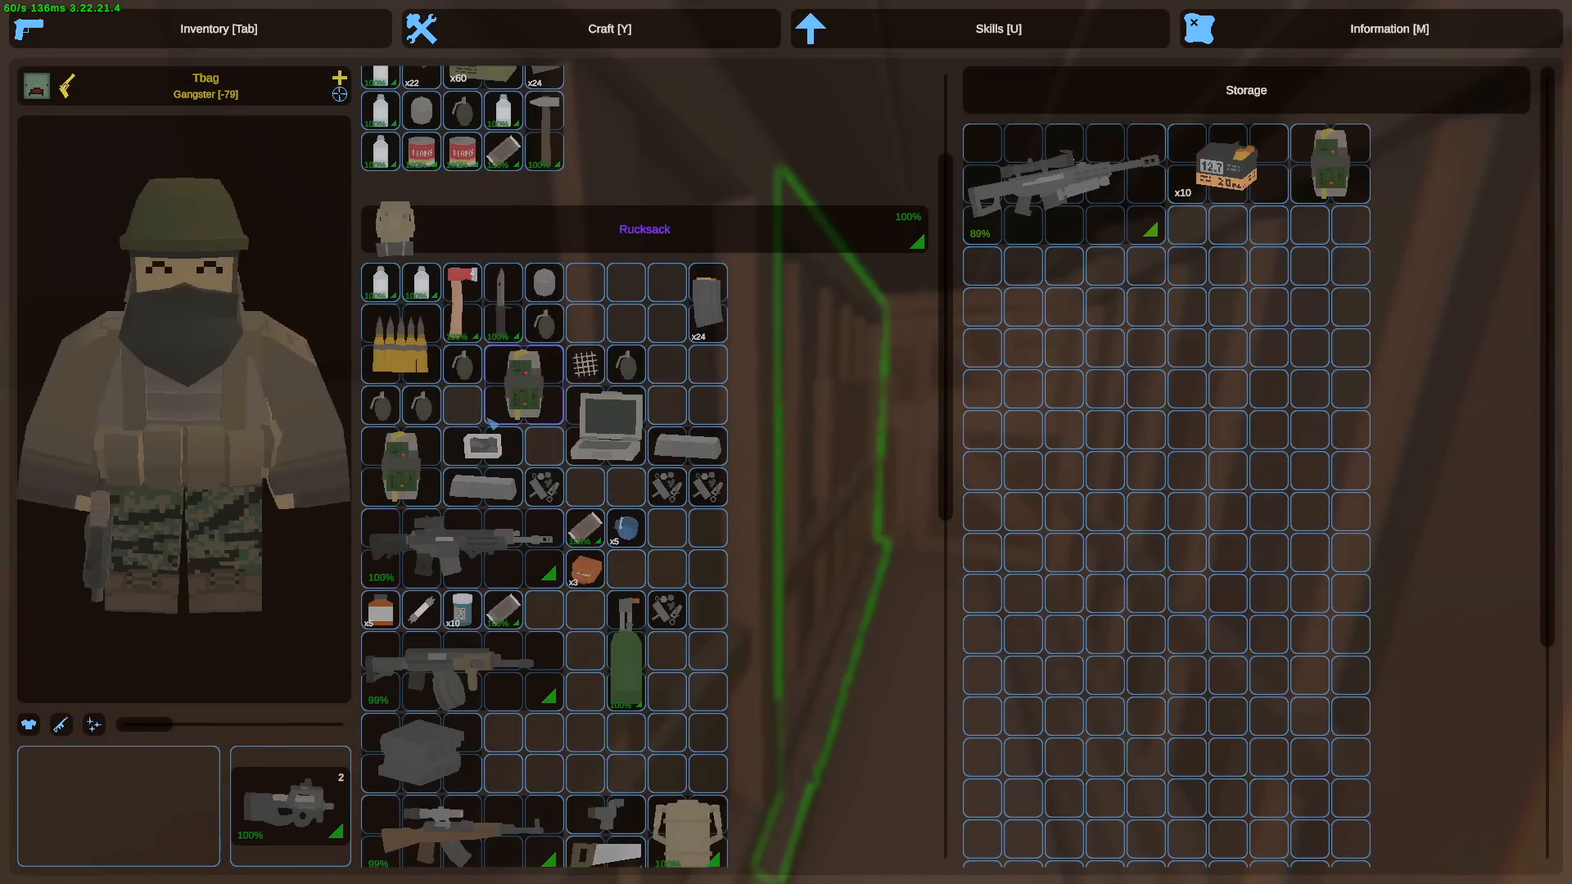
{"action": "key", "text": "Tab"}
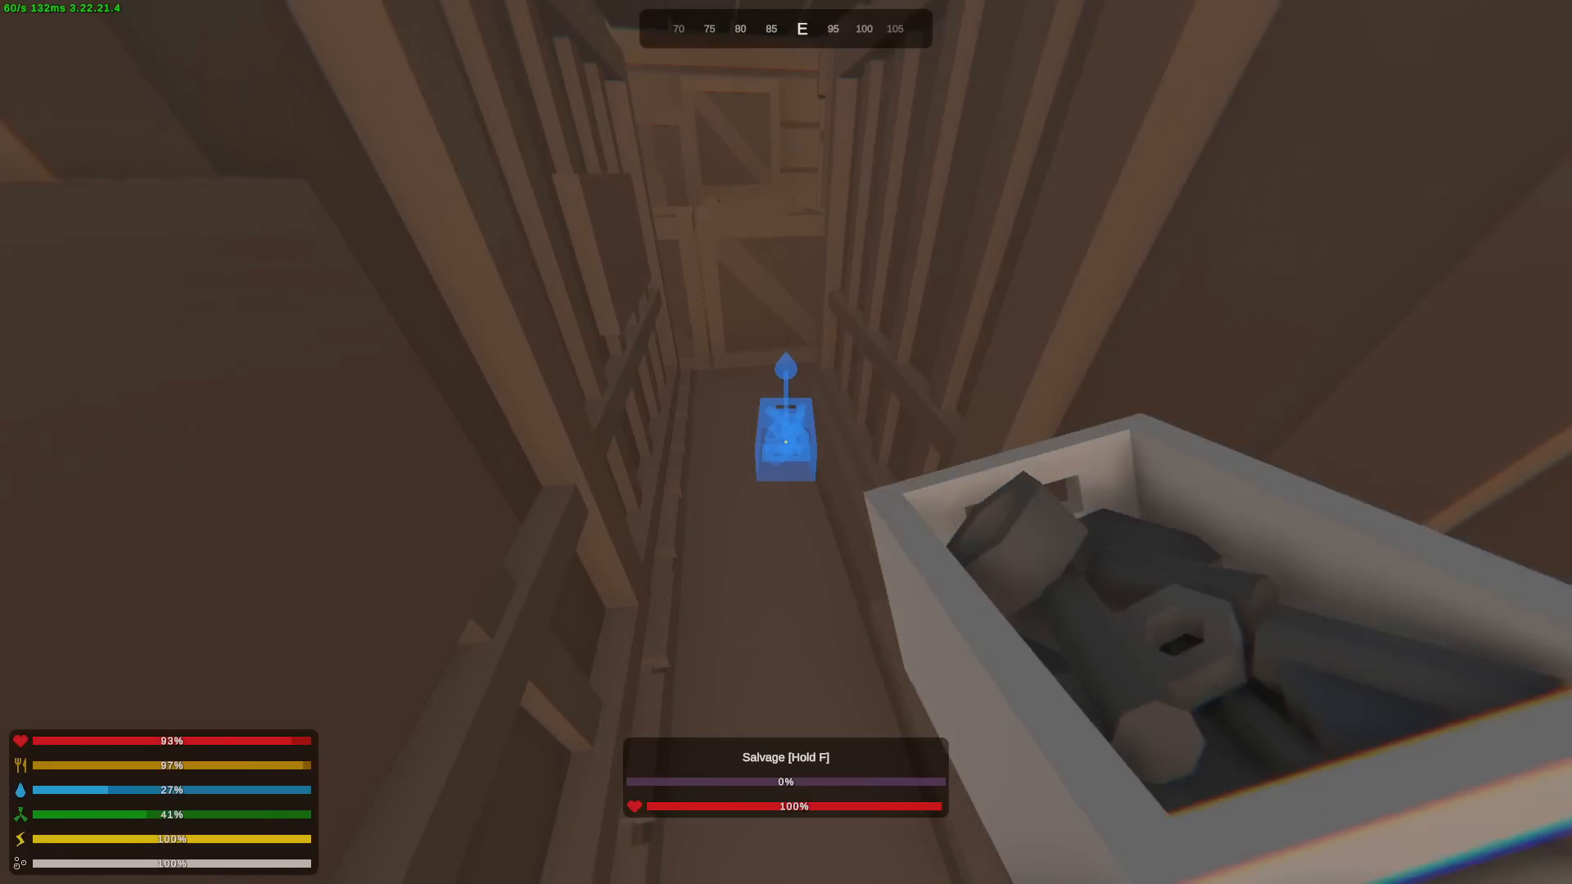
{"action": "key", "text": "Tab"}
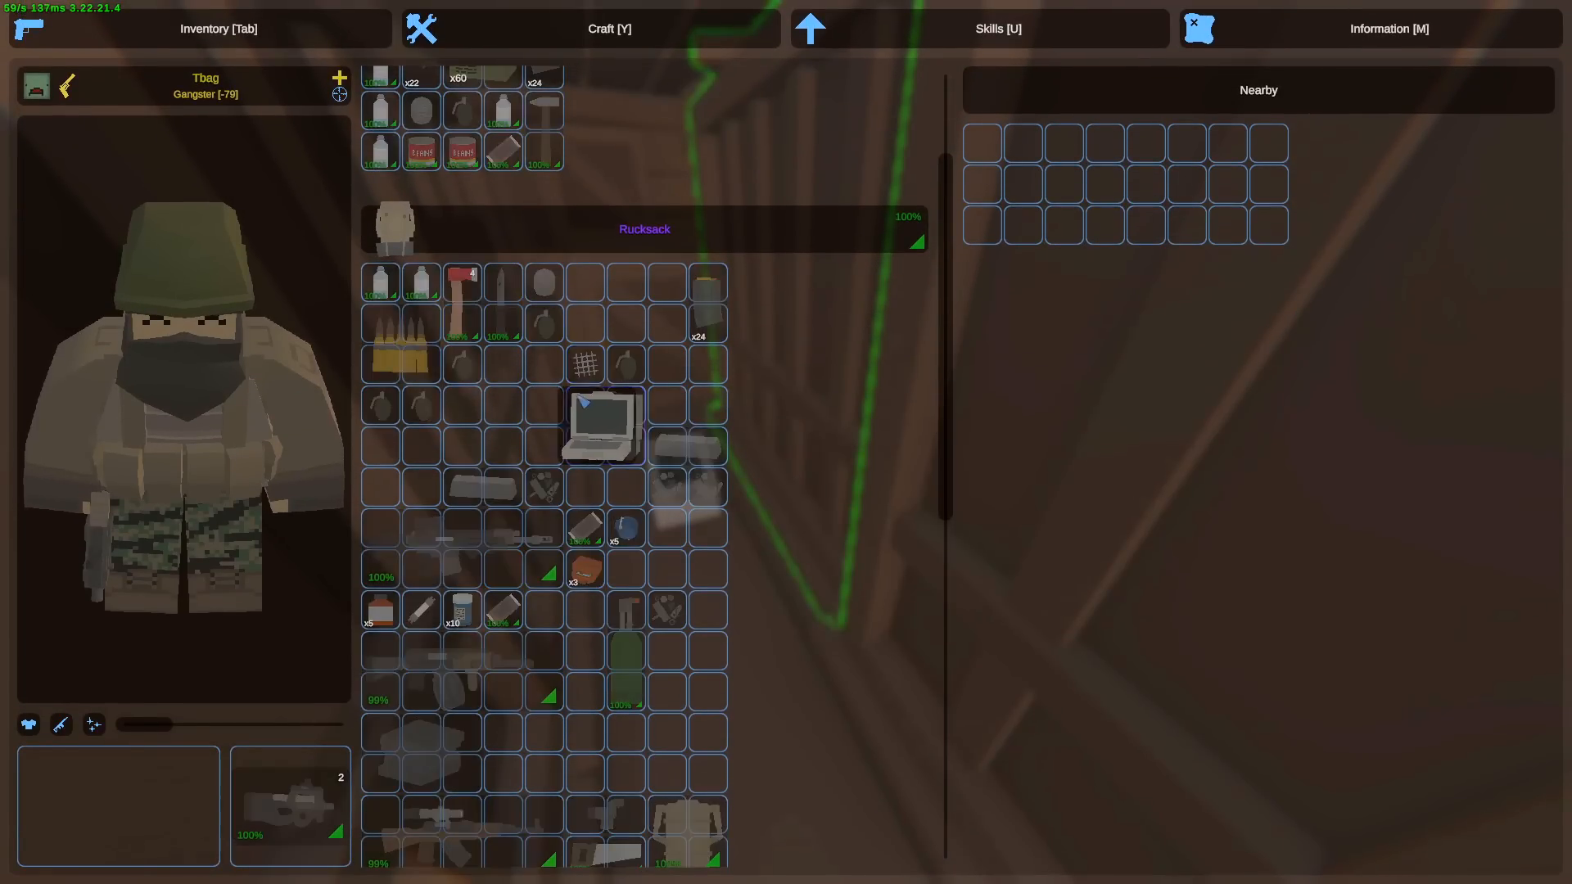
{"action": "left_click", "coordinate": [609, 27]}
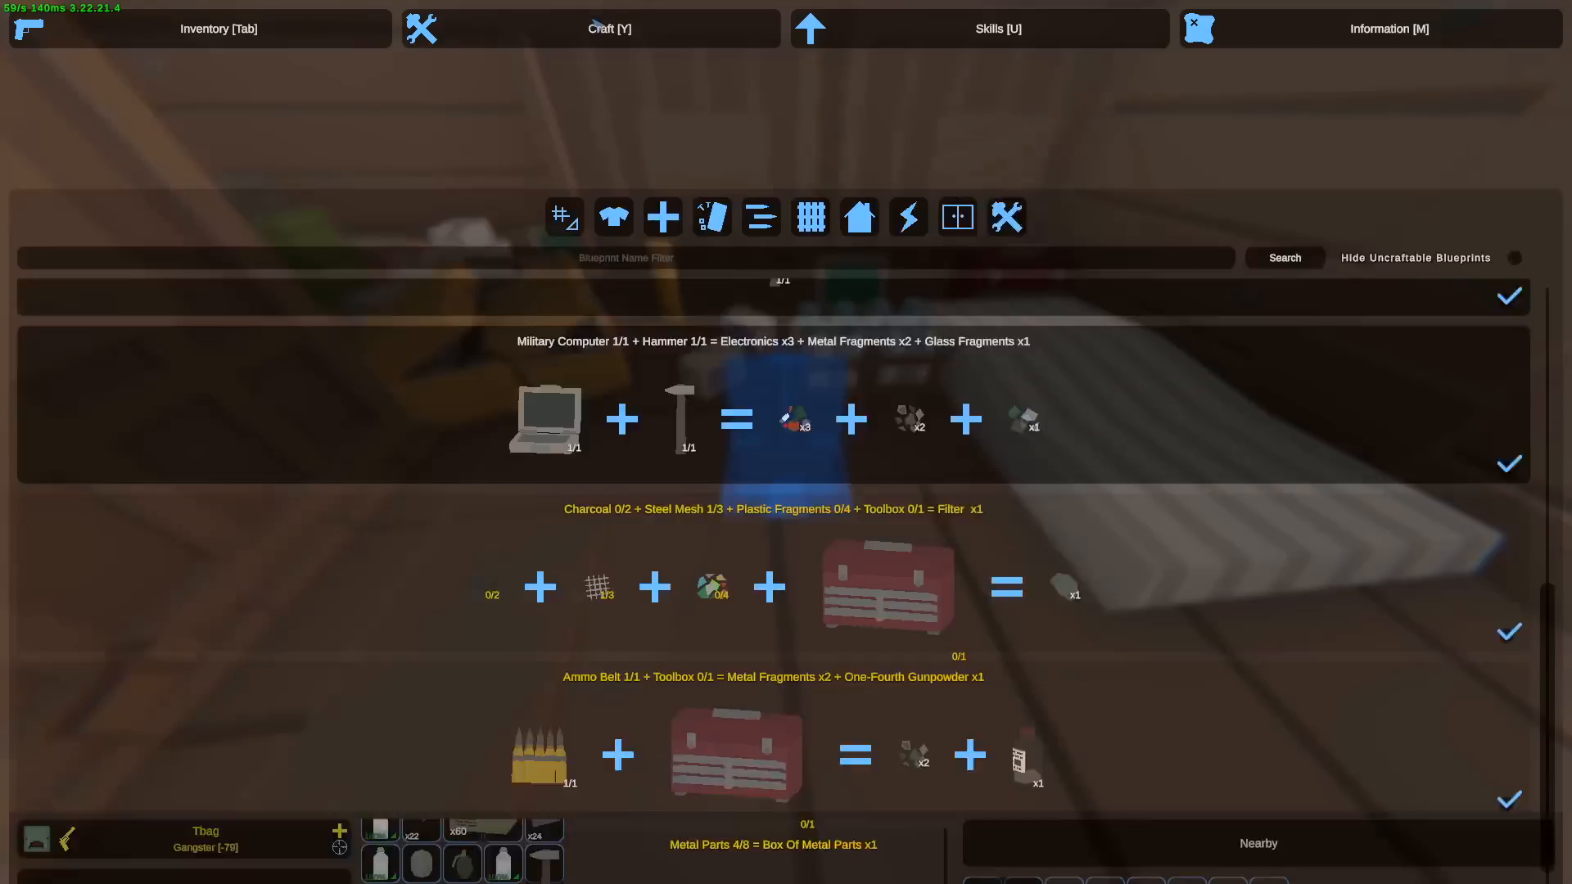
{"action": "type", "text": "computer"}
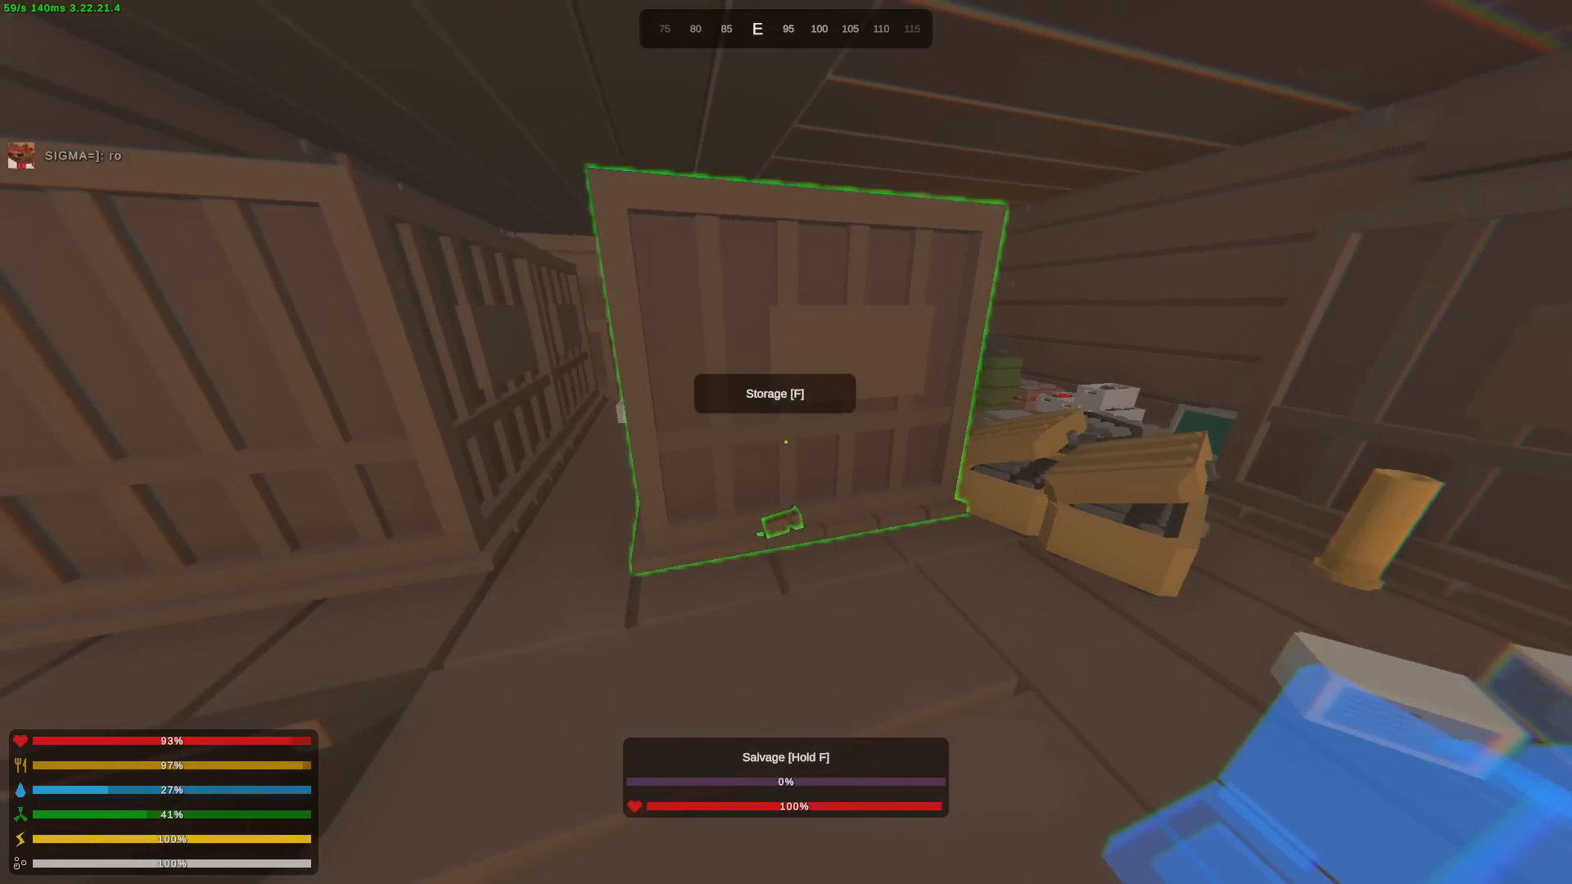
{"action": "key", "text": "f"}
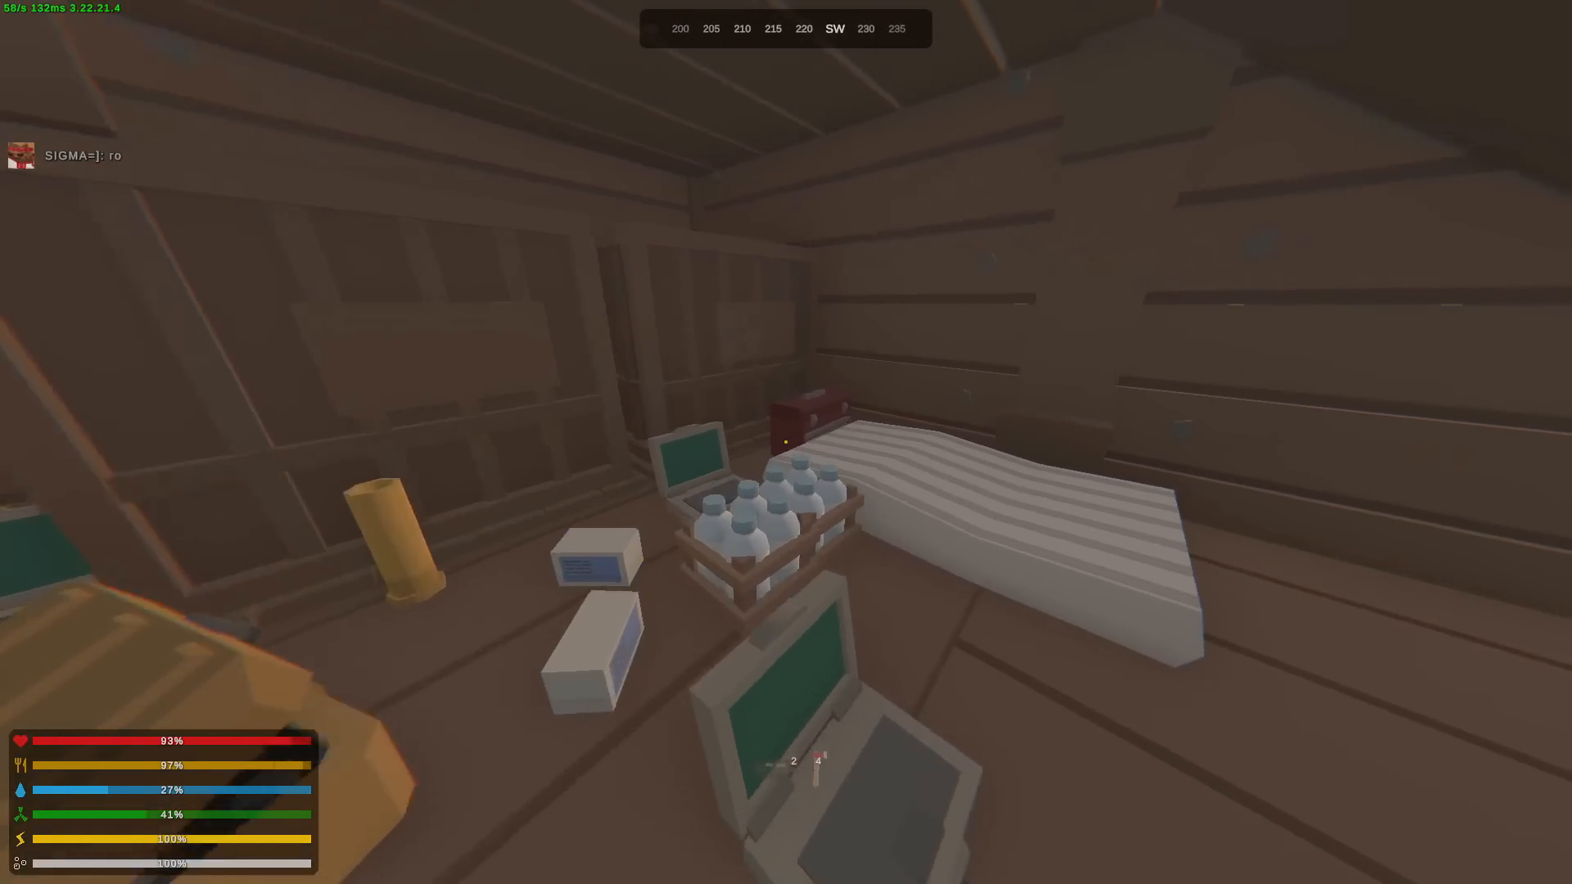
- Inspect the home storage crates holding rifles and bring up the filter and gas mask recipes
{"action": "key", "text": "Tab"}
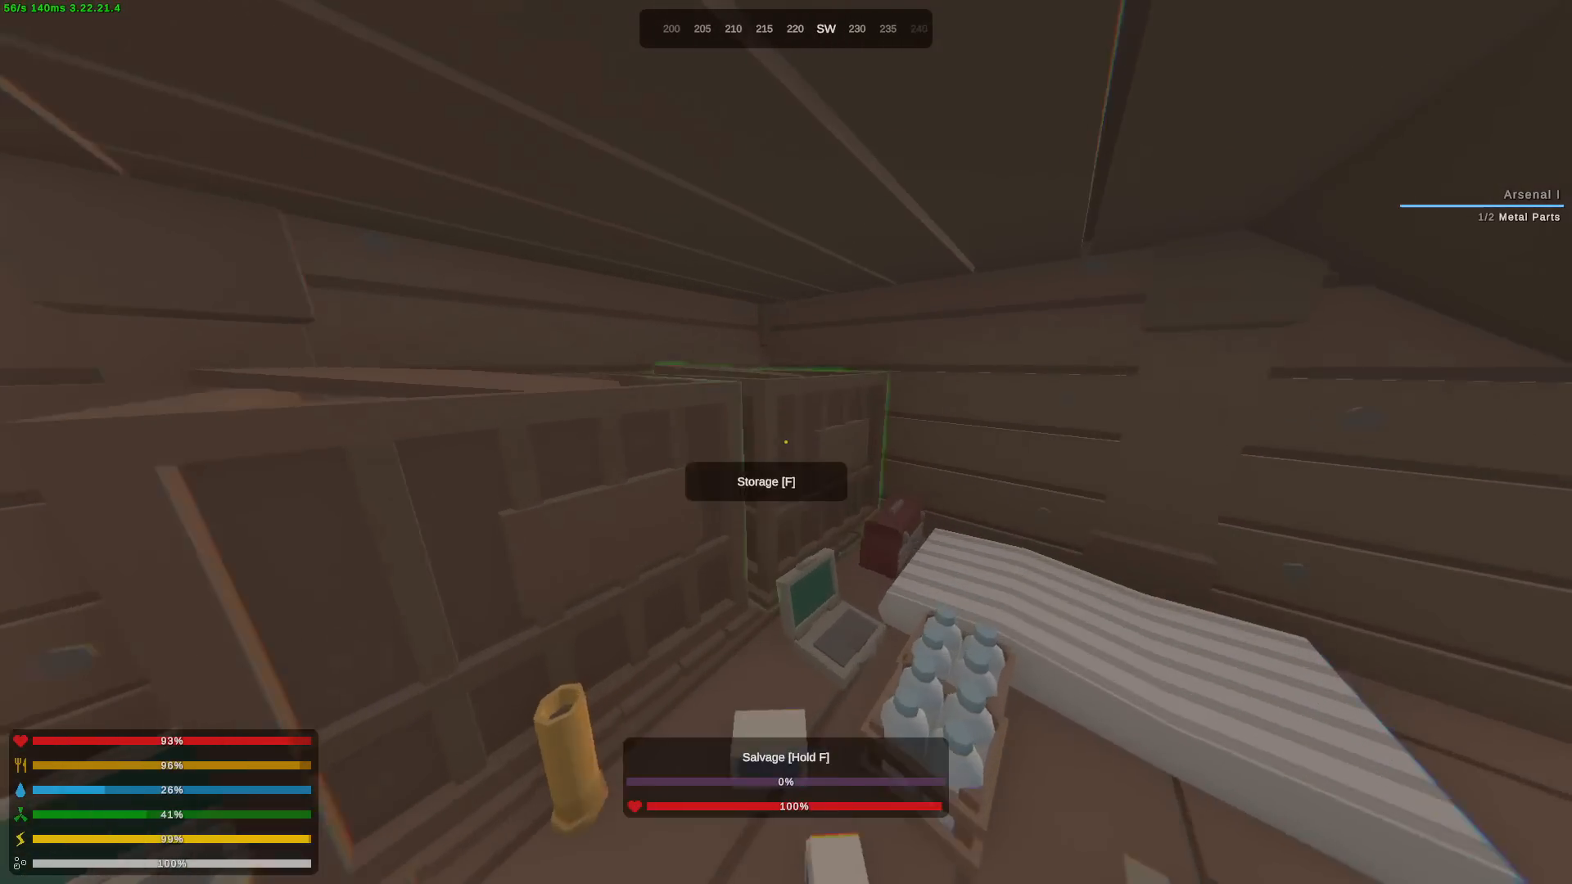
{"action": "key", "text": "f"}
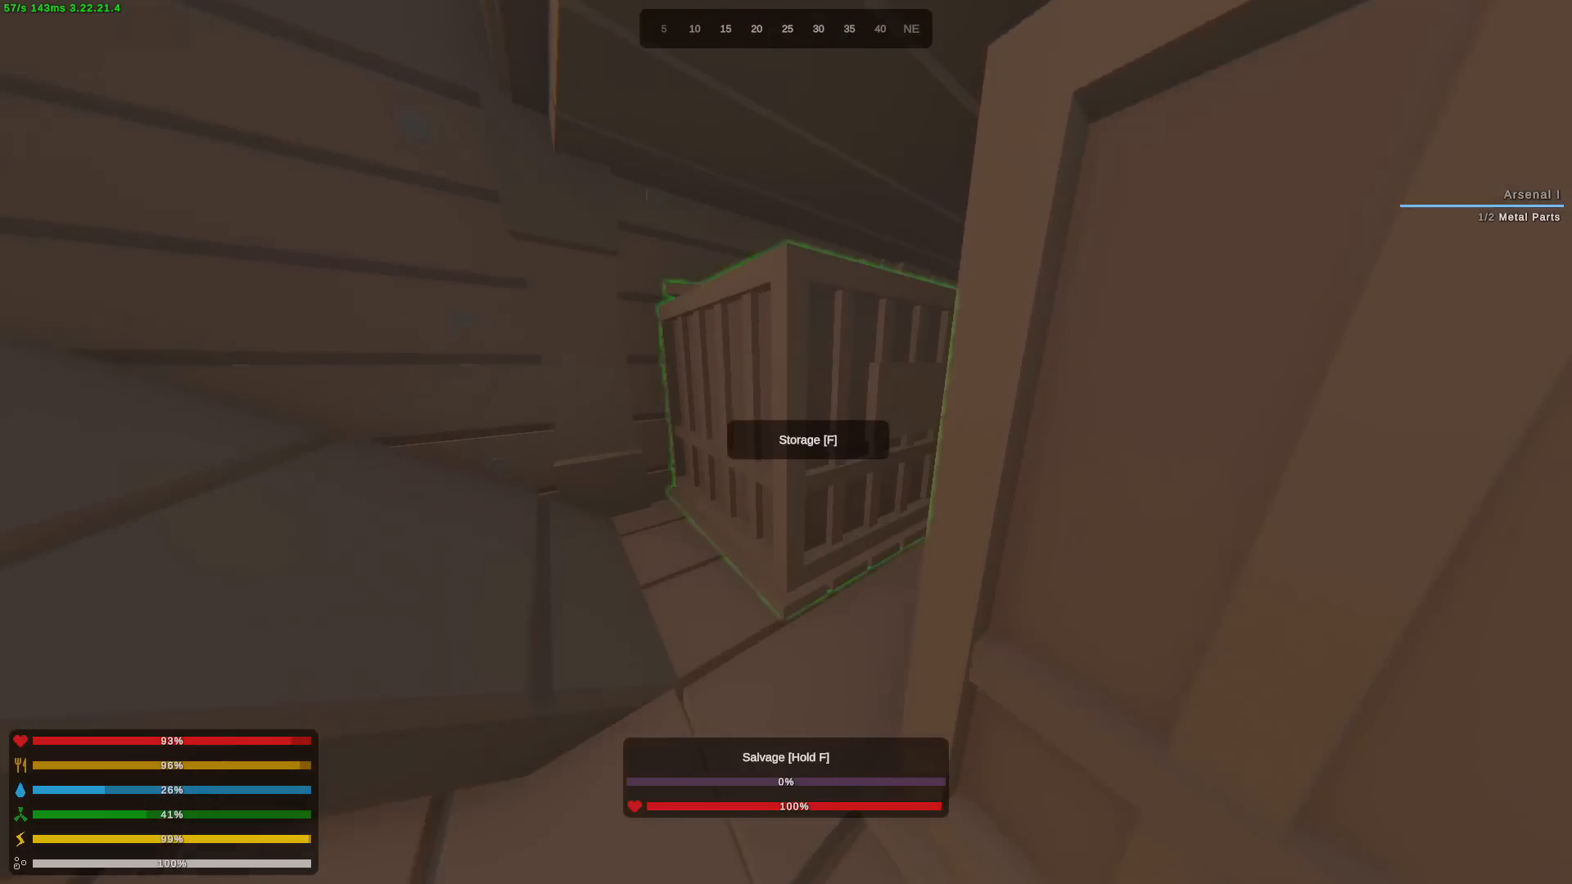
{"action": "mouse_move", "coordinate": [786, 442]}
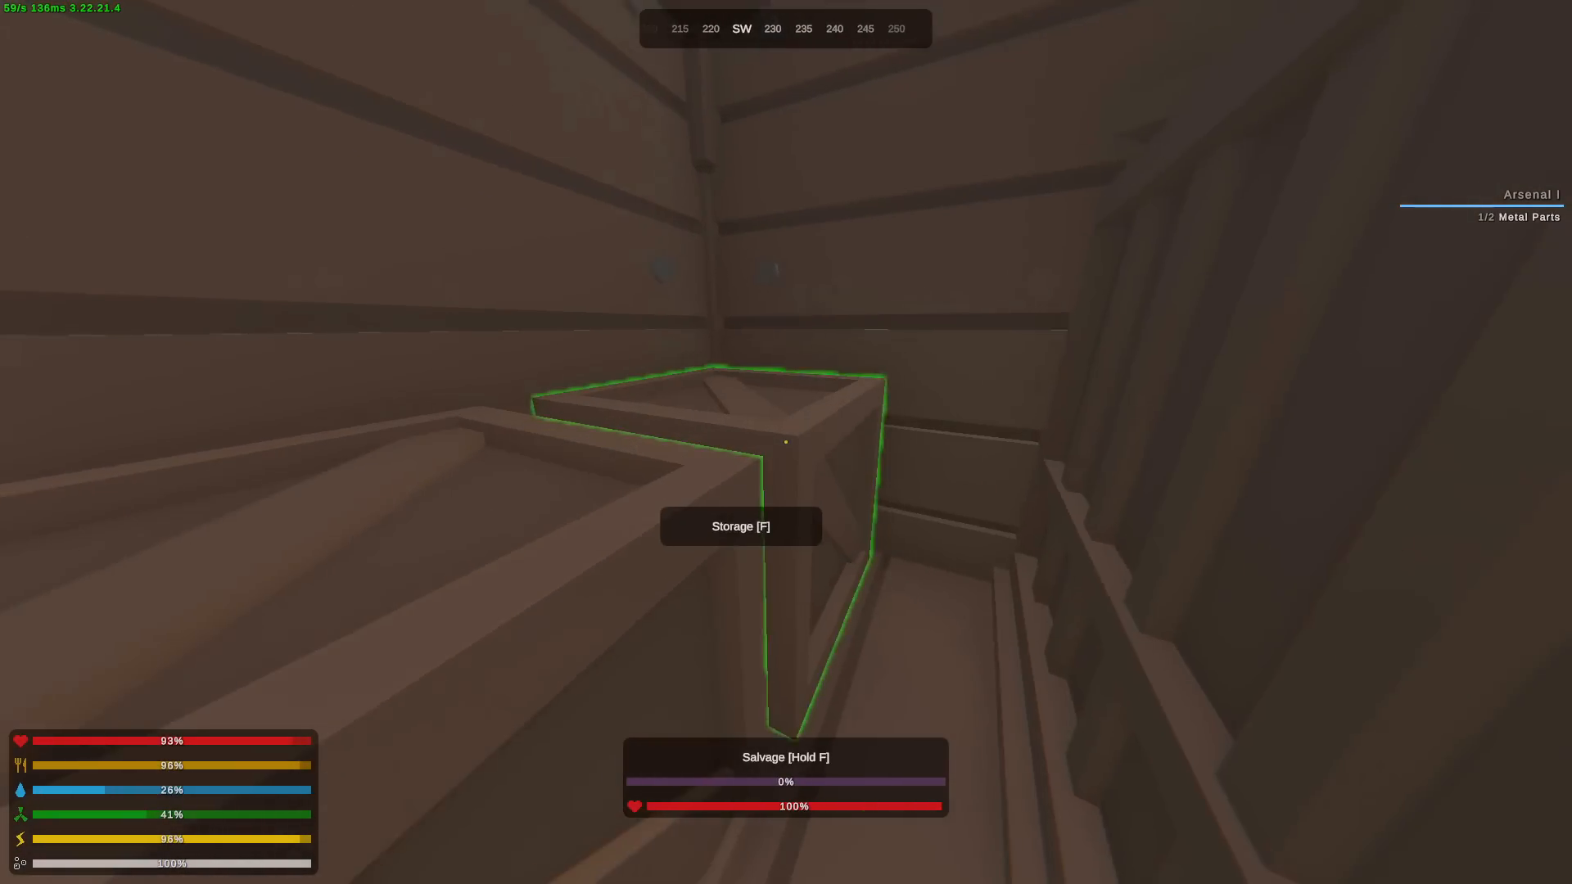
{"action": "key", "text": "f"}
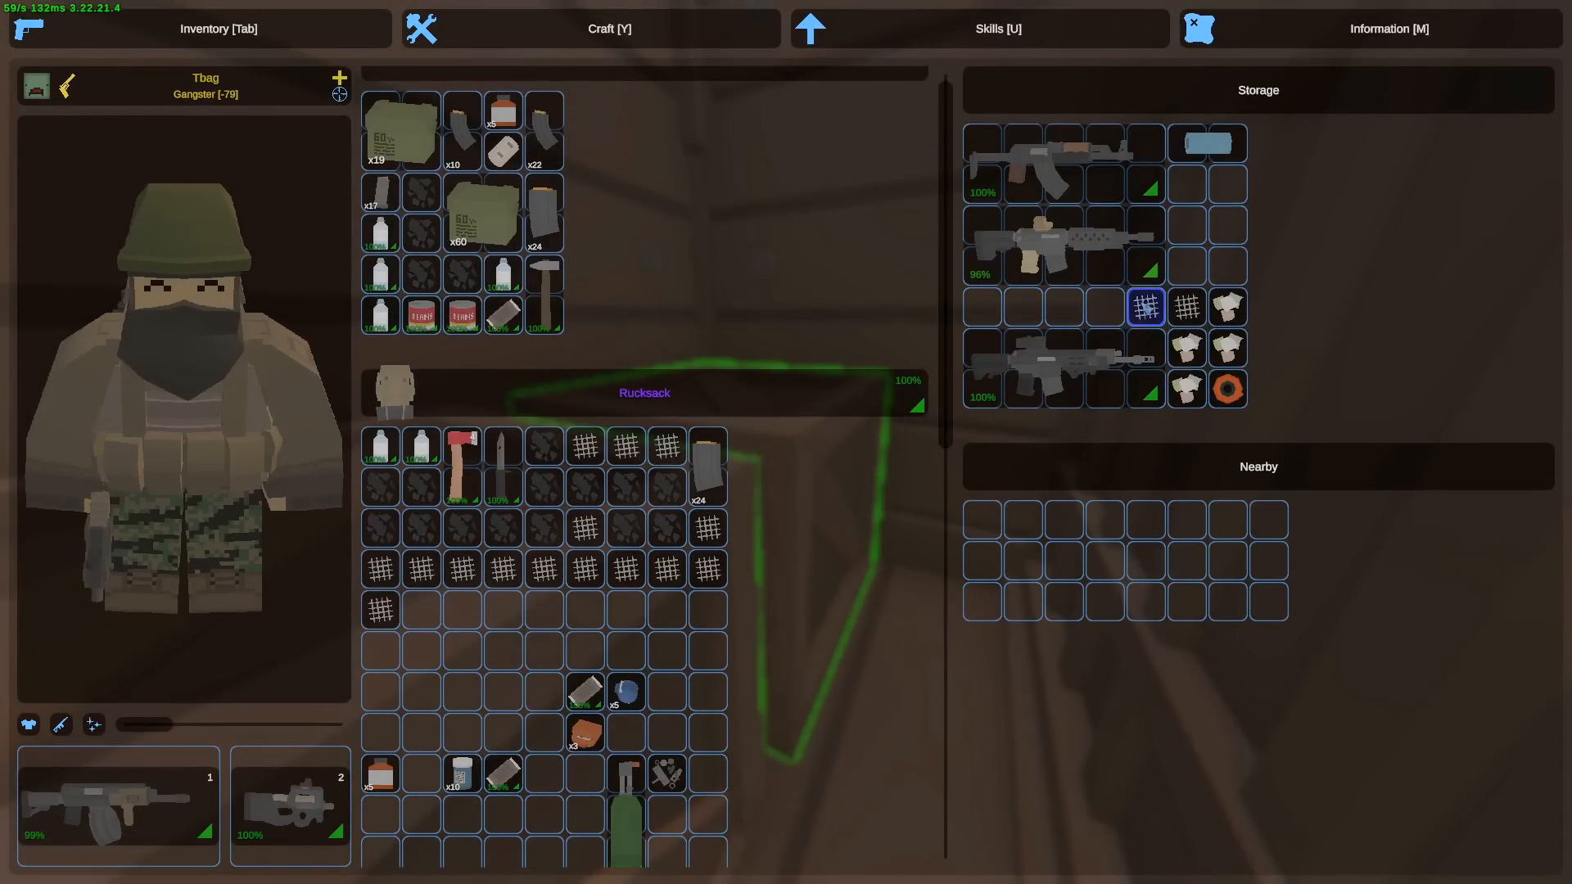
{"action": "key", "text": "Tab"}
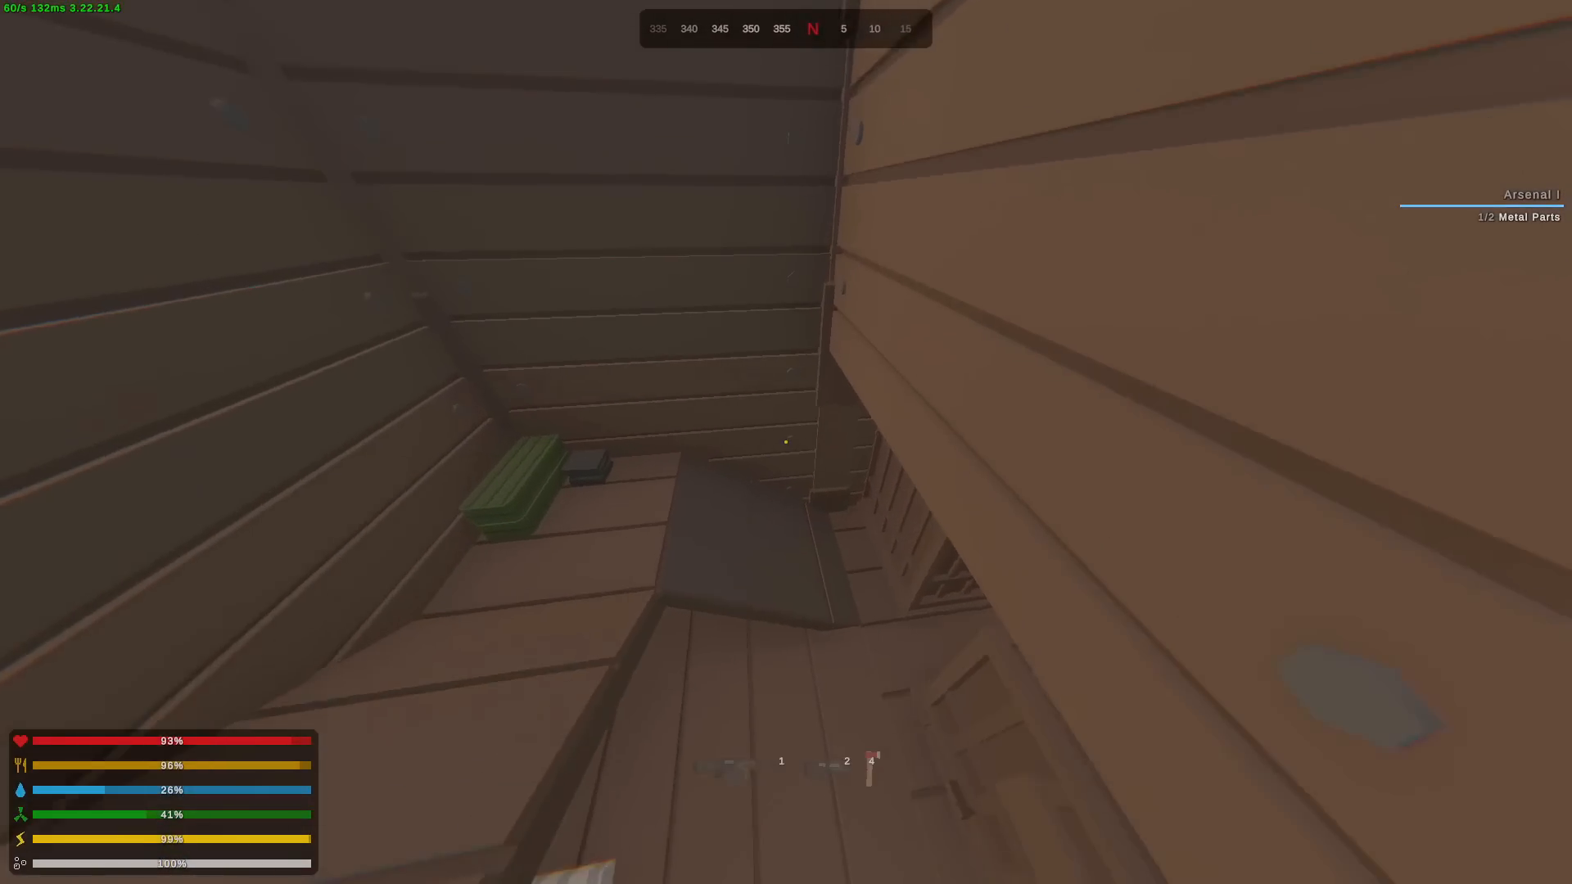
{"action": "key", "text": "y"}
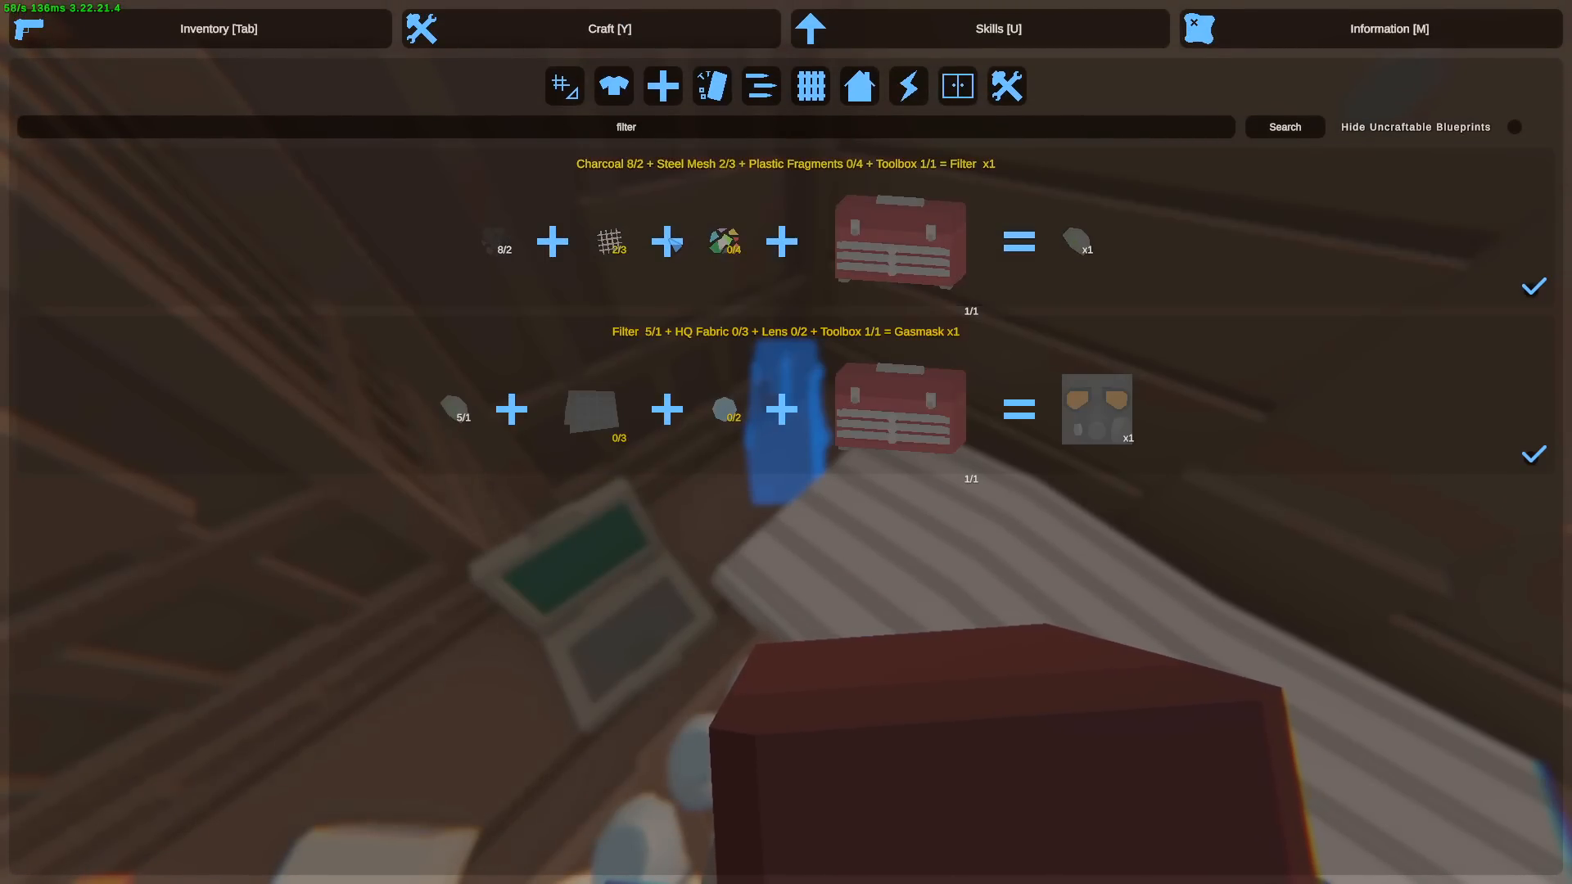
- Craft a Filter from charcoal and steel mesh, then open the storage crate of tools and a rifle
{"action": "left_click", "coordinate": [217, 28]}
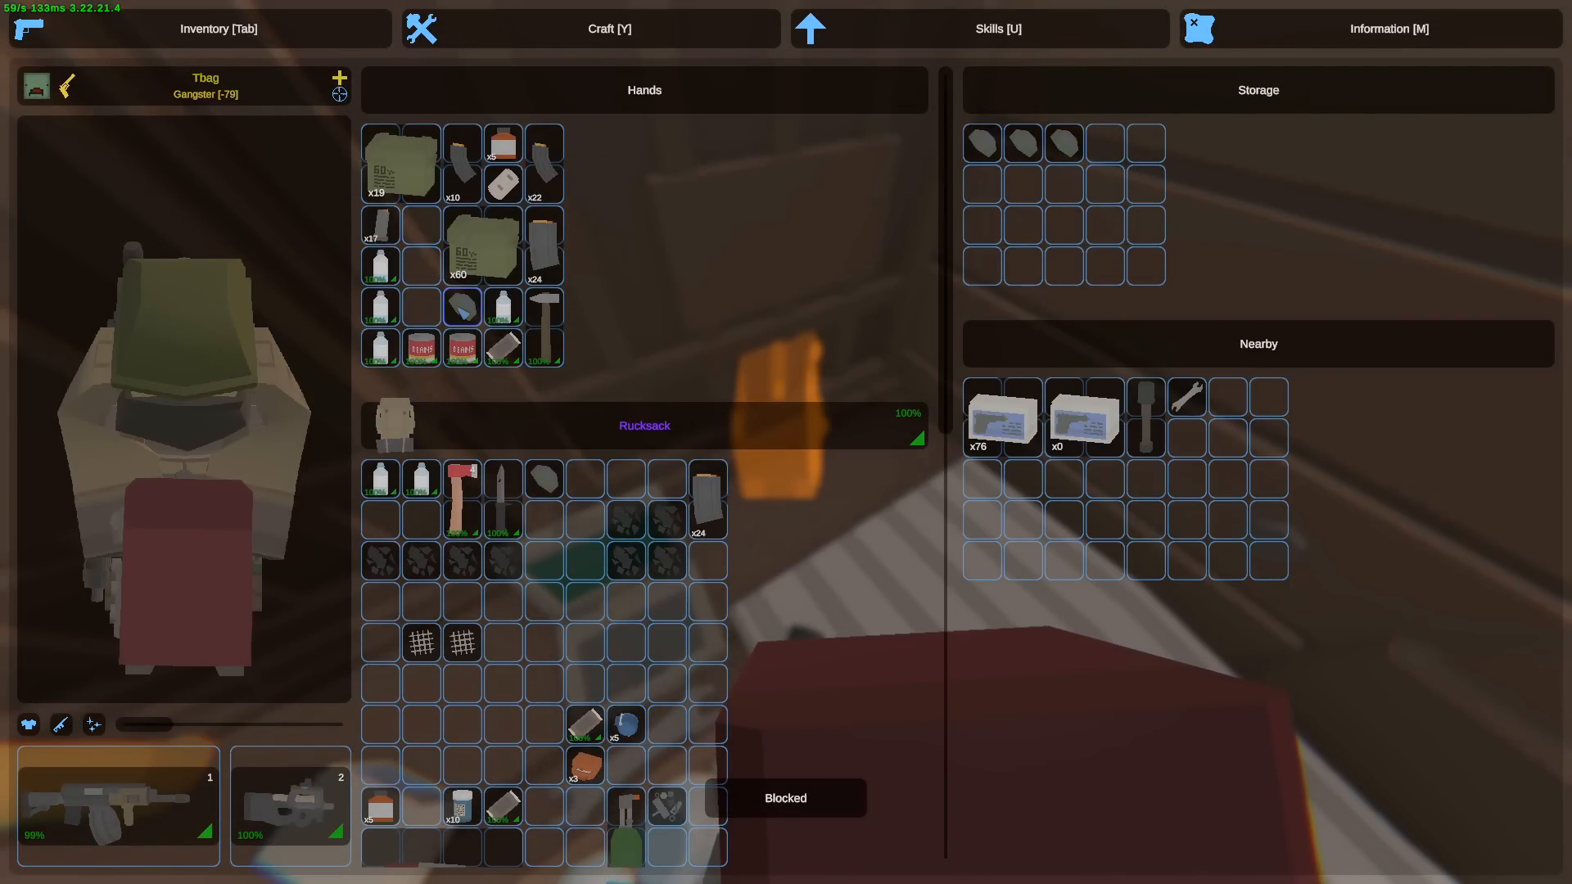
{"action": "key", "text": "Tab"}
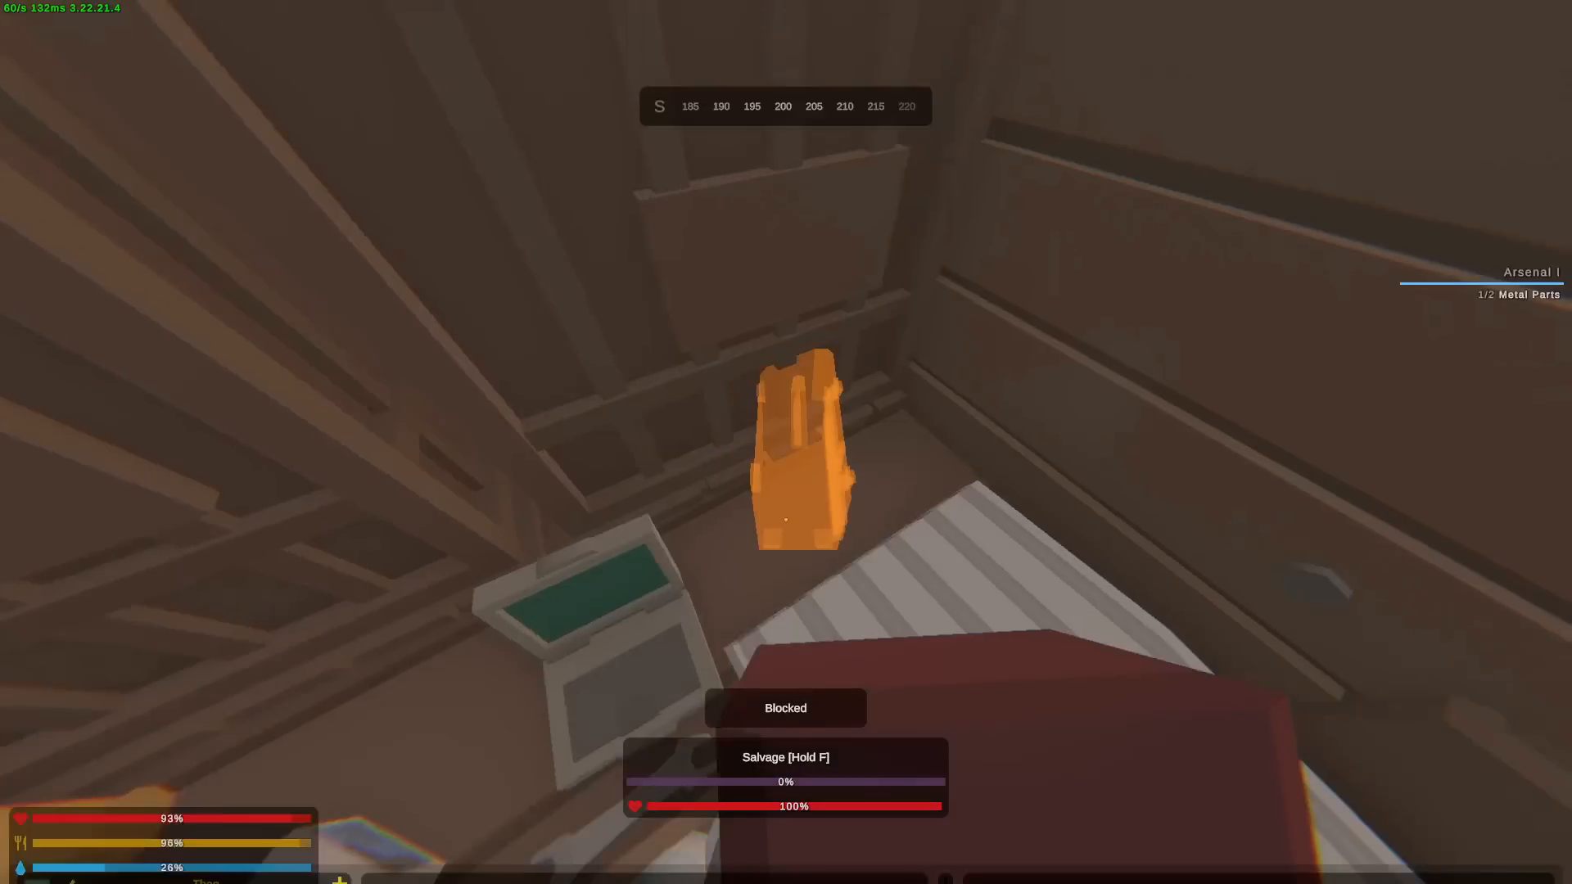
{"action": "key", "text": "tab"}
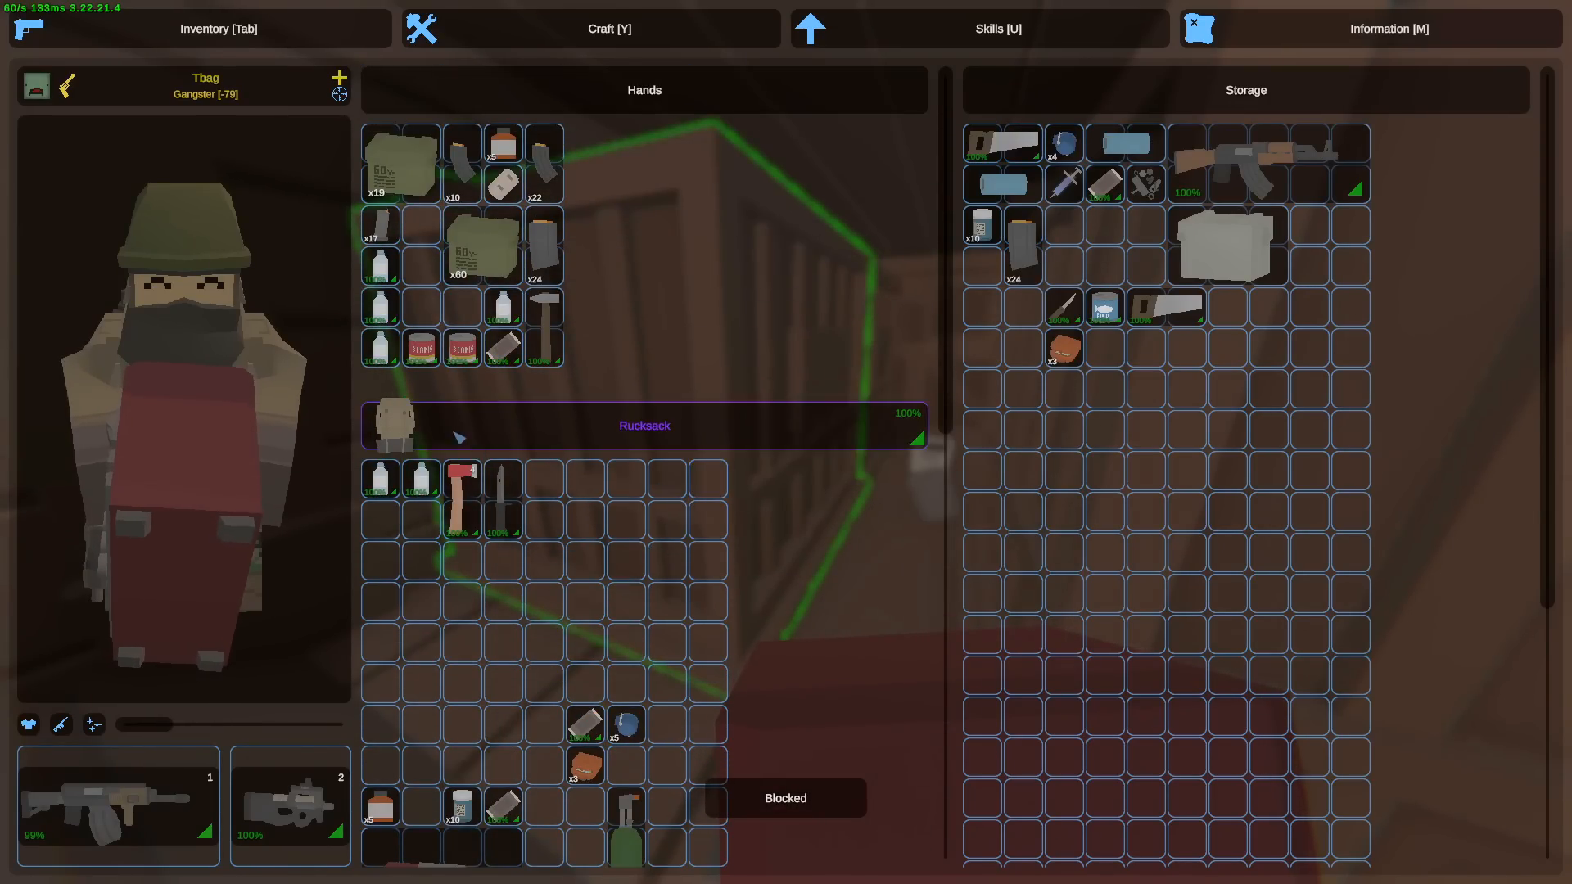
- Shoot the zombie ahead and loot the nearby toolbox, gunpowder and filters
{"action": "key", "text": "Tab"}
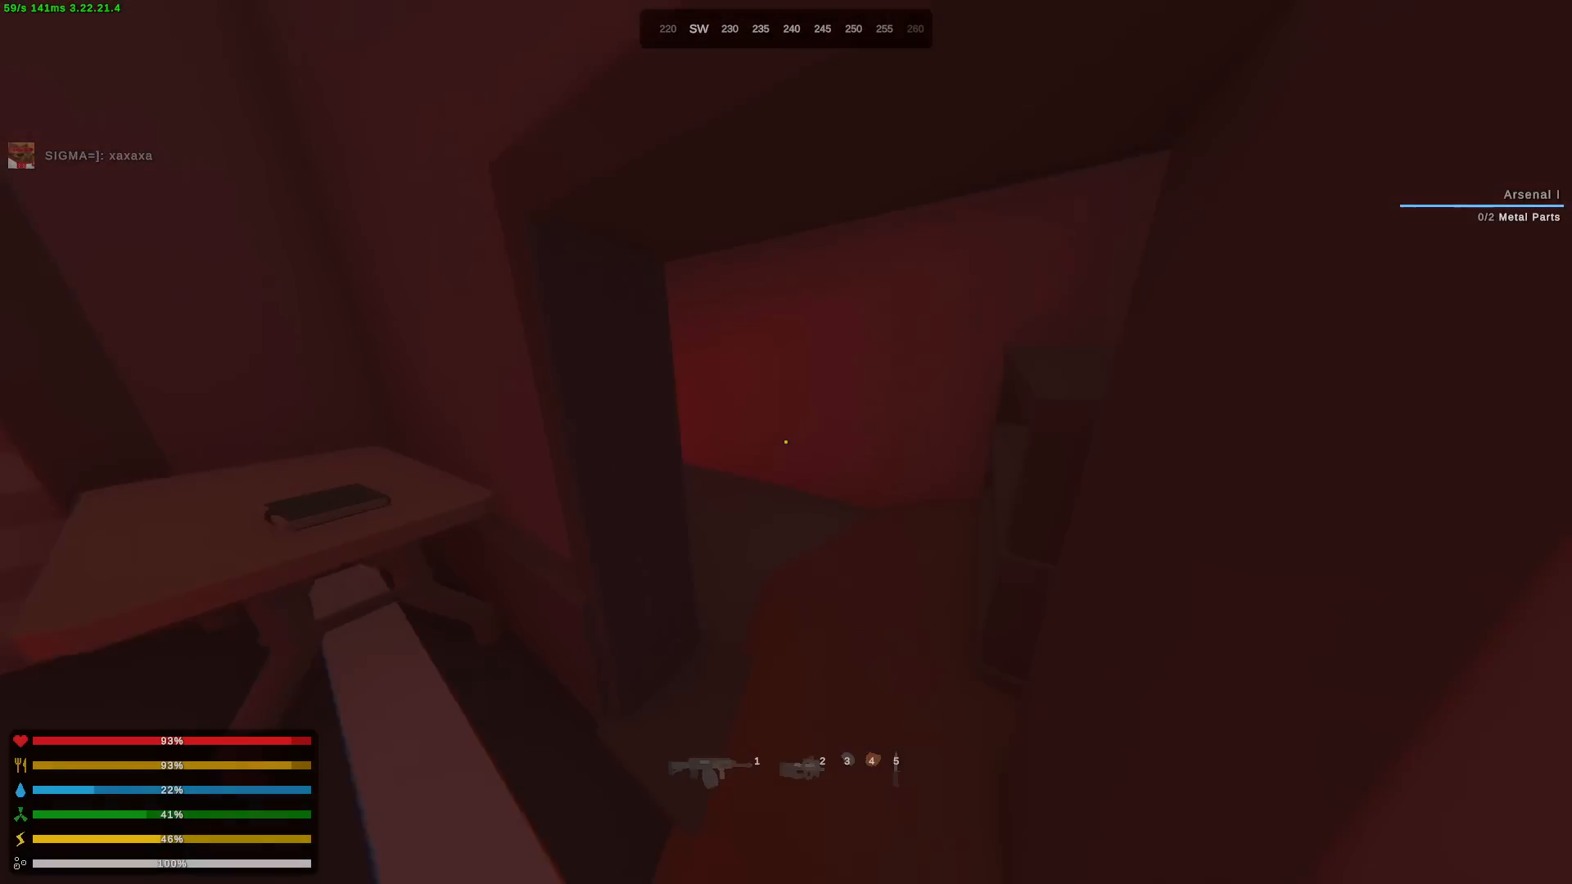
{"action": "mouse_move", "coordinate": [786, 442]}
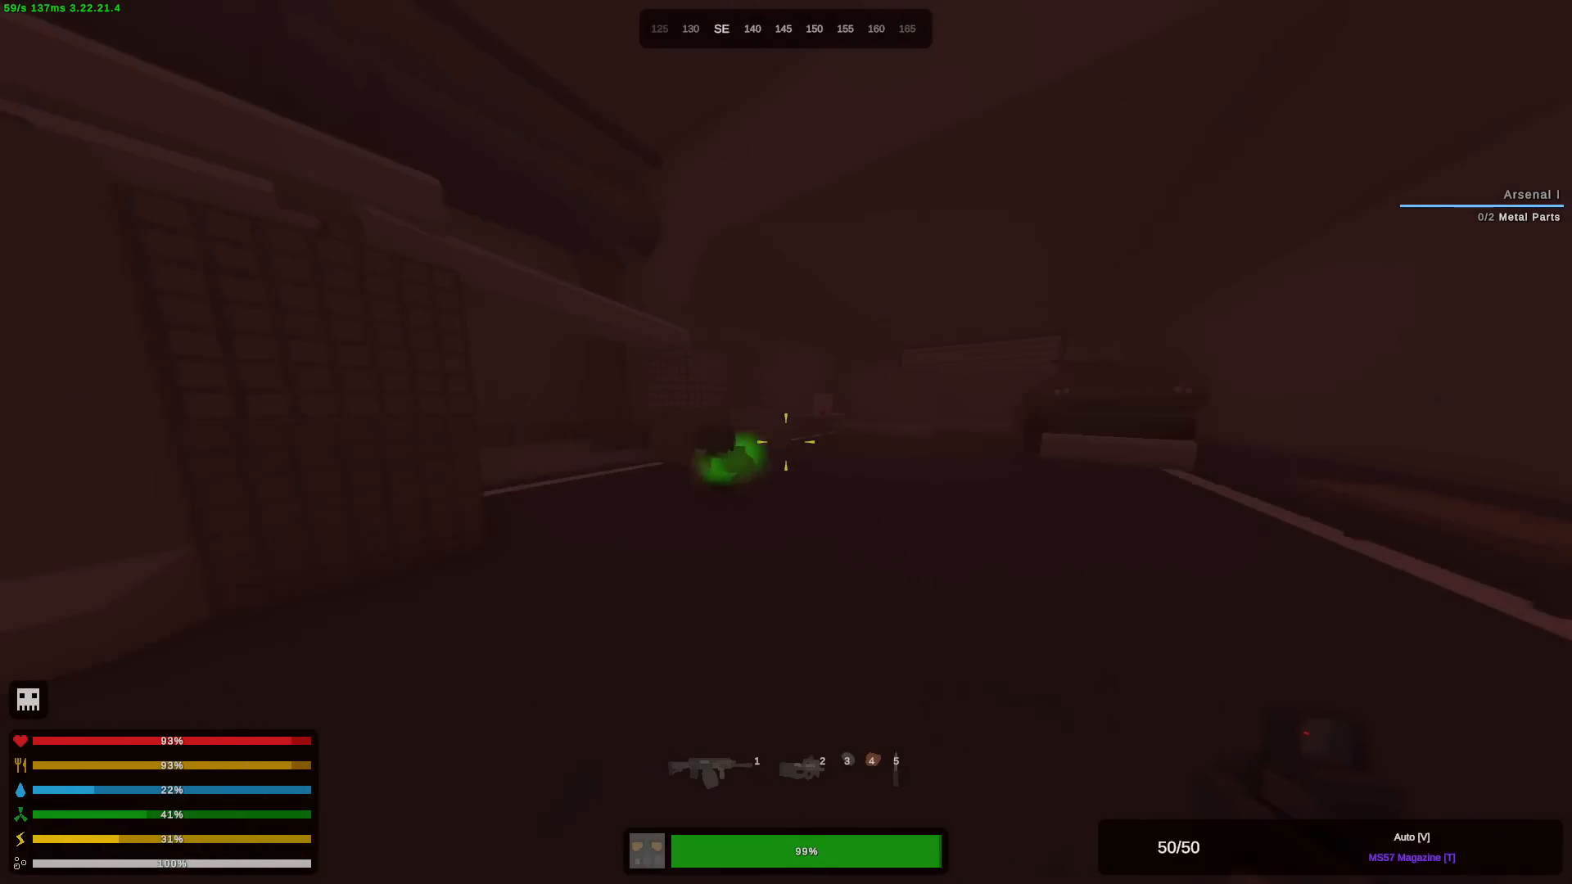
{"action": "left_click", "coordinate": [786, 436]}
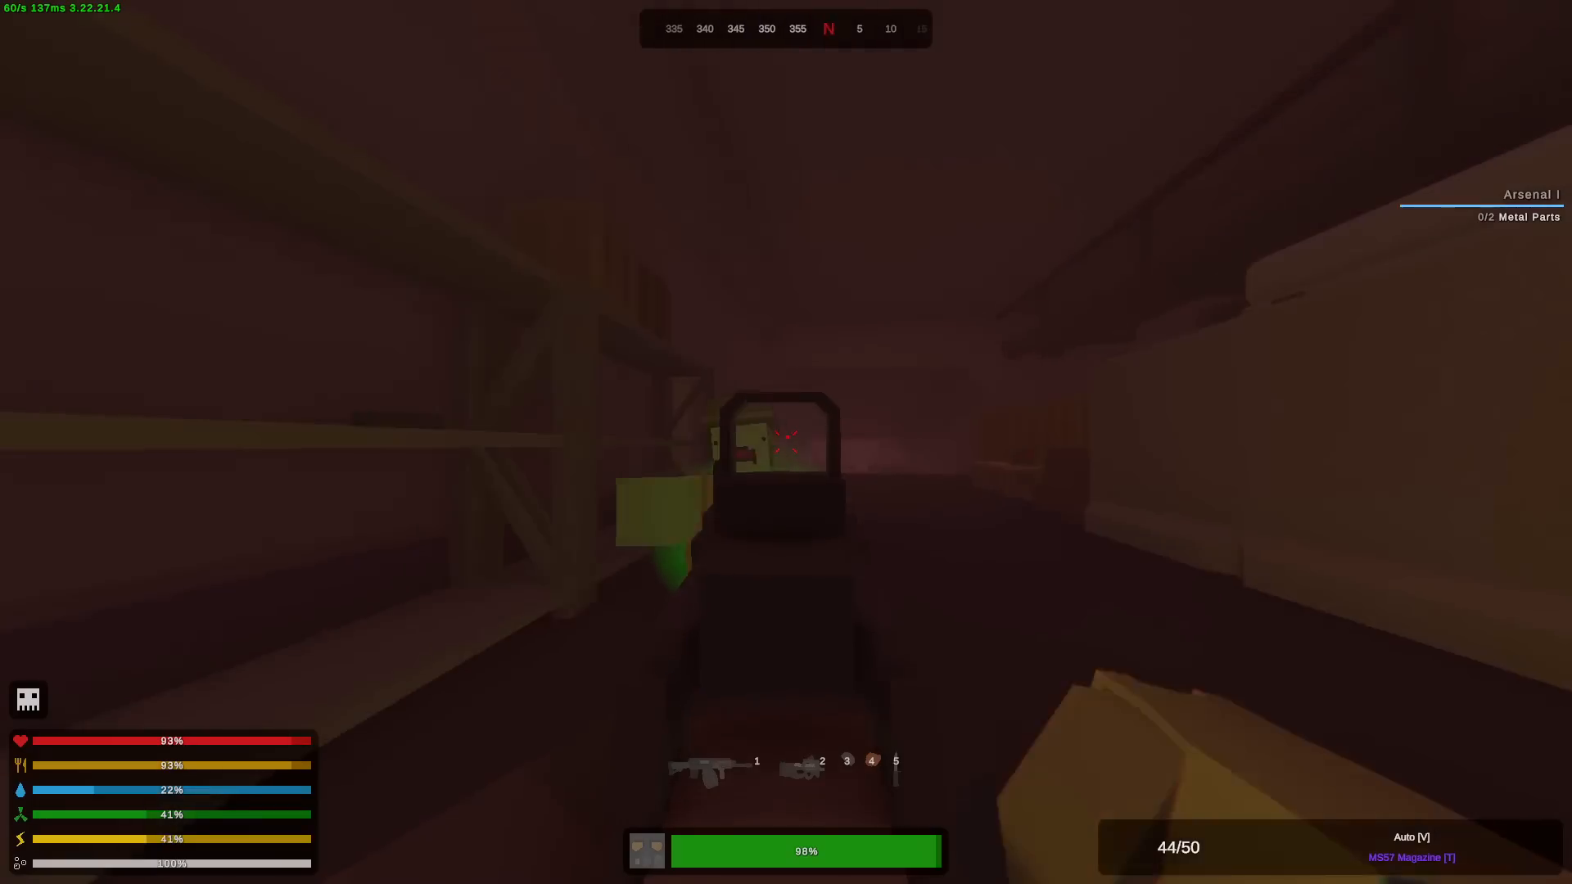
{"action": "key", "text": "Tab"}
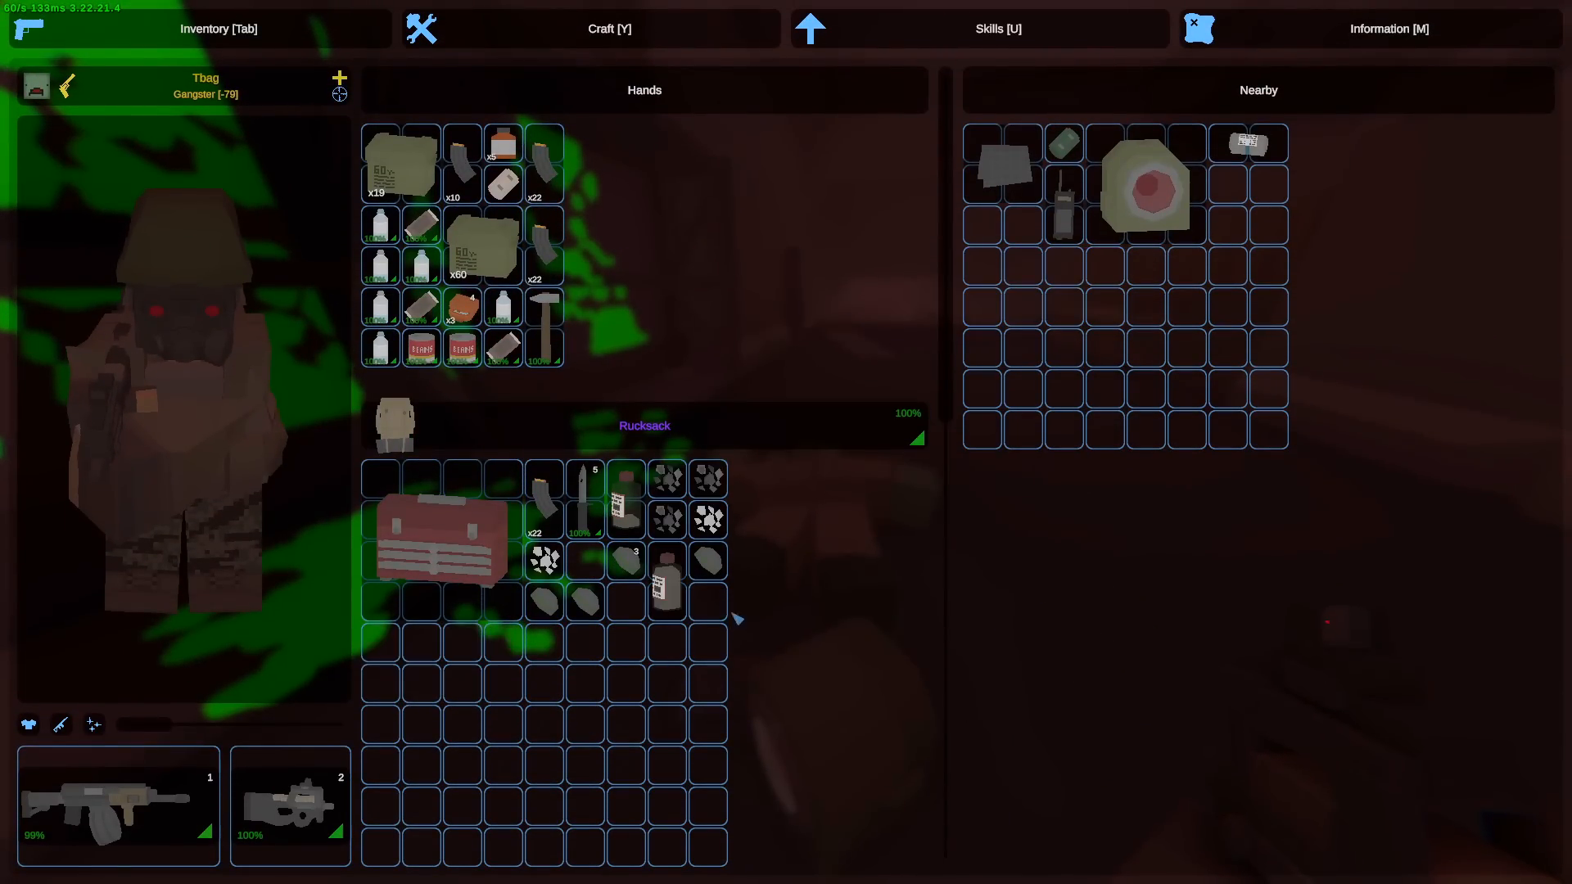
{"action": "key", "text": "Tab"}
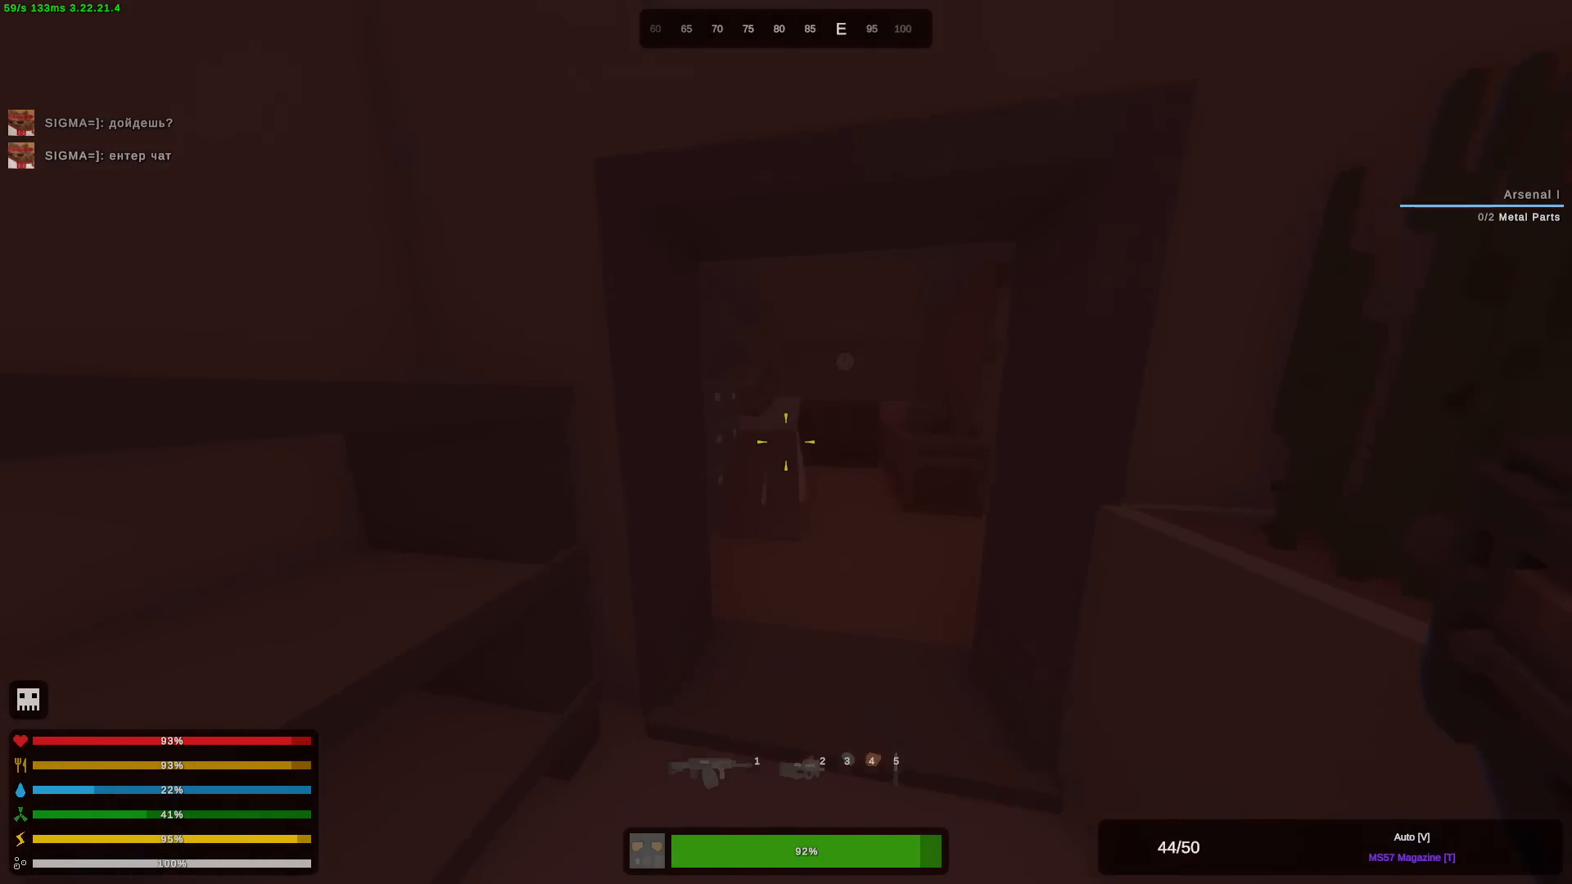
{"action": "mouse_move", "coordinate": [786, 443]}
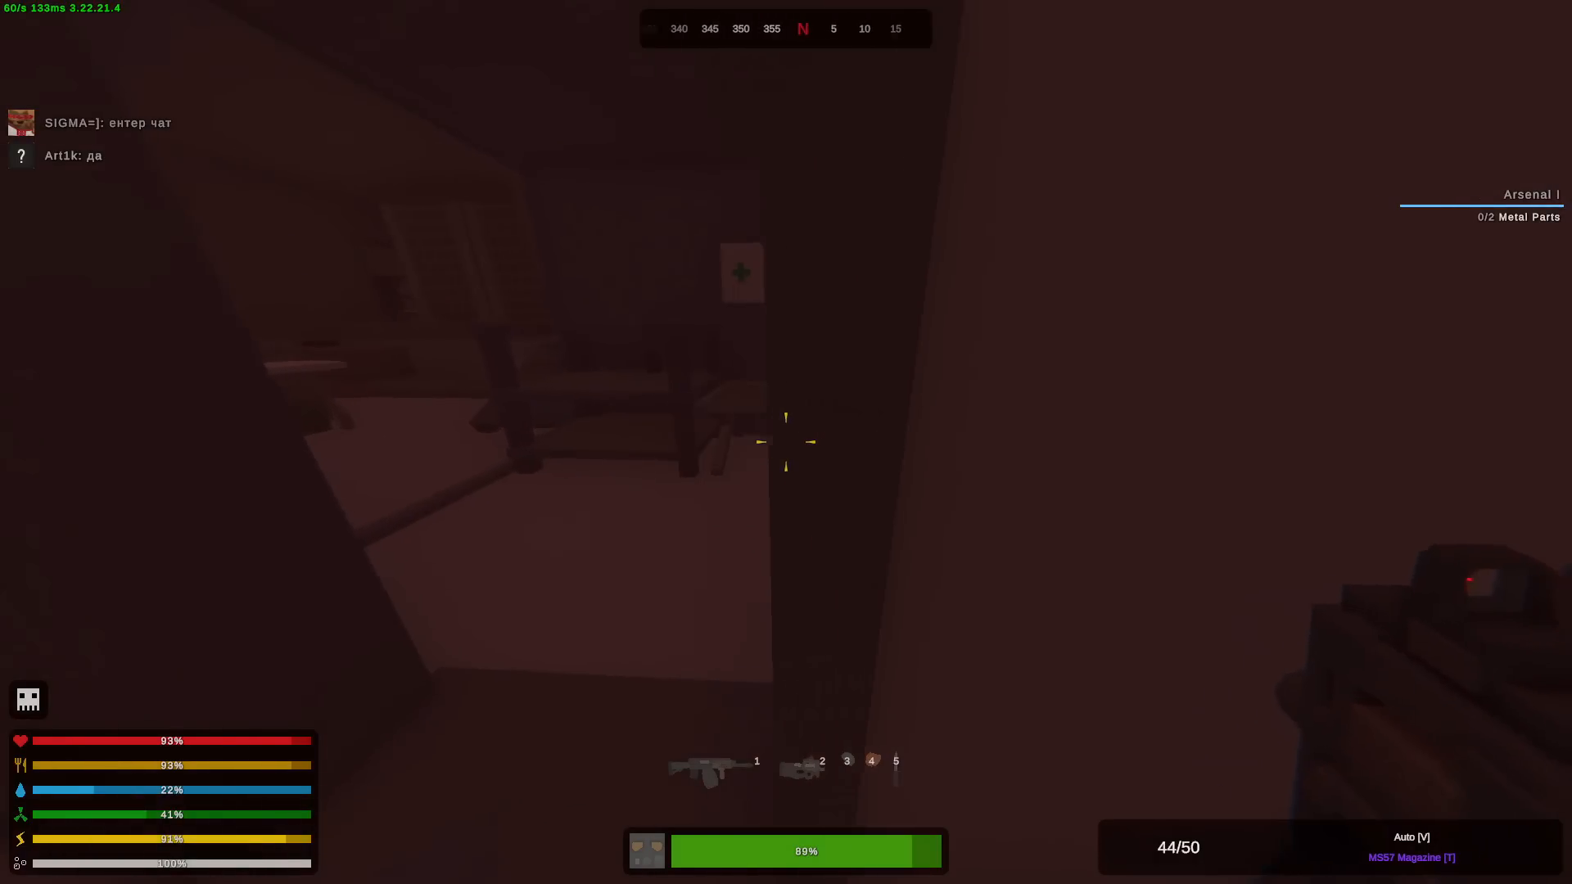
- Explore the base rooms and pick up the AP Ammo Belt in the fenced storage area
{"action": "key", "text": "Tab"}
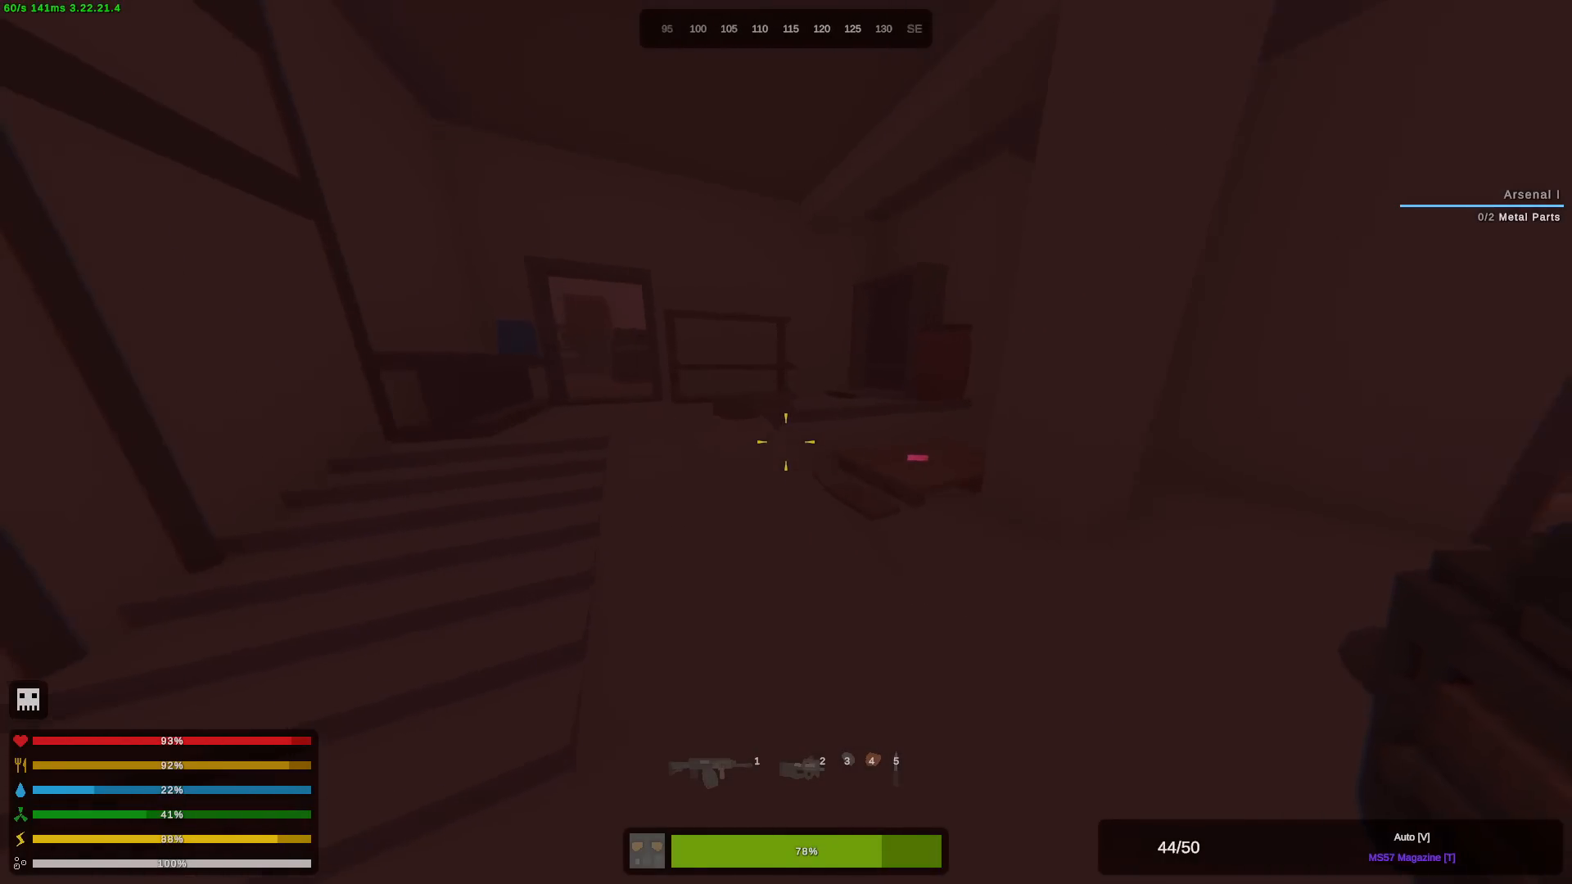
{"action": "mouse_move", "coordinate": [786, 442]}
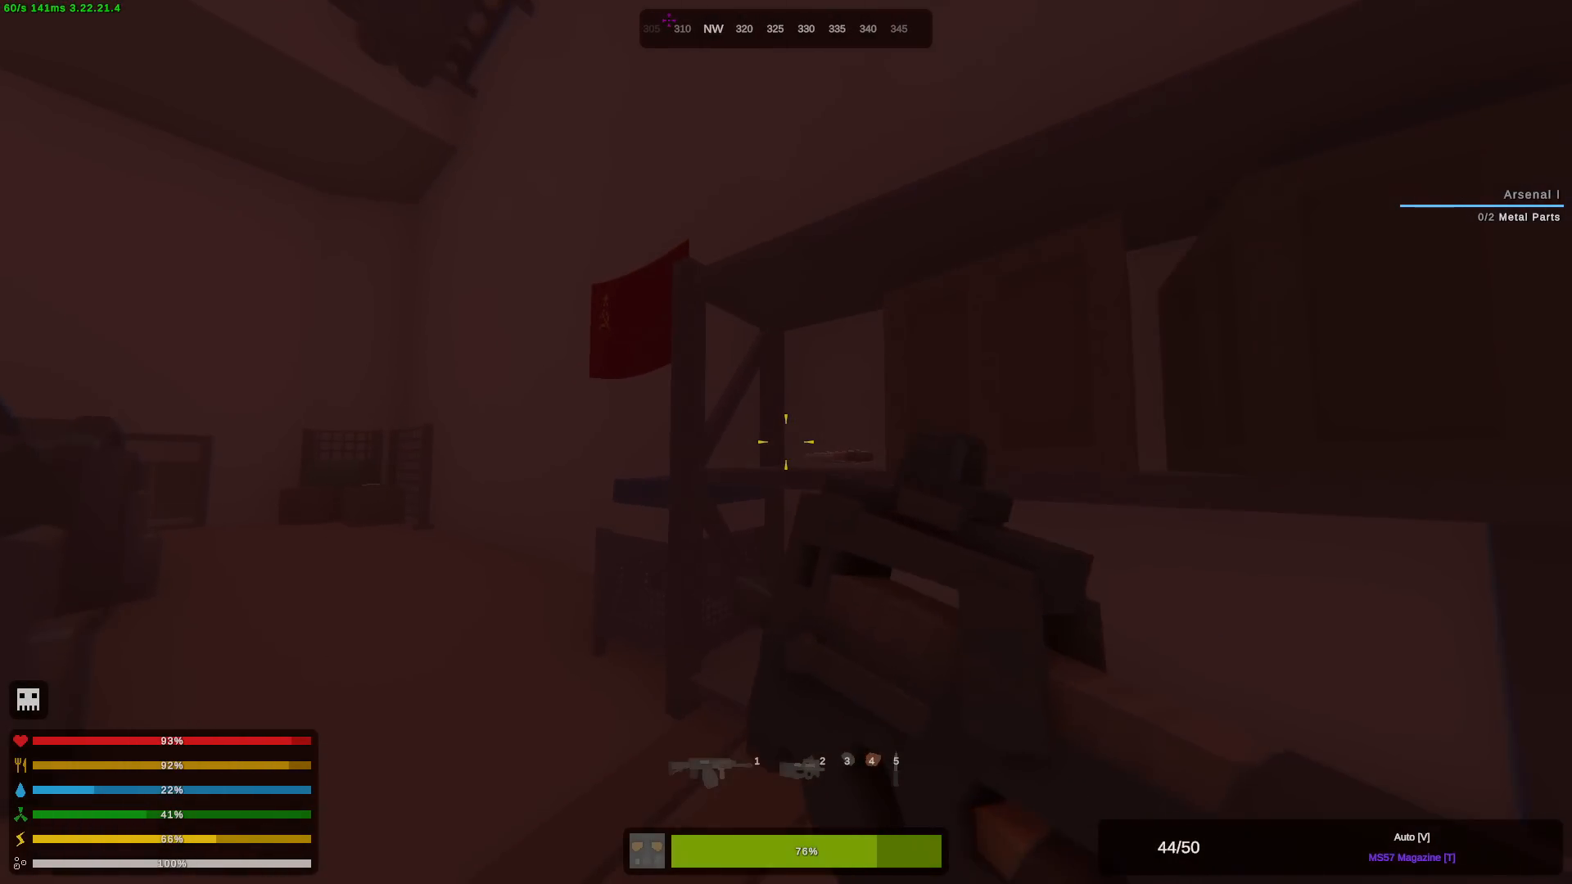
{"action": "key", "text": "tab"}
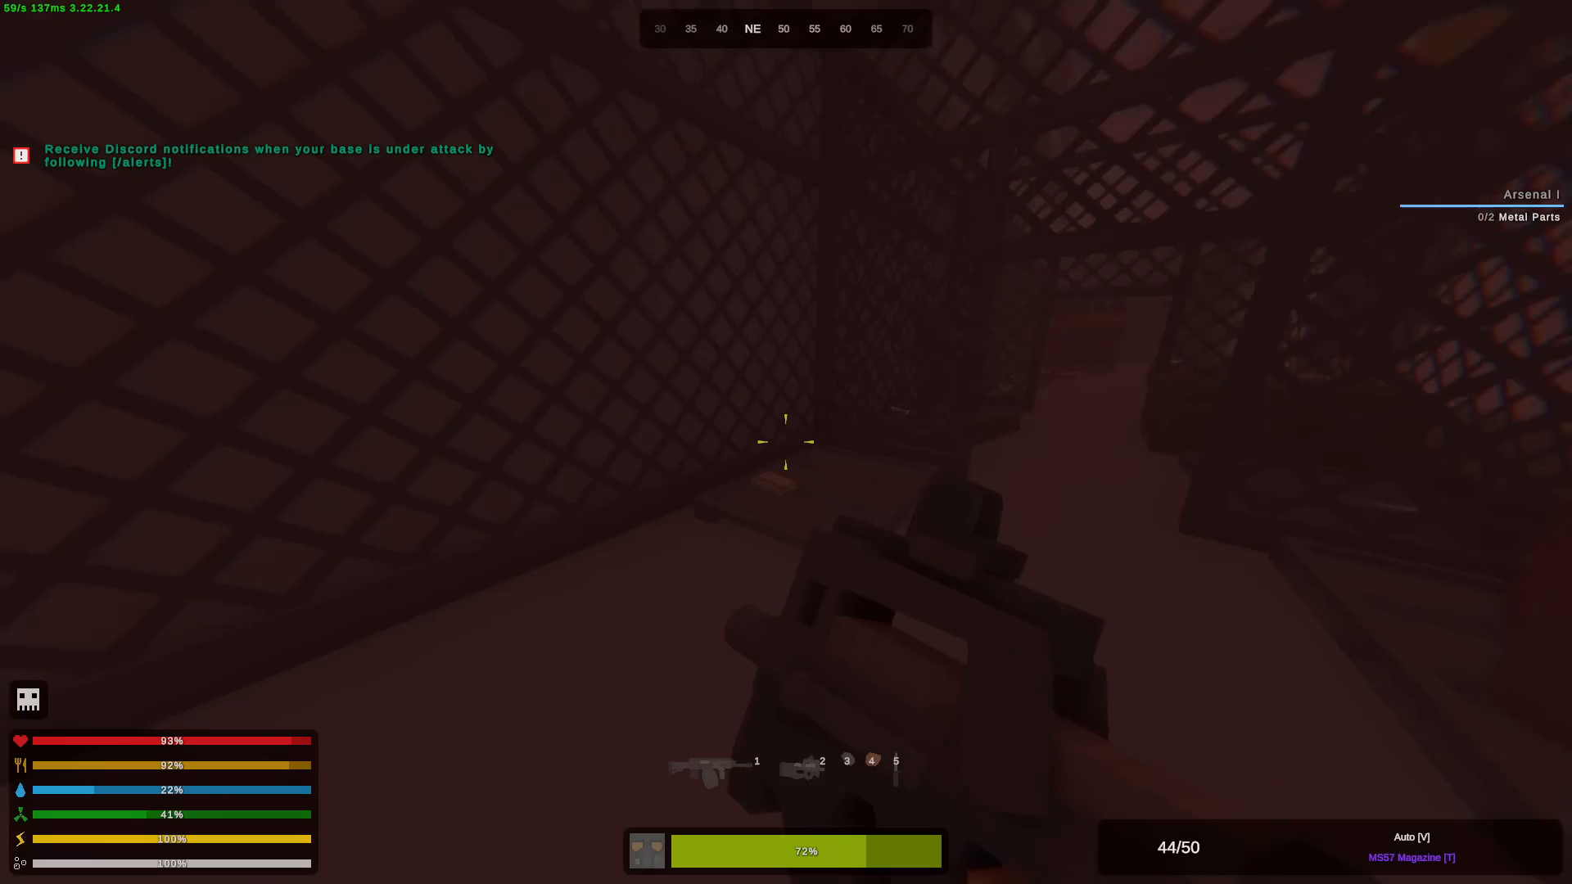
{"action": "mouse_move", "coordinate": [786, 441]}
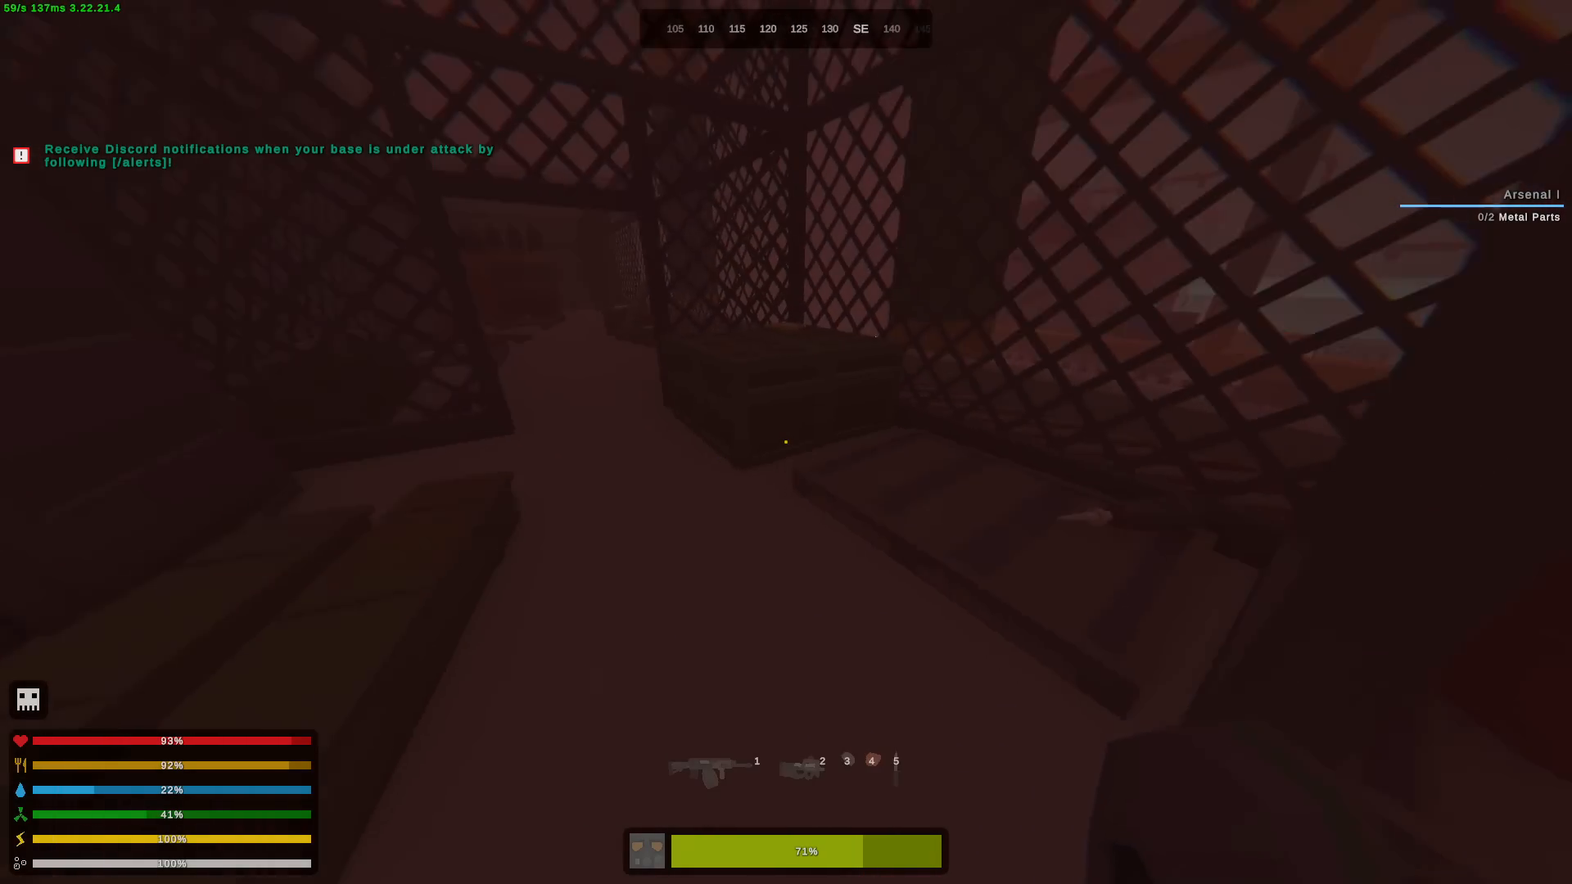
{"action": "mouse_move", "coordinate": [785, 442]}
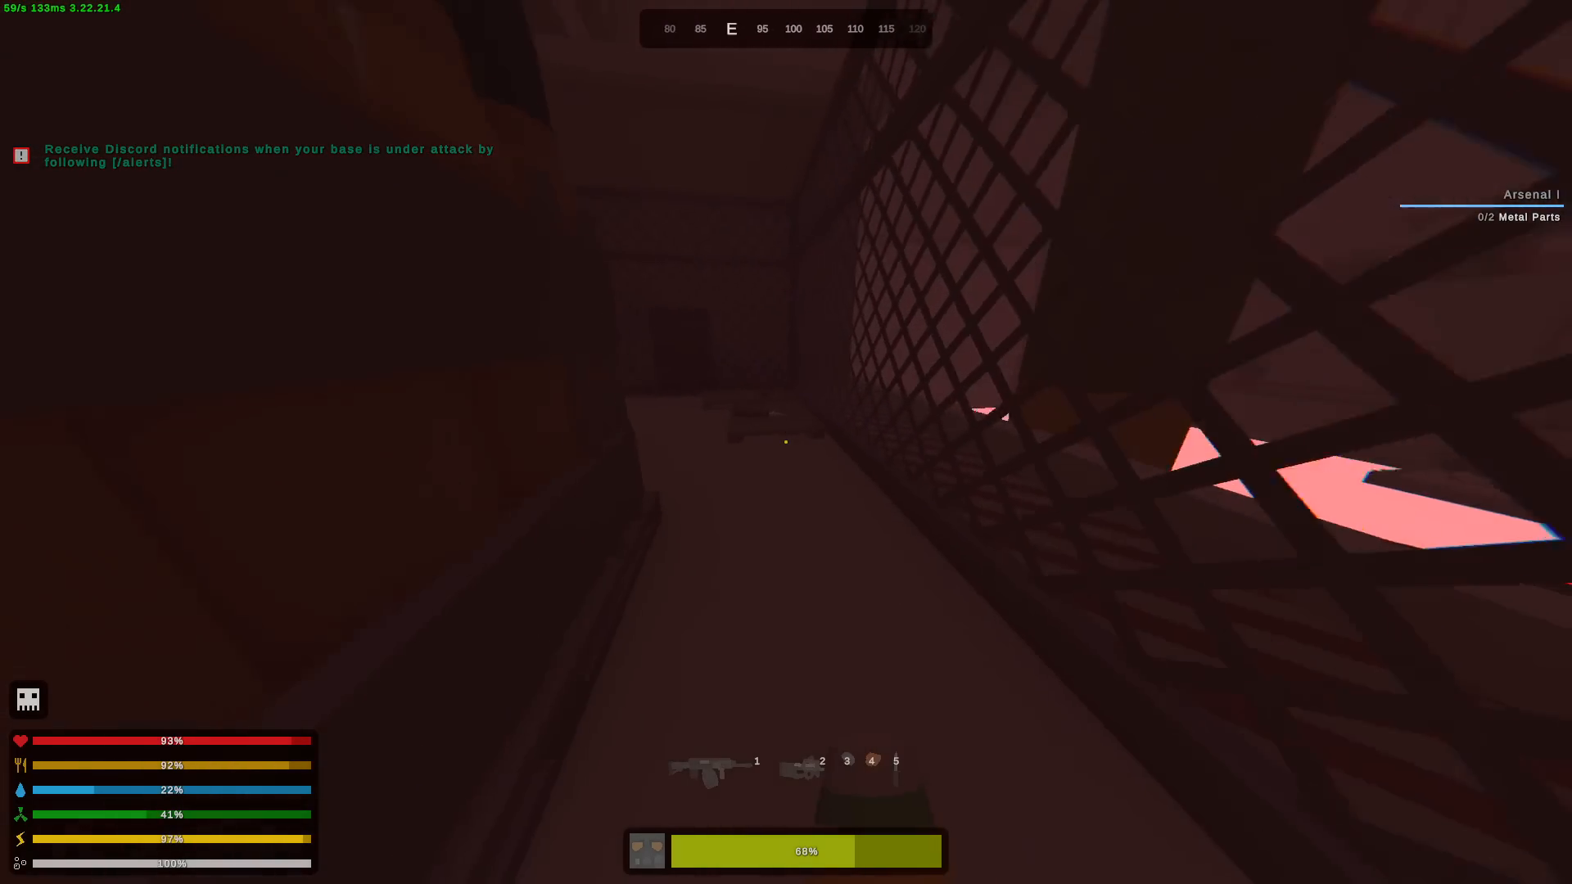
{"action": "mouse_move", "coordinate": [786, 442]}
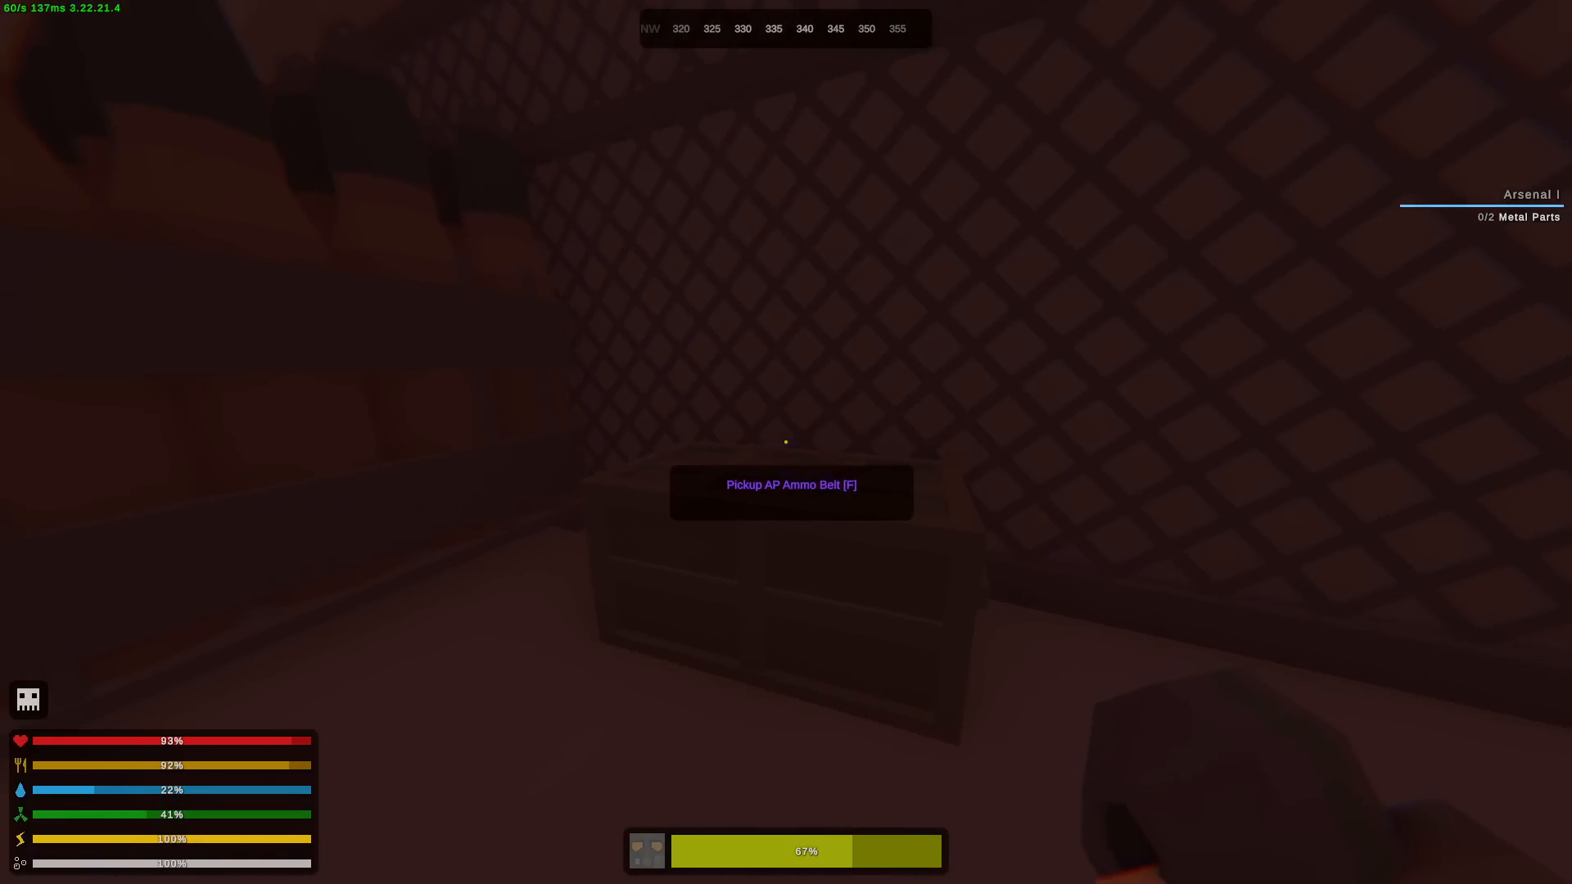
{"action": "key", "text": "y"}
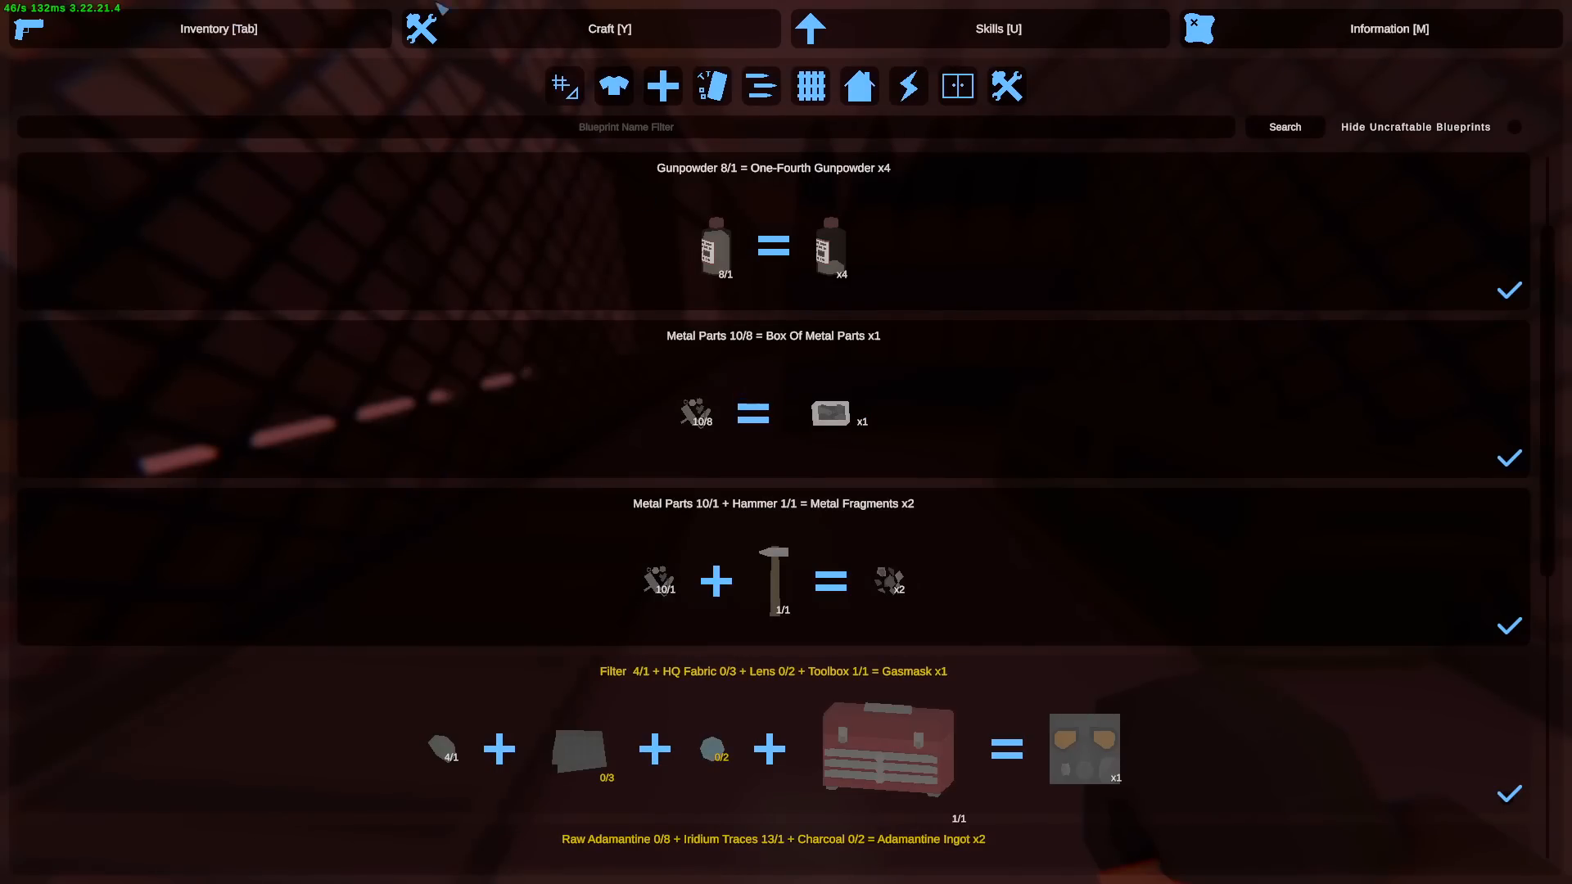
- Pack metal parts into a box and loot gunpowder bottles and metal fragments from the storage area
{"action": "left_click", "coordinate": [218, 28]}
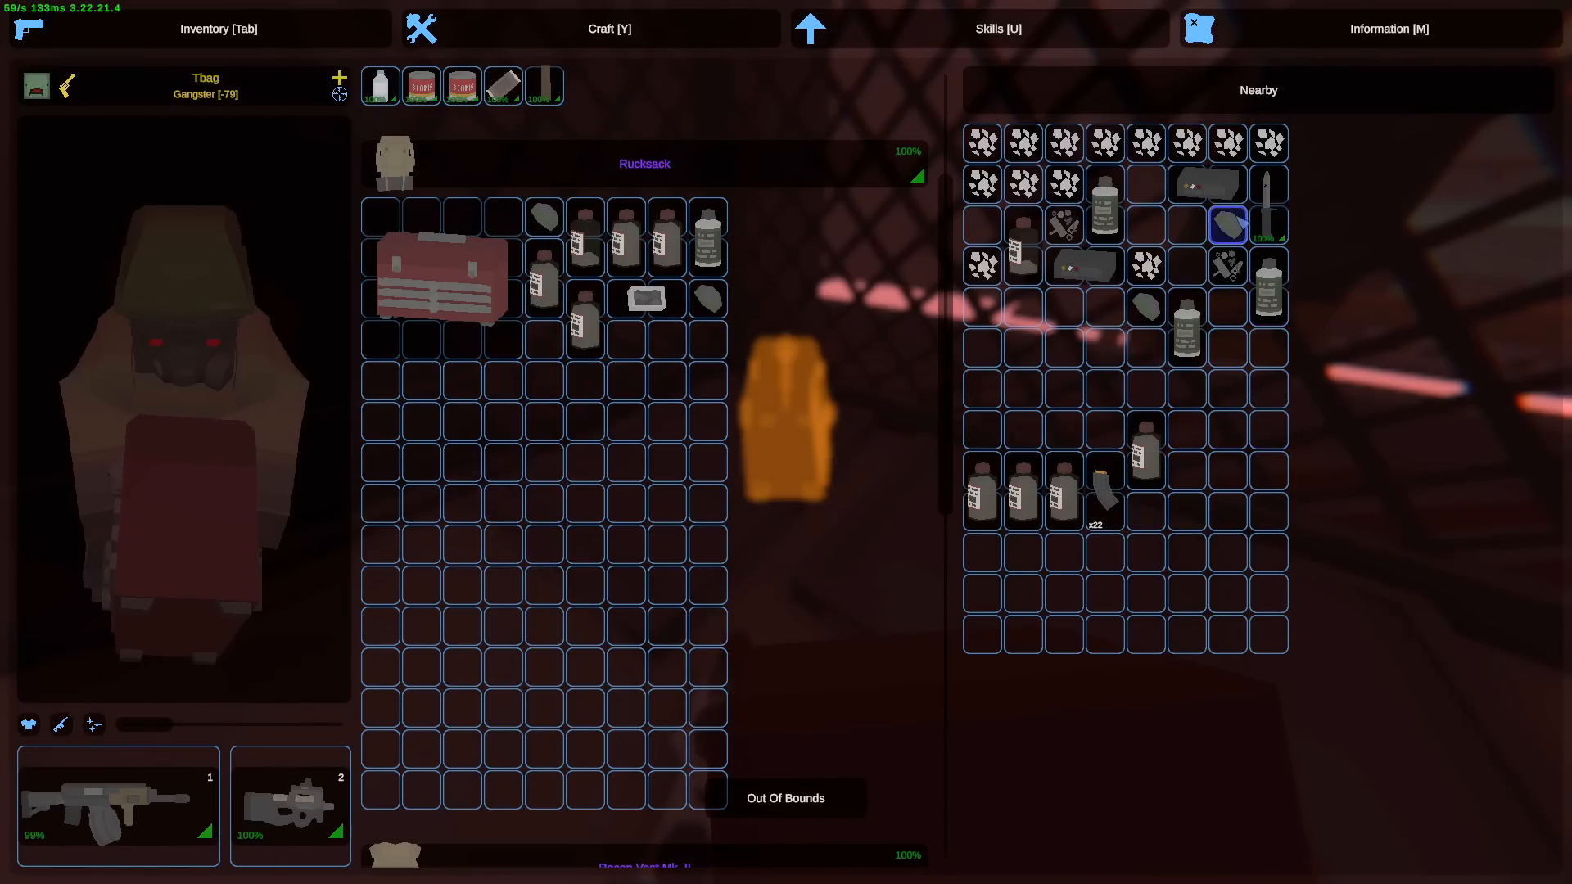
{"action": "key", "text": "Tab"}
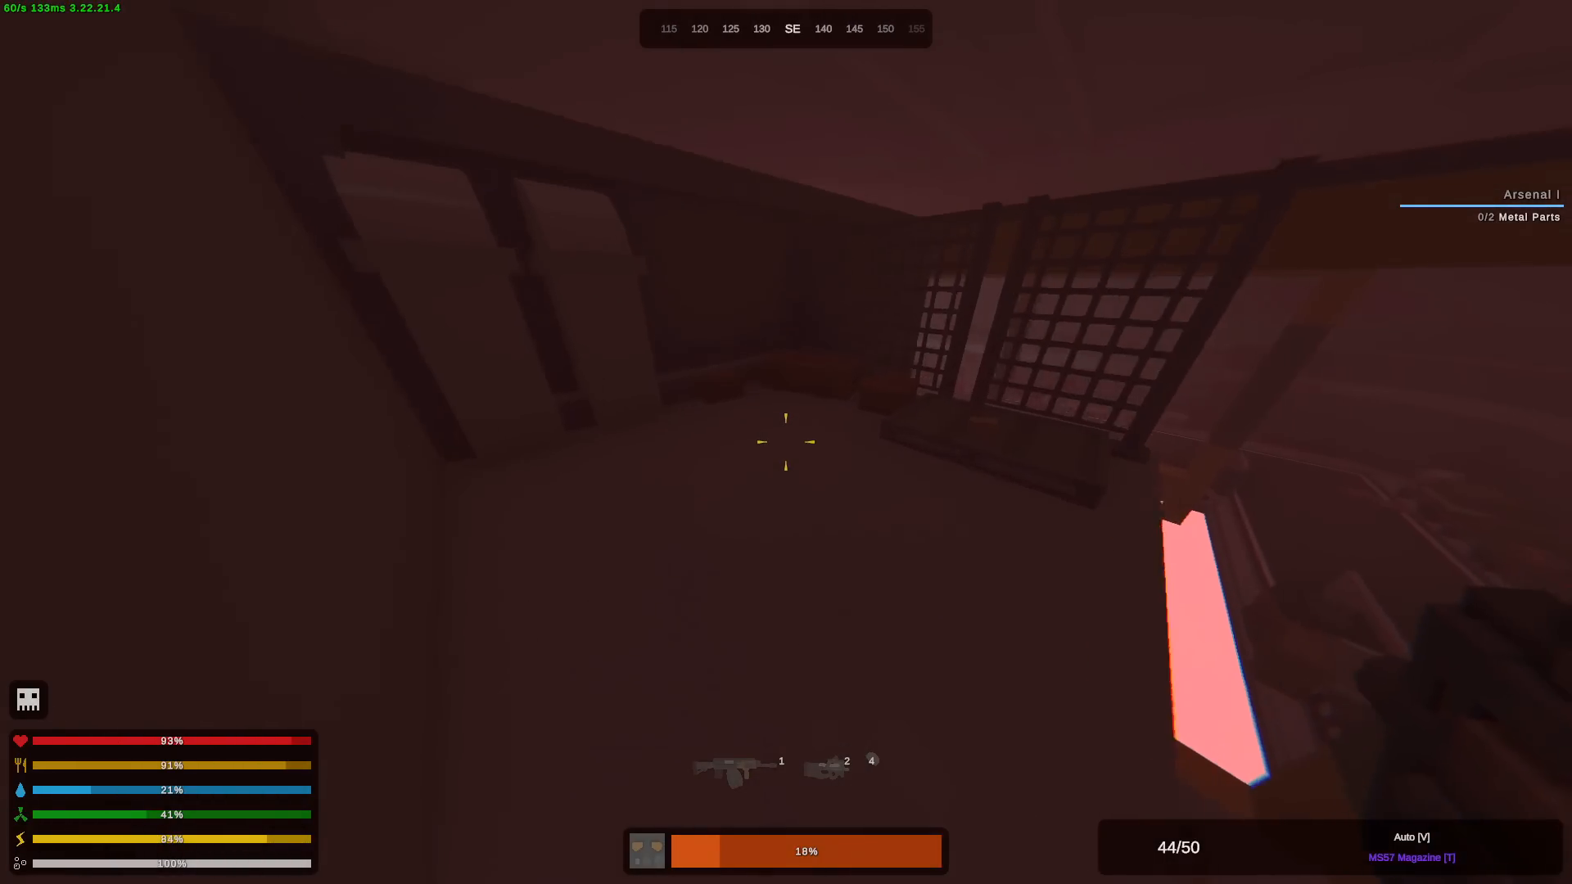
{"action": "key", "text": "Tab"}
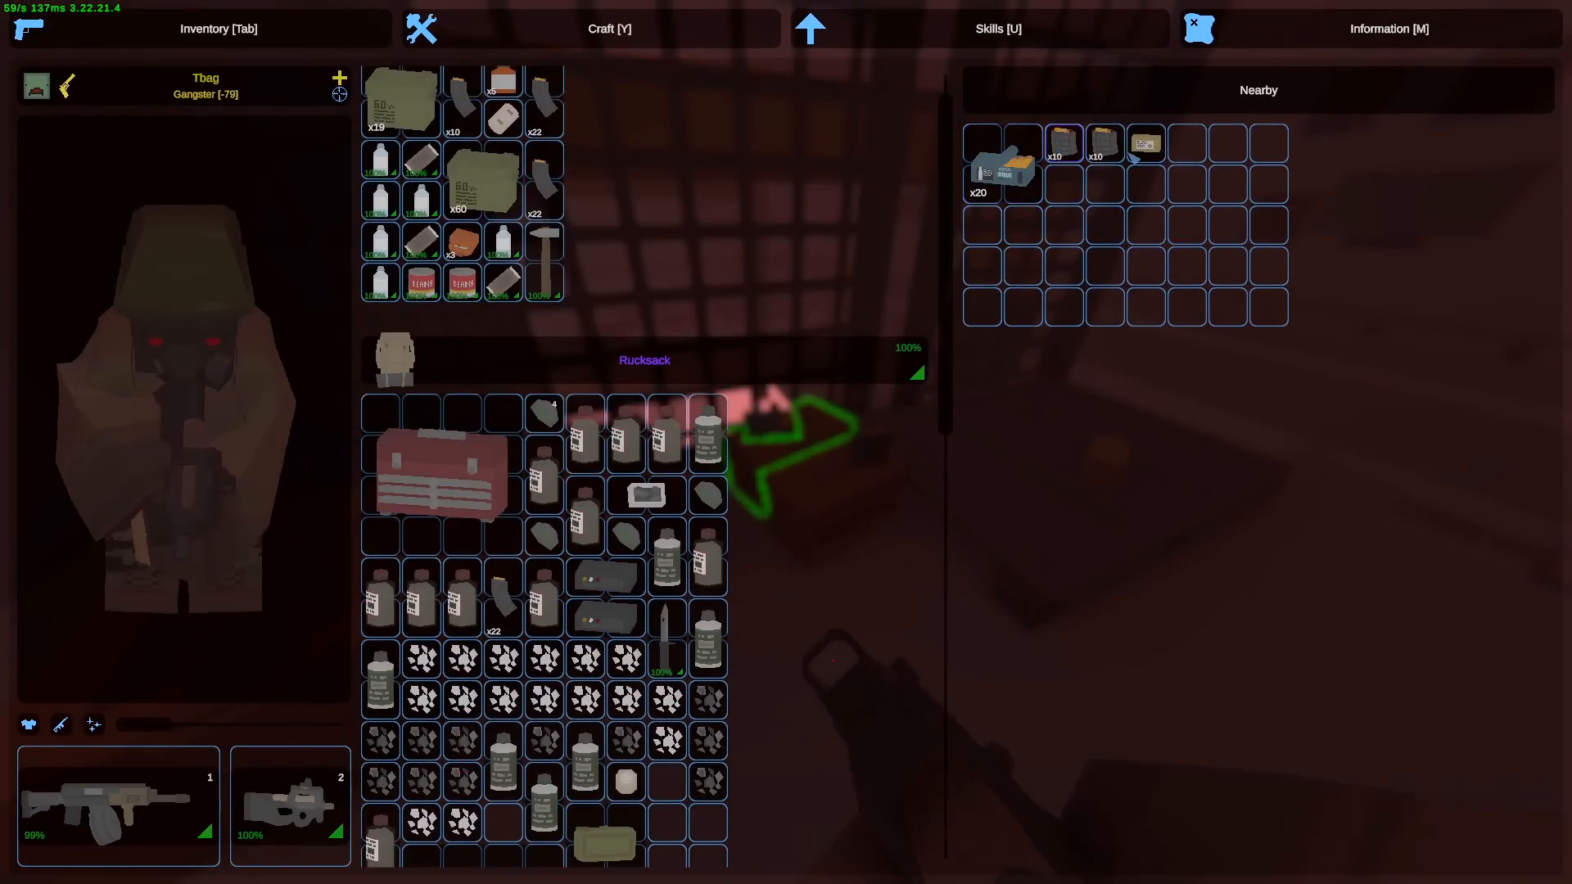
{"action": "key", "text": "tab"}
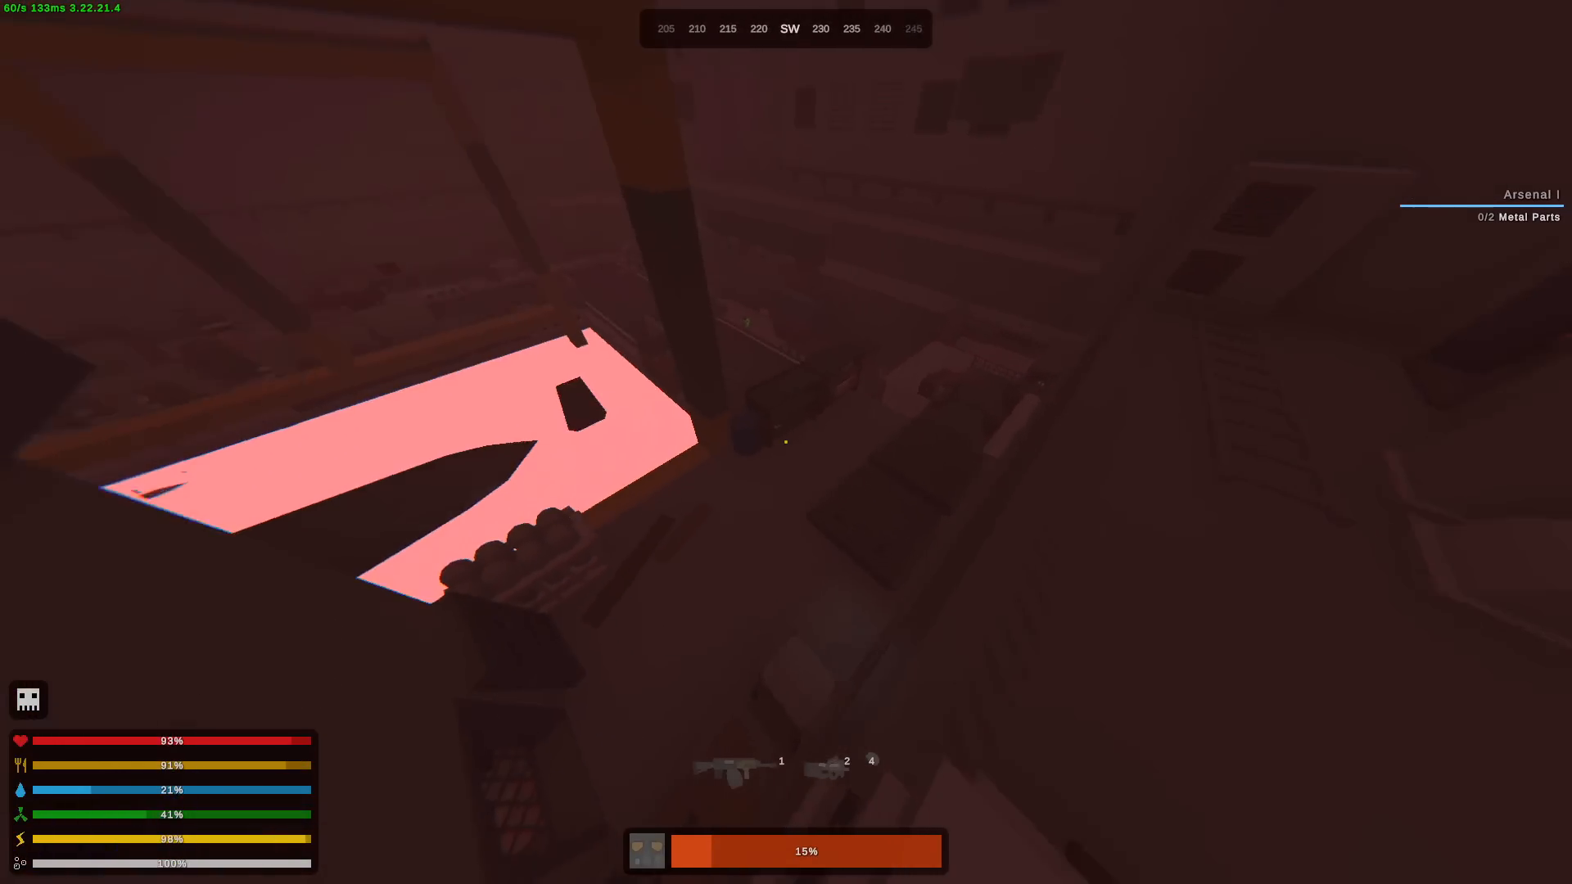
{"action": "mouse_move", "coordinate": [786, 442]}
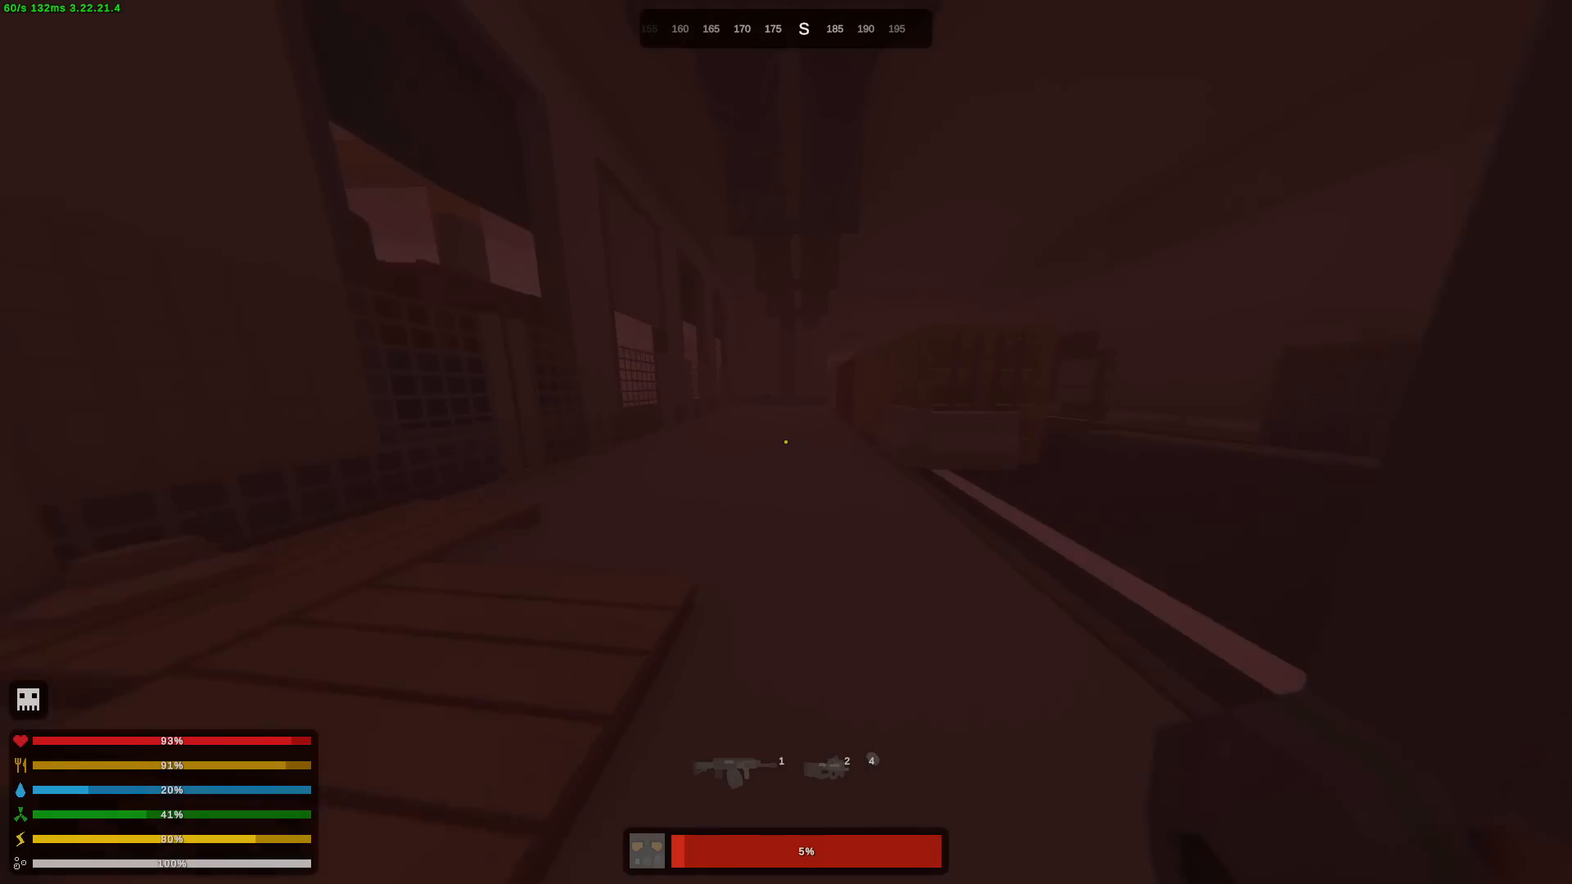
{"action": "mouse_move", "coordinate": [786, 440]}
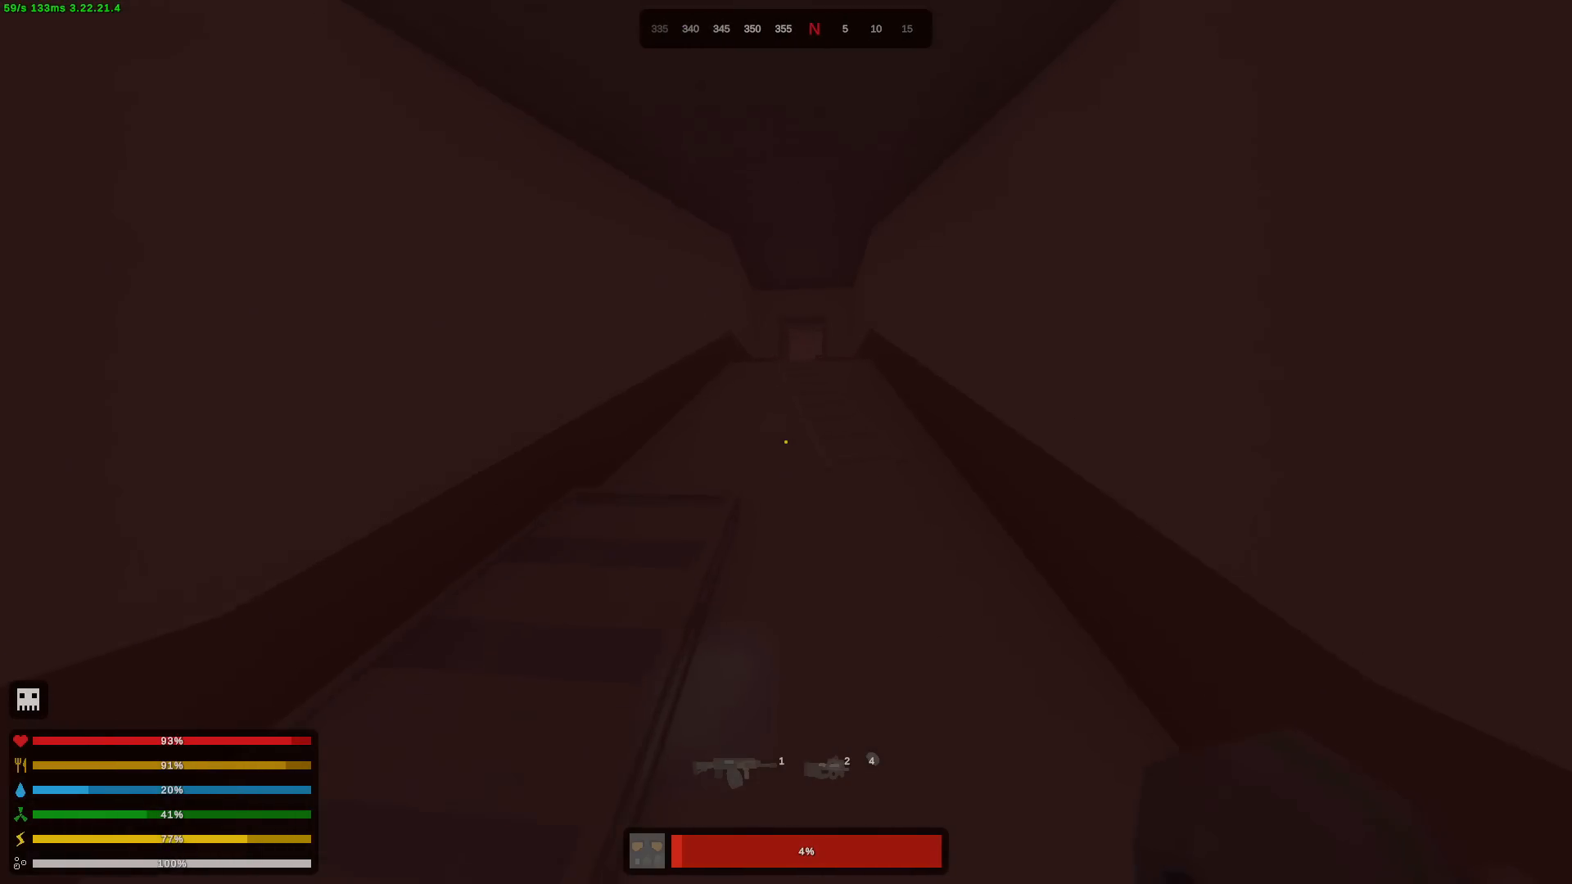
{"action": "mouse_move", "coordinate": [786, 440]}
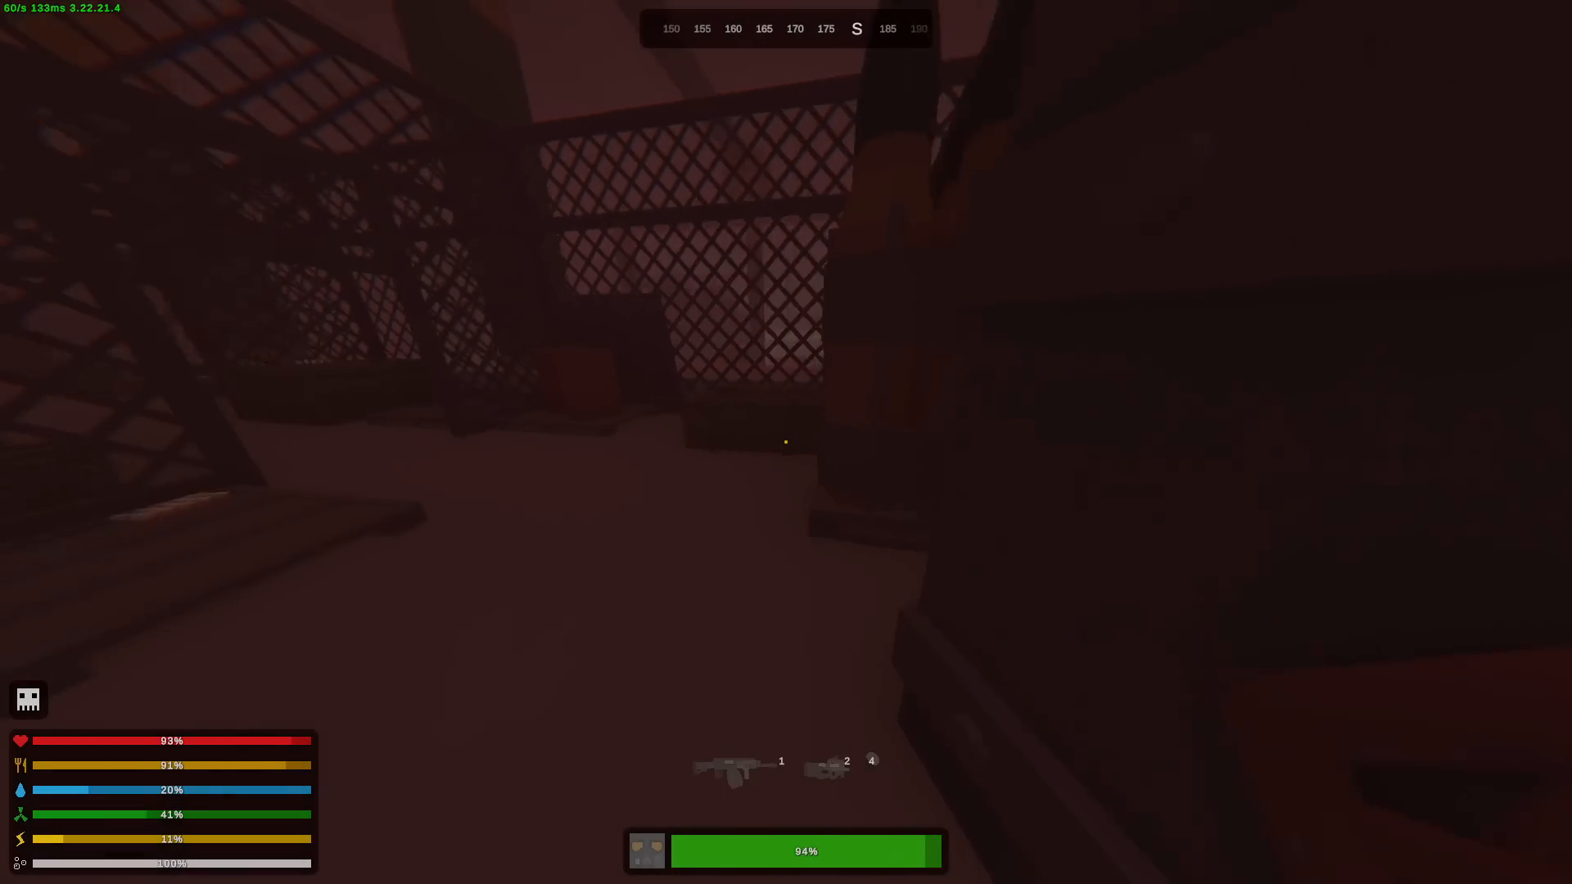
- Craft Metal Parts for the Arsenal quest (1/2), grab the AP Ammo Belt and return to the world with the rifle
{"action": "key", "text": "Tab"}
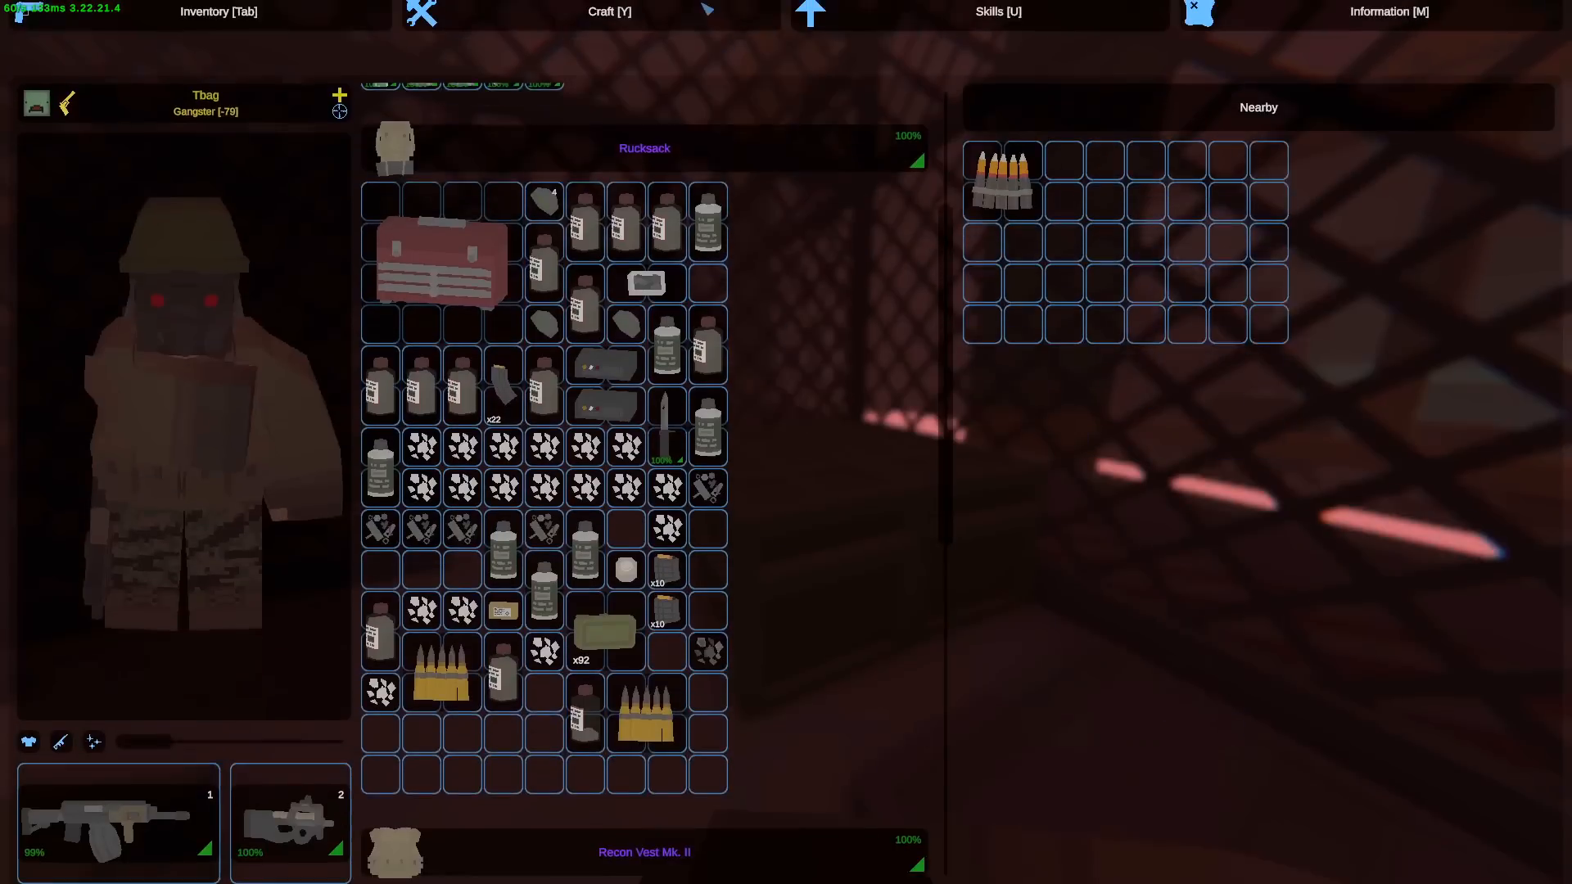
{"action": "left_click", "coordinate": [609, 11]}
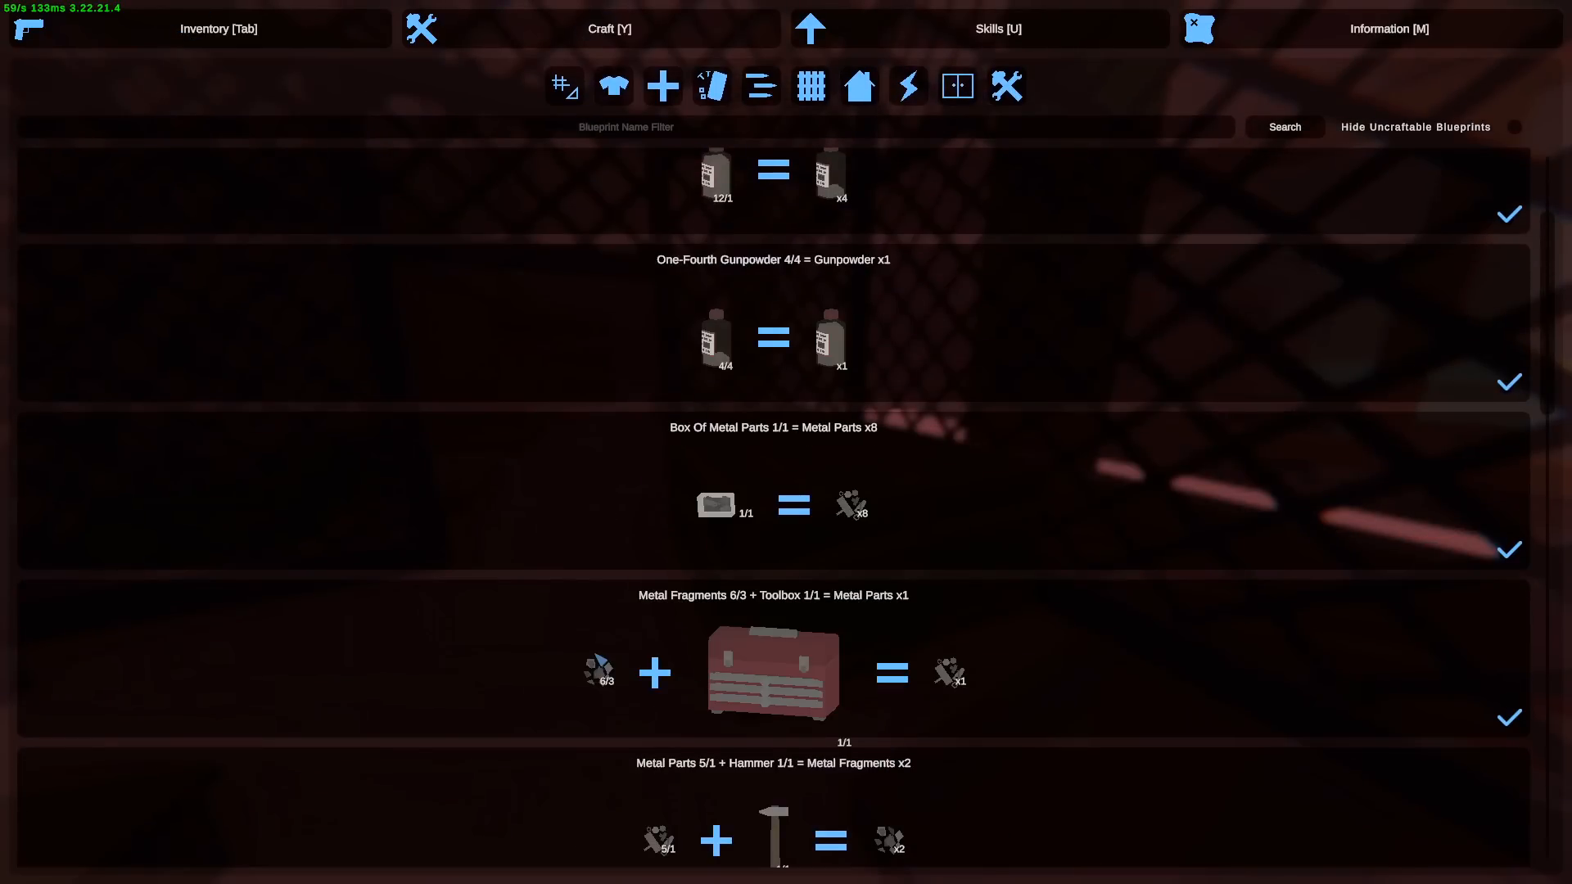
{"action": "scroll", "scroll_direction": "down", "scroll_amount": 3}
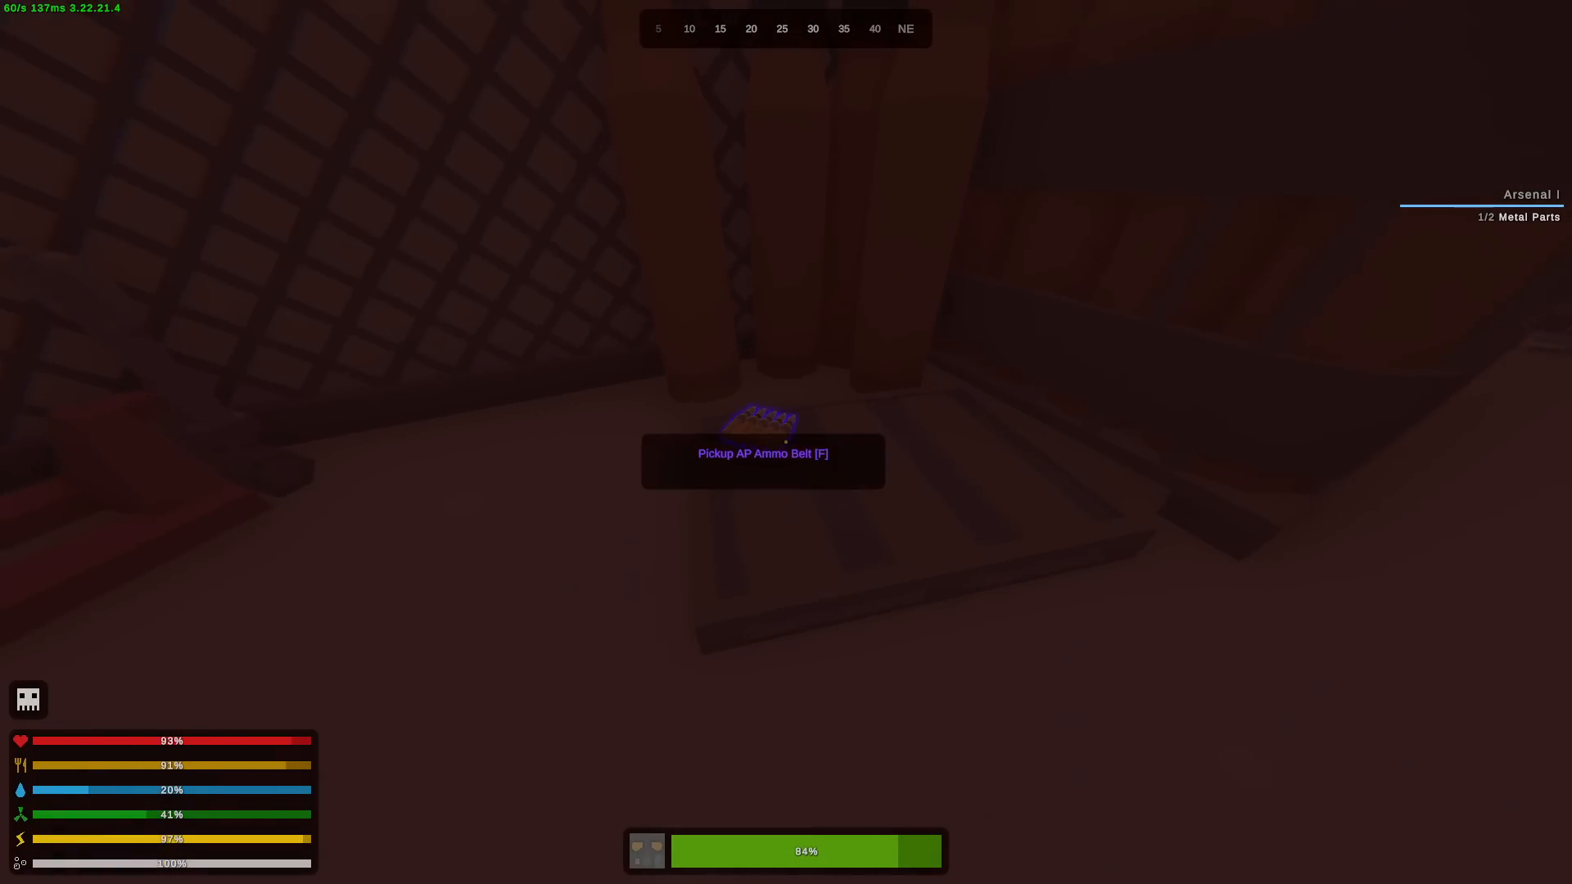
{"action": "key", "text": "Tab"}
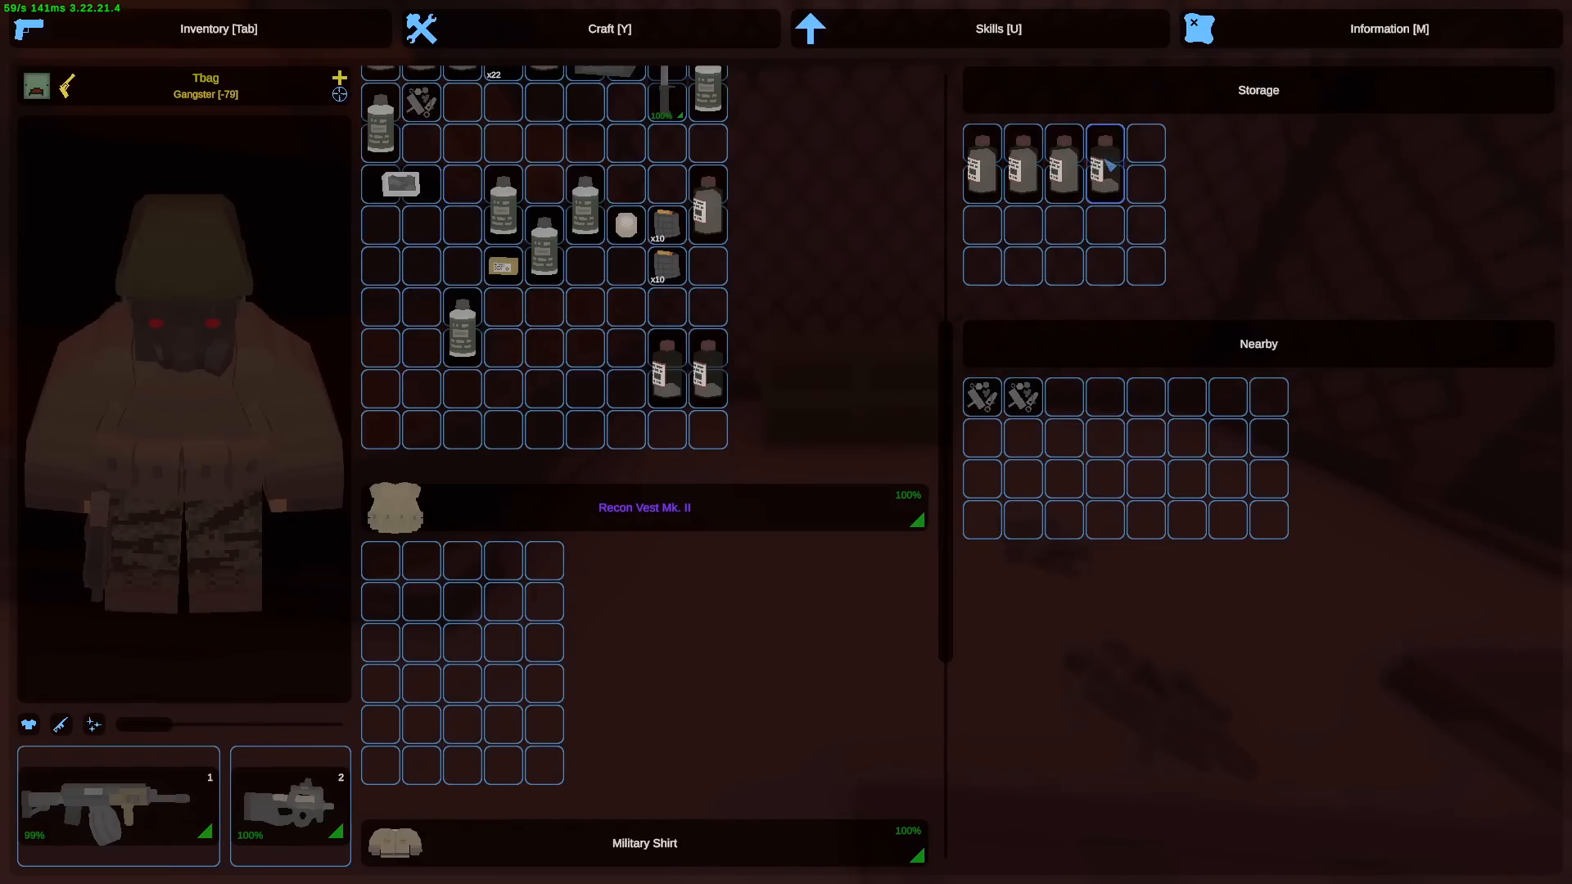
{"action": "key", "text": "Tab"}
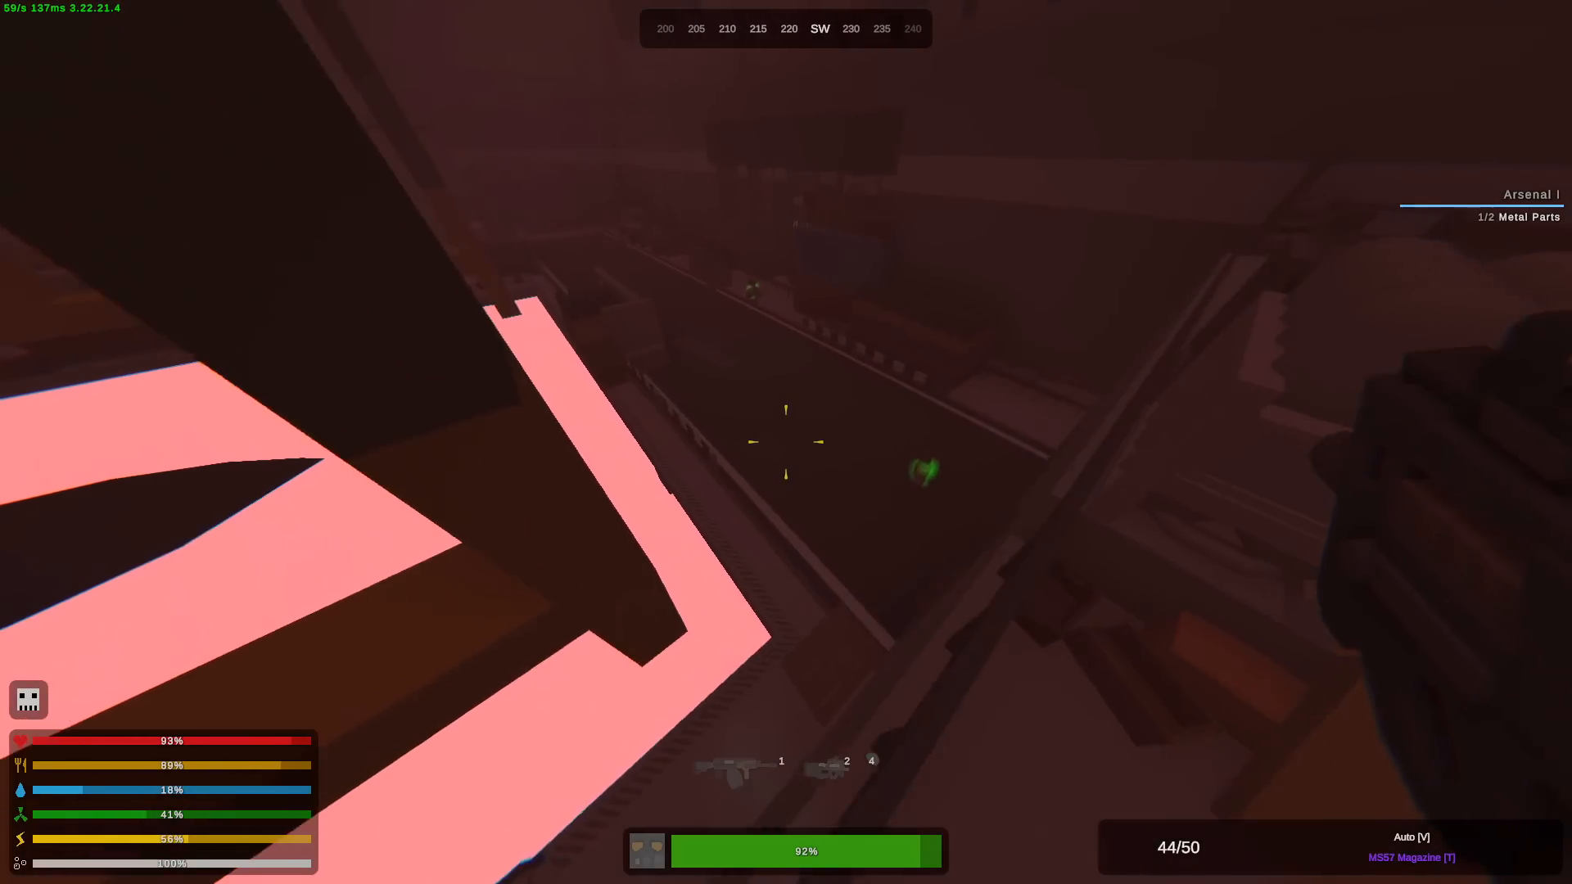
- Shoot the enemy and loot the light machine gun and long ammunition belt into the backpack
{"action": "left_click", "coordinate": [786, 444]}
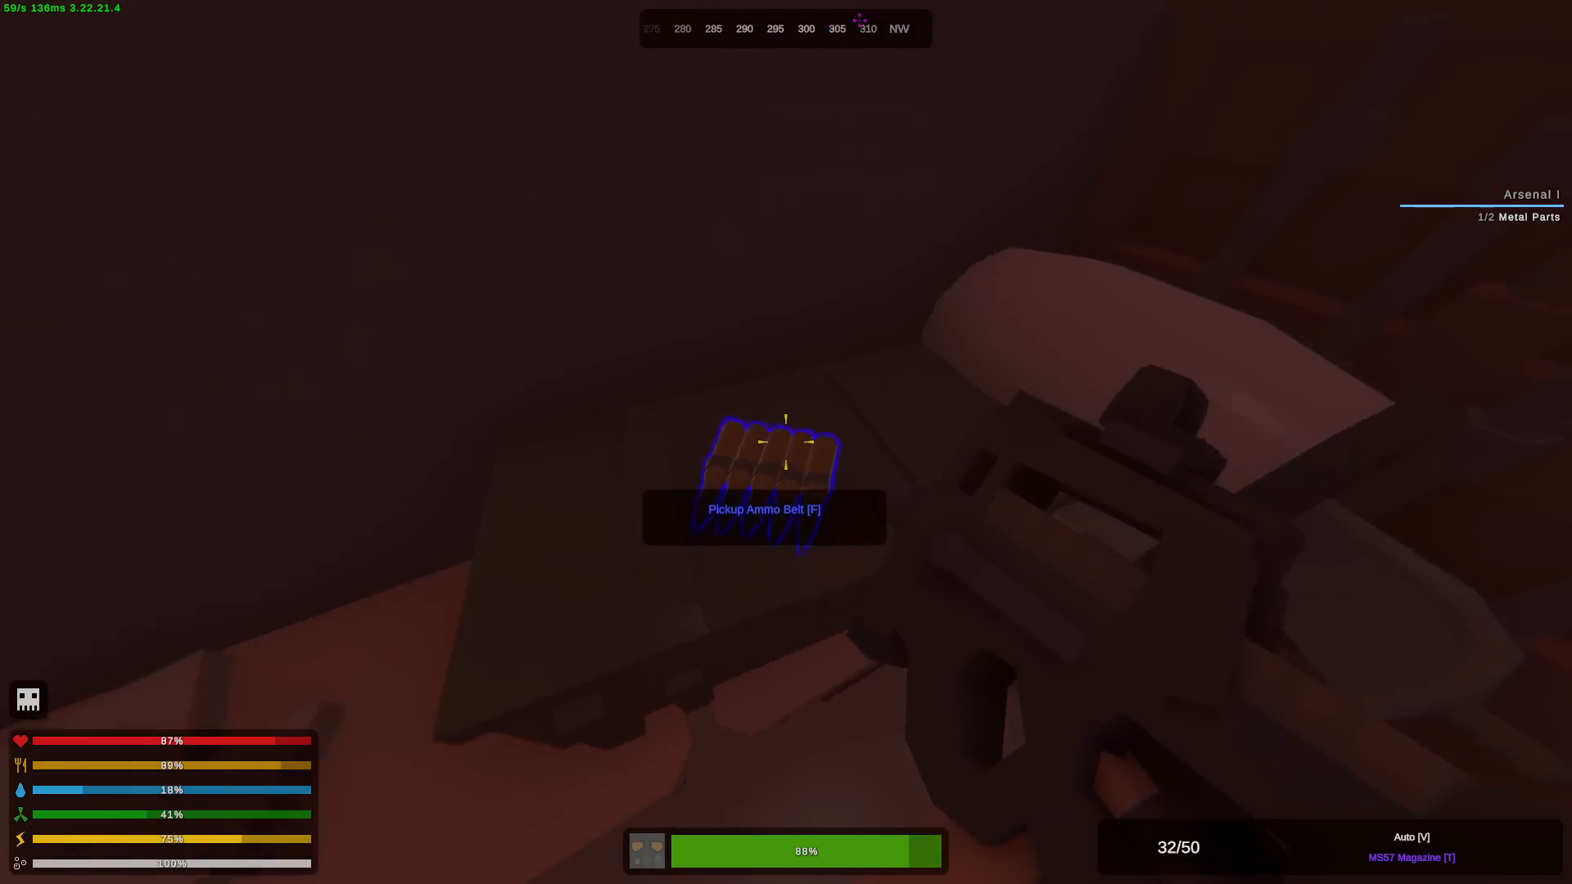
{"action": "key", "text": "Tab"}
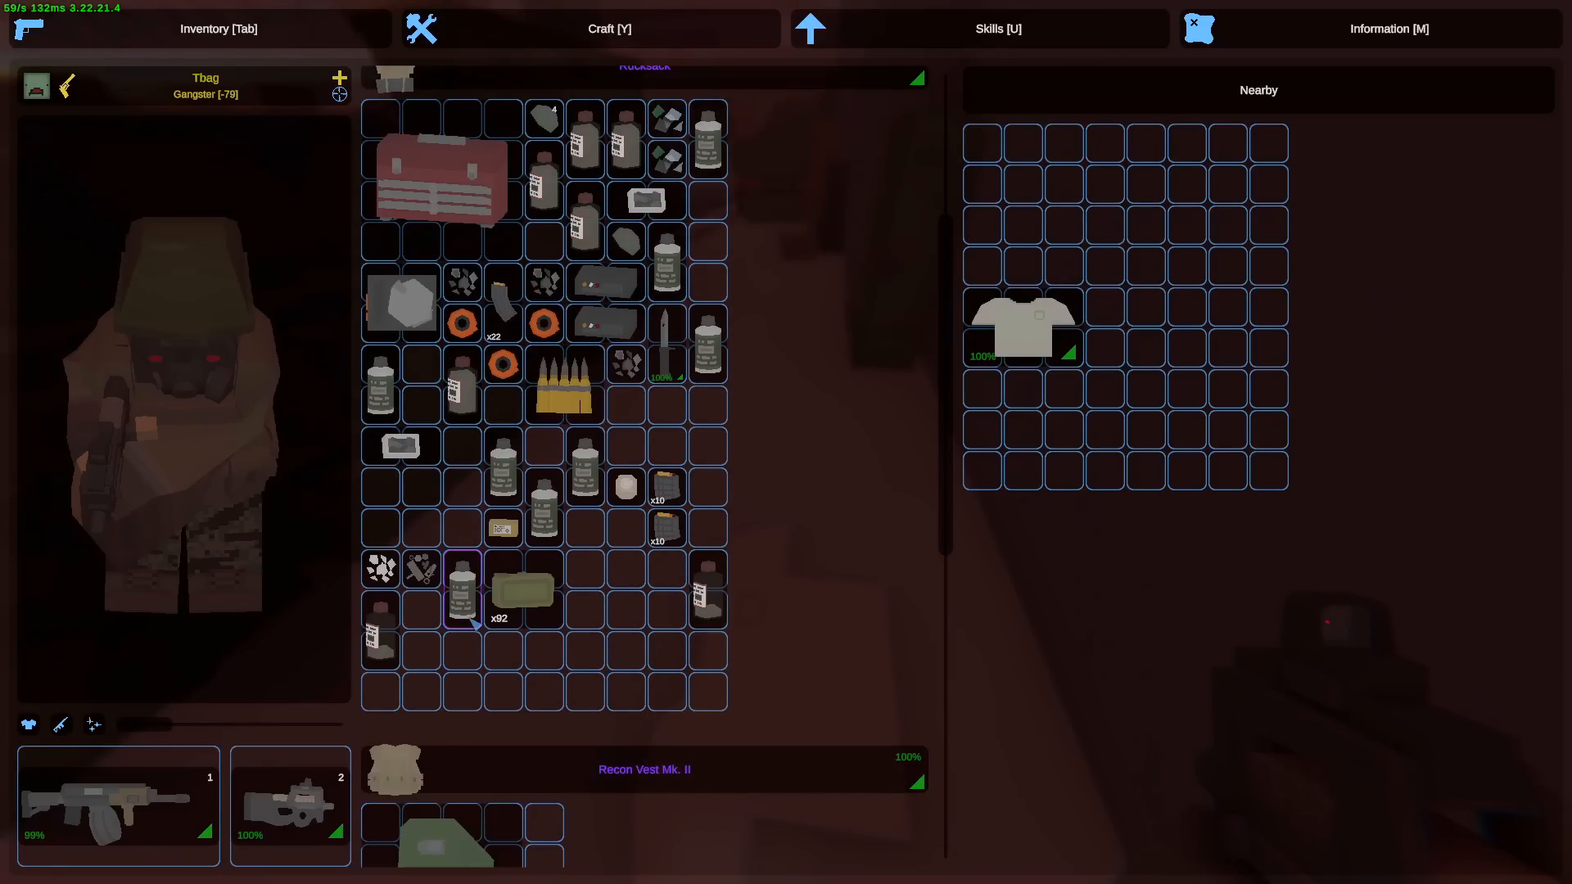
{"action": "key", "text": "Tab"}
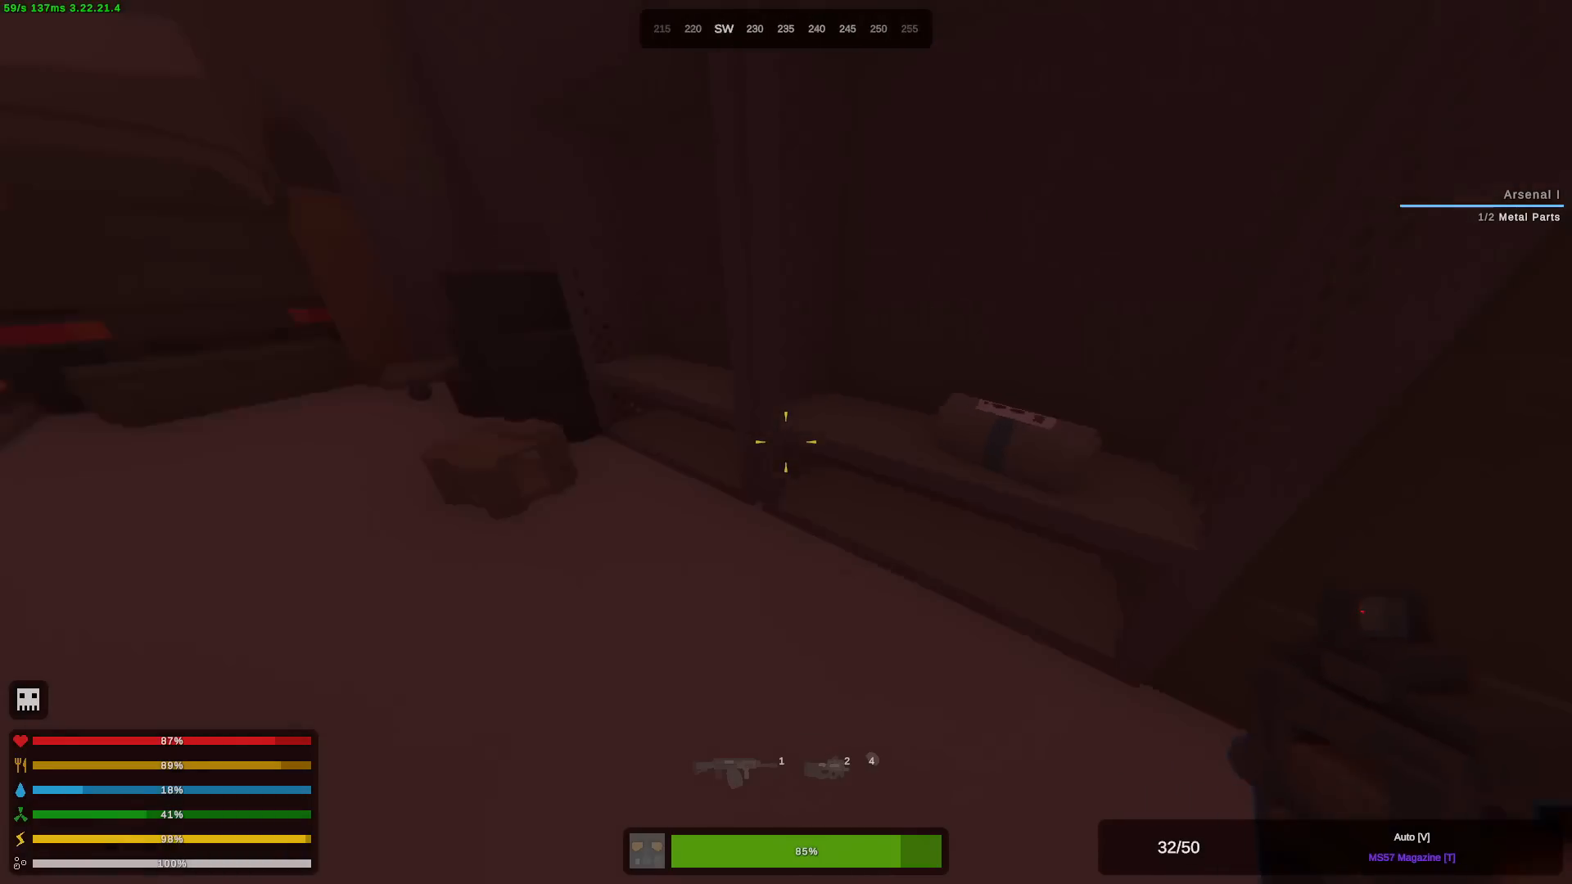
{"action": "mouse_move", "coordinate": [786, 442]}
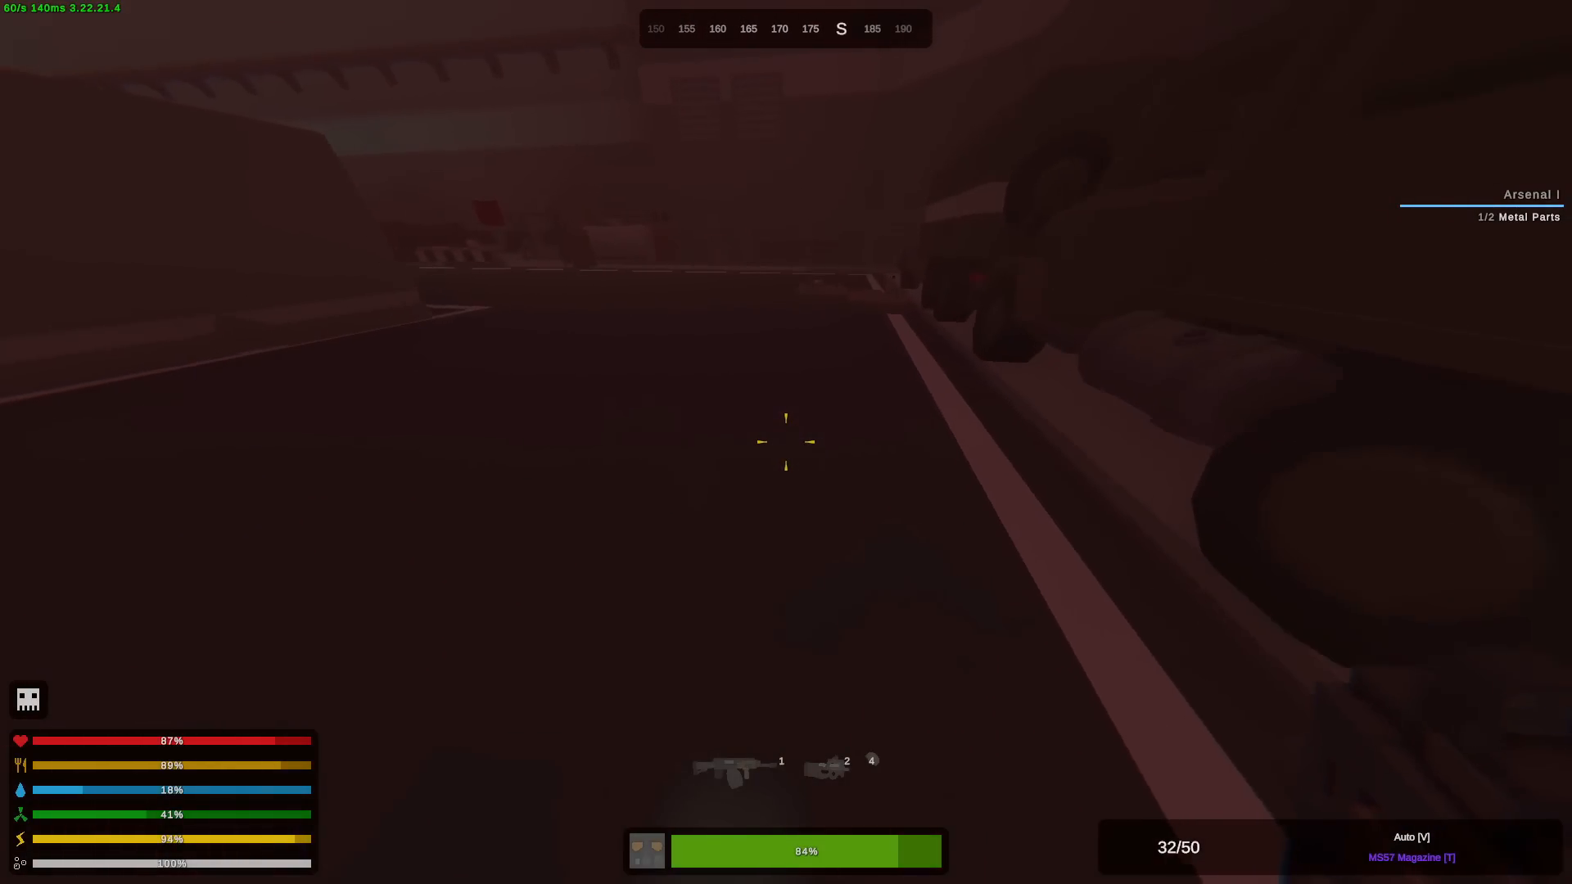
{"action": "key", "text": "Tab"}
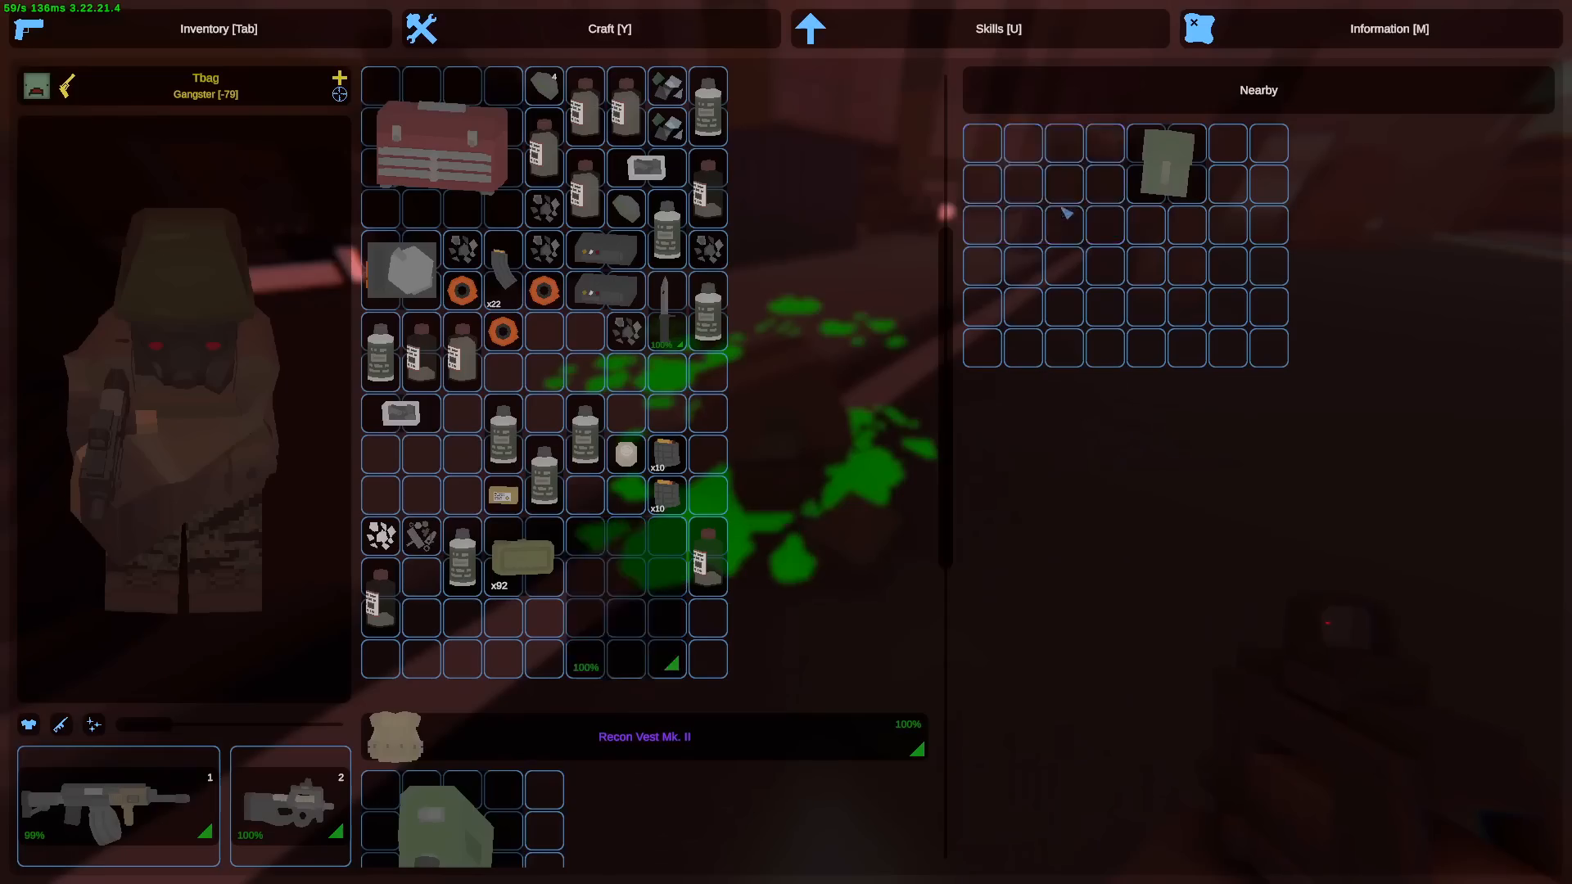
{"action": "key", "text": "Tab"}
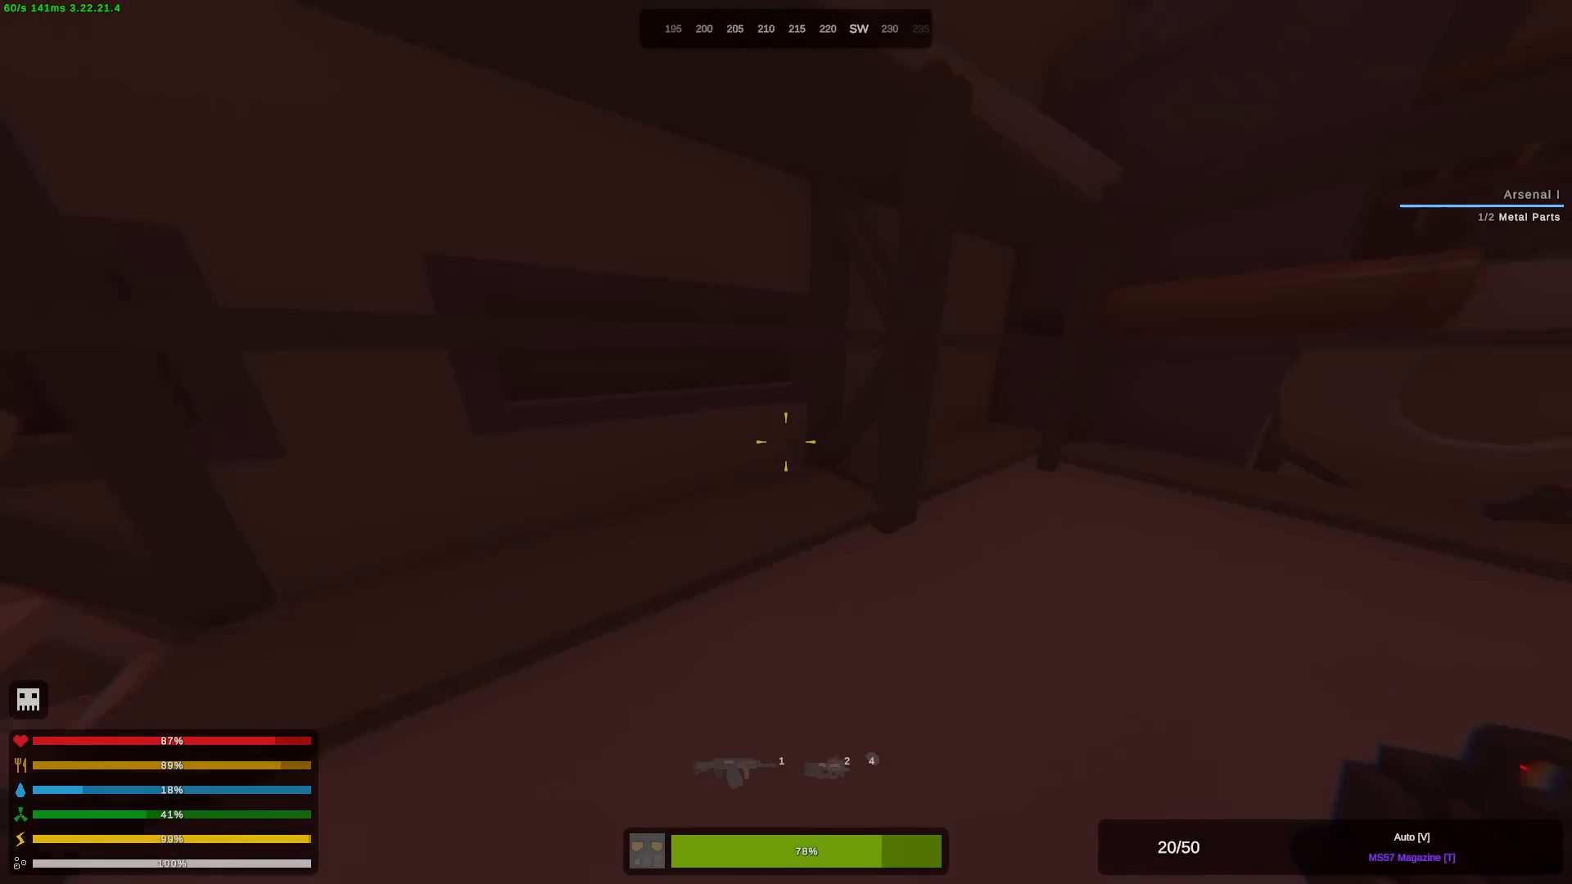
{"action": "mouse_move", "coordinate": [786, 441]}
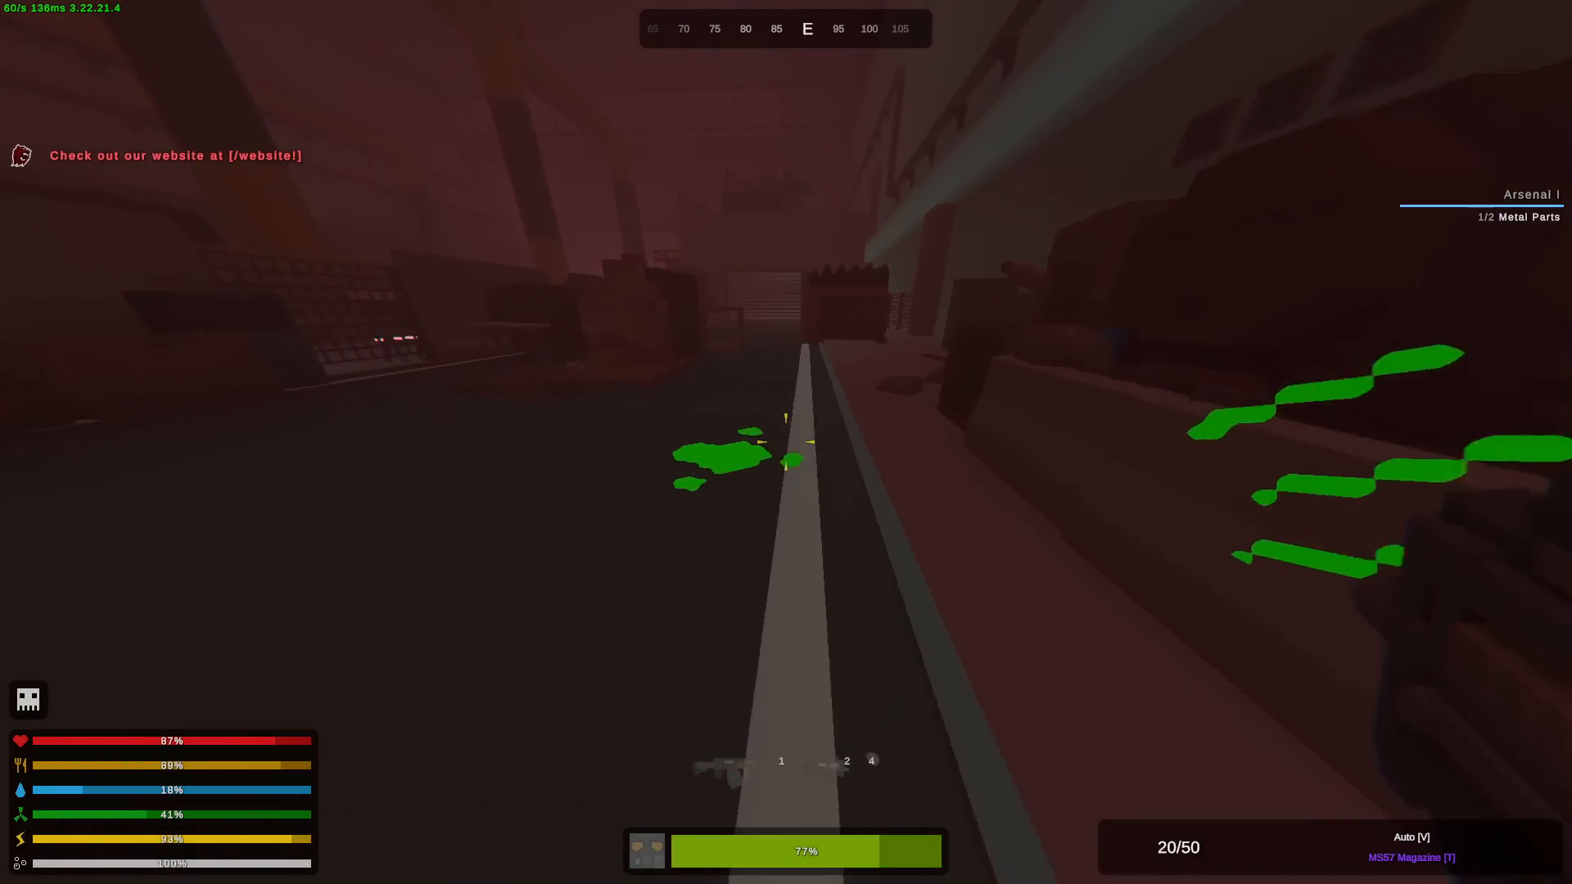
{"action": "key", "text": "Tab"}
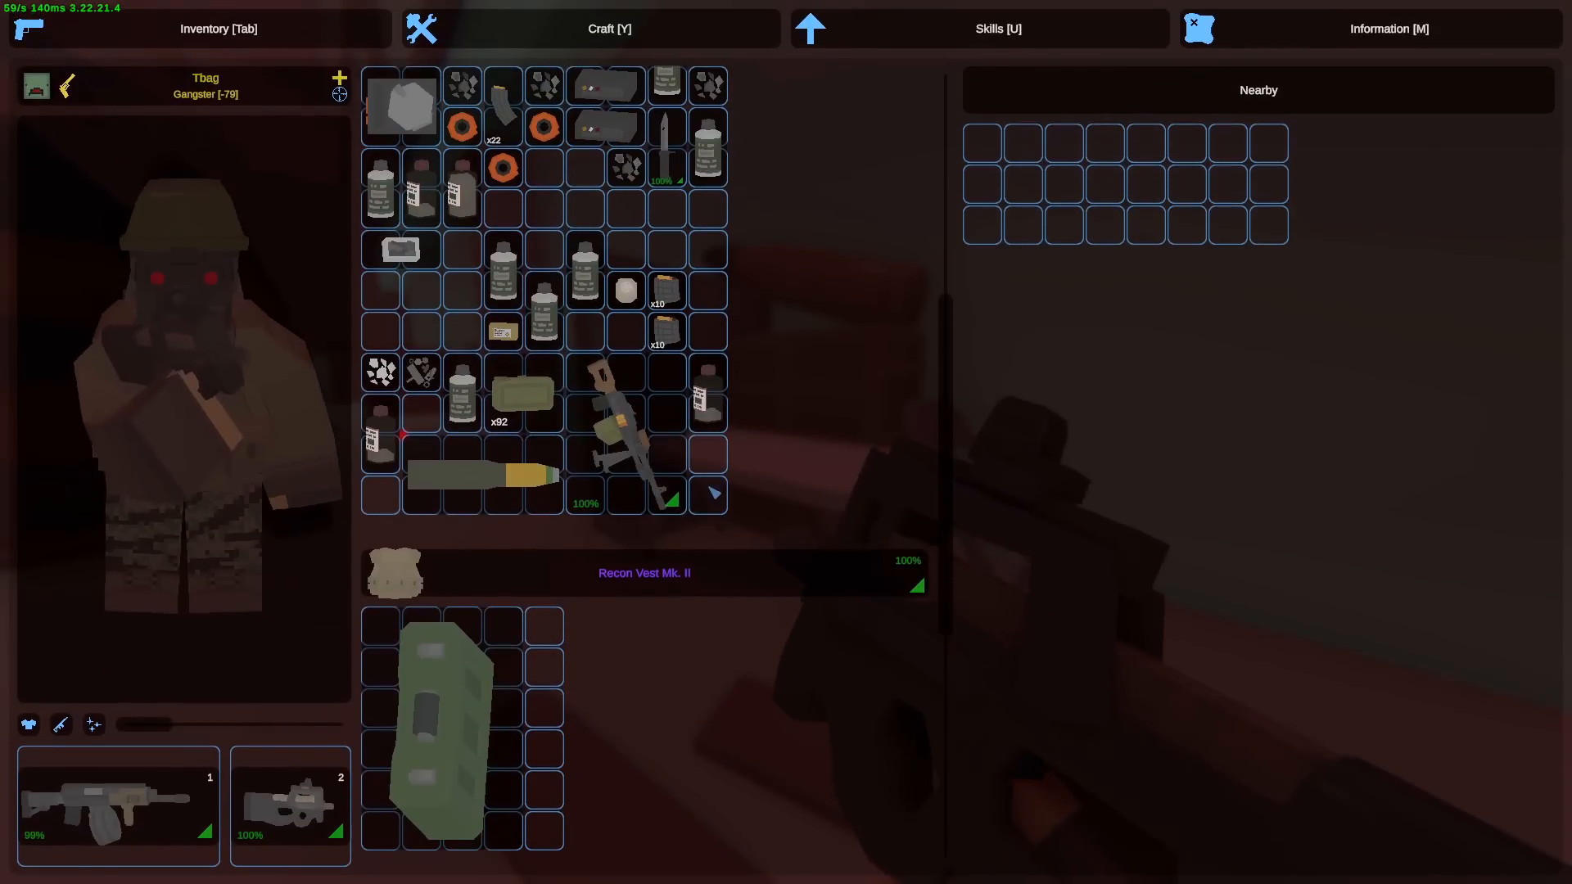
- Bring up the crafting recipes and search for the rewire kit
{"action": "left_click", "coordinate": [609, 28]}
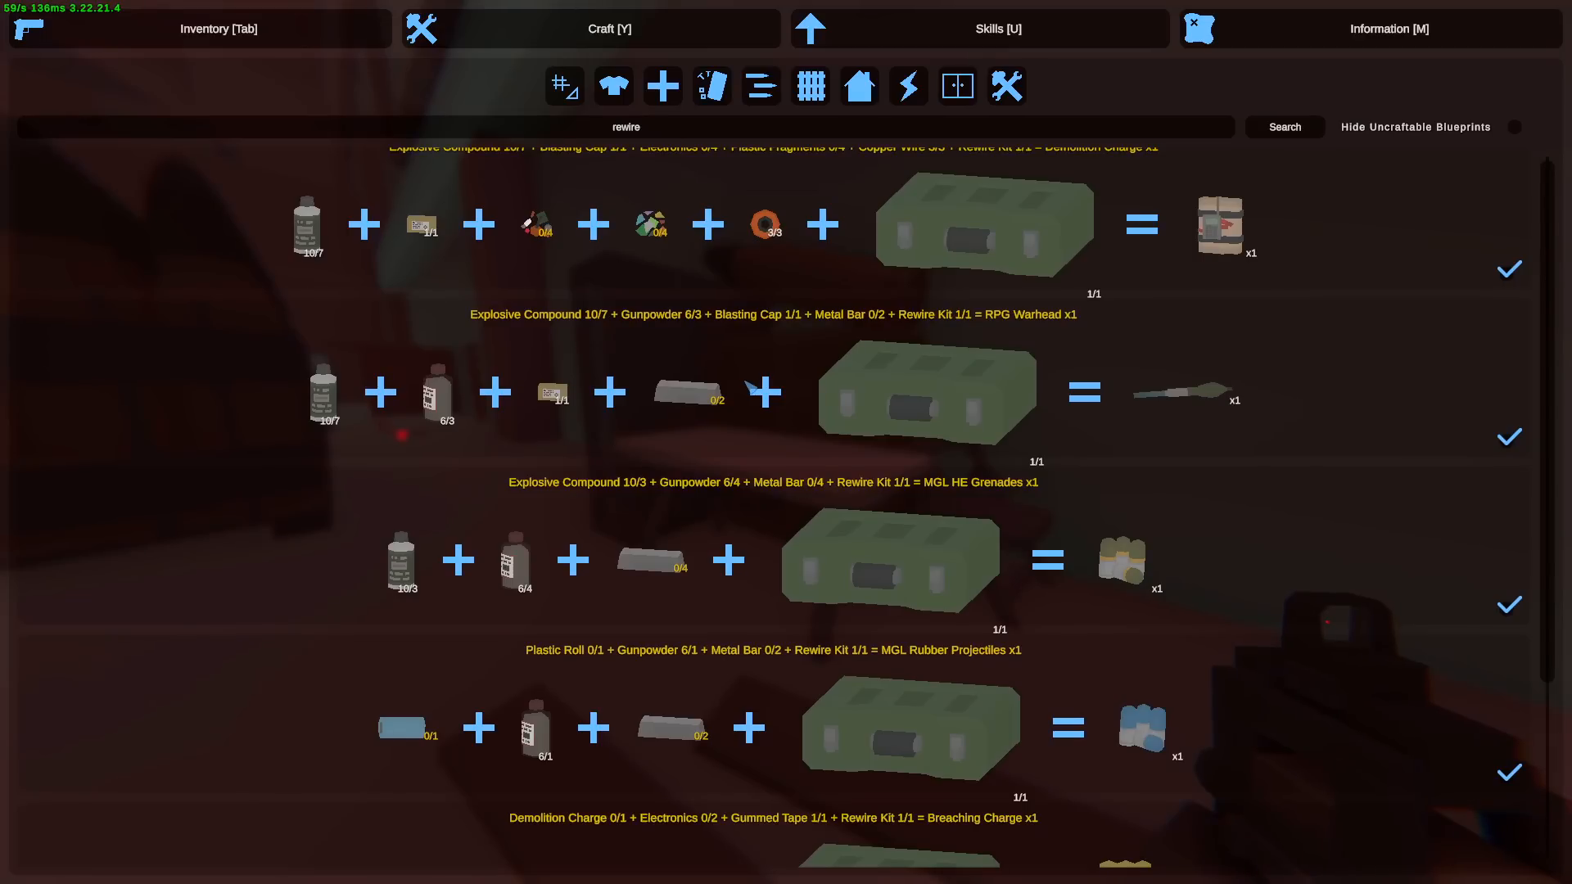
{"action": "scroll", "scroll_direction": "up", "scroll_amount": 3}
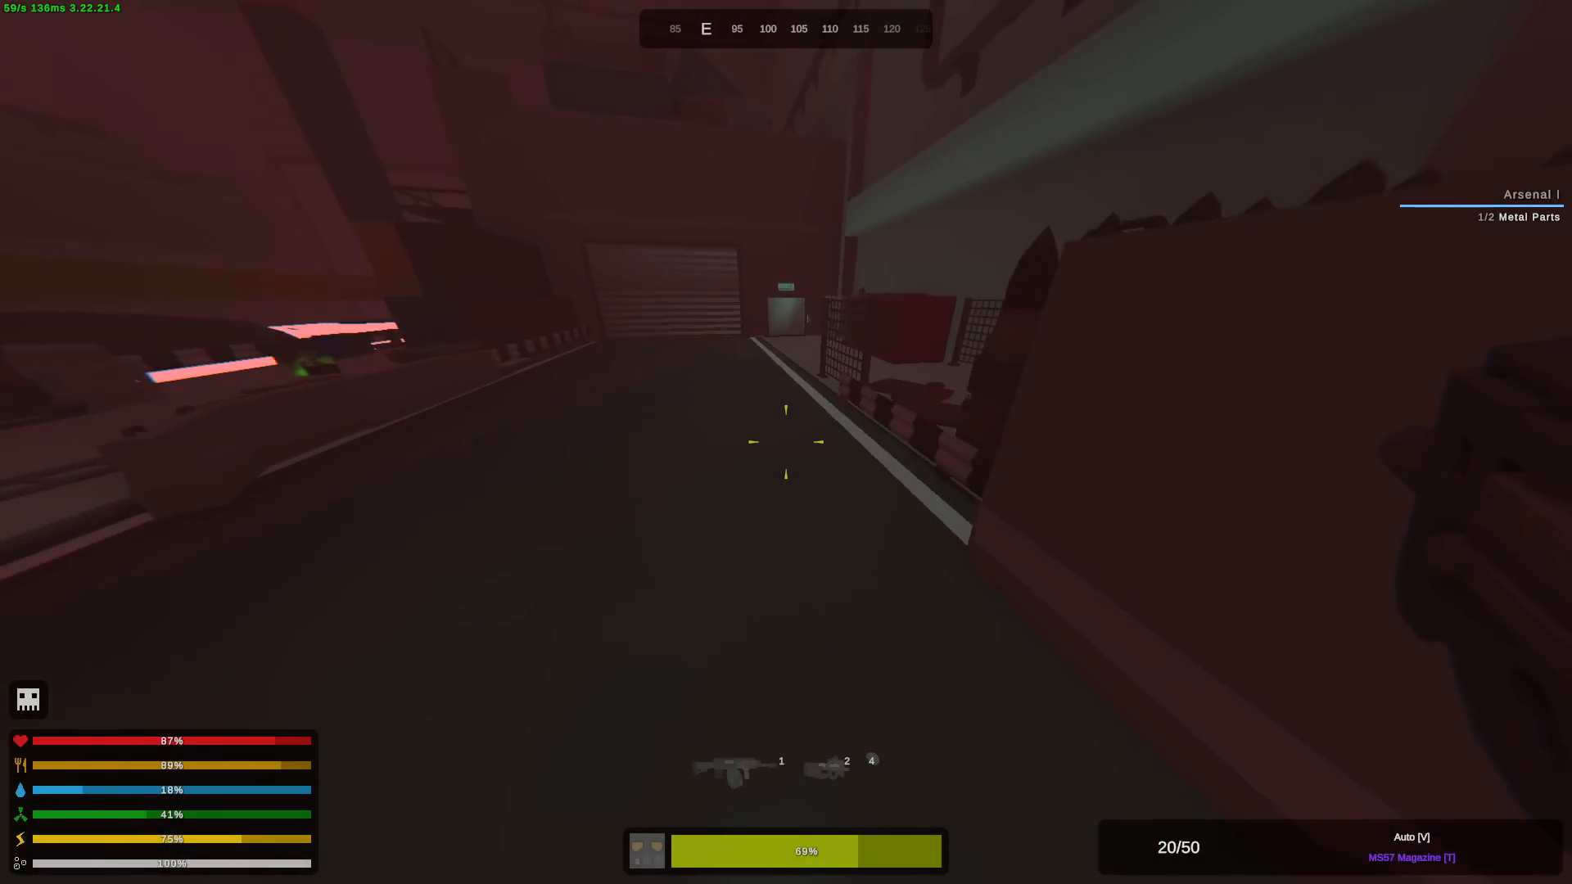
{"action": "key", "text": "y"}
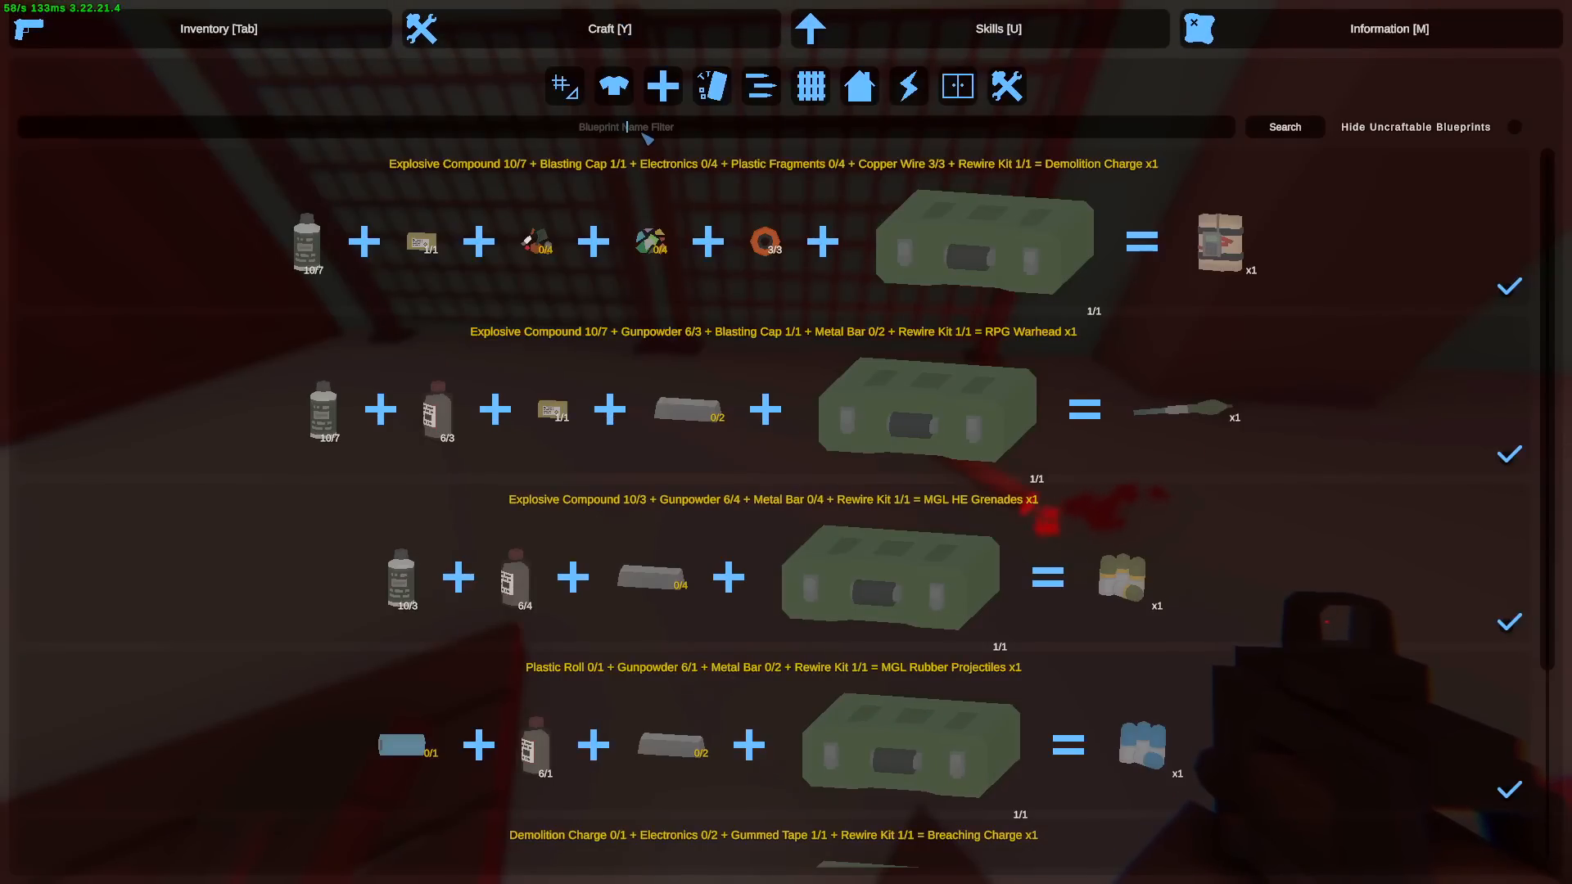
{"action": "left_click", "coordinate": [218, 27]}
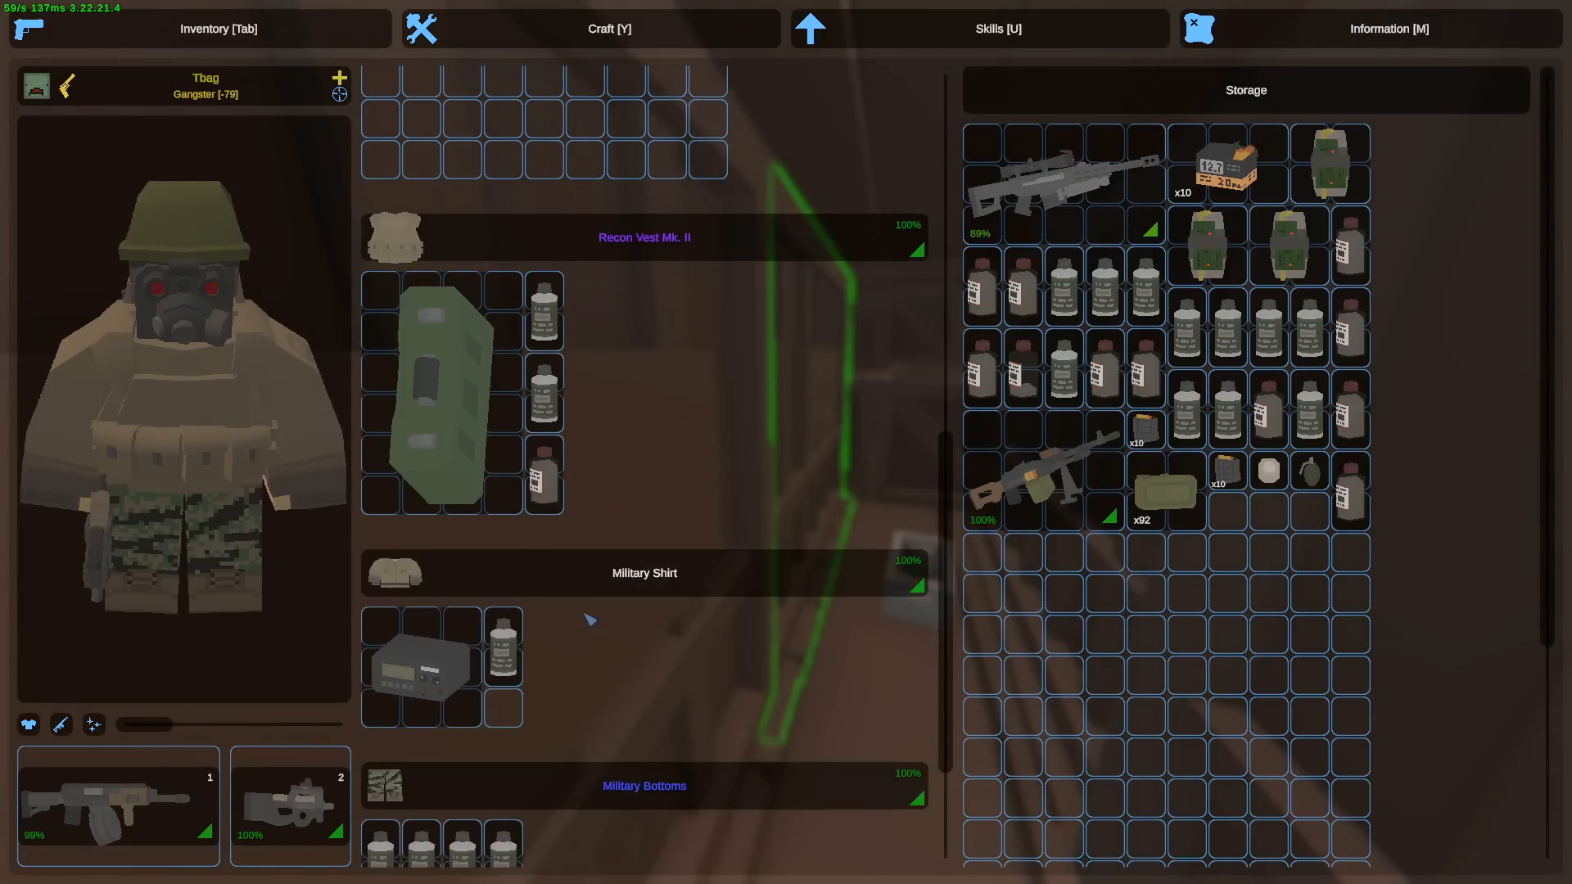
- Deposit the sniper rifle, machine gun and explosive bottles into the storage crate
{"action": "scroll", "scroll_direction": "down", "scroll_amount": 3}
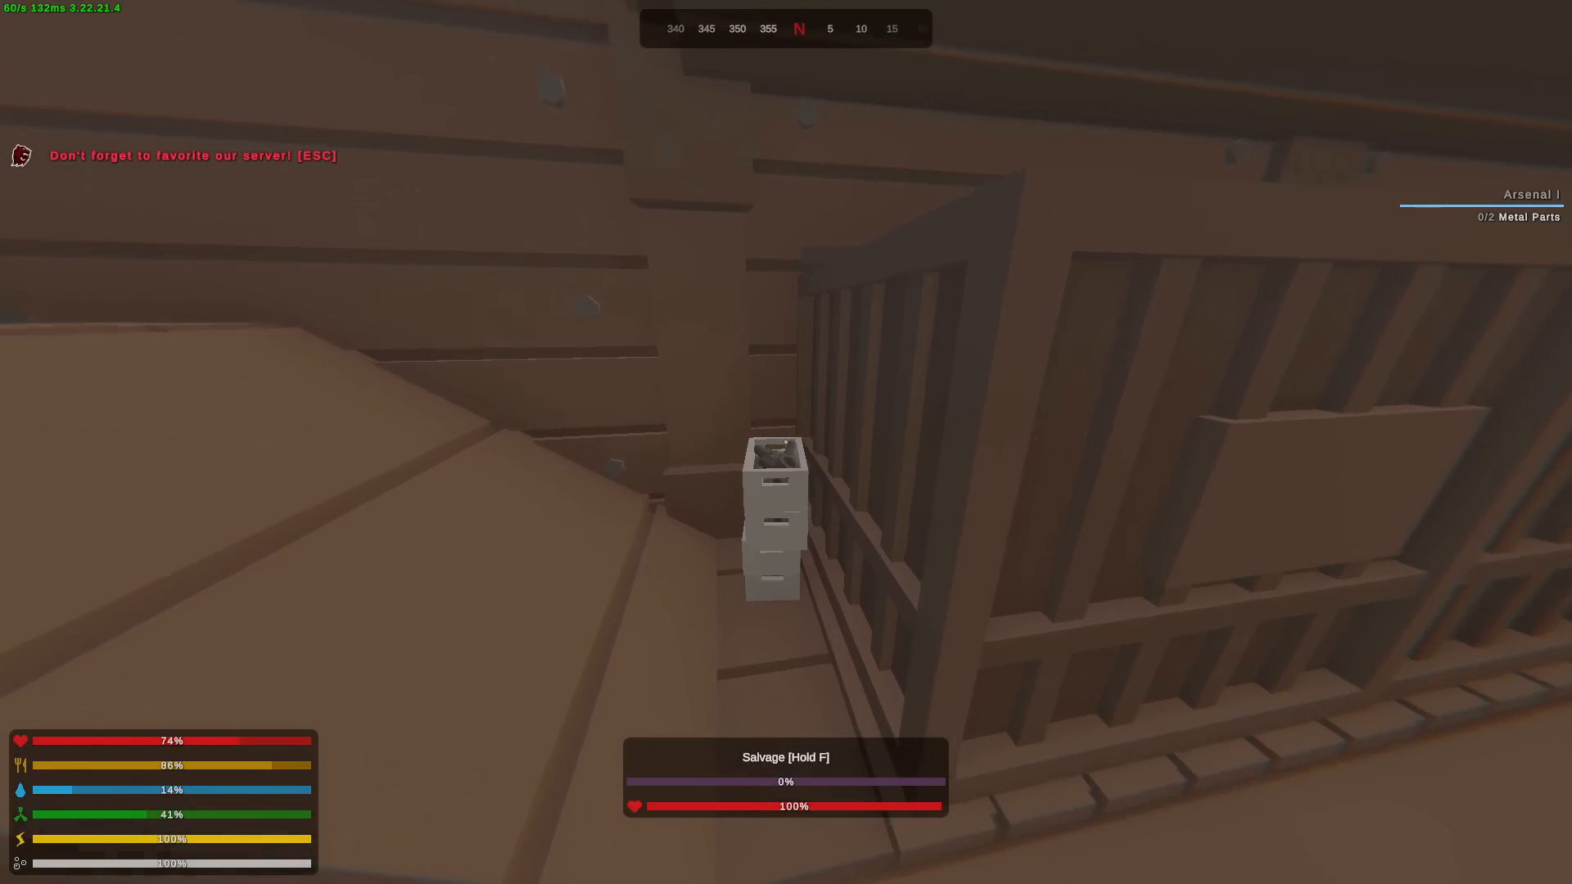
{"action": "key", "text": "tab"}
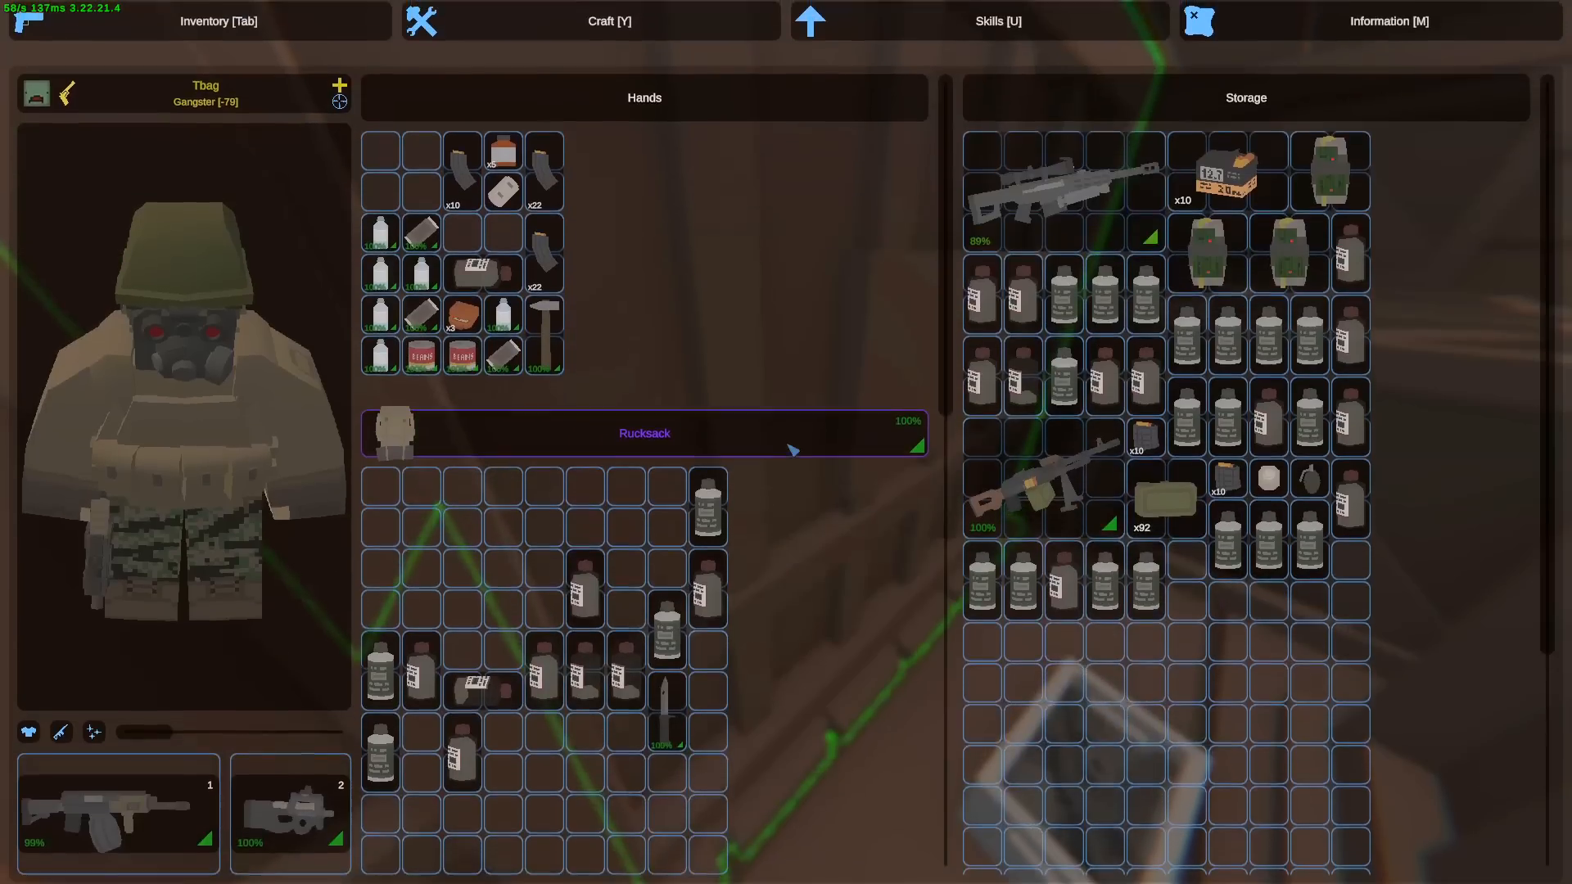
- Look up gummed tape recipes in crafting and check the storage locker contents
{"action": "left_click", "coordinate": [607, 21]}
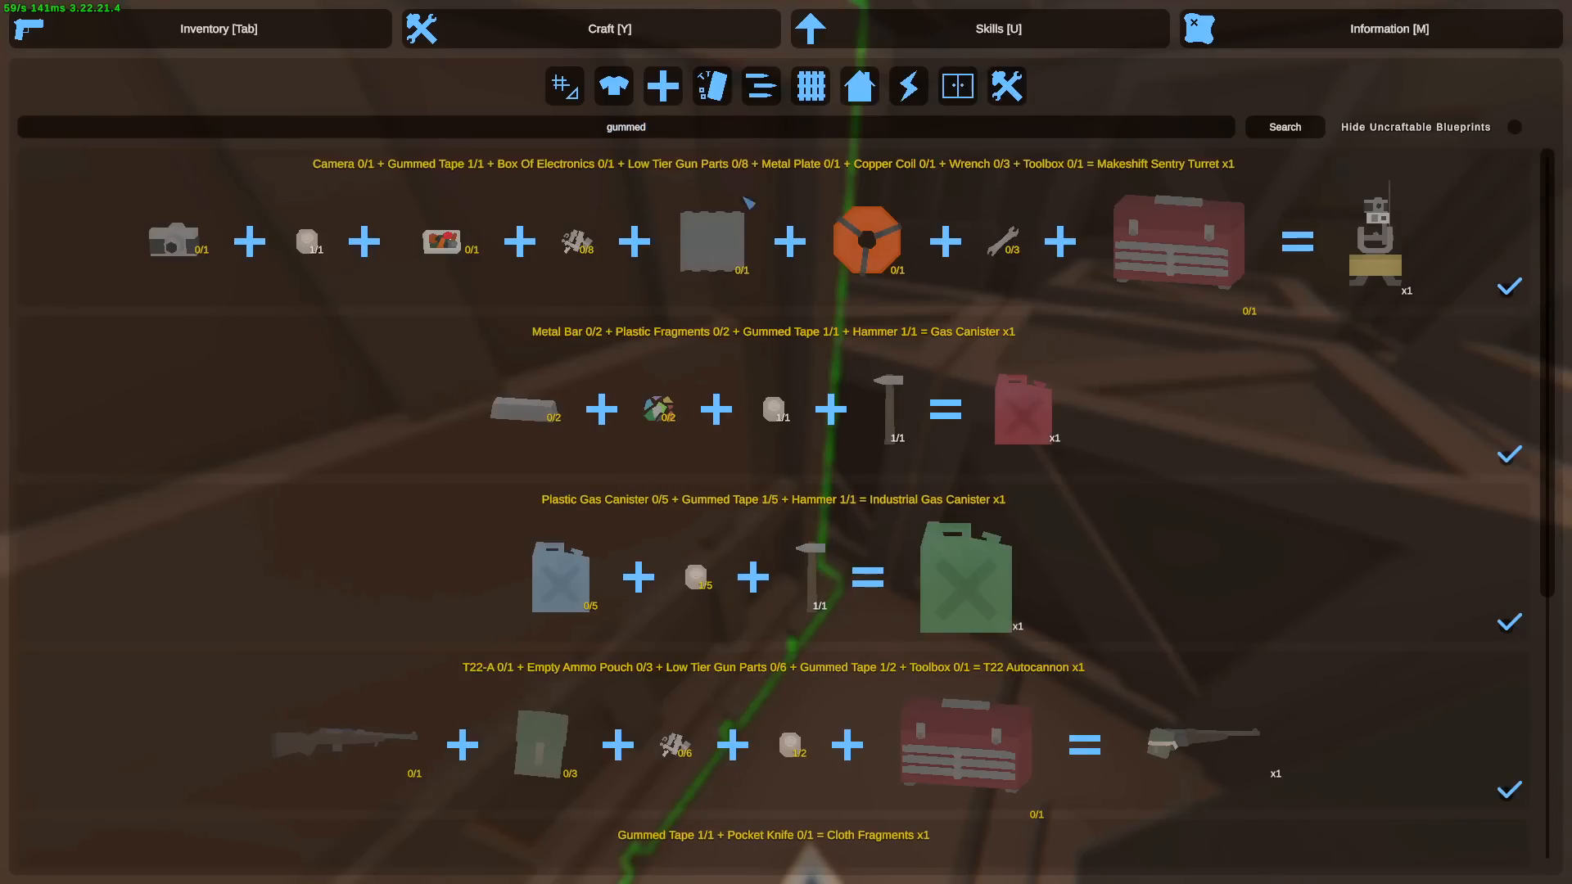
{"action": "left_click", "coordinate": [198, 28]}
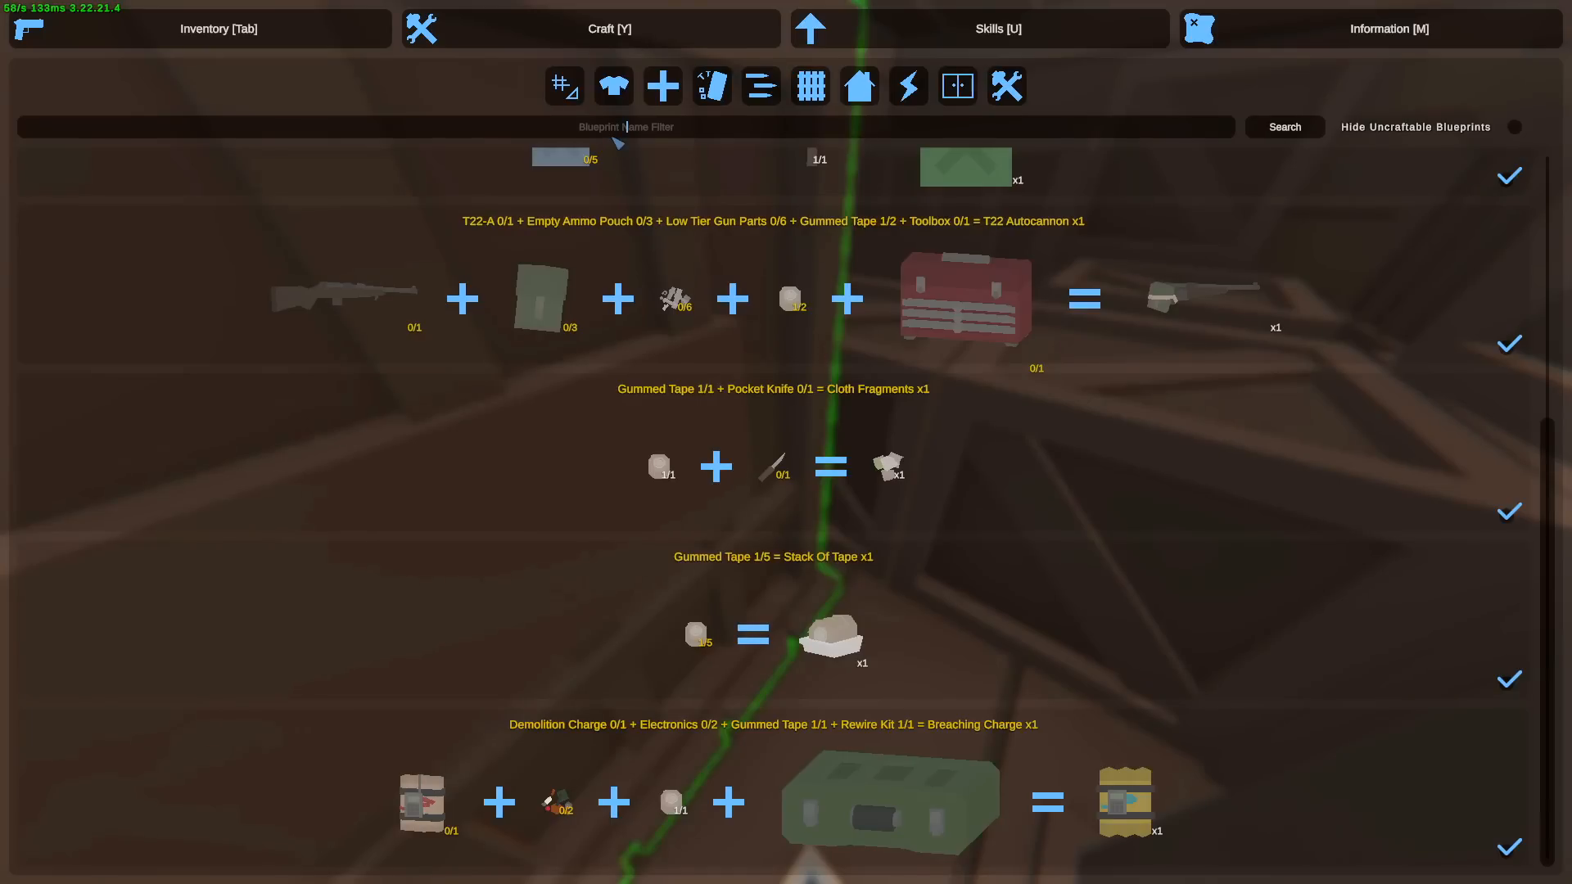
{"action": "type", "text": "e"}
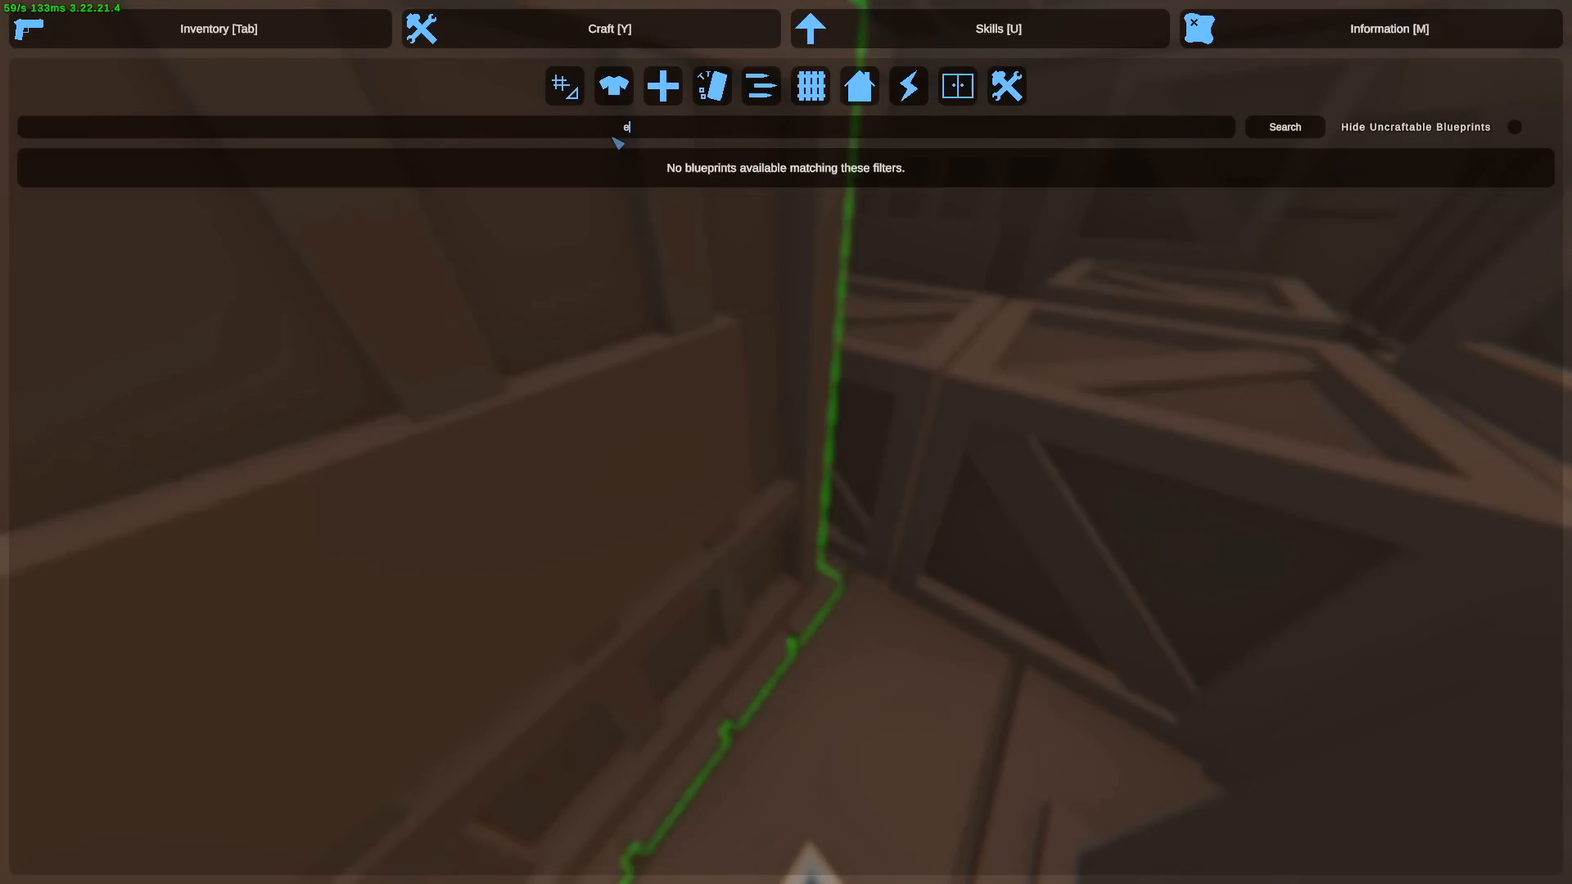
{"action": "left_click", "coordinate": [218, 28]}
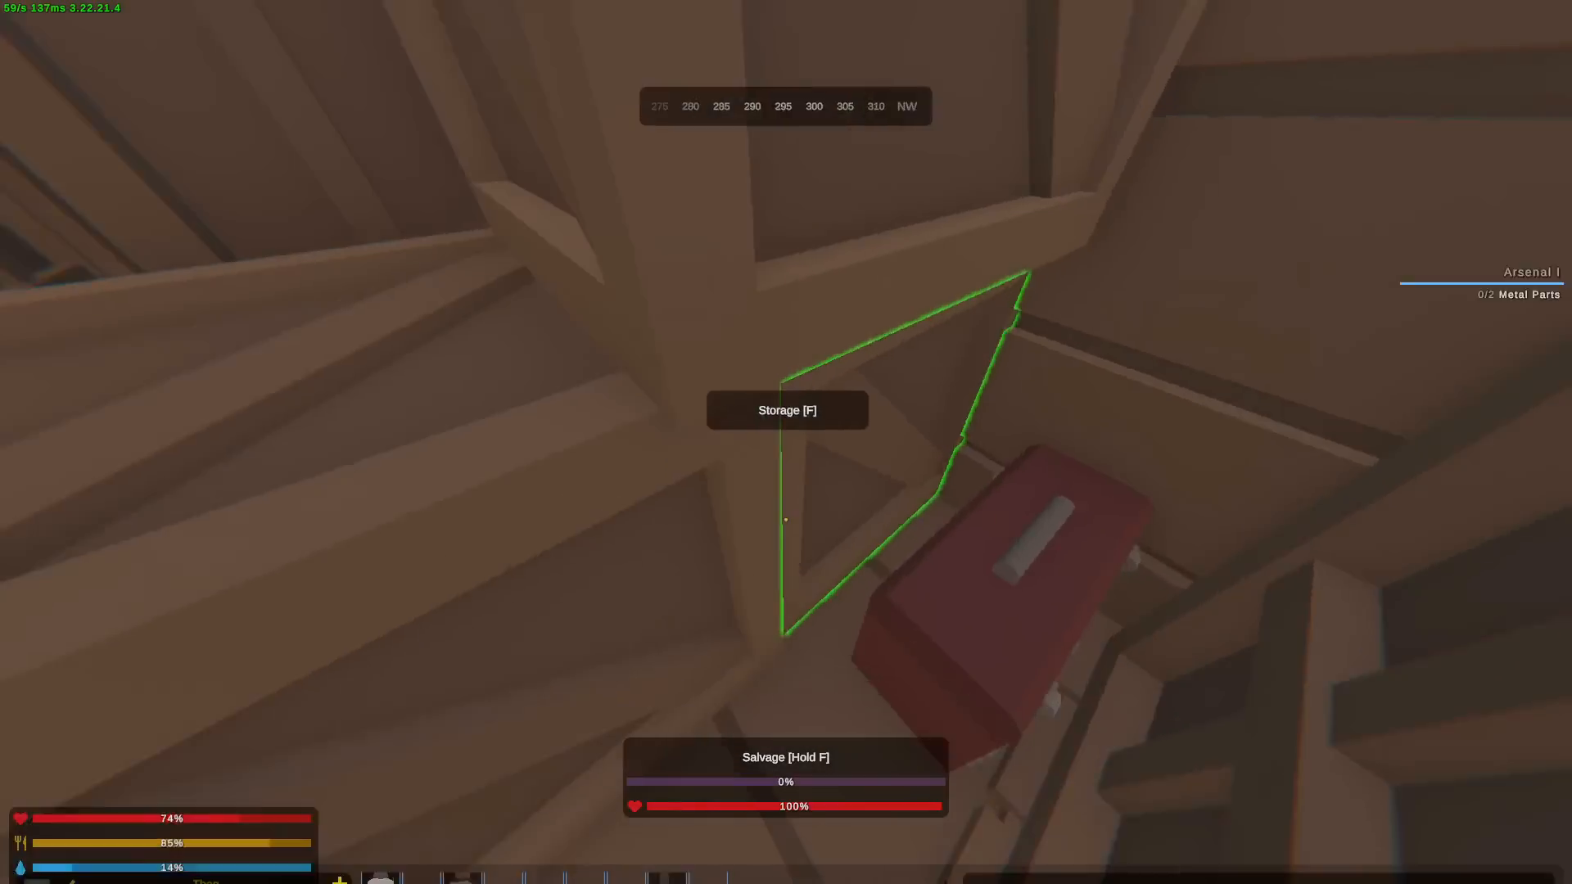
{"action": "key", "text": "f"}
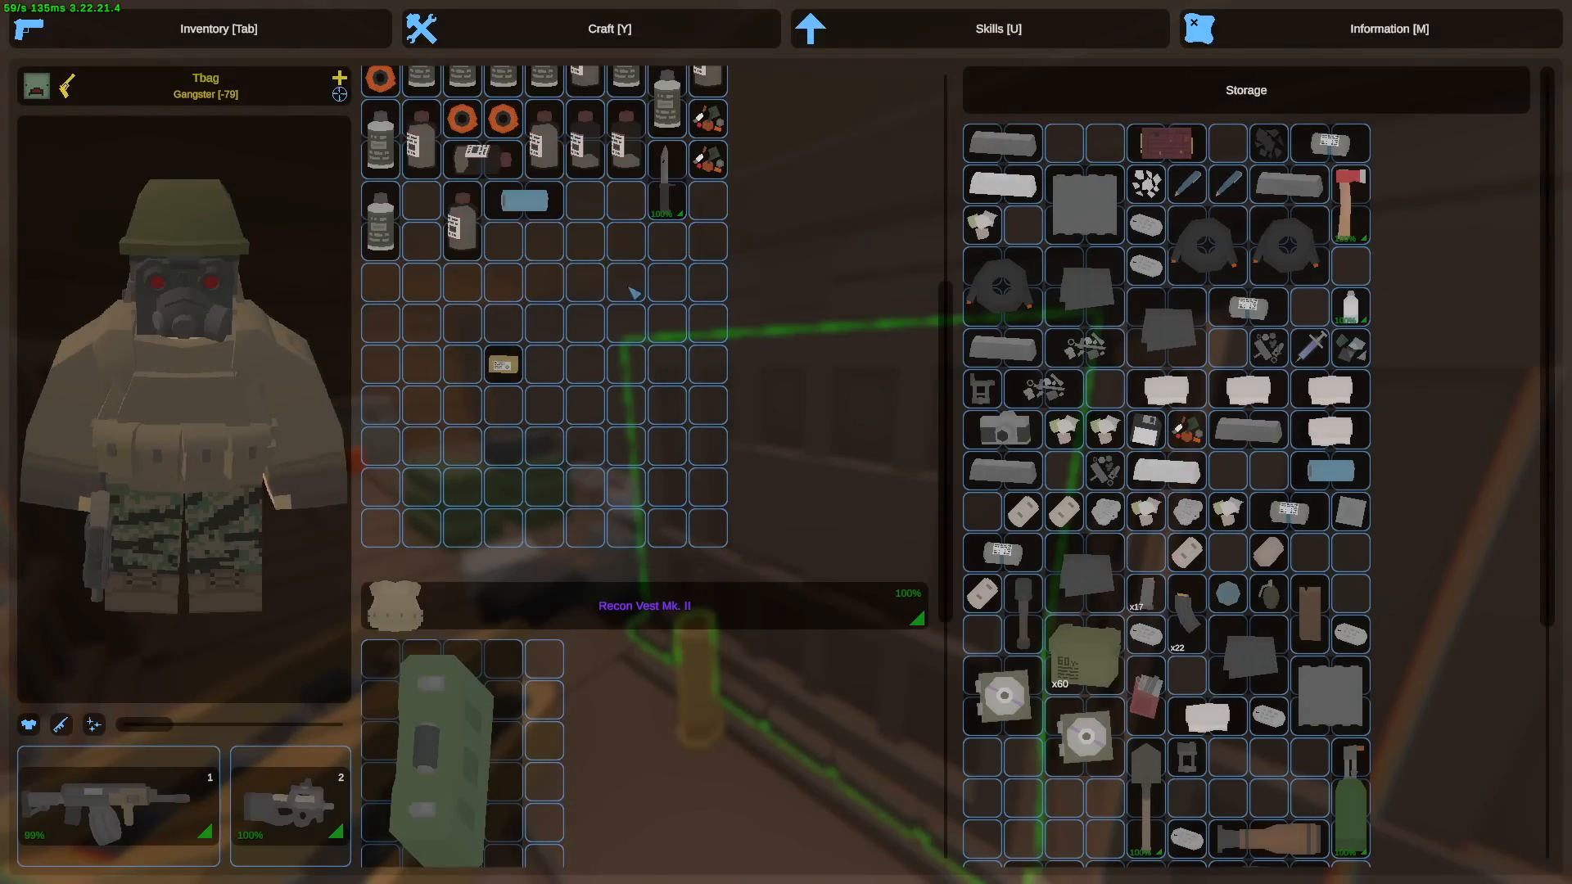
{"action": "left_click", "coordinate": [607, 28]}
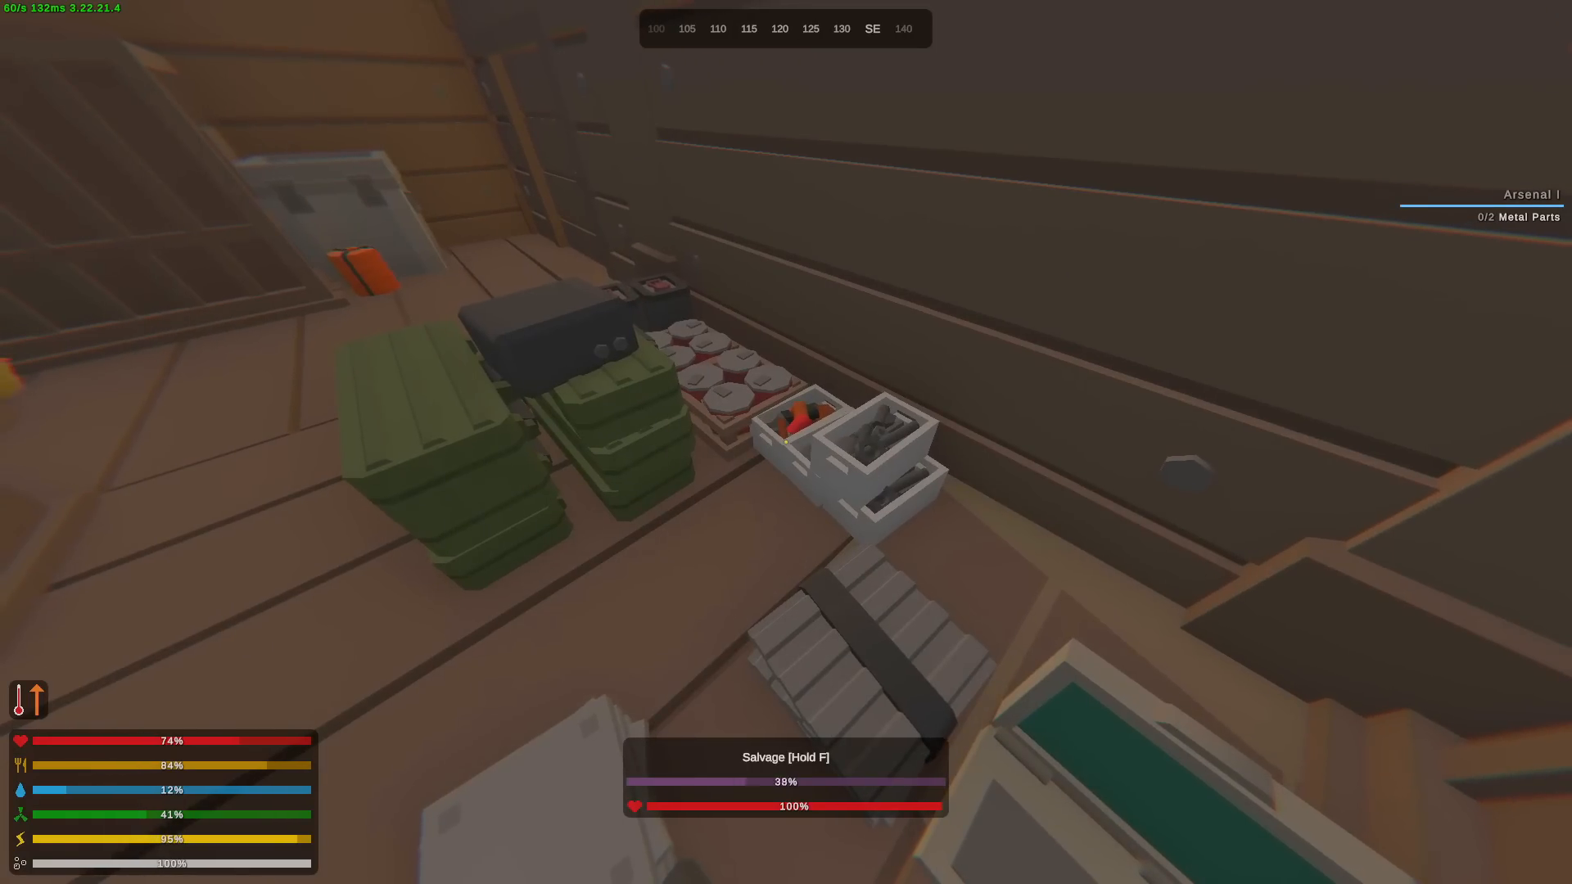
- Salvage the attic supply boxes and furniture, leaving a toolbox and plank dropped nearby
{"action": "key", "text": "y"}
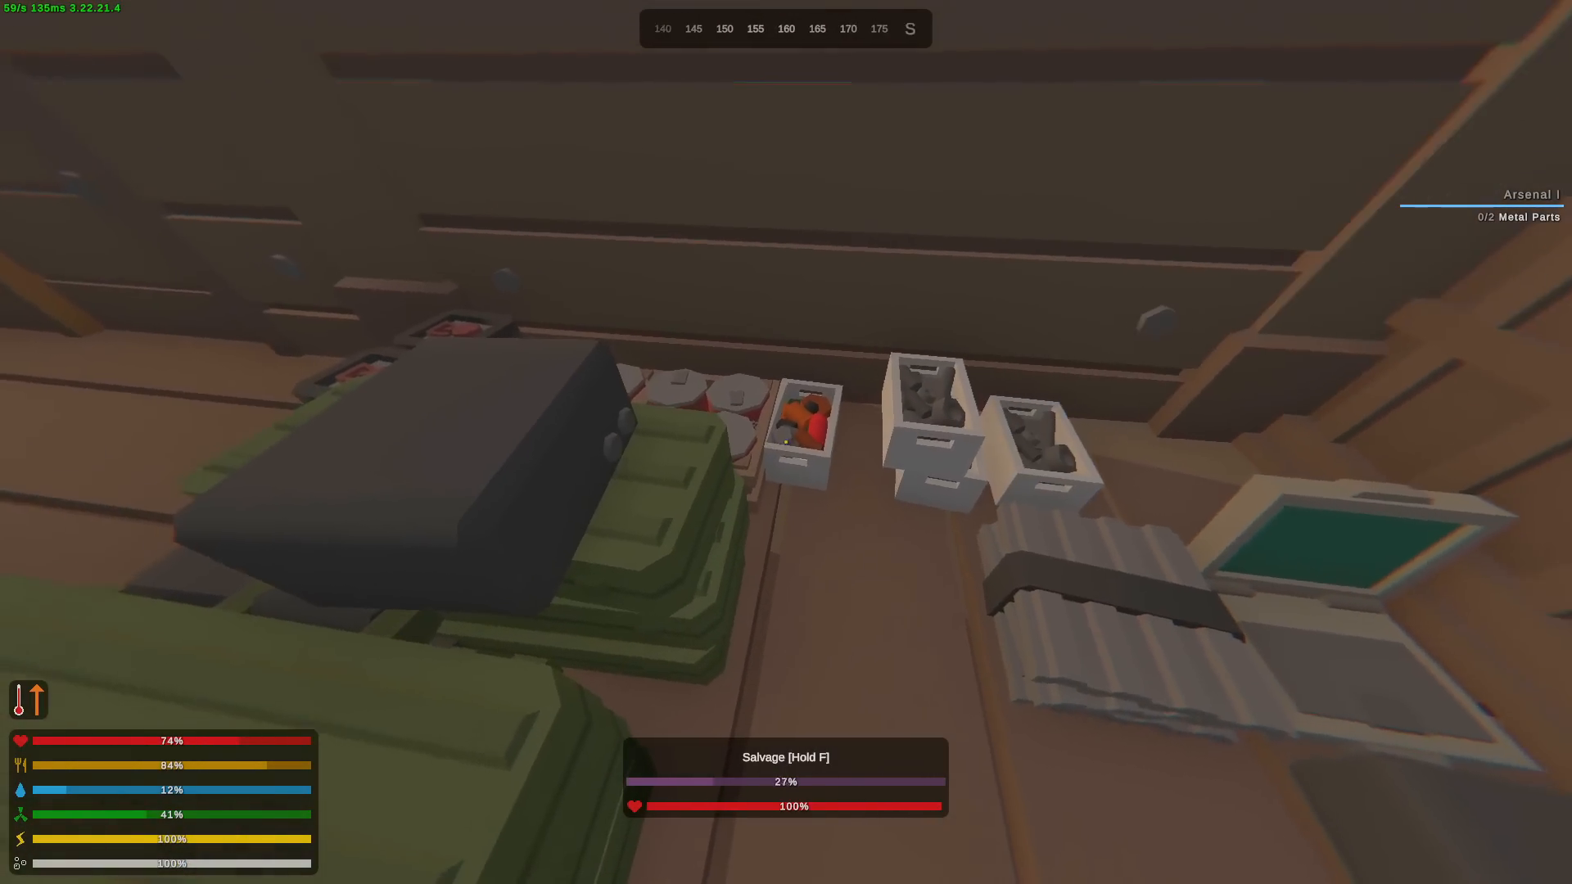
{"action": "mouse_move", "coordinate": [786, 442]}
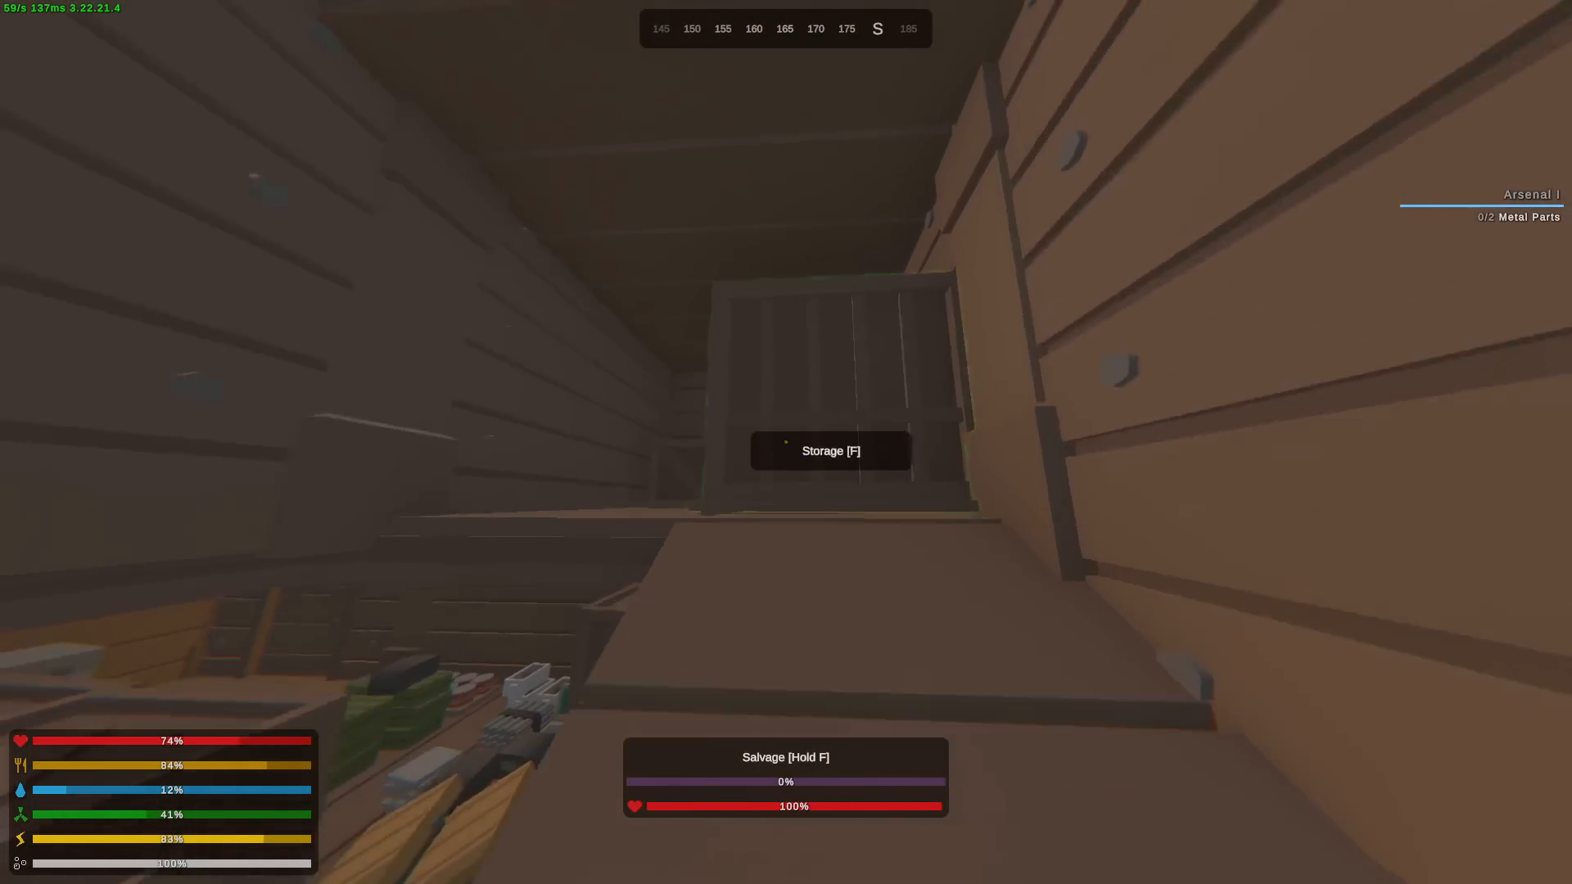
{"action": "key", "text": "f"}
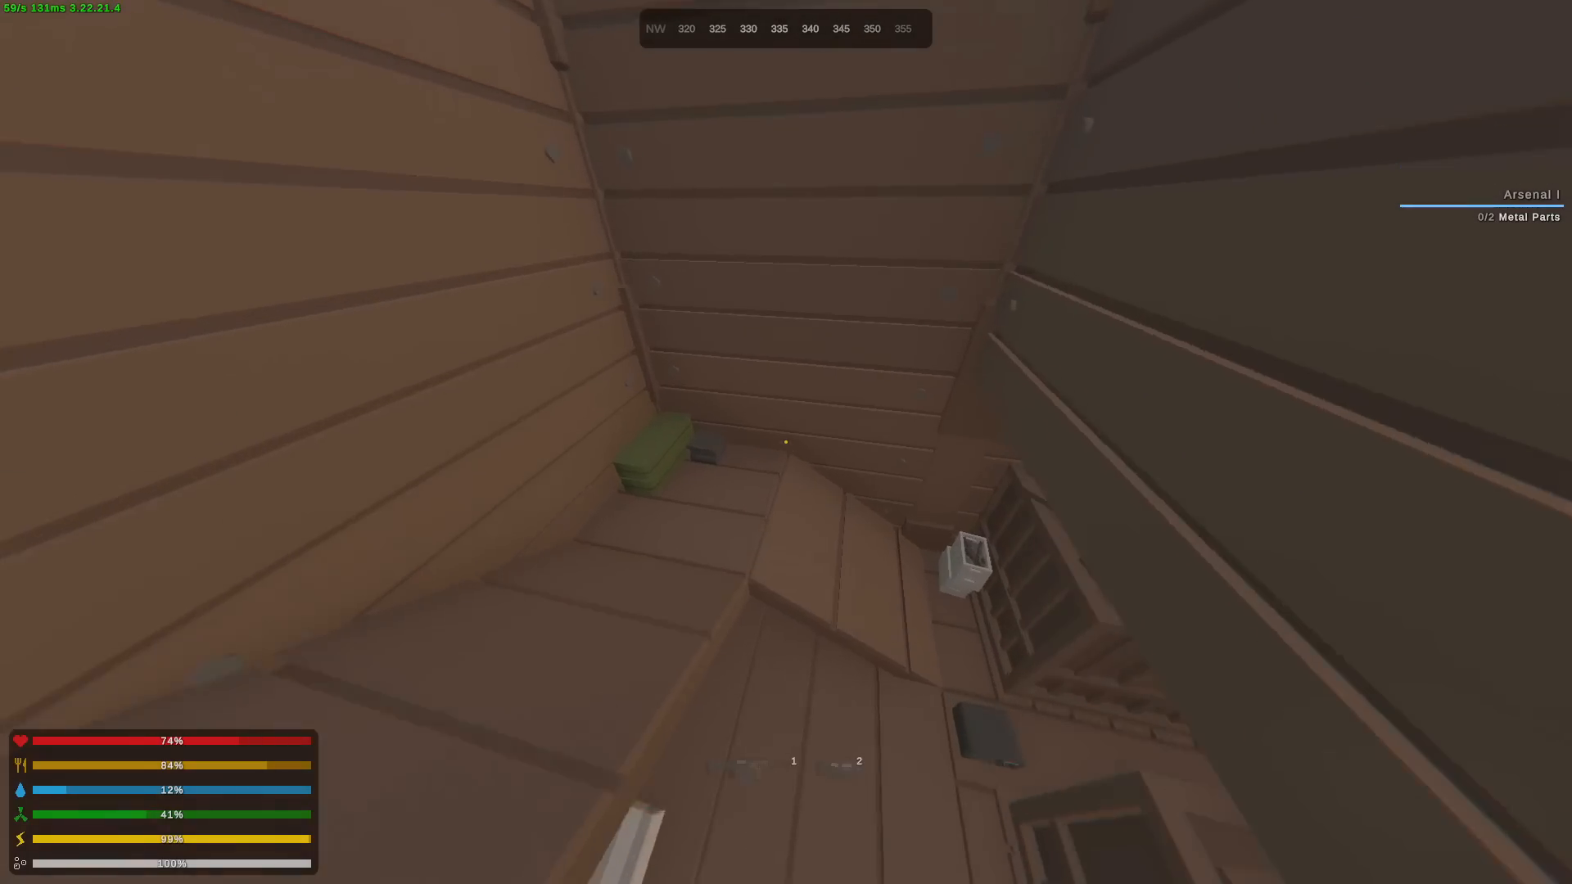
{"action": "mouse_move", "coordinate": [786, 442]}
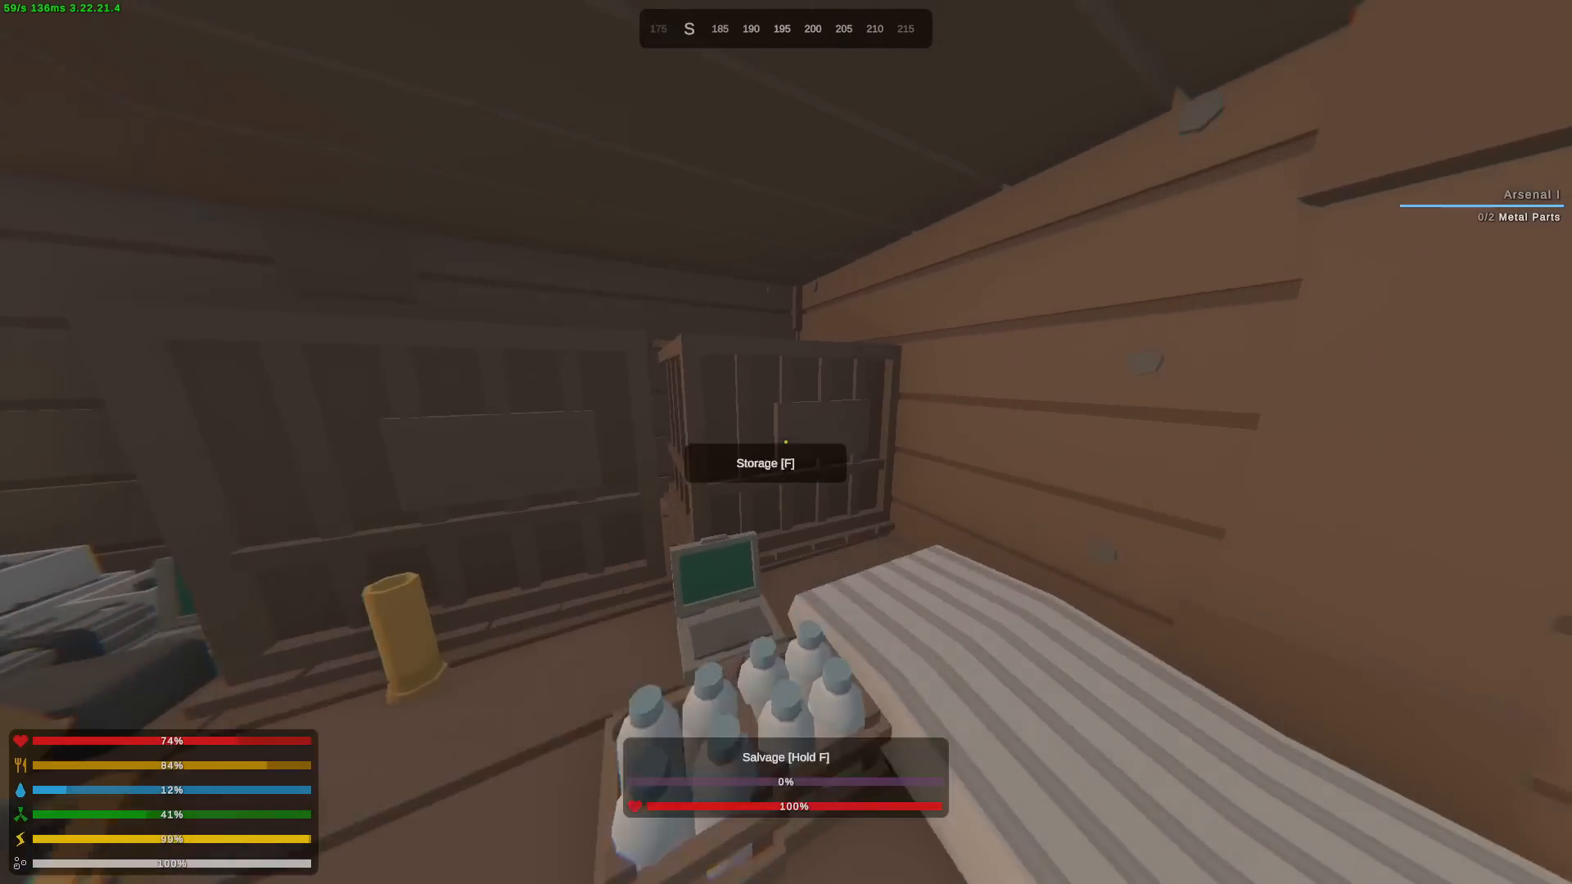
{"action": "mouse_move", "coordinate": [786, 443]}
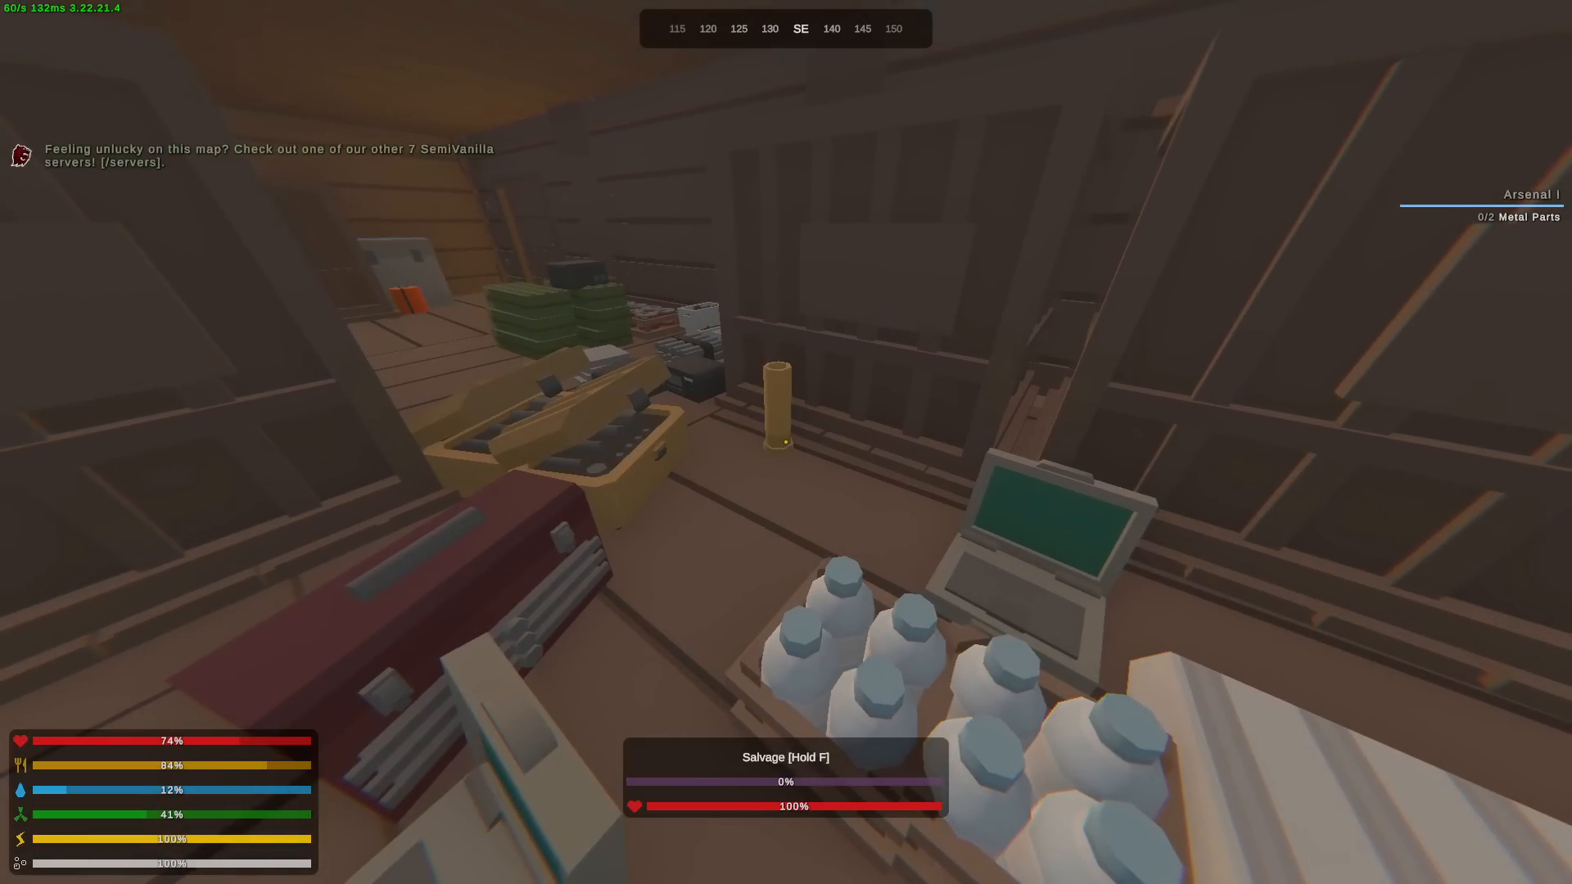
{"action": "key", "text": "tab"}
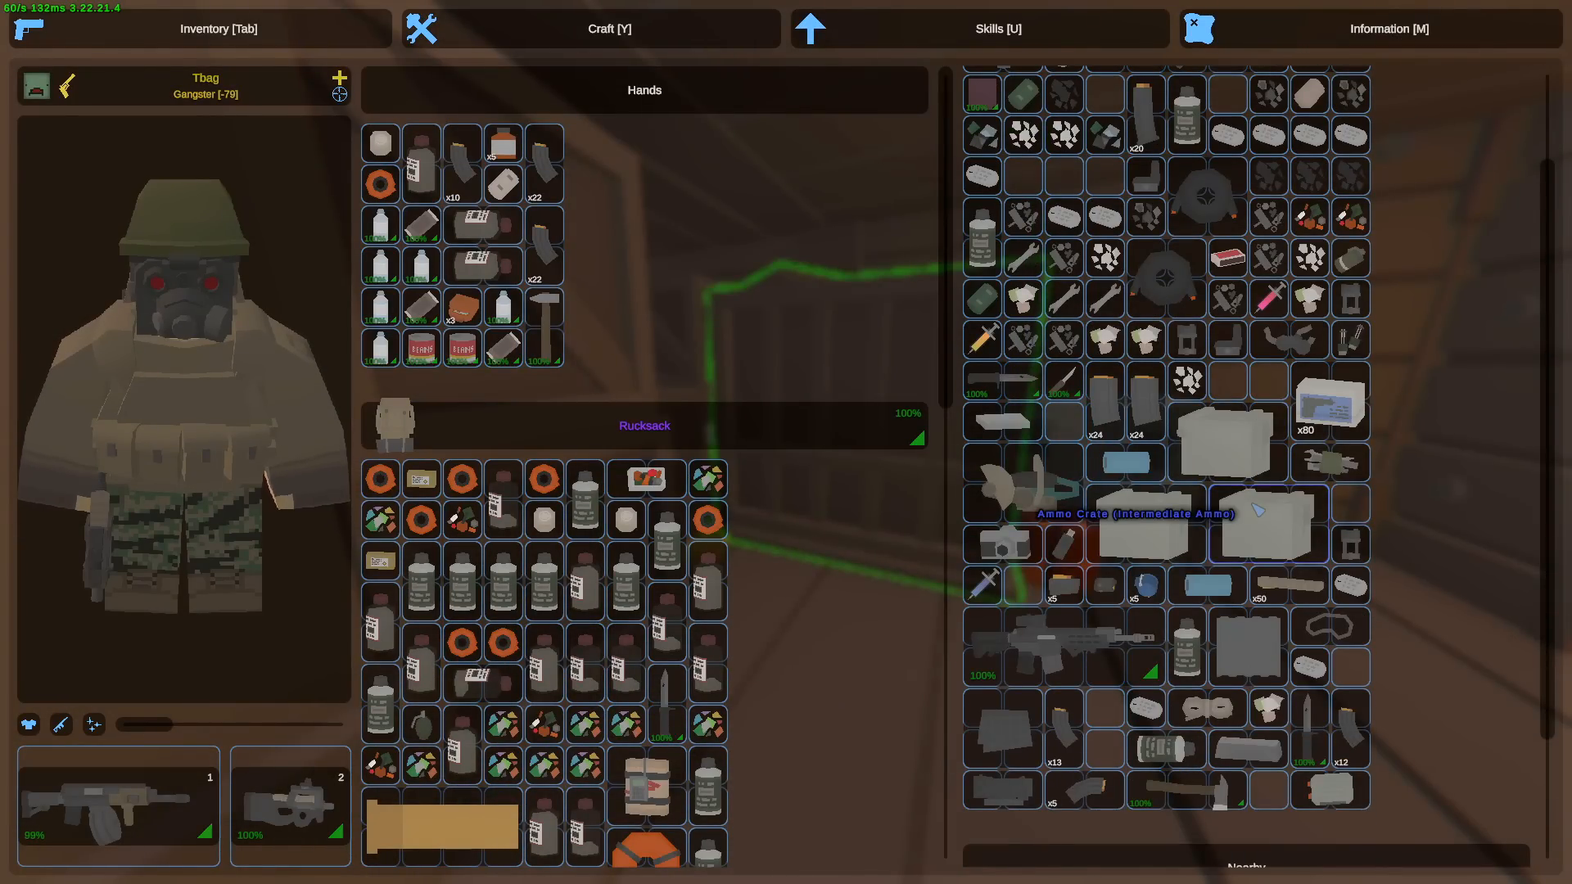
{"action": "left_click", "coordinate": [608, 28]}
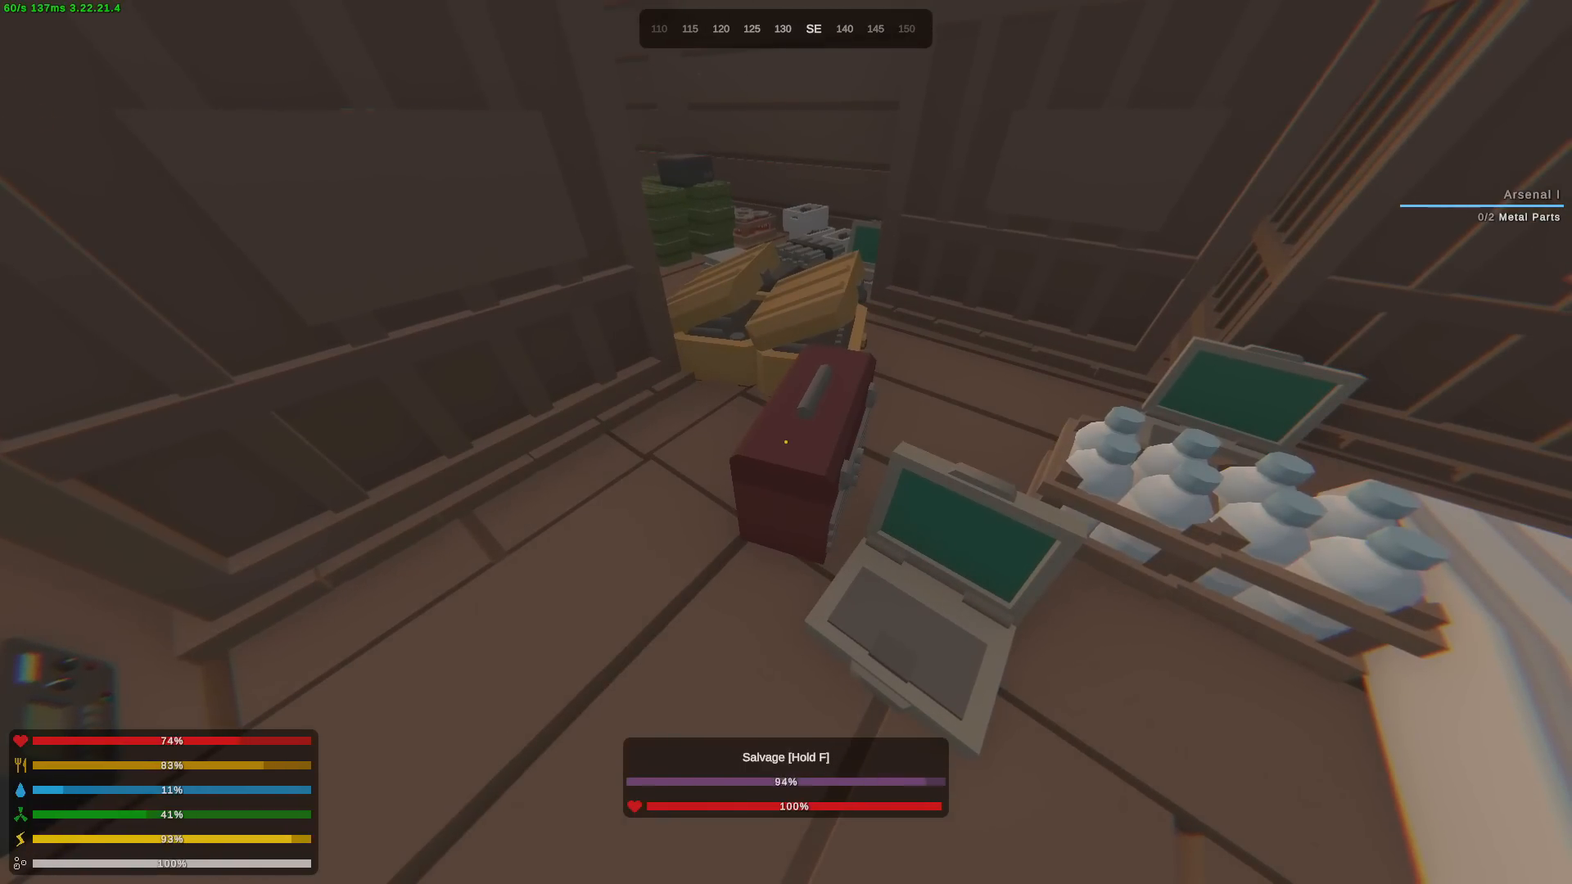
{"action": "key", "text": "Tab"}
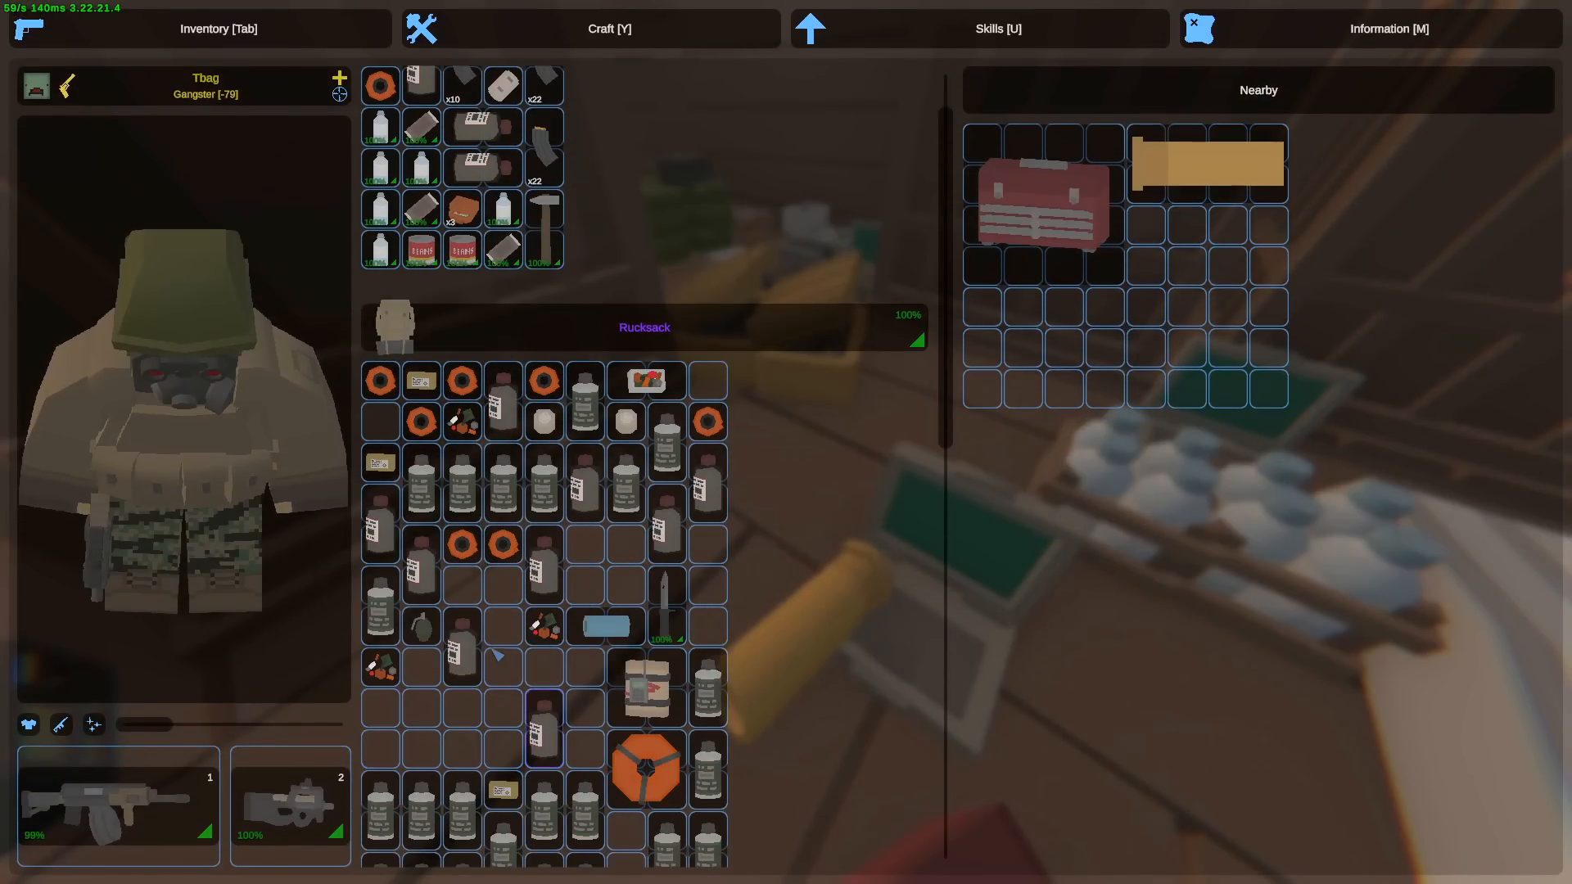
{"action": "left_click", "coordinate": [607, 27]}
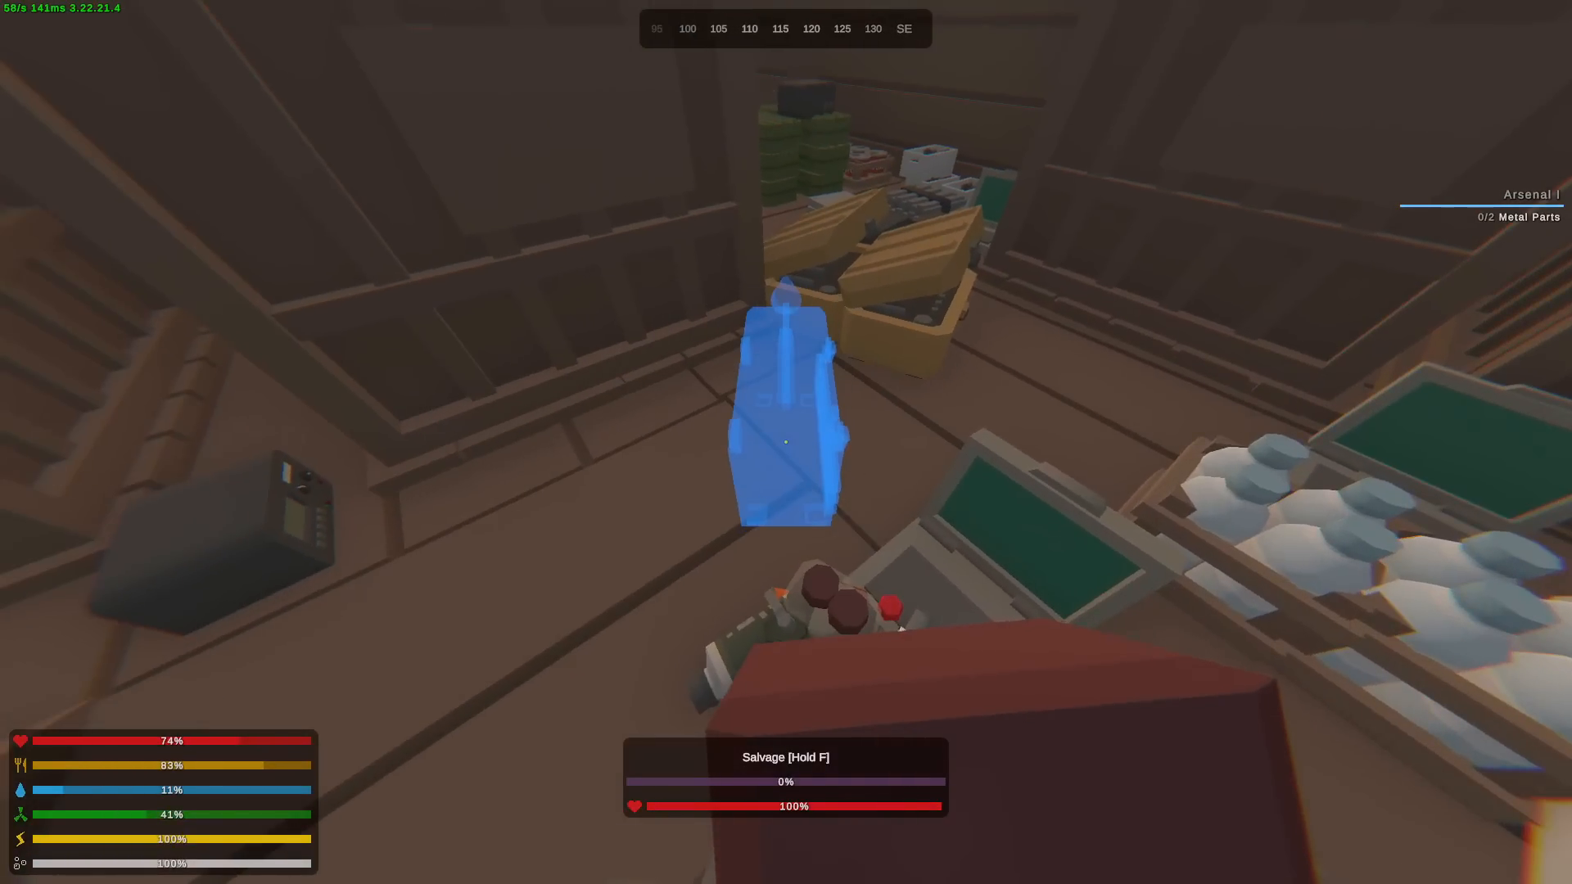
- Look through the attic storage box of rifles, grenades, ammunition and components
{"action": "key", "text": "Tab"}
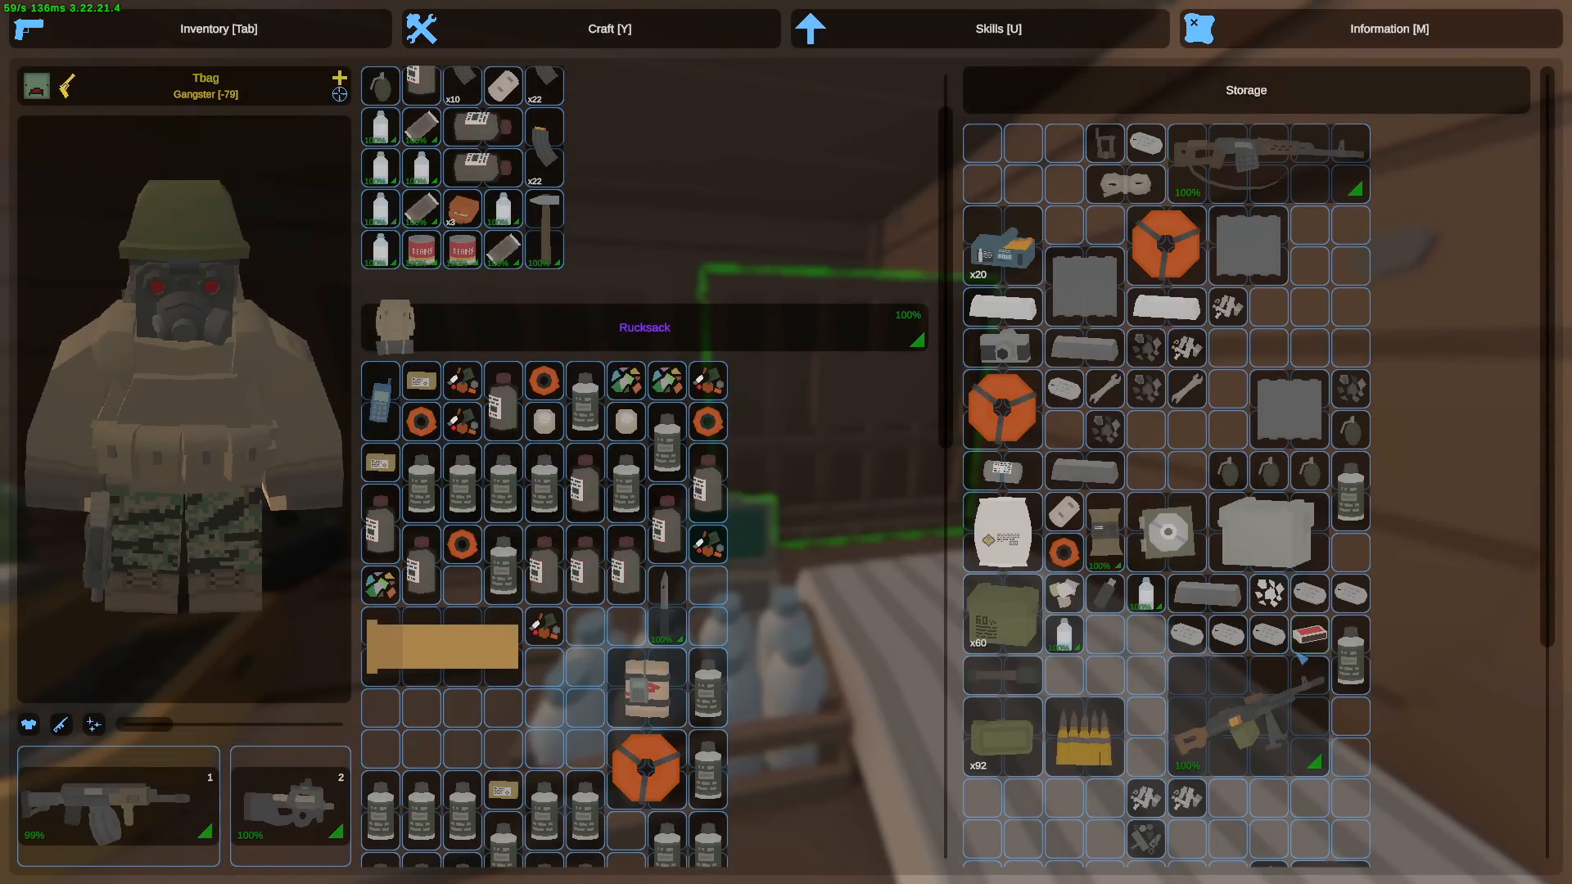
{"action": "left_click", "coordinate": [609, 28]}
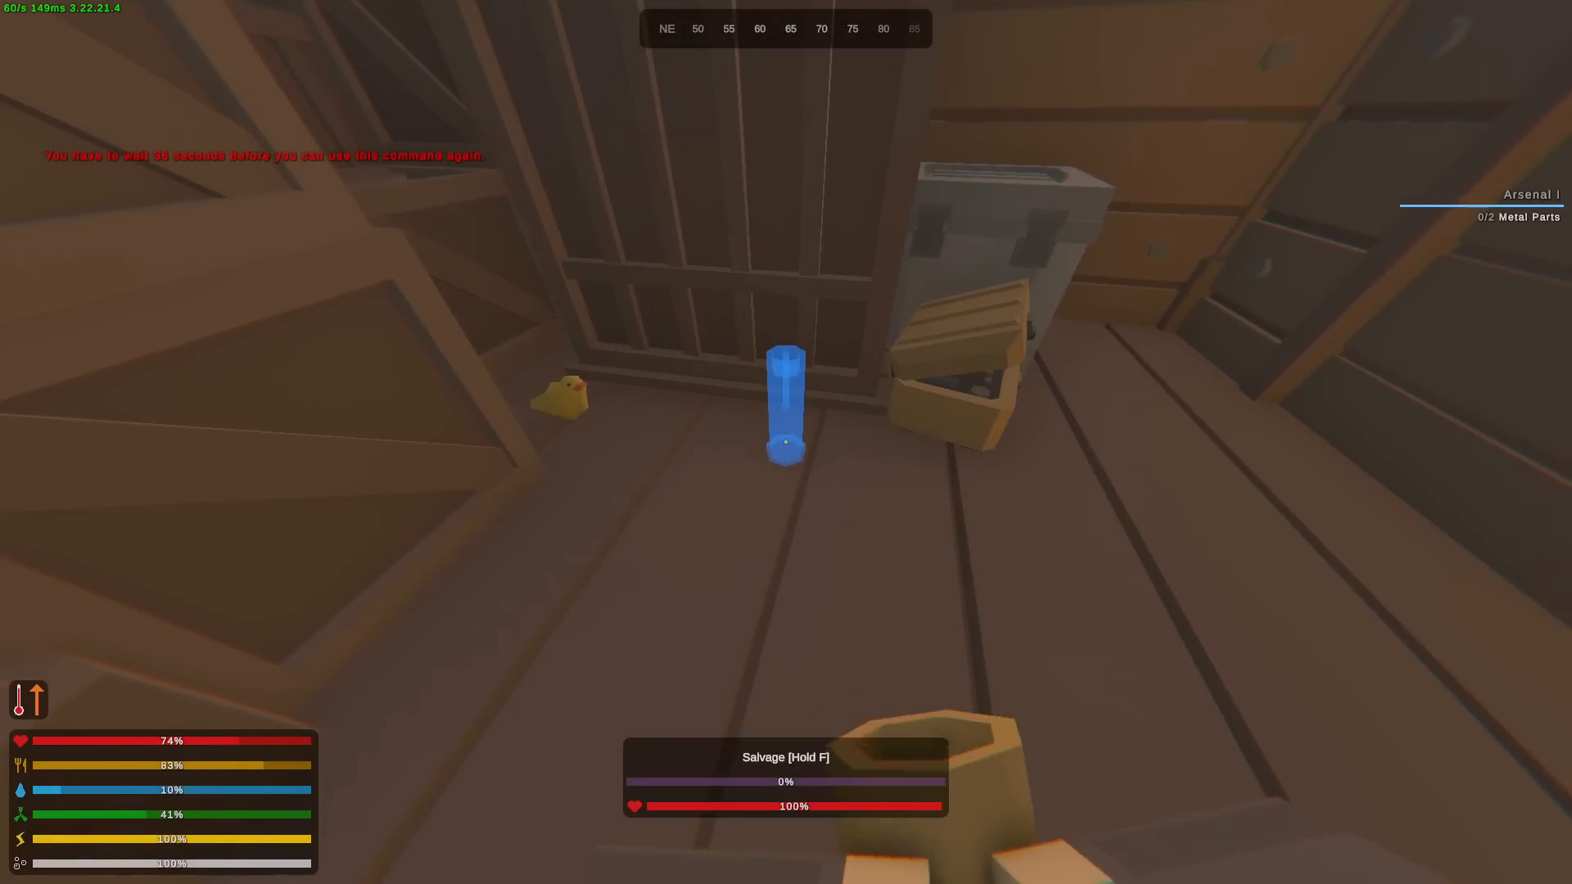
{"action": "key", "text": "Tab"}
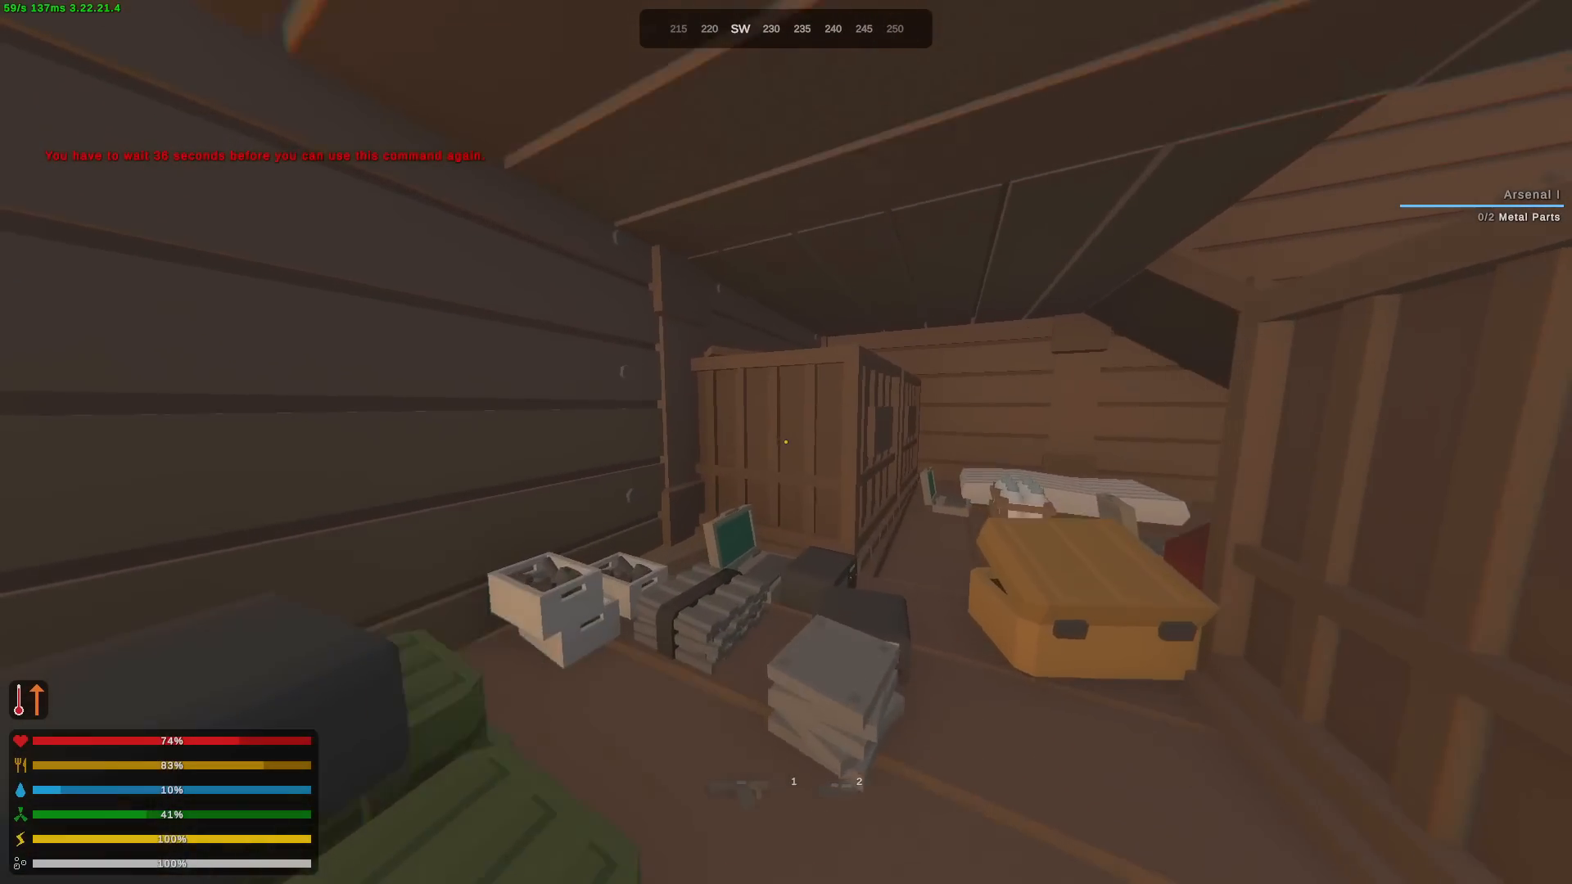
{"action": "key", "text": "Tab"}
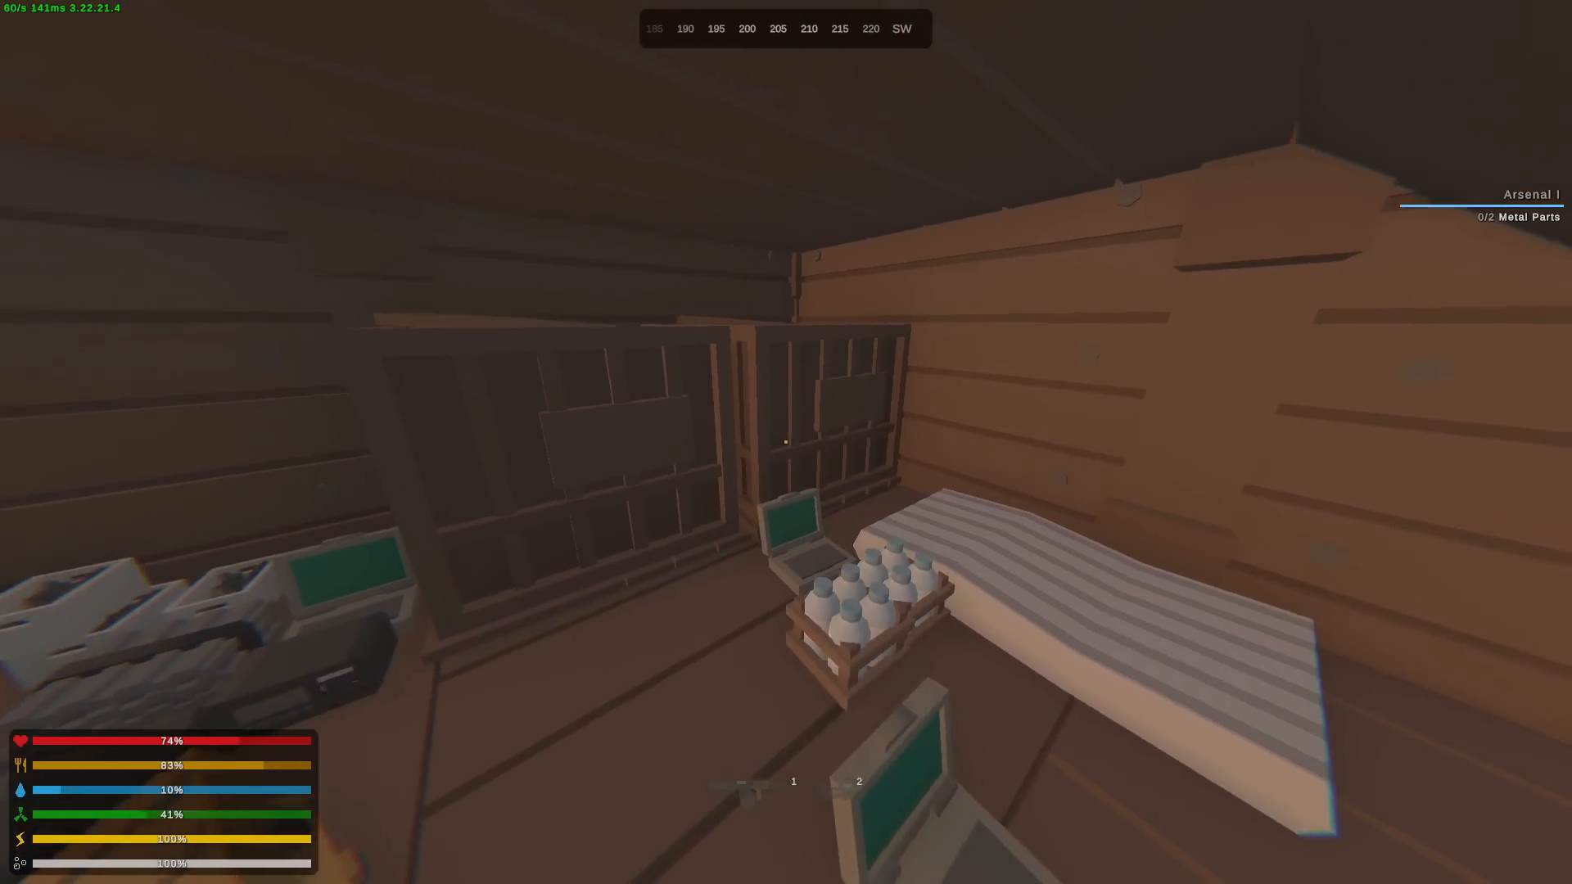
{"action": "key", "text": "Tab"}
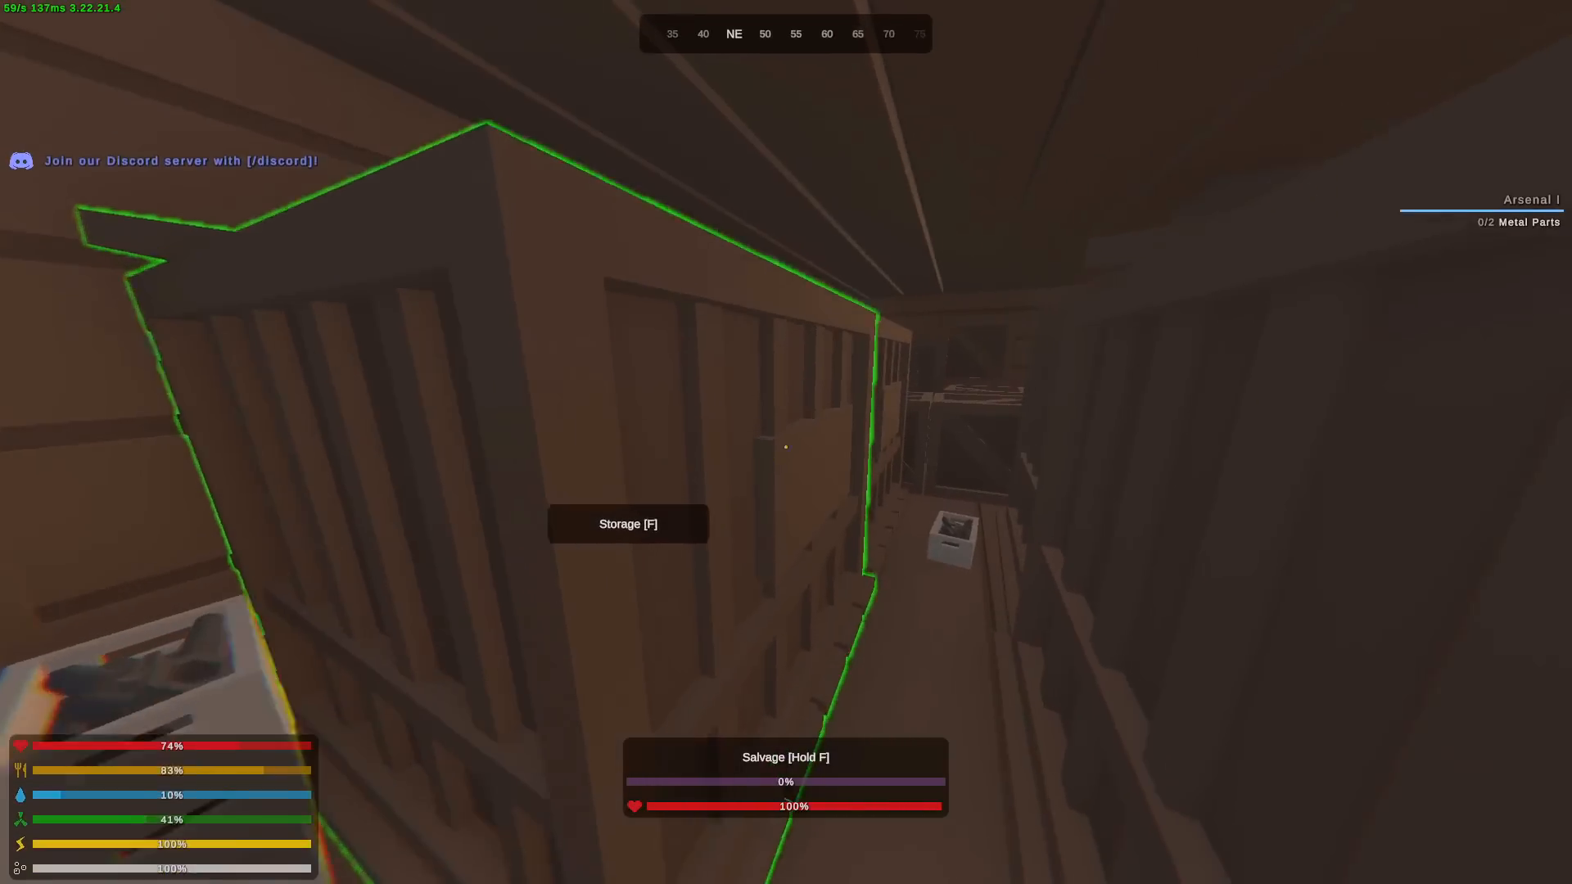
- Move the 12.7 ammo boxes and explosive charges from the sniper-rifle storage into the rucksack
{"action": "key", "text": "f"}
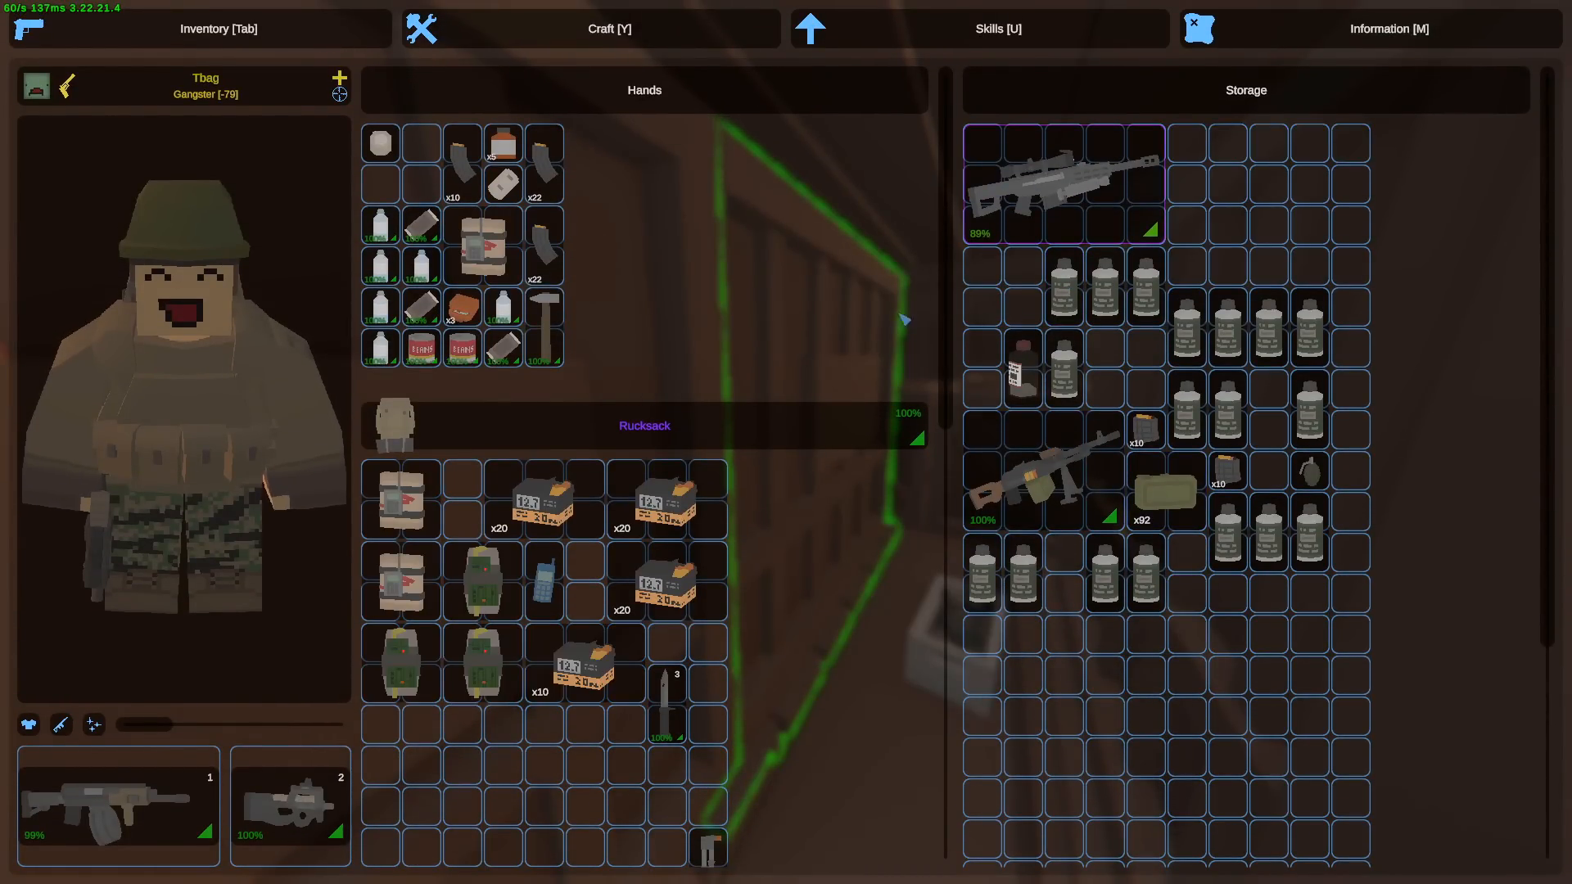
{"action": "left_click", "coordinate": [609, 28]}
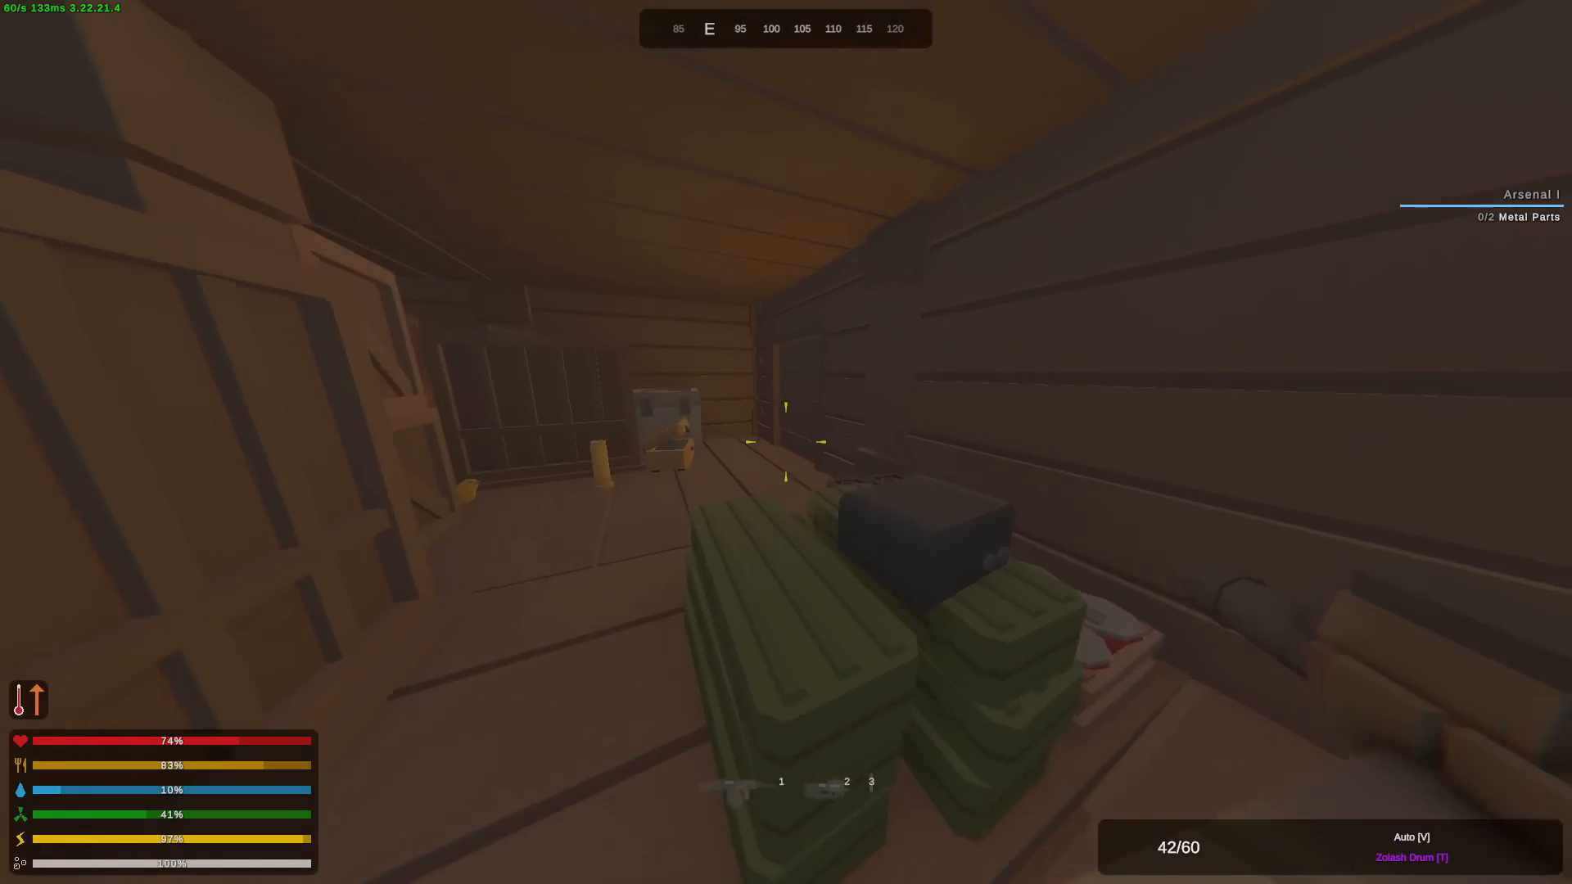
{"action": "key", "text": "Tab"}
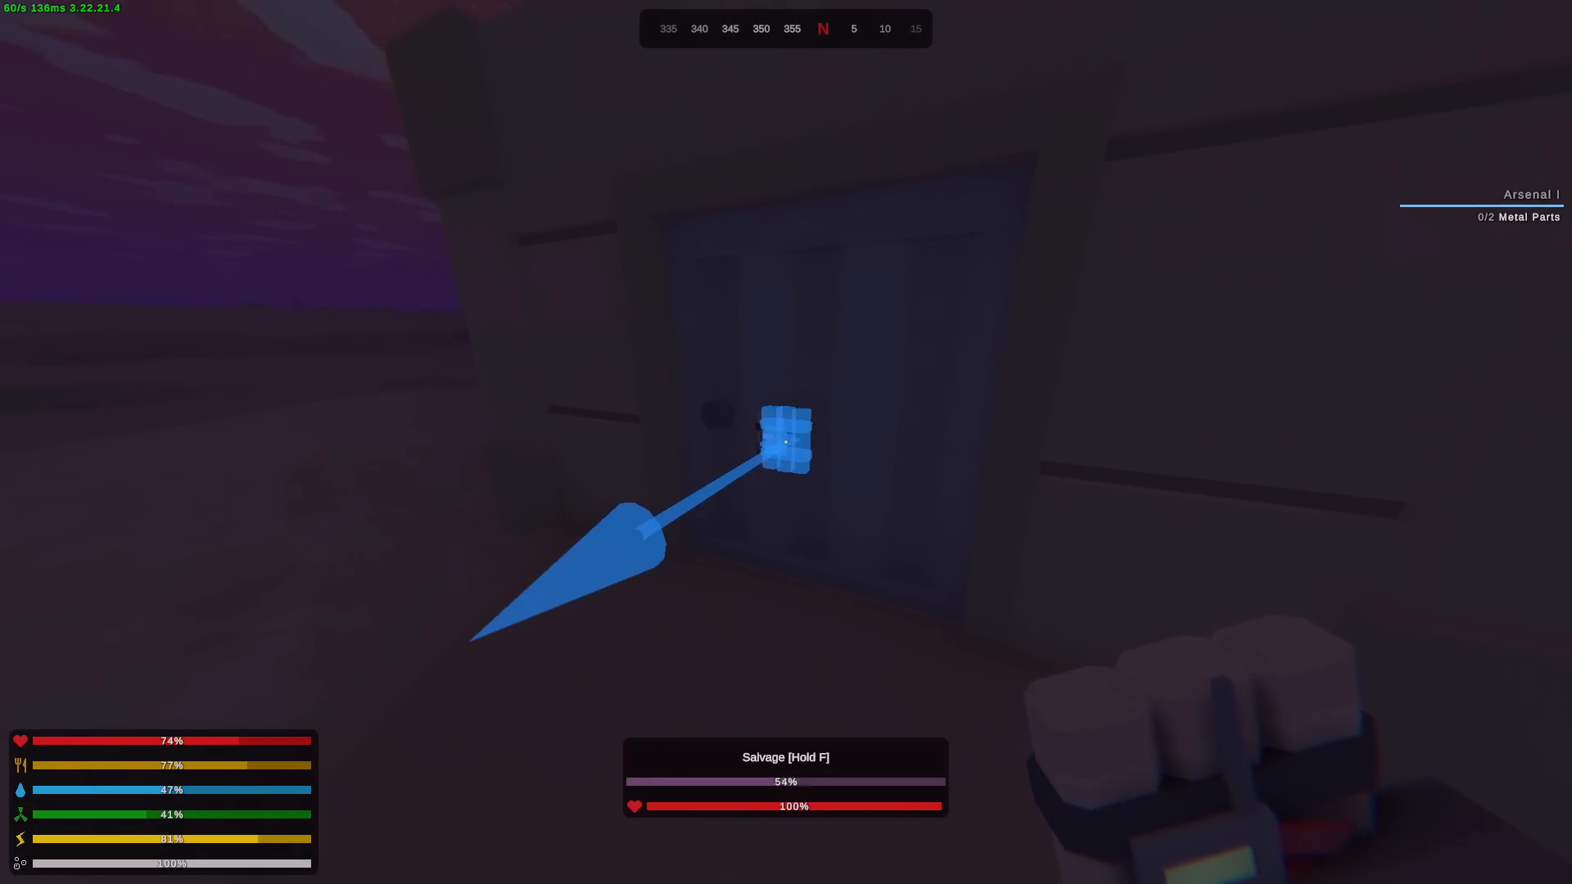
{"action": "mouse_move", "coordinate": [786, 442]}
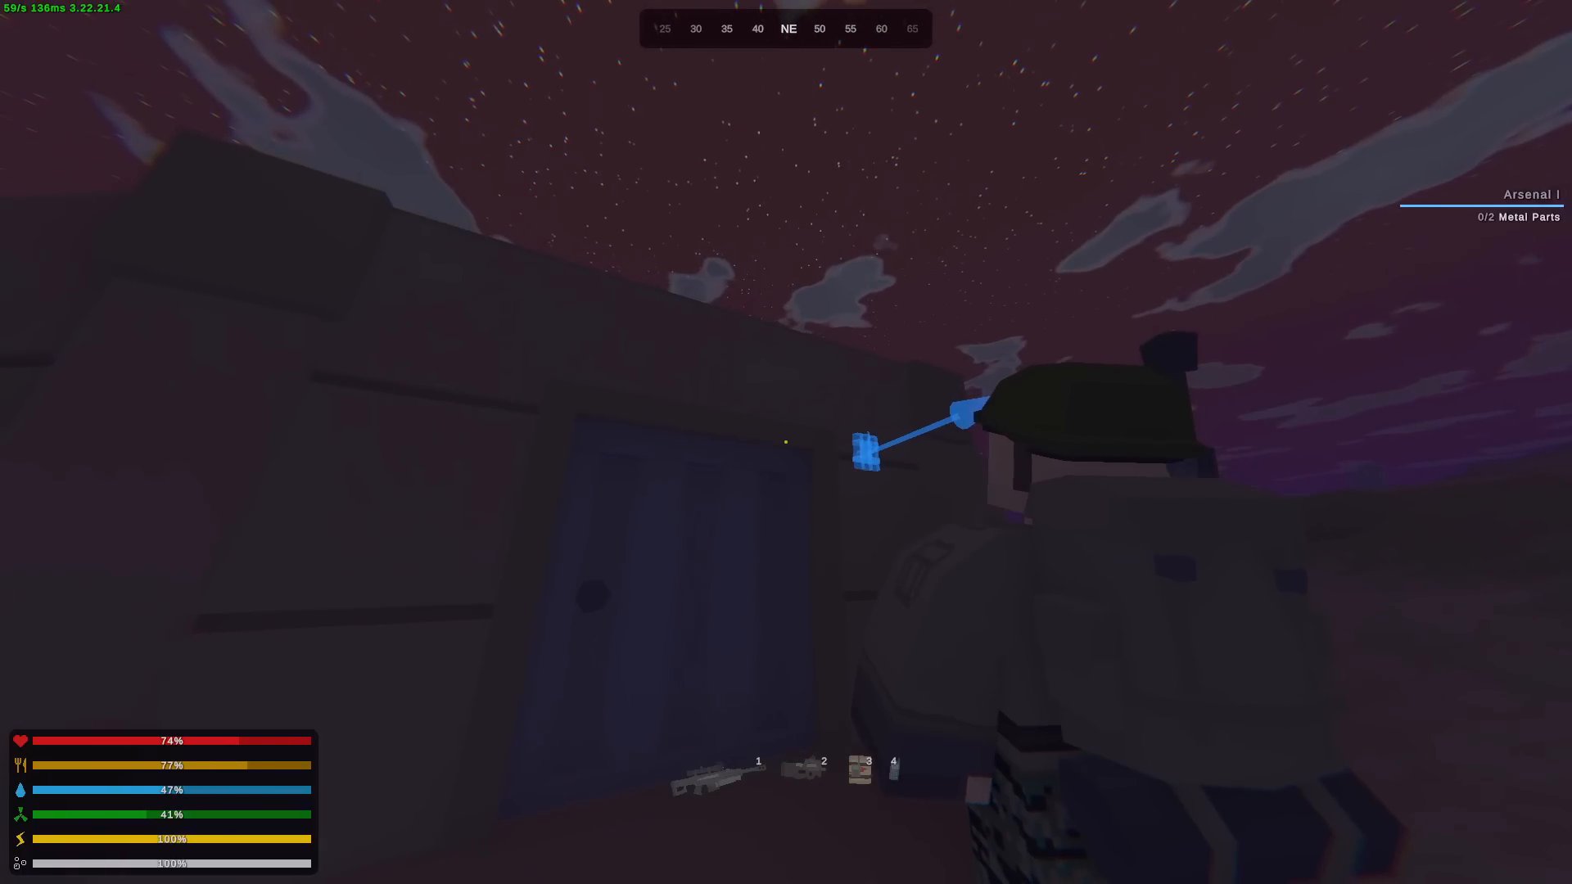
- Swap the sniper rifle into the primary slot after placing the C4 on the metal door
{"action": "key", "text": "Tab"}
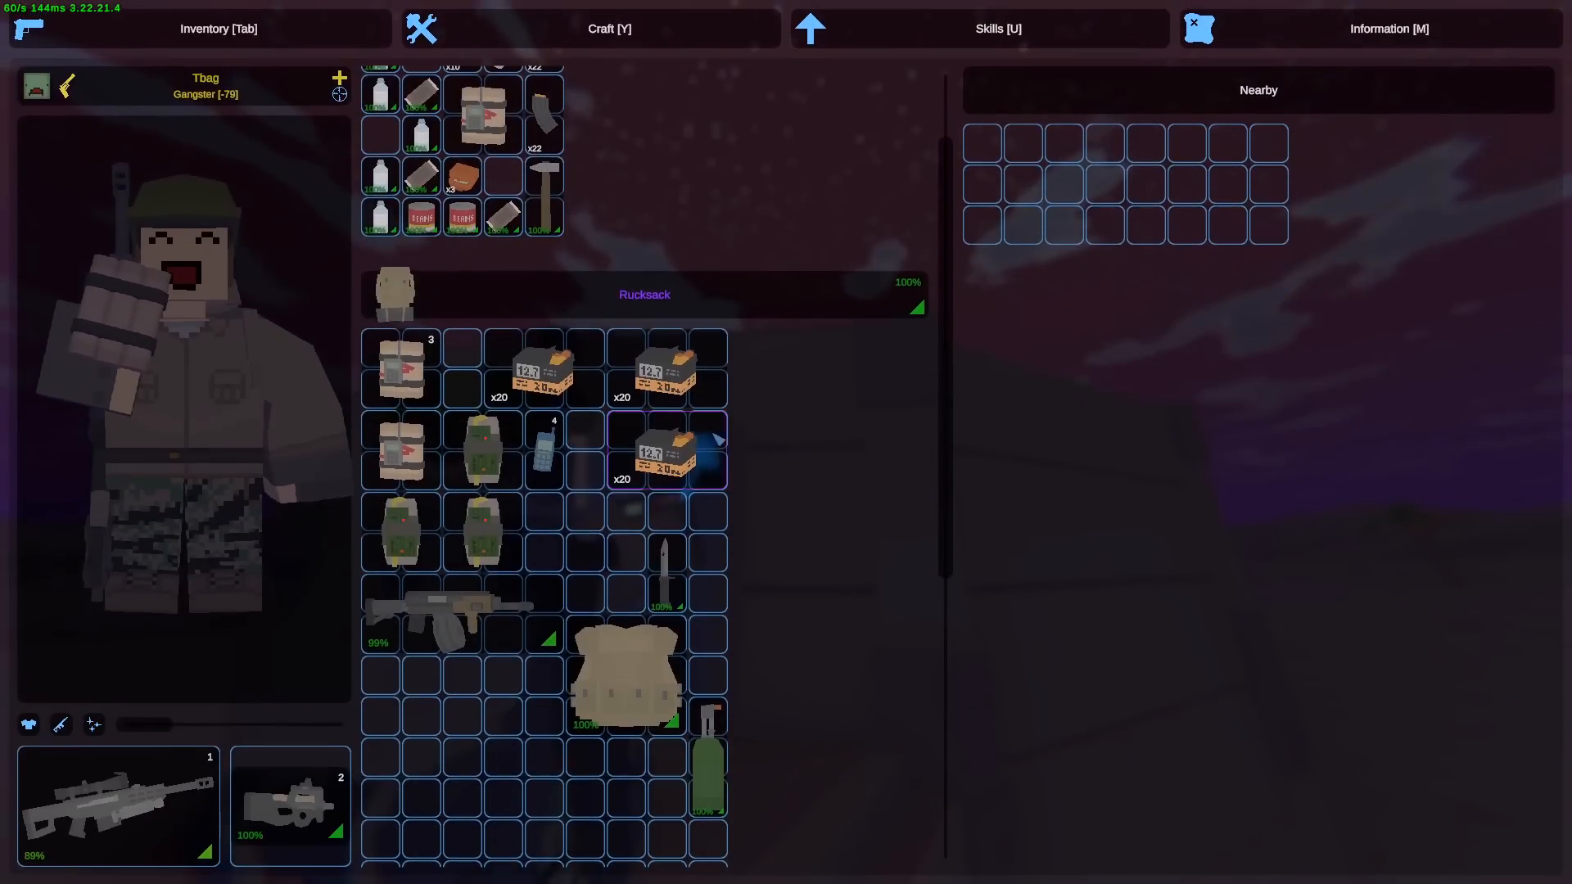
{"action": "key", "text": "Tab"}
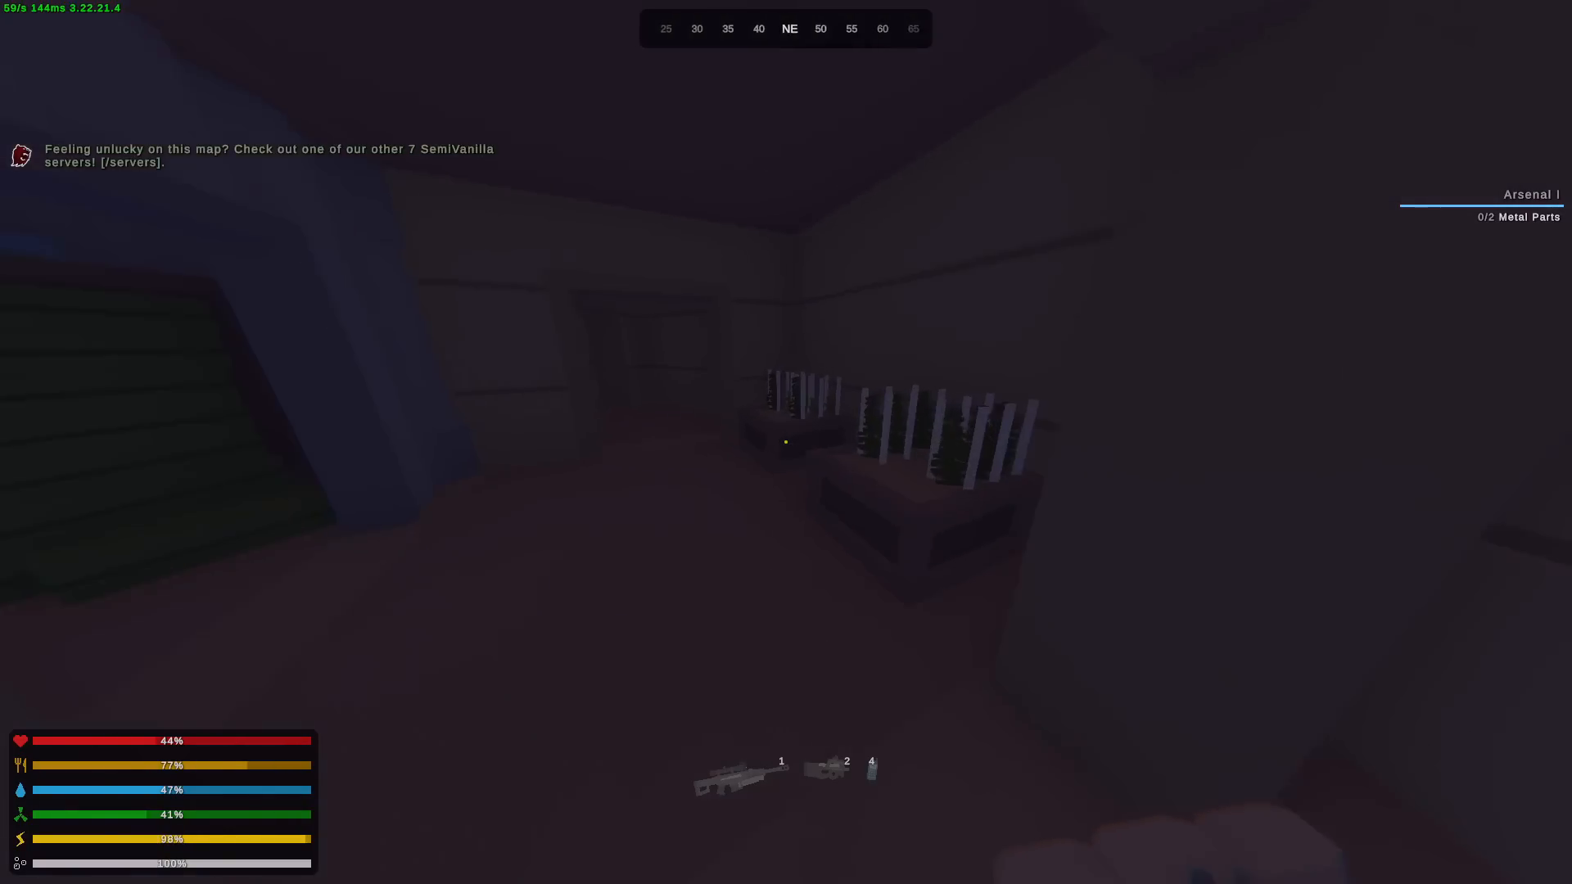
{"action": "mouse_move", "coordinate": [786, 443]}
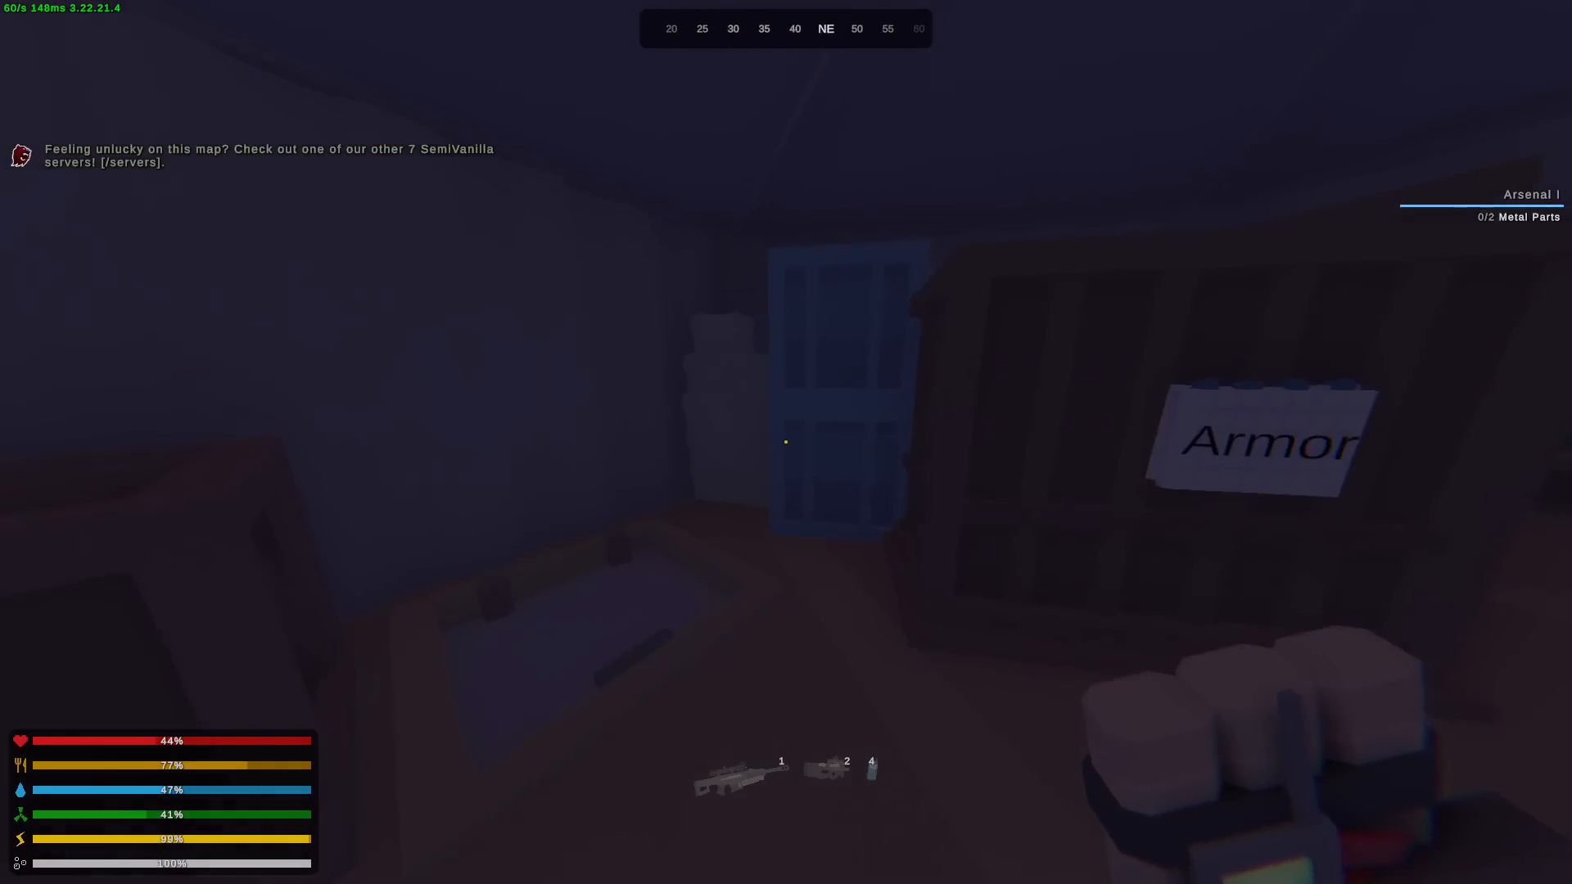
- Take the Maplestrike and a second rifle from the weapon racks into the rucksack
{"action": "key", "text": "Tab"}
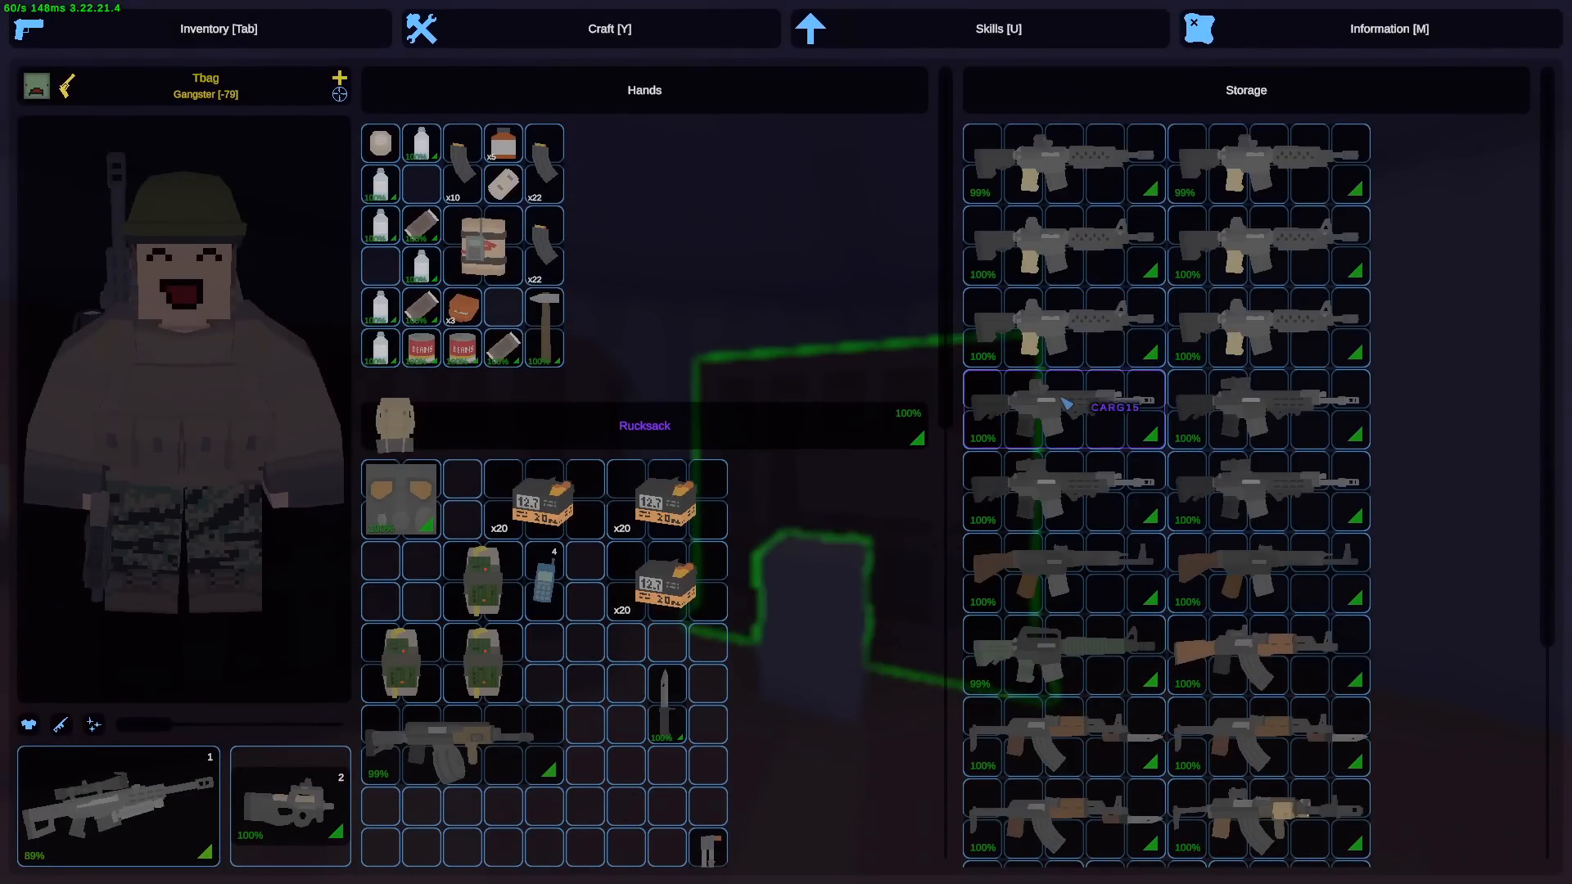
{"action": "right_click", "coordinate": [1059, 408]}
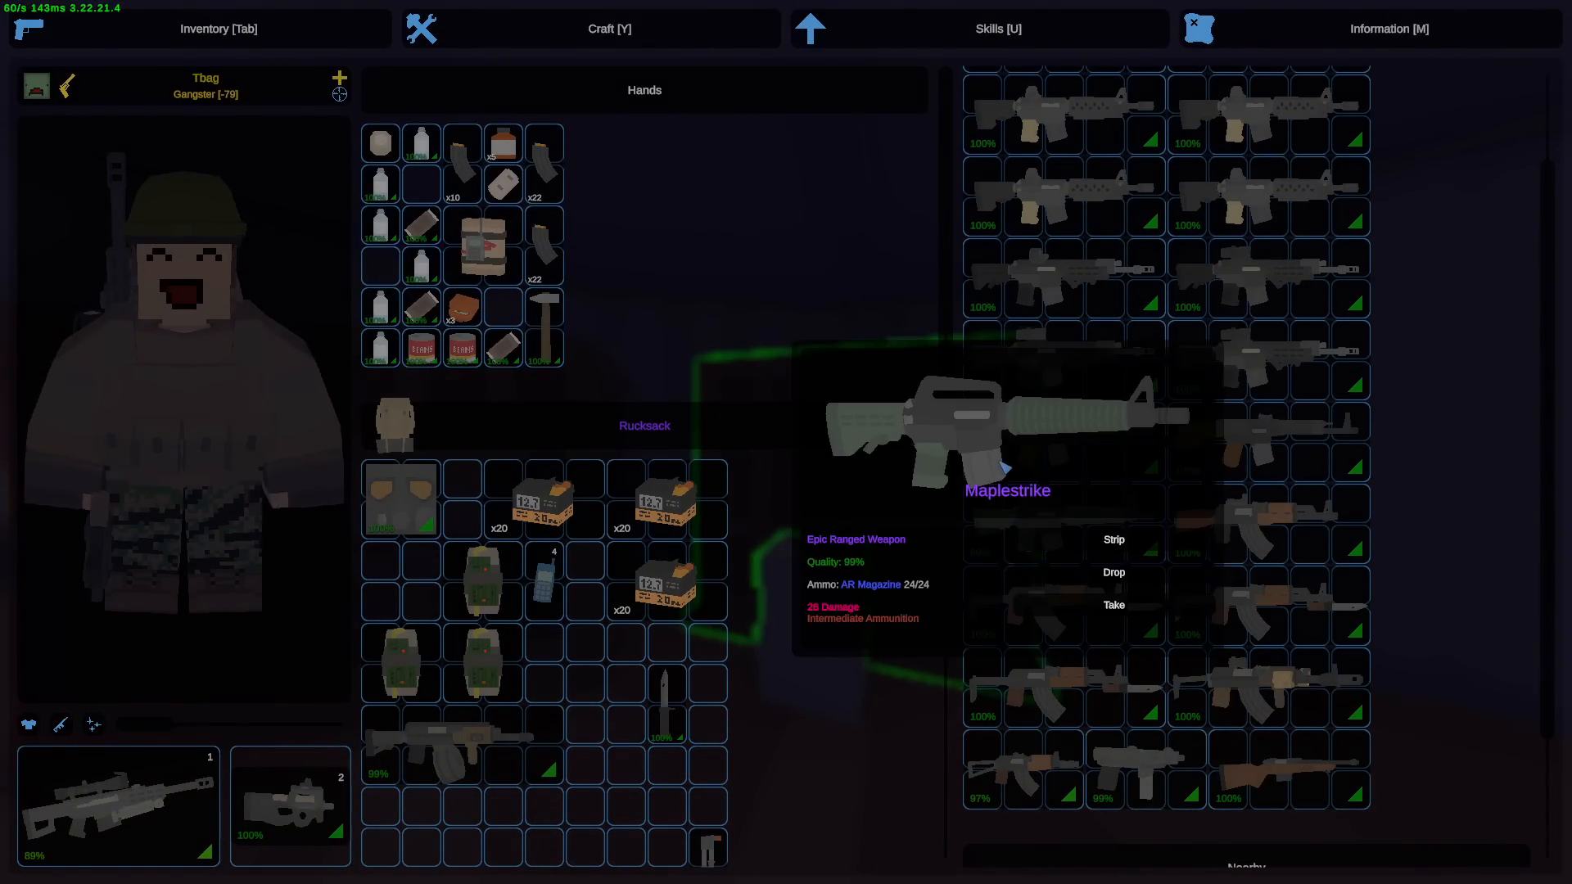
{"action": "left_click", "coordinate": [1114, 604]}
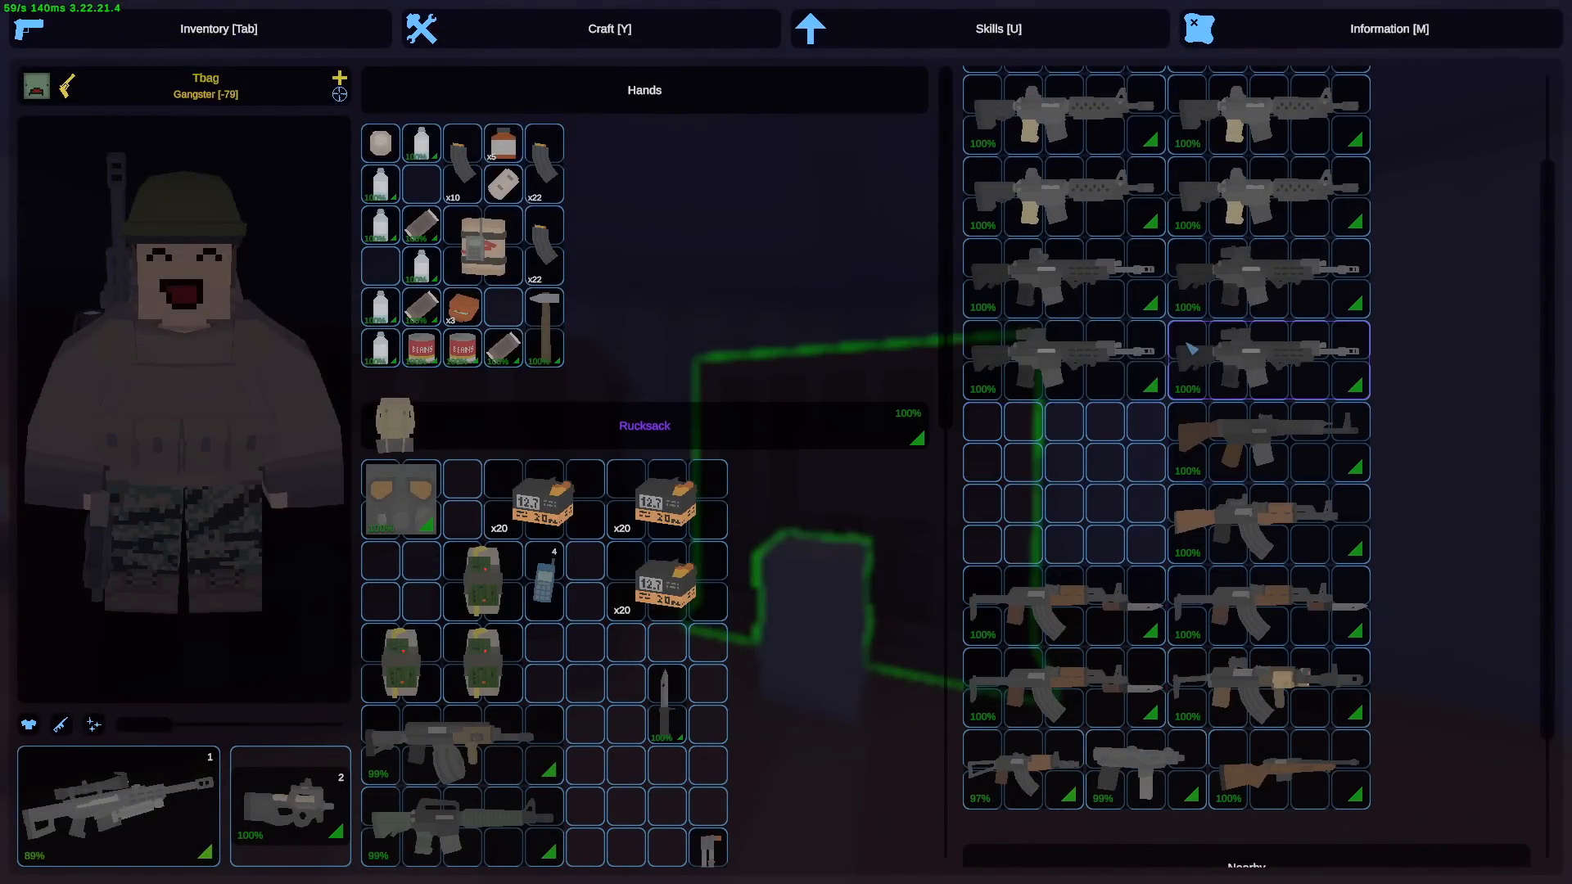
{"action": "left_click", "coordinate": [1266, 522]}
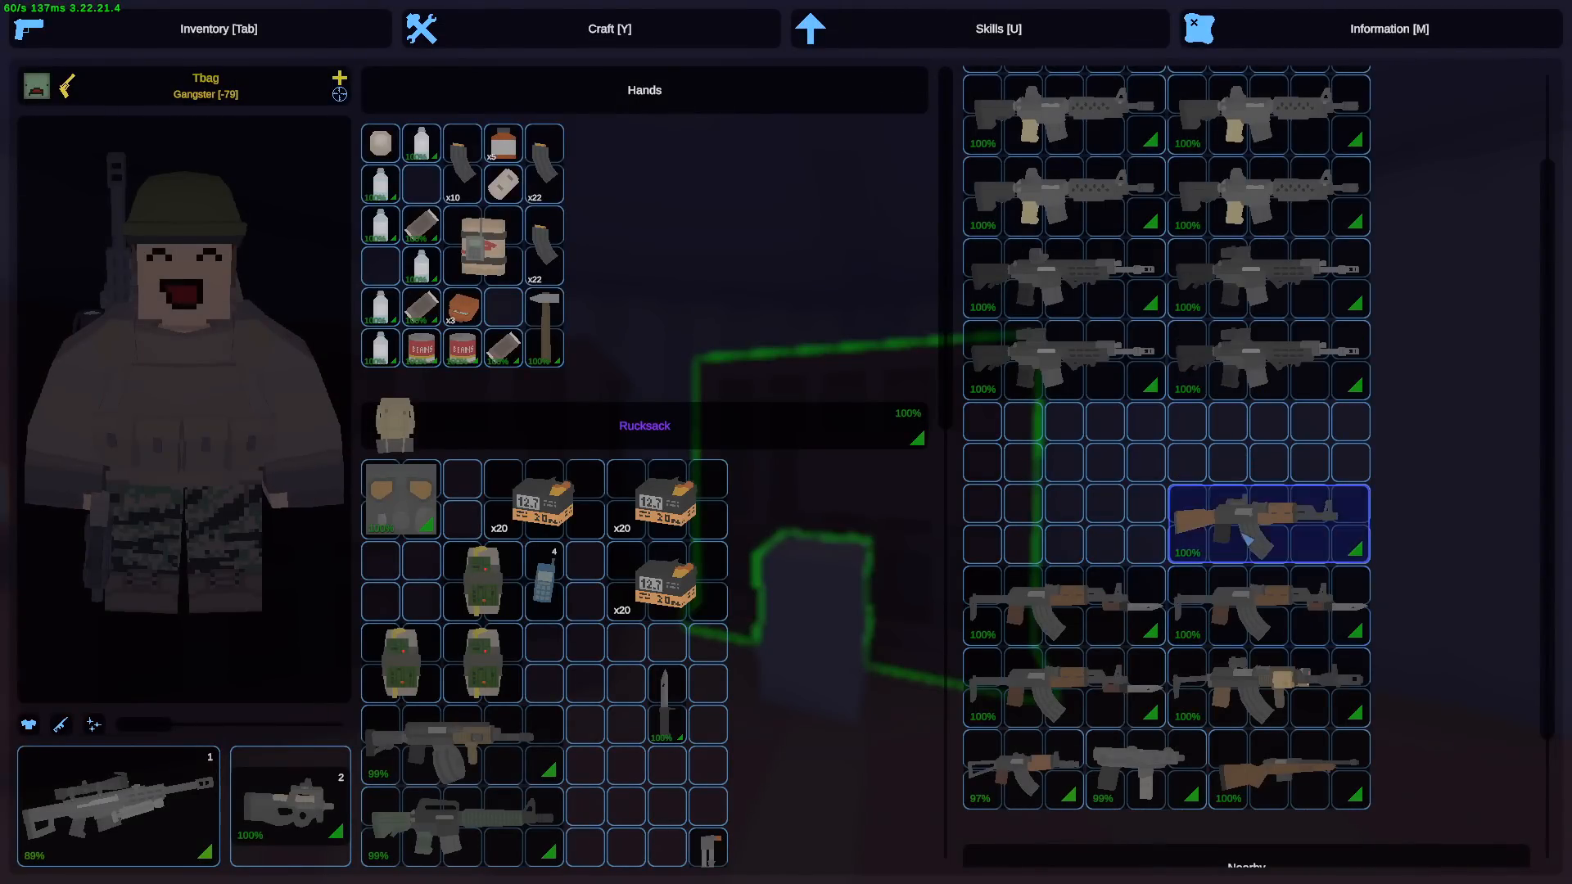
{"action": "key", "text": "Tab"}
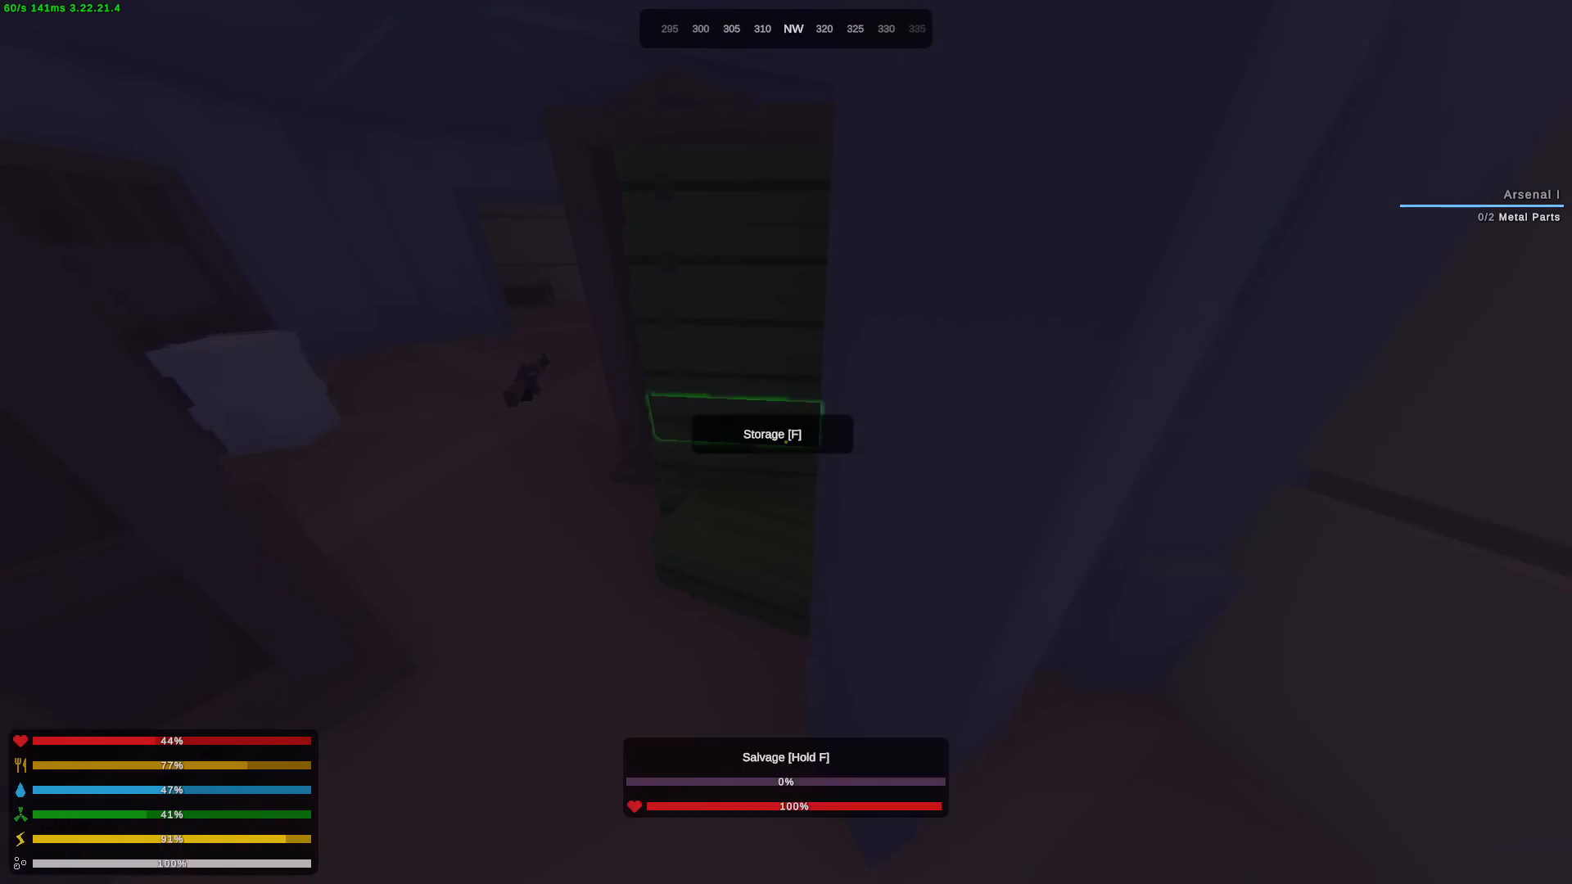
- Check the green storage locker and the small ammunition storage box
{"action": "key", "text": "f"}
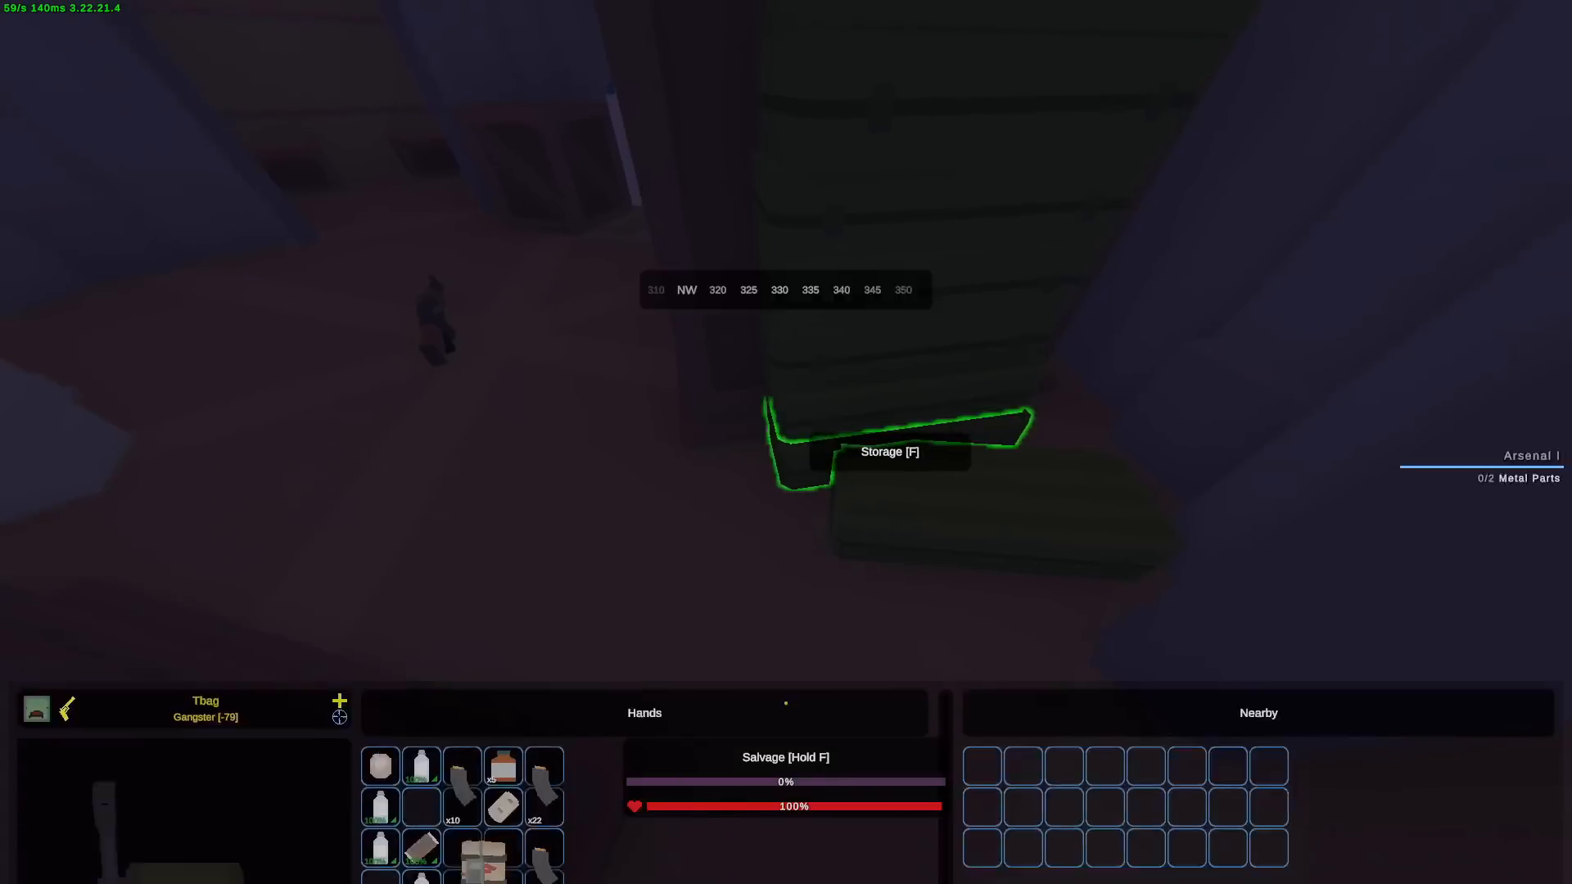
{"action": "key", "text": "f"}
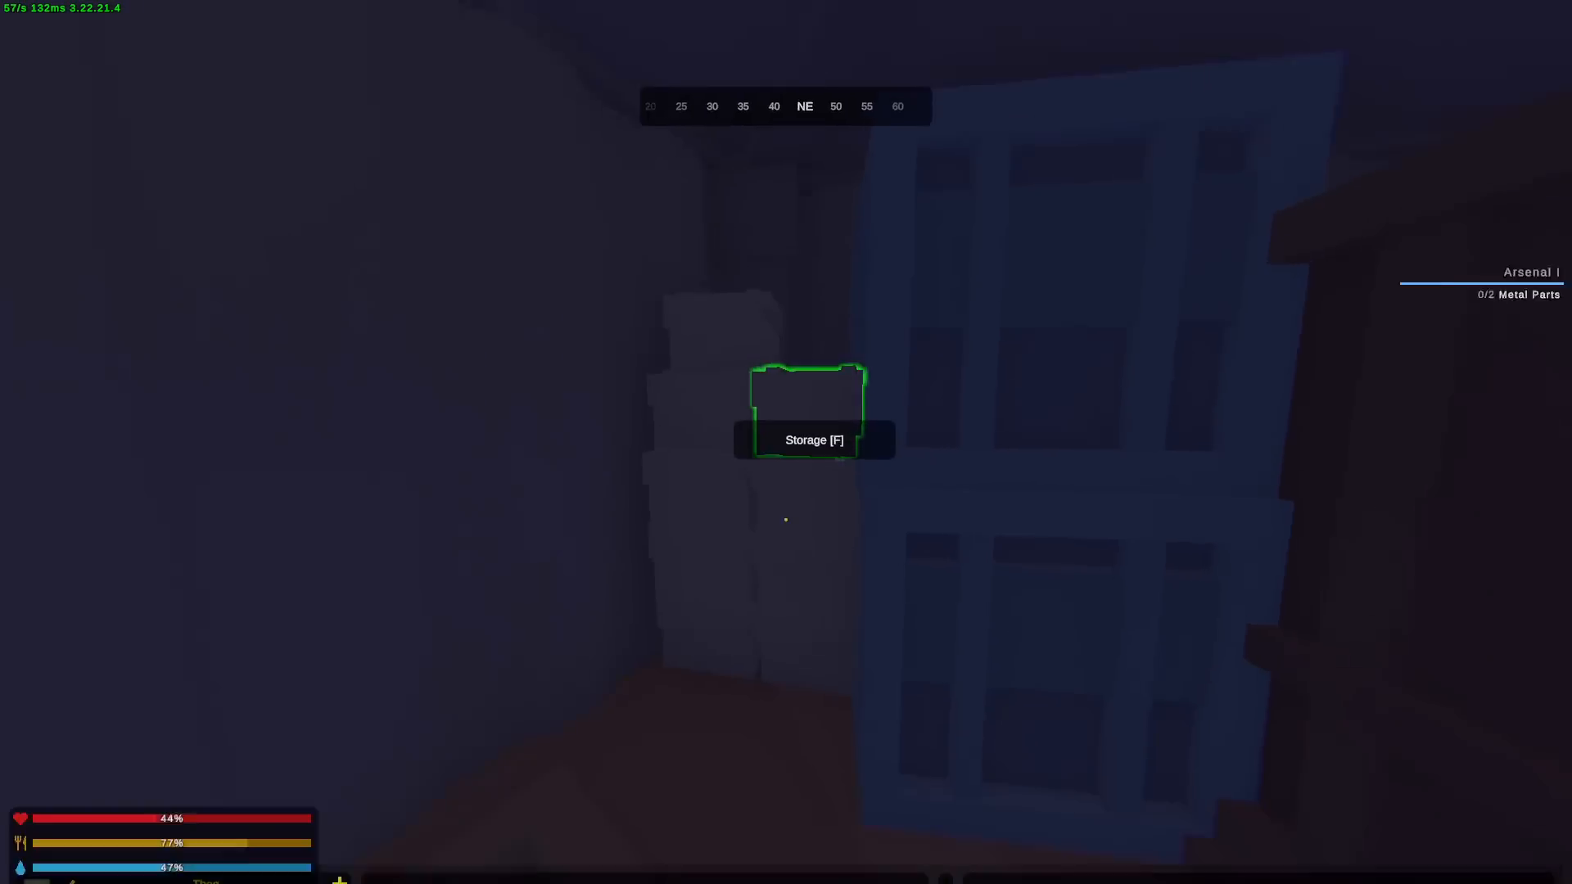
{"action": "key", "text": "f"}
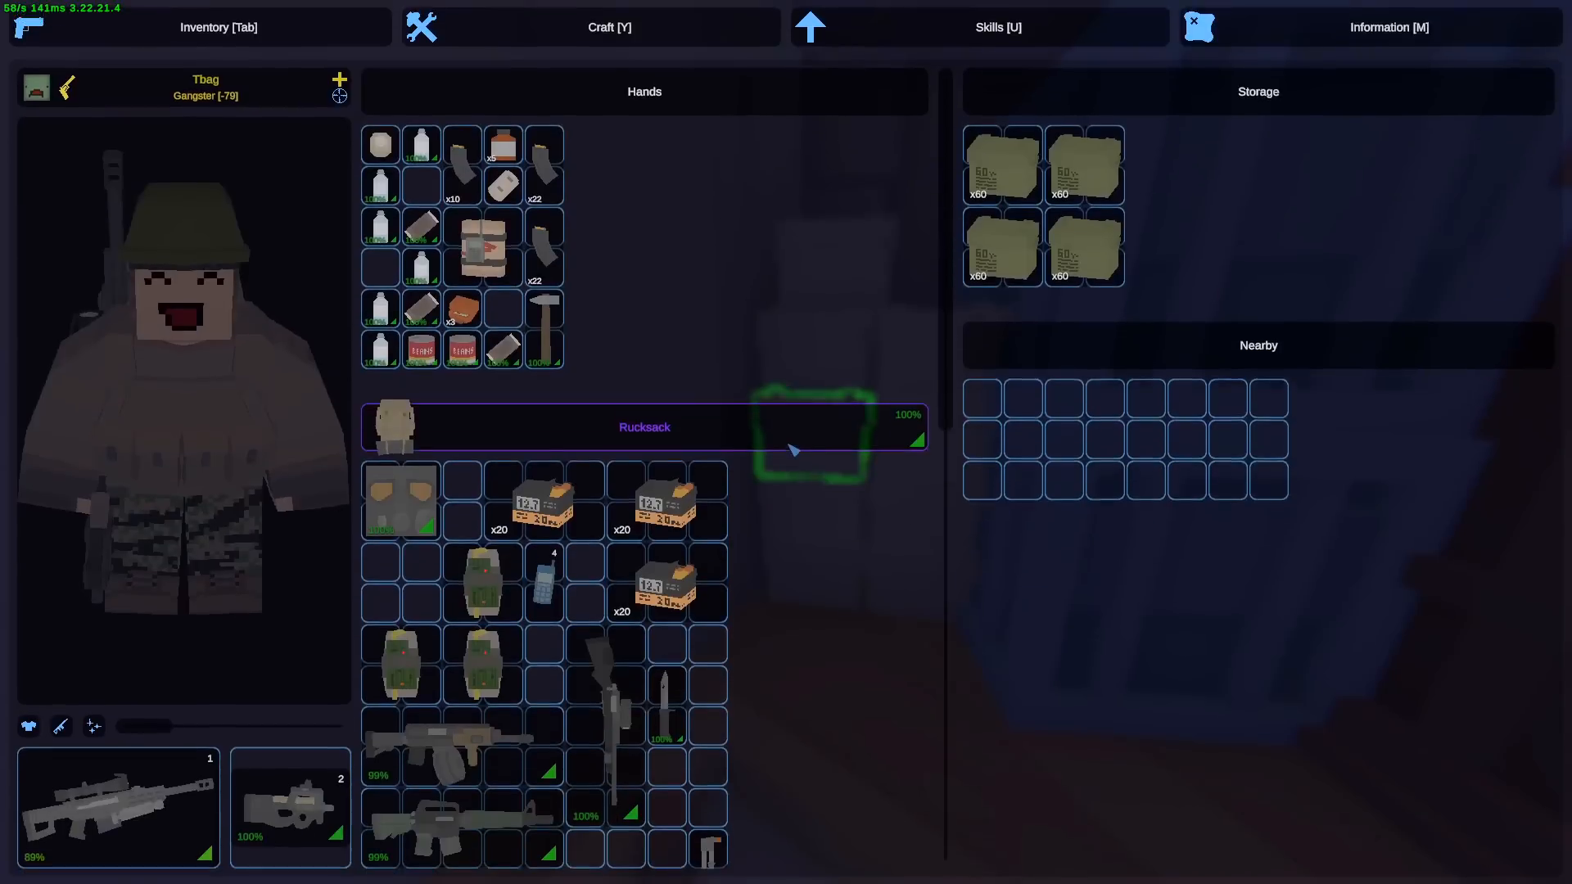
{"action": "key", "text": "Tab"}
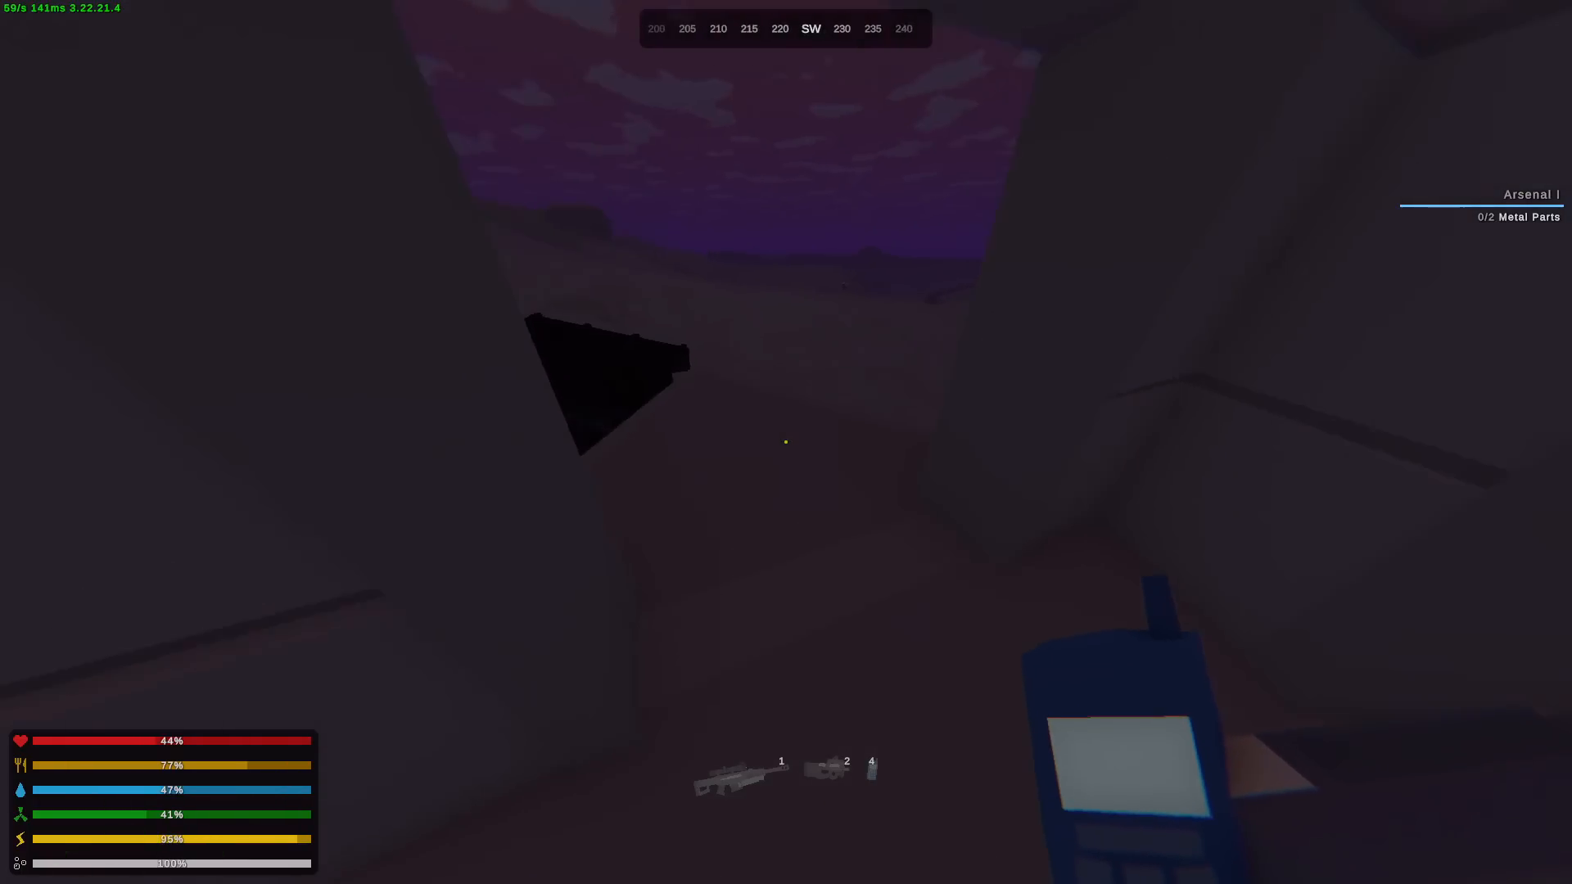
{"action": "mouse_move", "coordinate": [786, 440]}
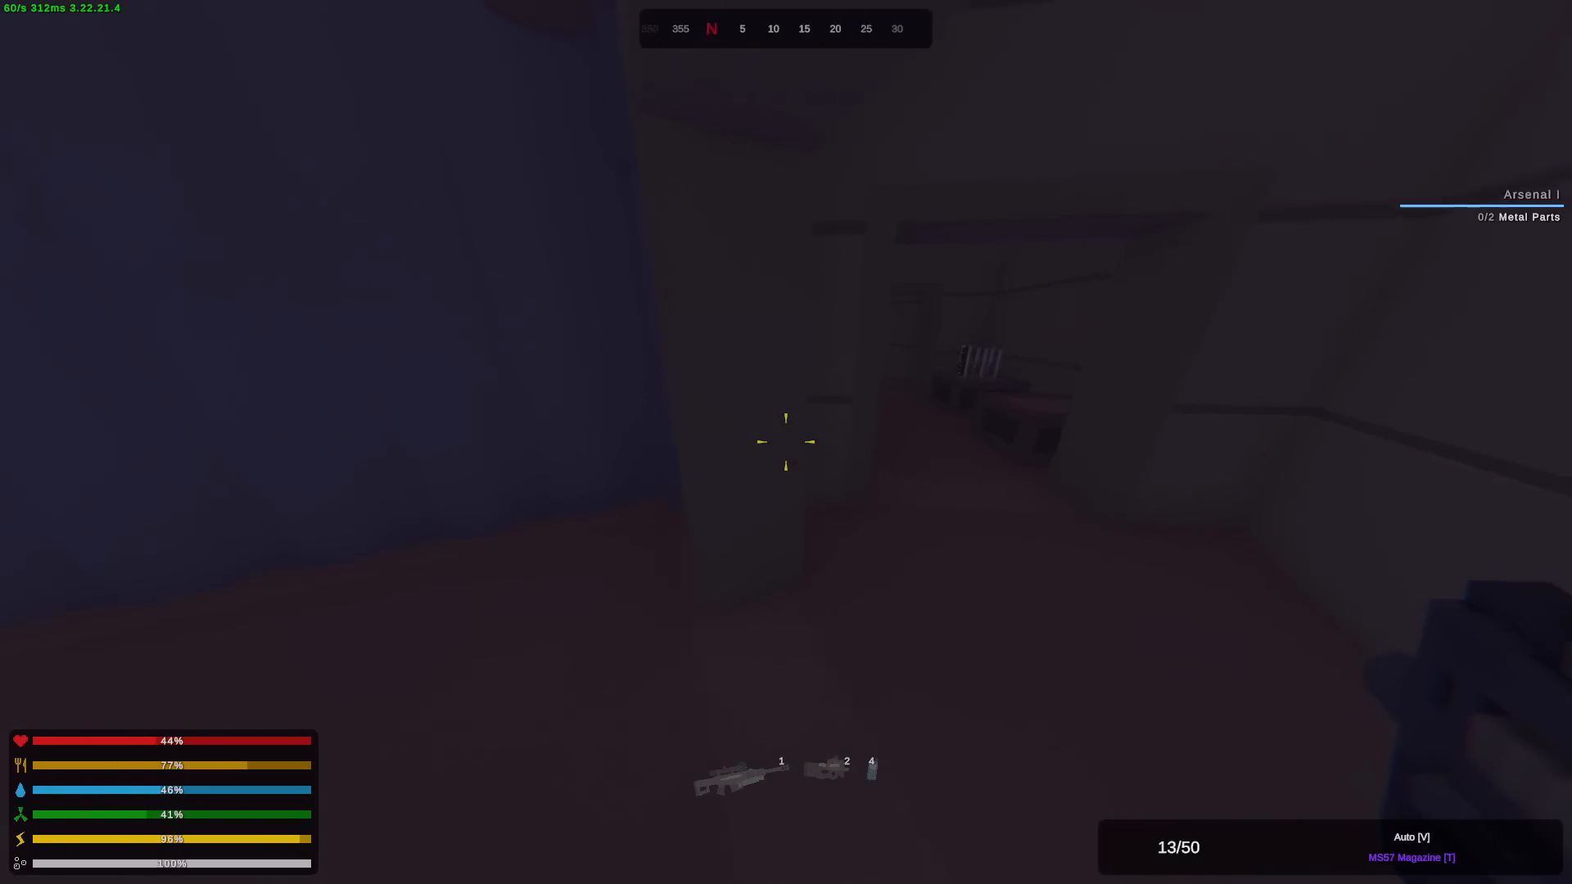
- Review the looted guns and ammo boxes outside and equip the sniper rifle
{"action": "key", "text": "Tab"}
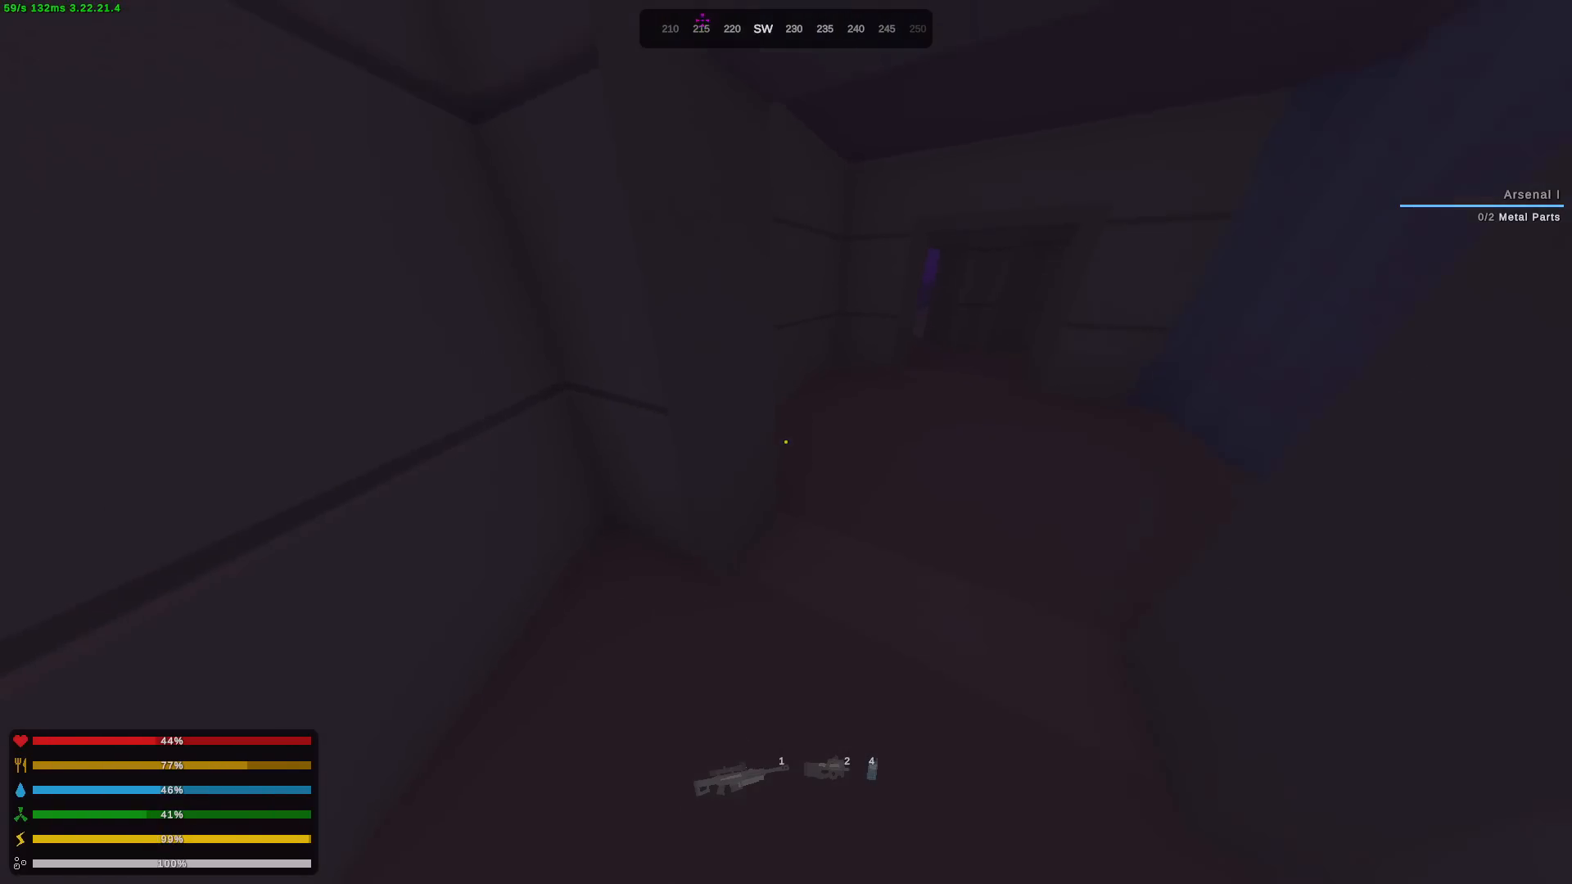
{"action": "key", "text": "Tab"}
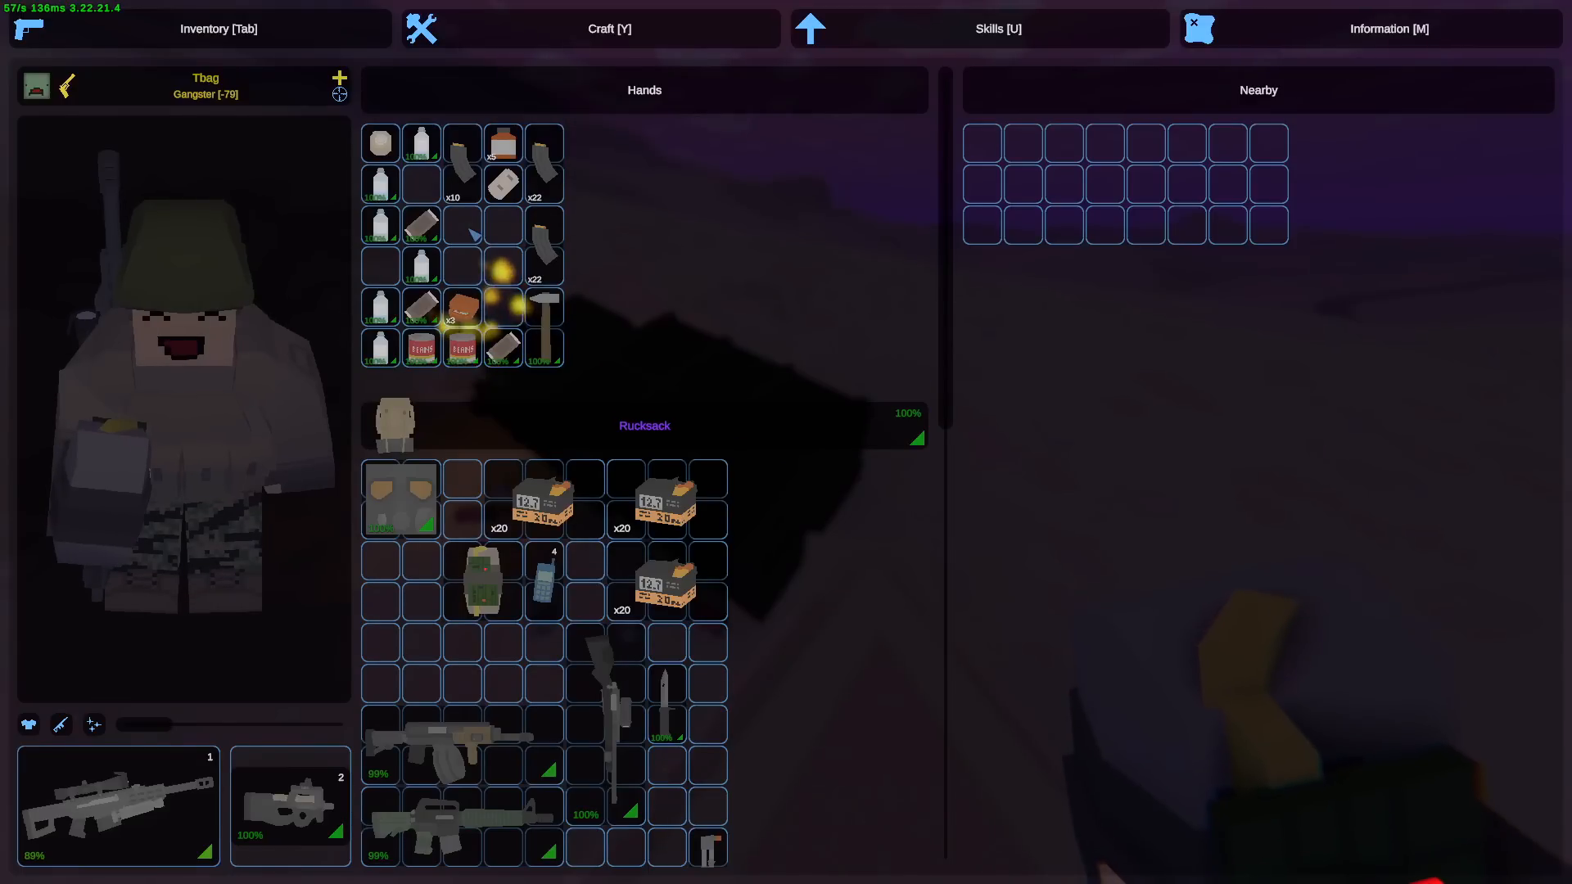
{"action": "key", "text": "Tab"}
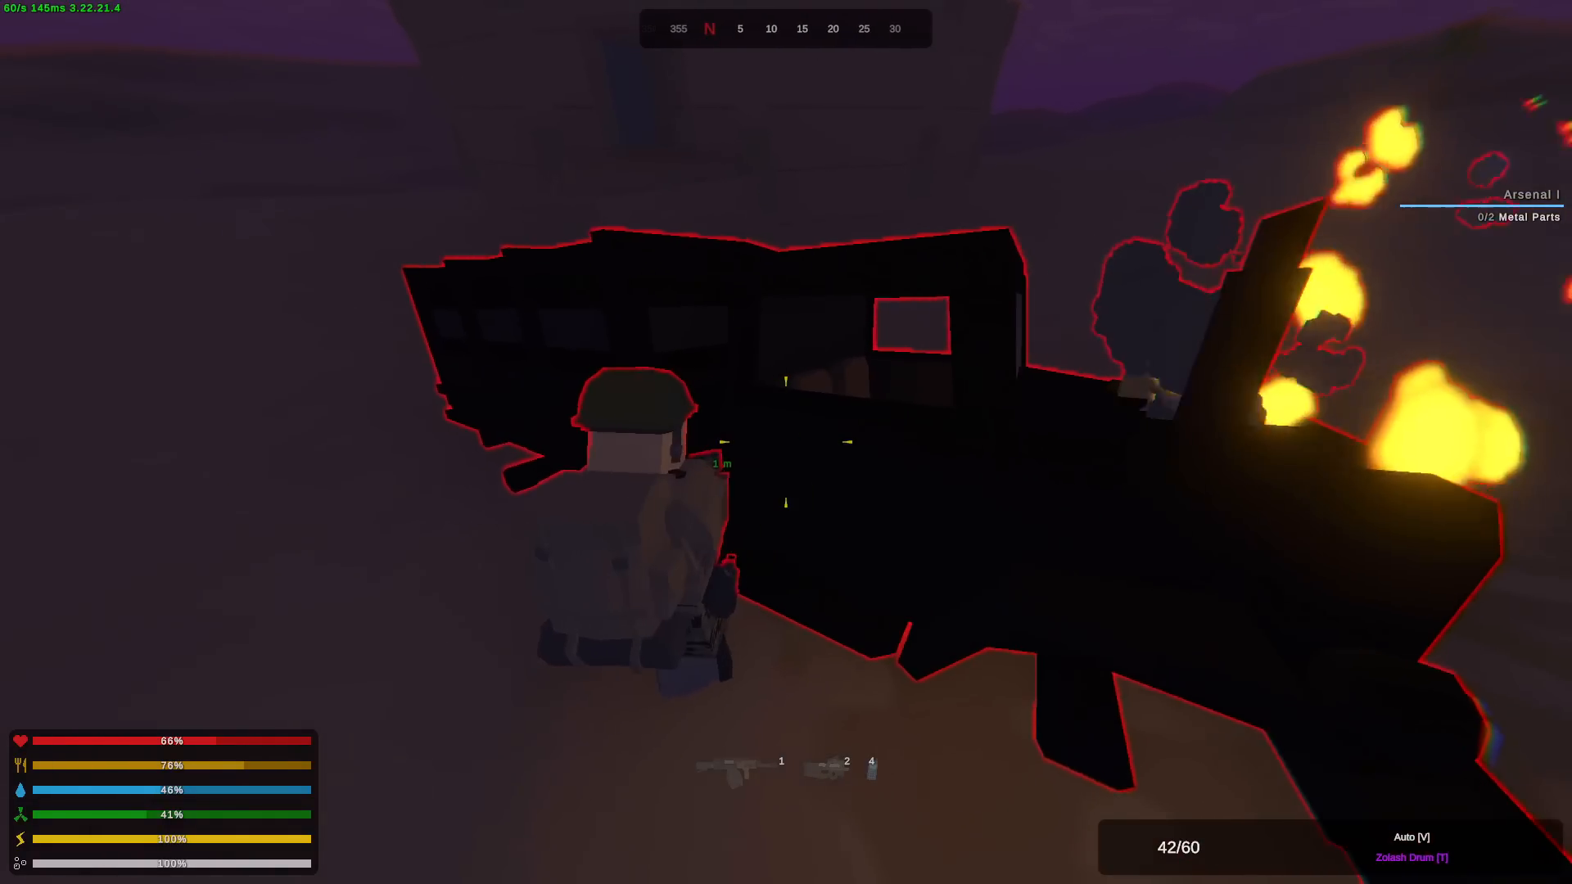
{"action": "mouse_move", "coordinate": [786, 442]}
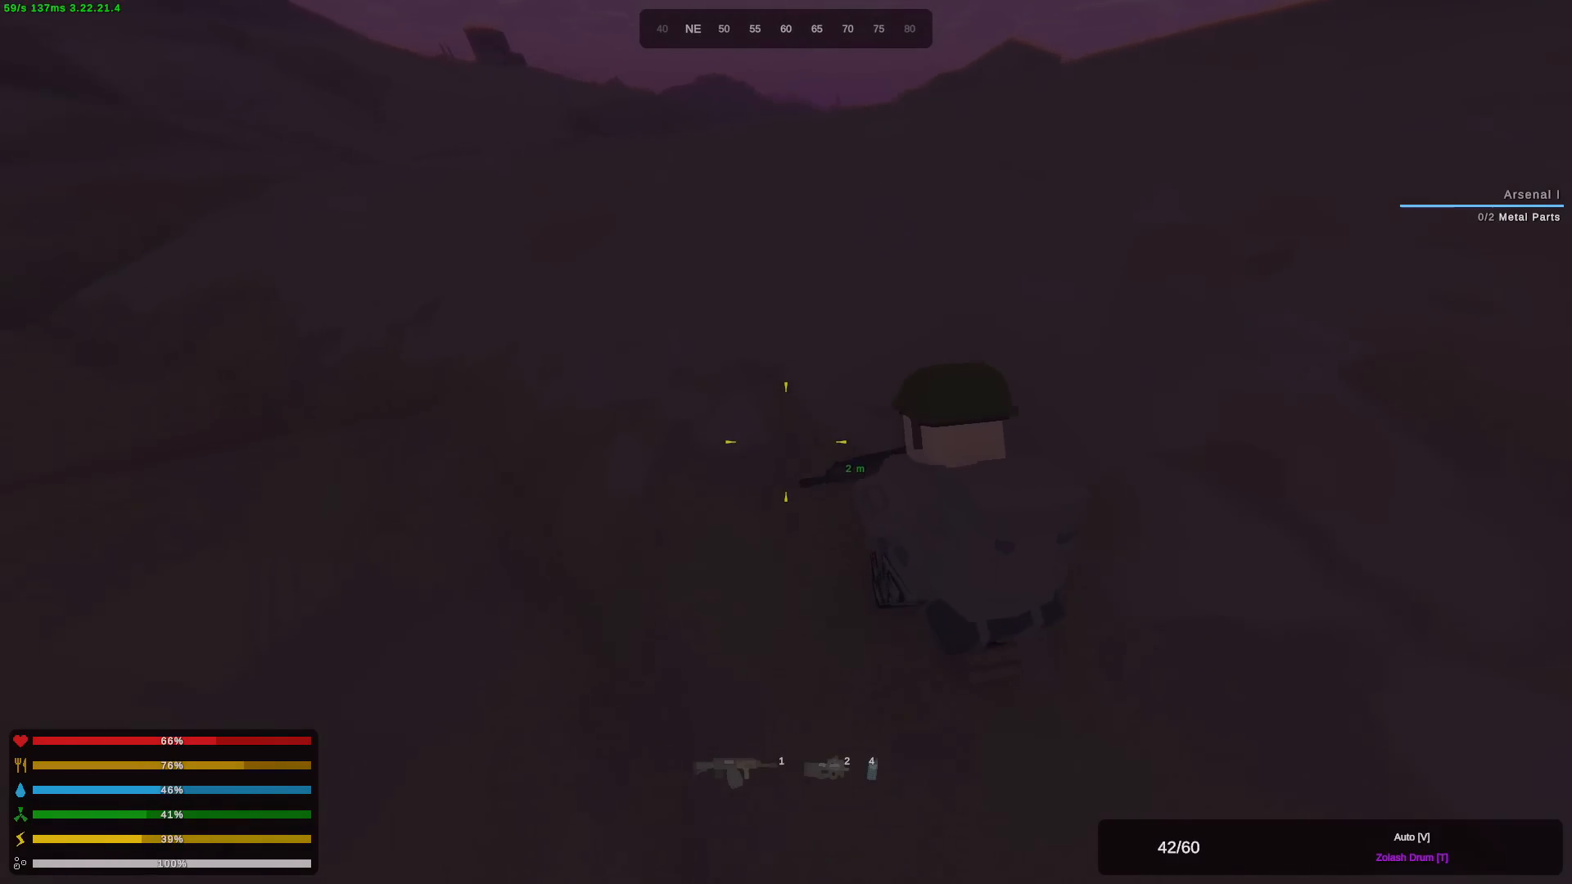
{"action": "key", "text": "Tab"}
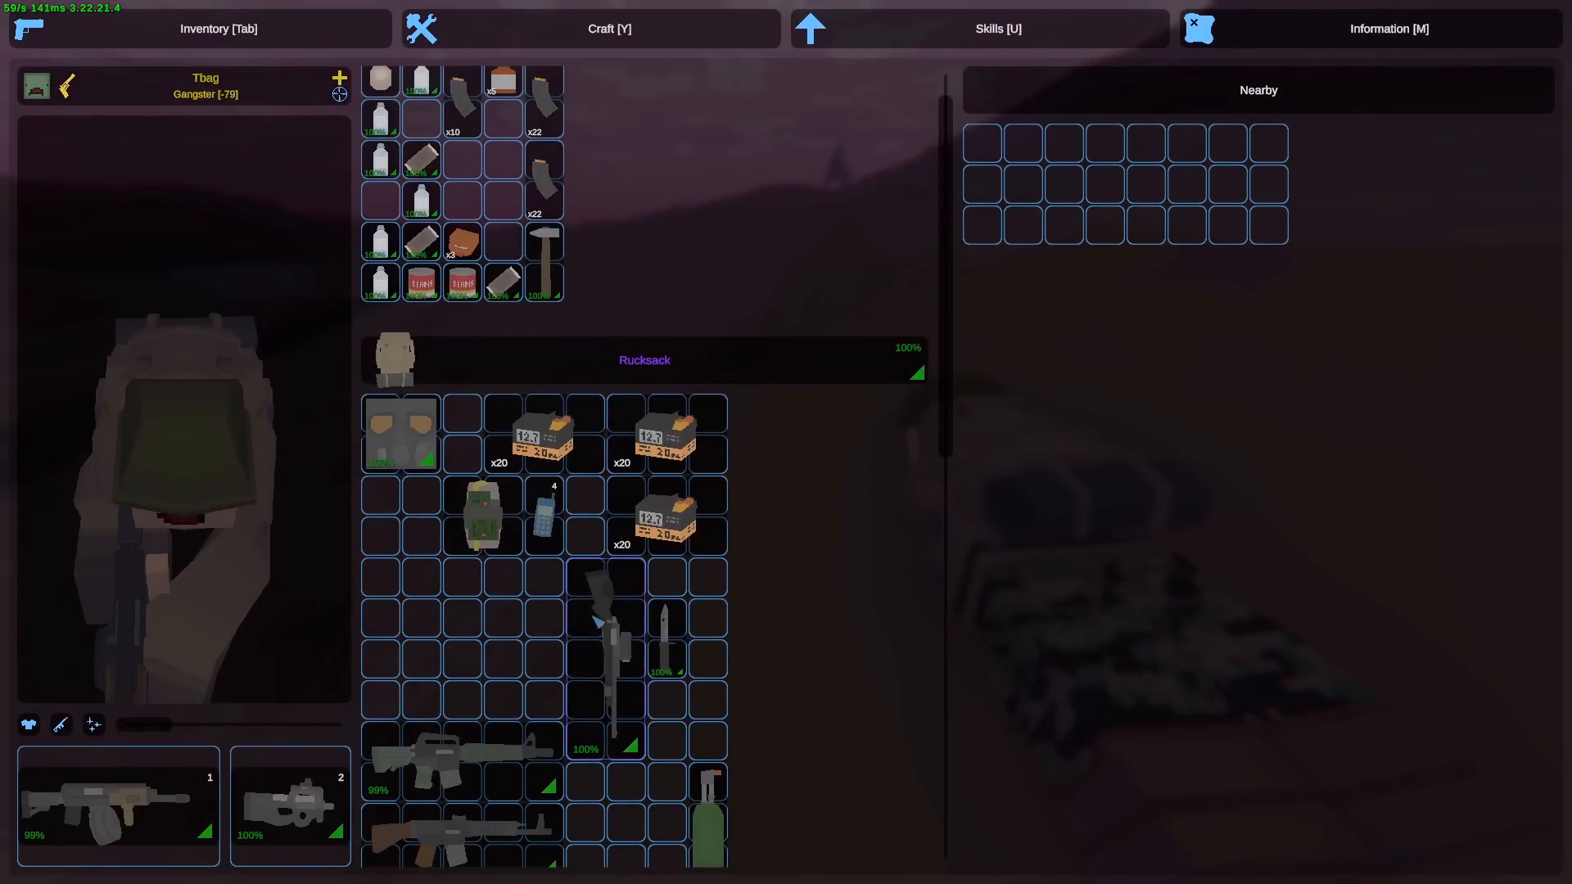
{"action": "key", "text": "tab"}
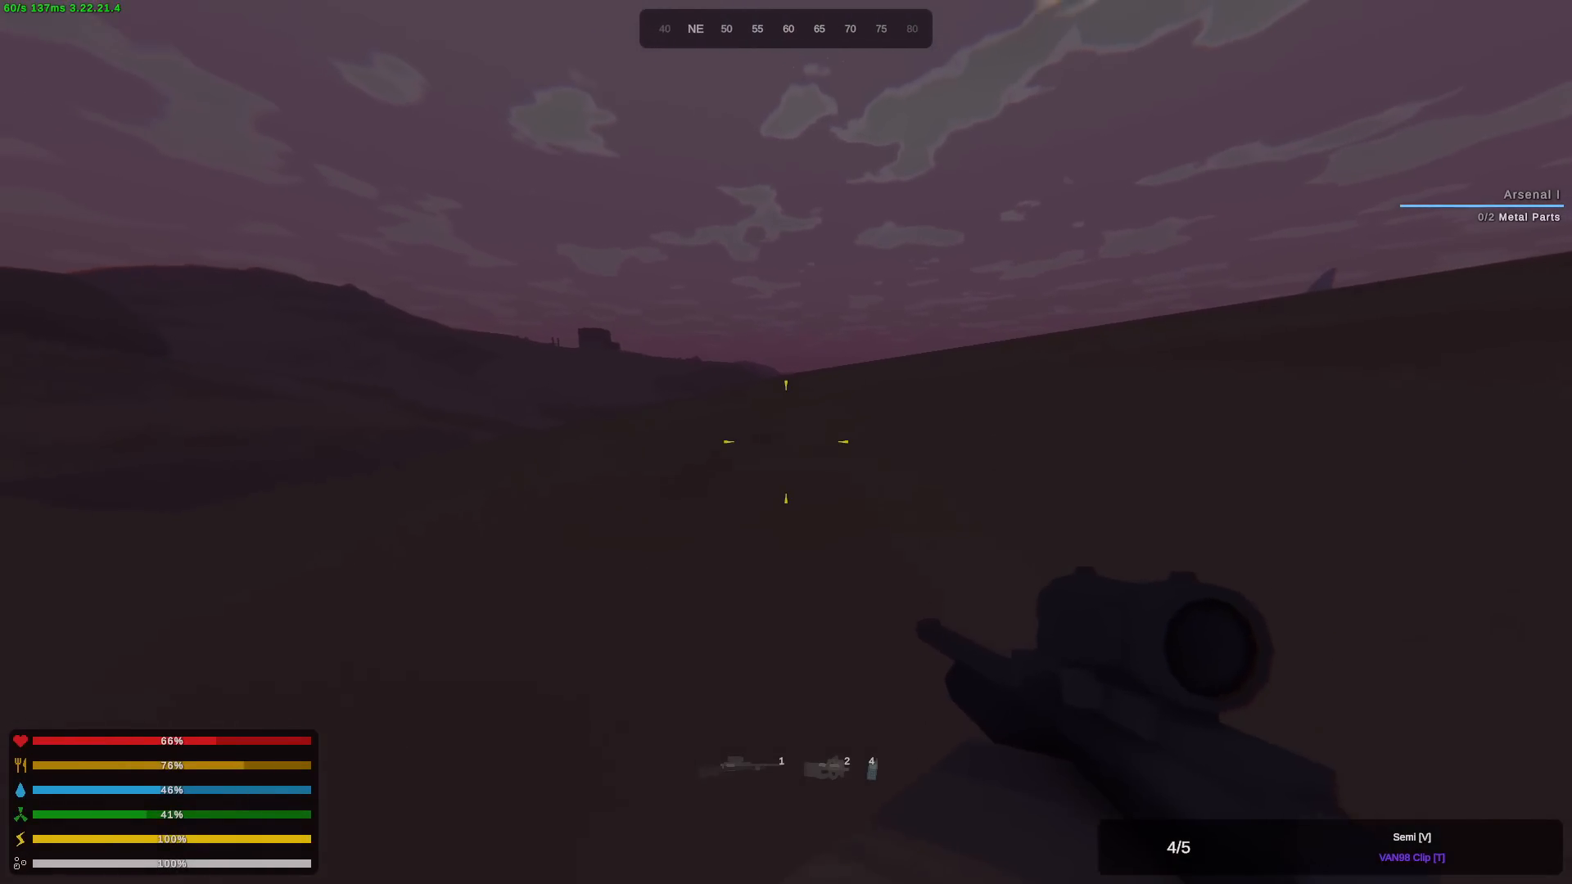
- Fire two sniper shots at distant targets across the valley
{"action": "left_click", "coordinate": [786, 442]}
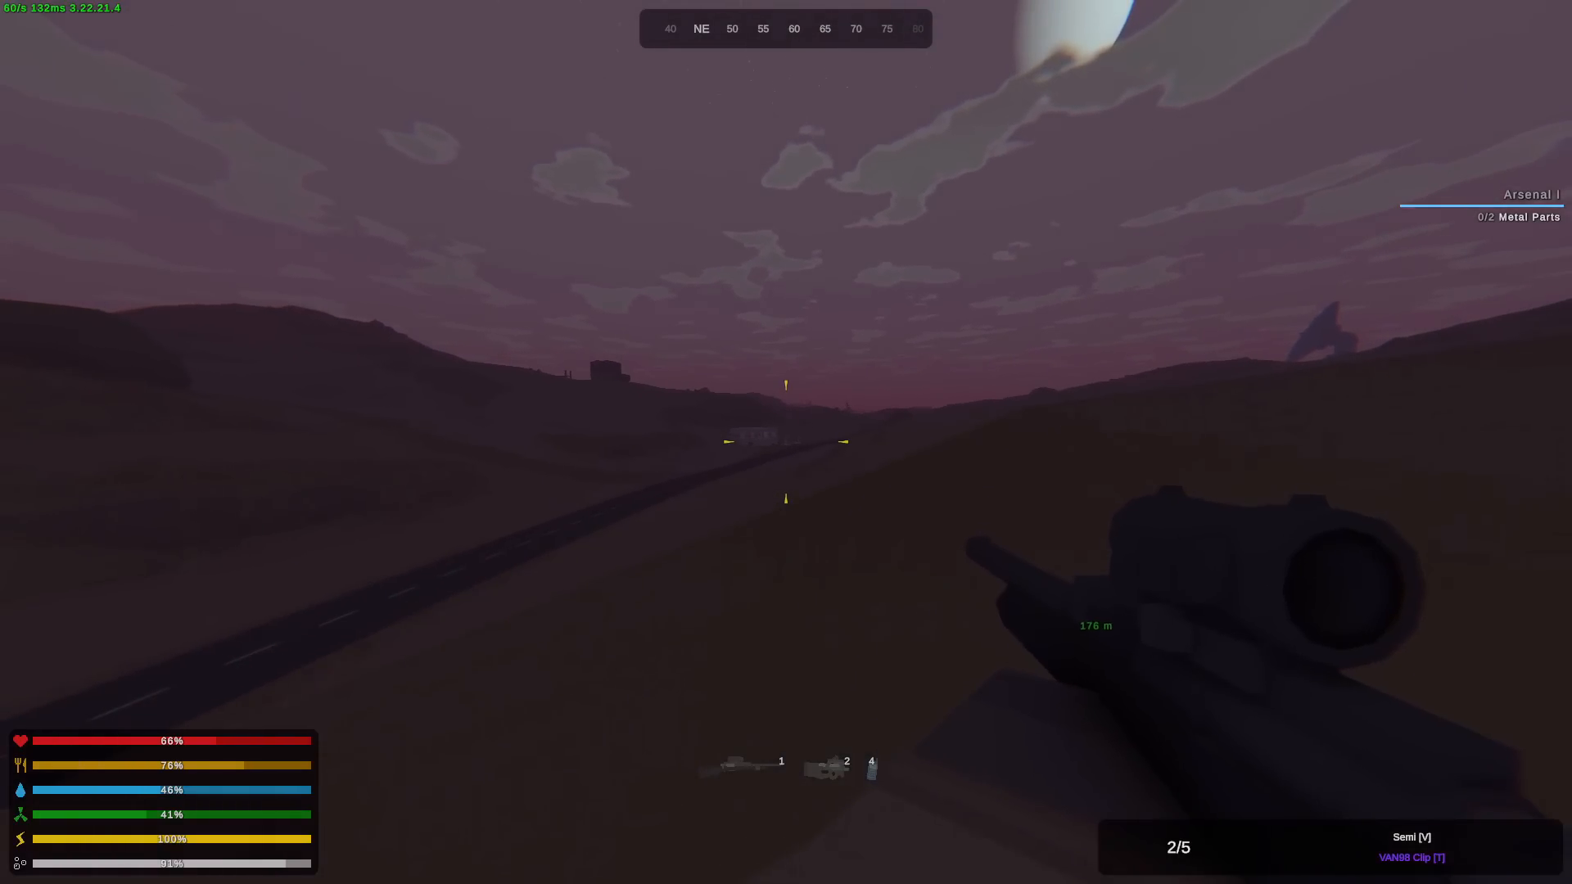
{"action": "left_click", "coordinate": [786, 442]}
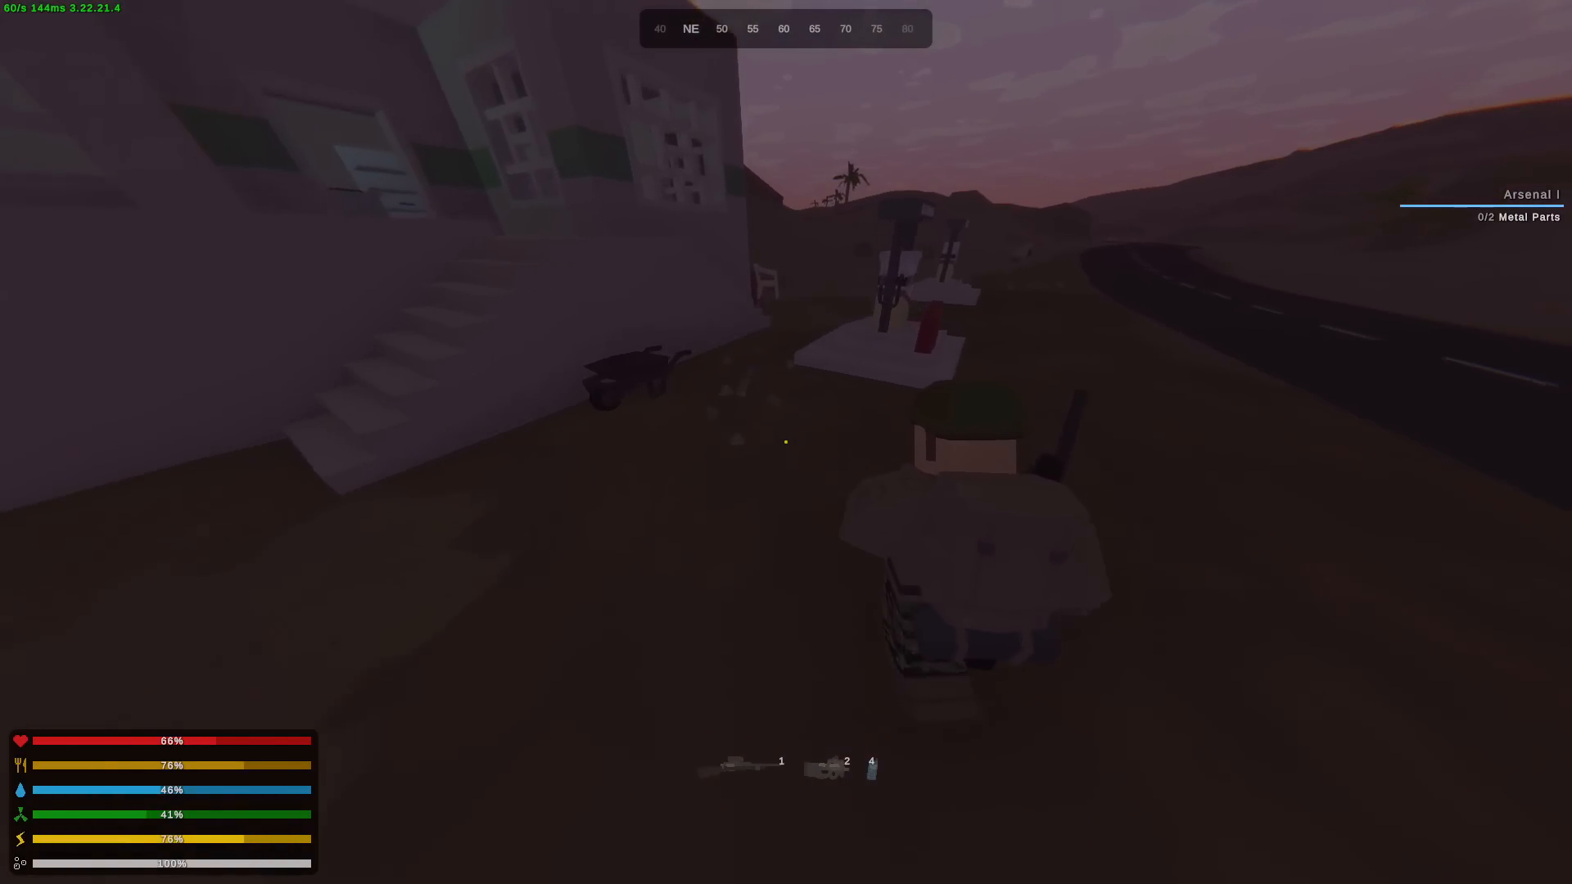
- Loot the storage room's rifles and gear and refill the AMR magazine through crafting
{"action": "key", "text": "Tab"}
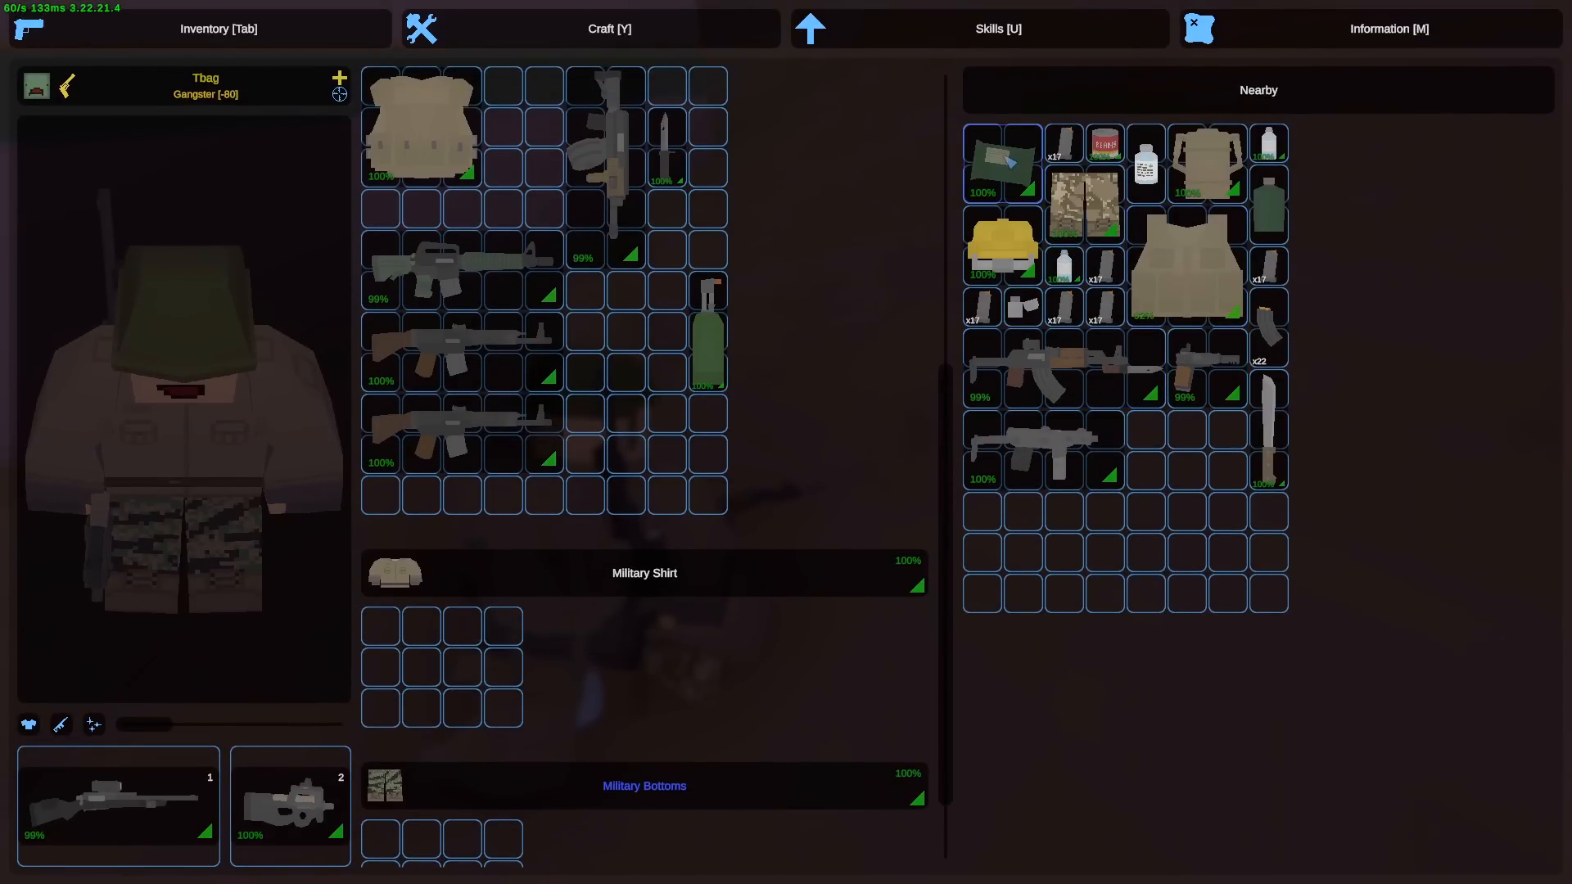
{"action": "key", "text": "Tab"}
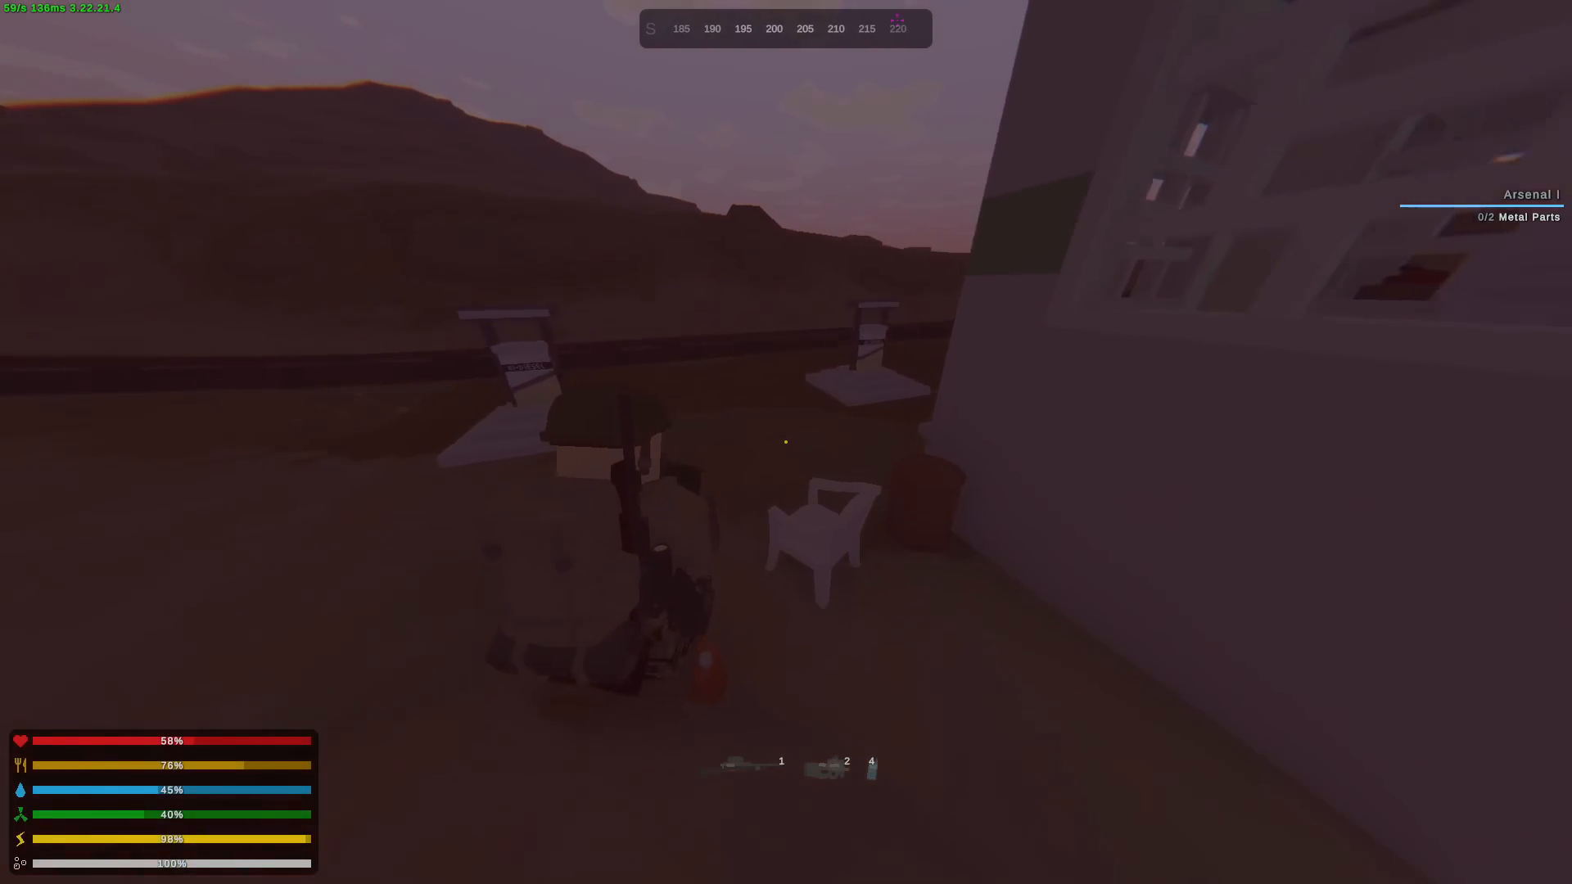
{"action": "mouse_move", "coordinate": [786, 442]}
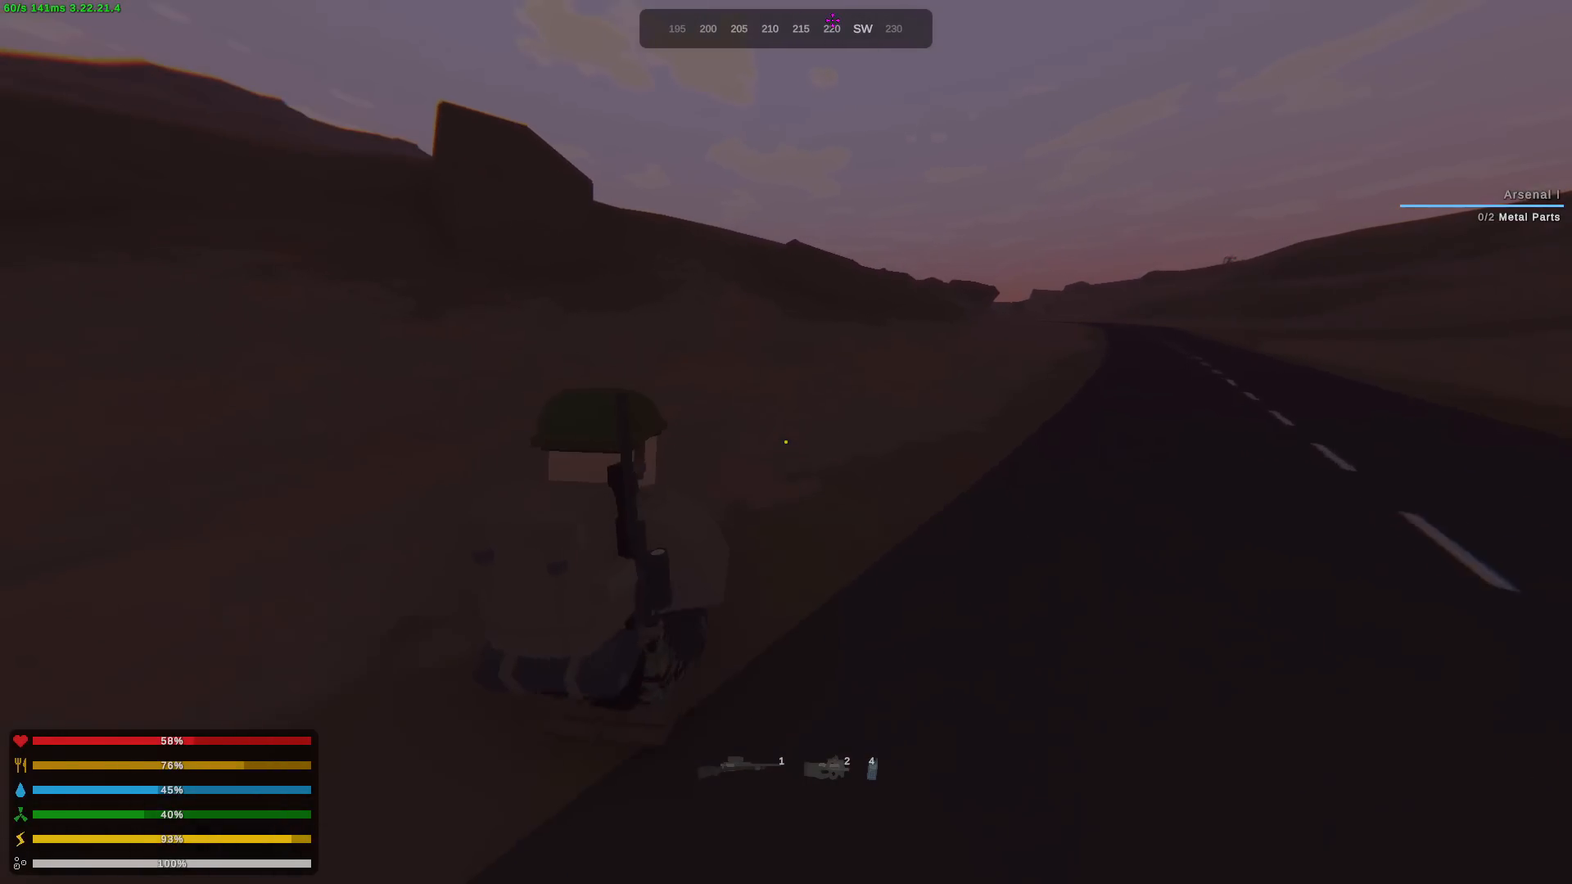
{"action": "key", "text": "Tab"}
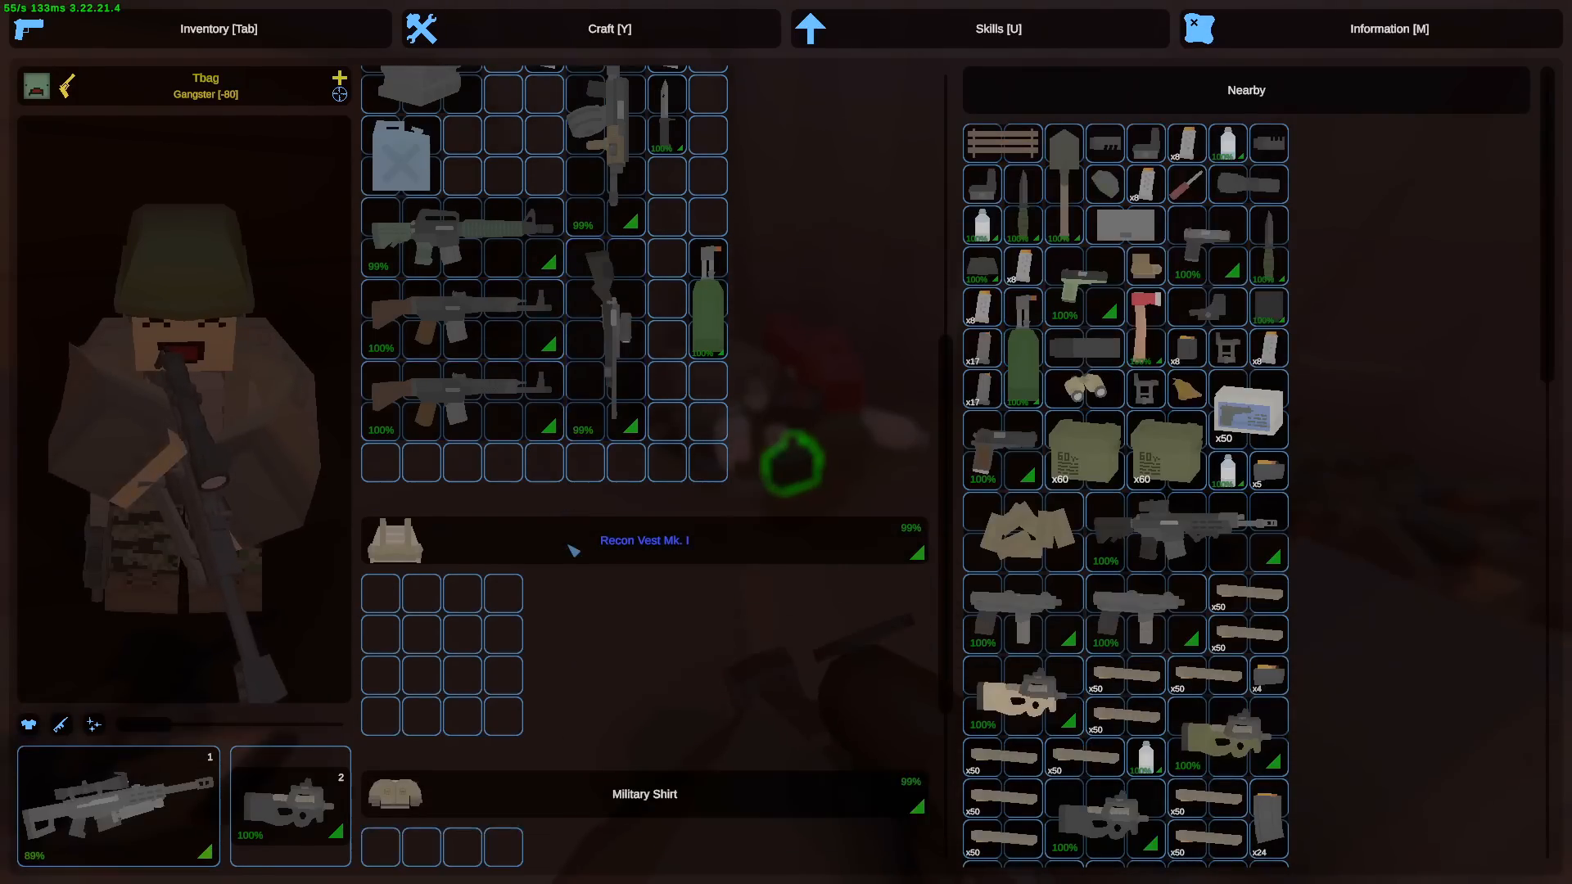
{"action": "key", "text": "tab"}
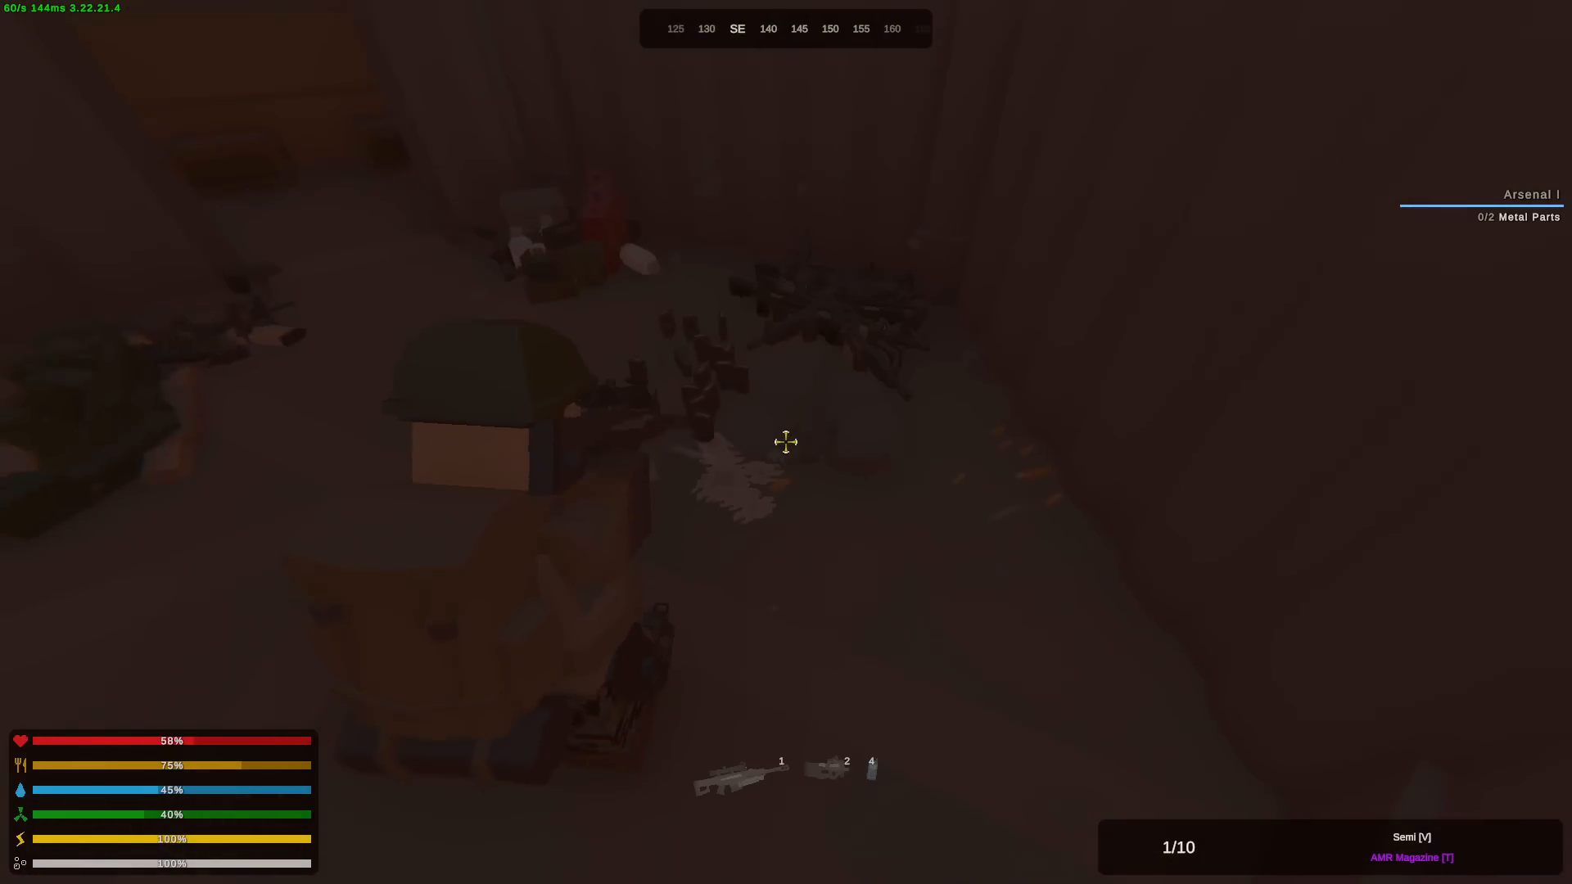
{"action": "key", "text": "y"}
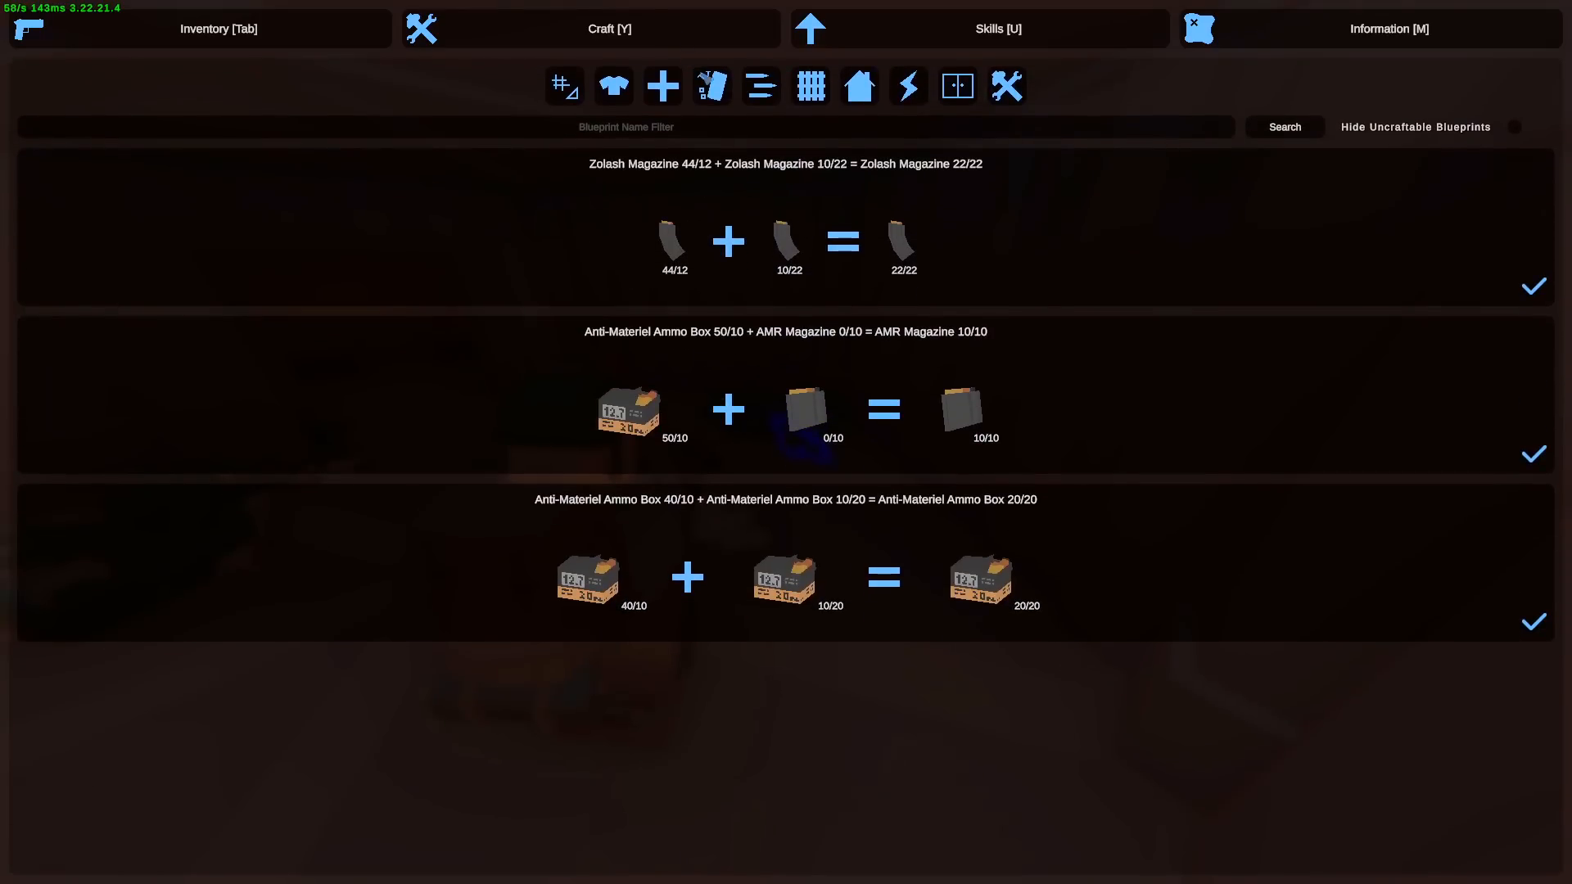
{"action": "mouse_move", "coordinate": [978, 378]}
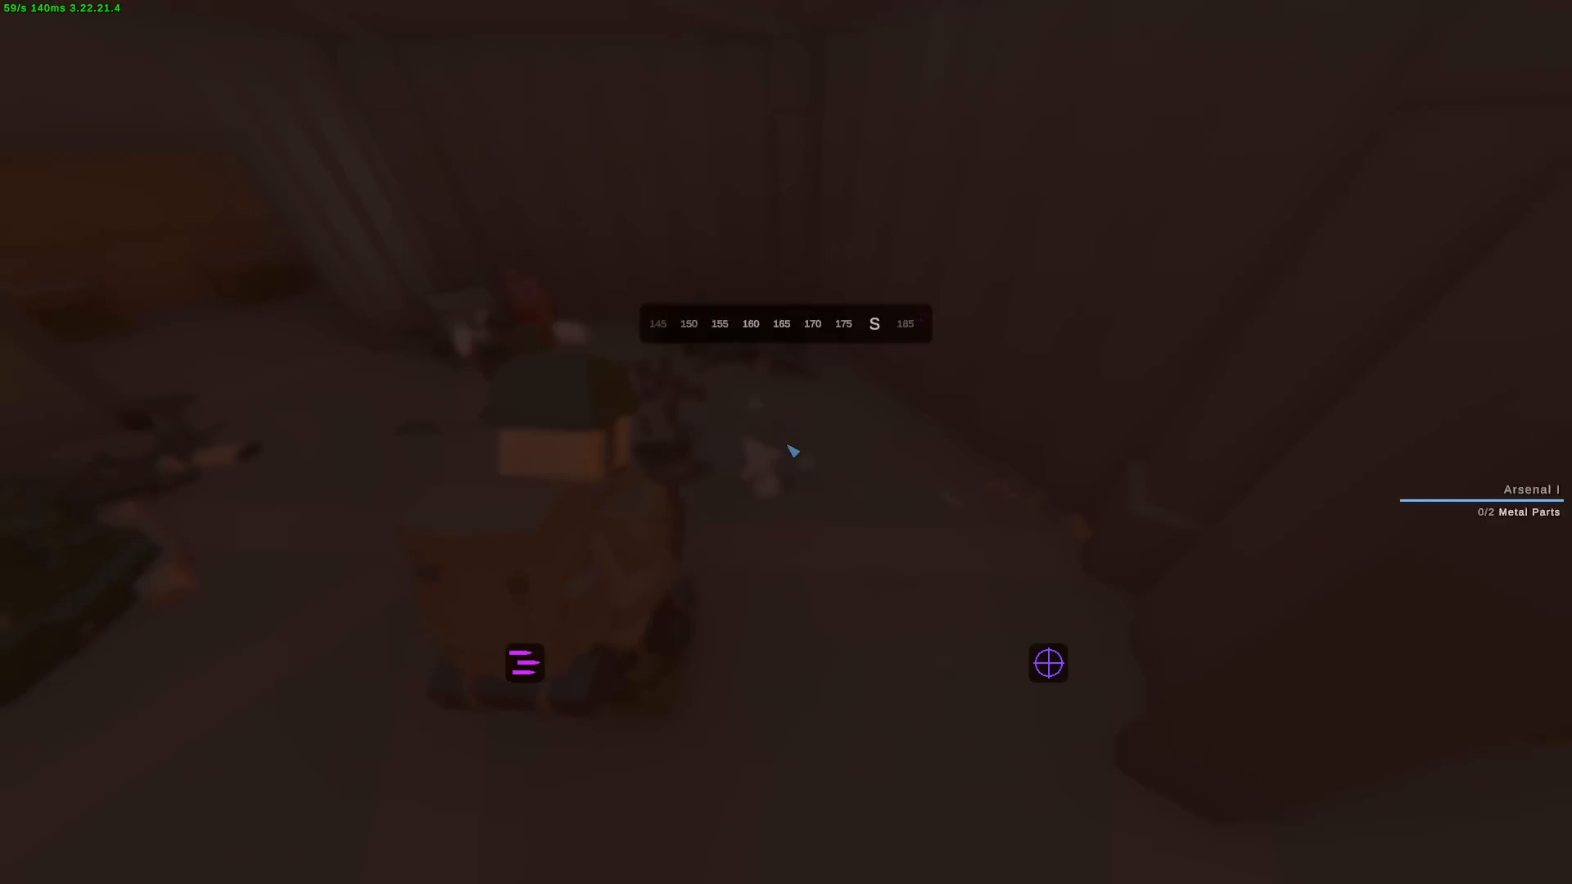
{"action": "key", "text": "Tab"}
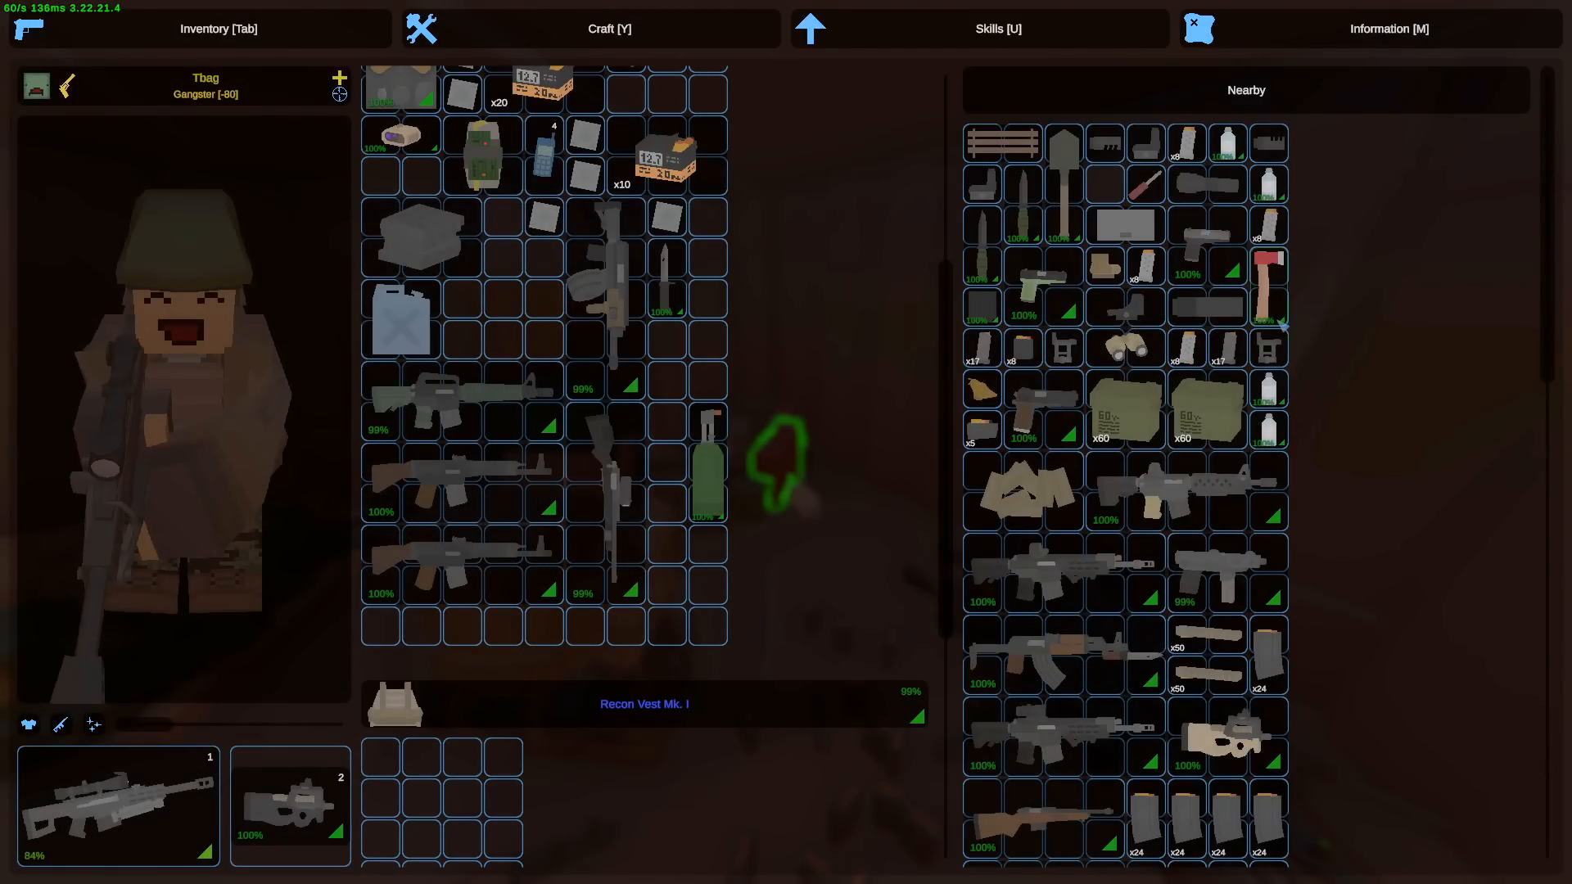
{"action": "scroll", "scroll_direction": "down", "scroll_amount": 3}
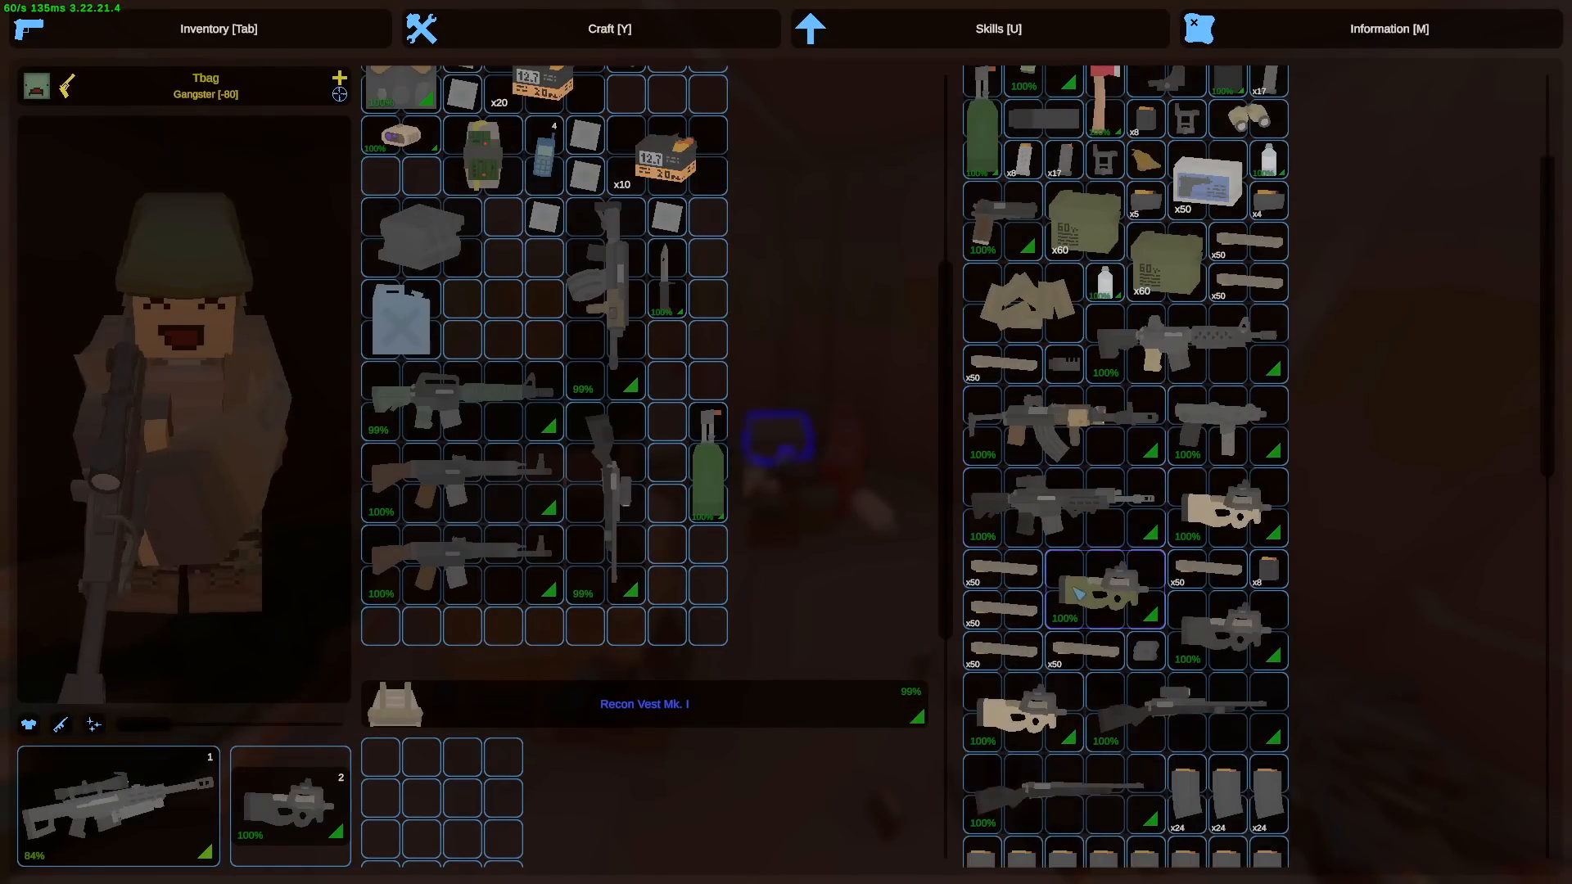
{"action": "key", "text": "Tab"}
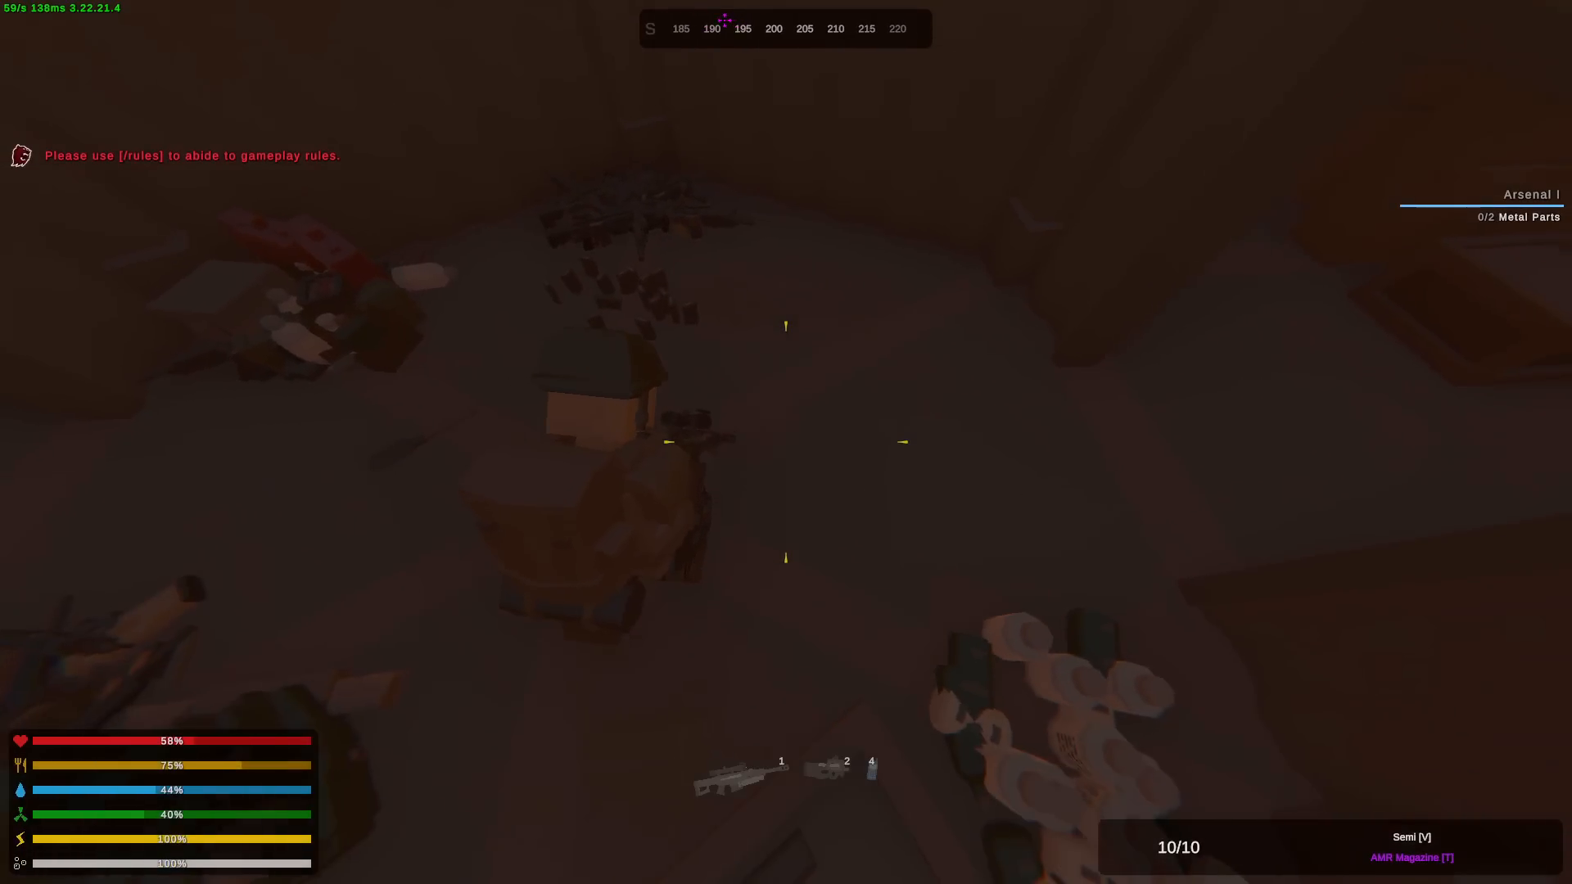
- Shoot open the storage with the anti-materiel rifle, grab its loot and merge the AMR ammo boxes
{"action": "left_click", "coordinate": [786, 442]}
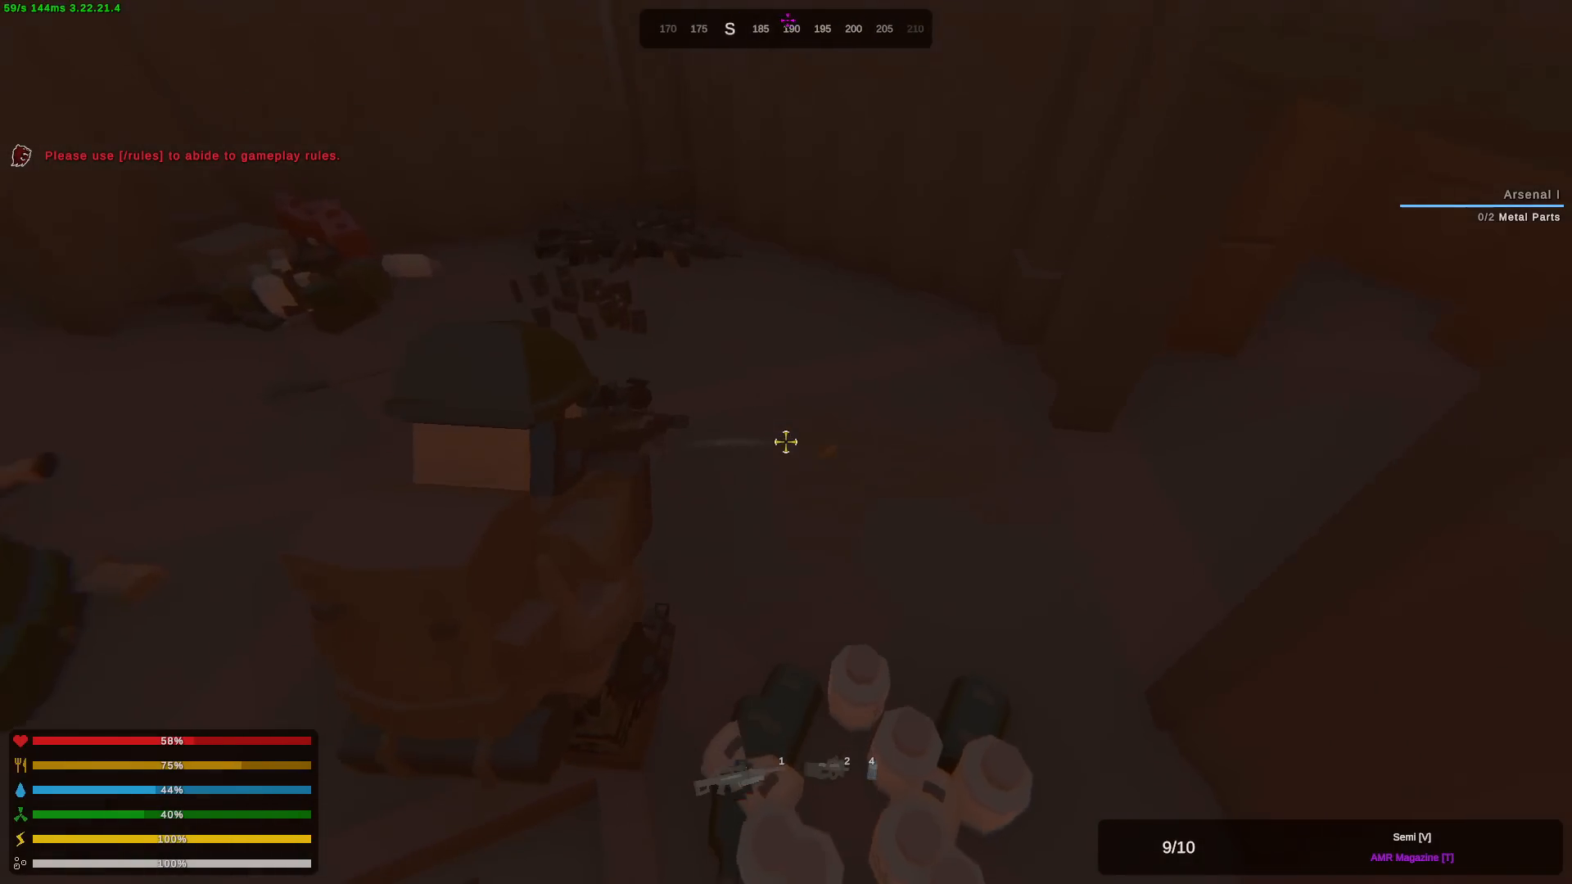
{"action": "key", "text": "Tab"}
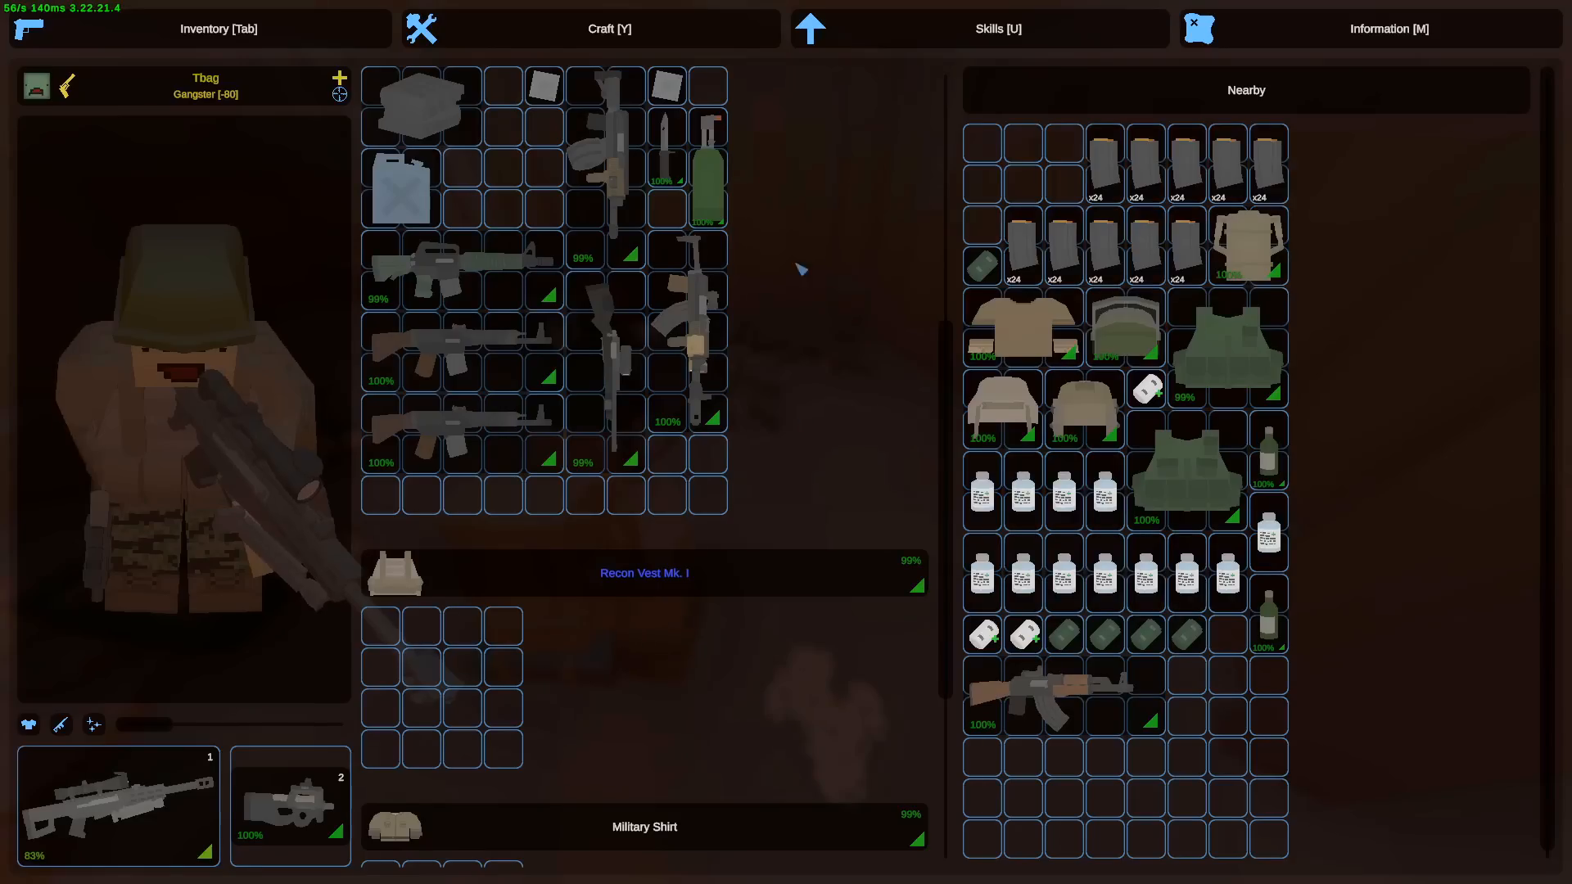
{"action": "left_click", "coordinate": [609, 28]}
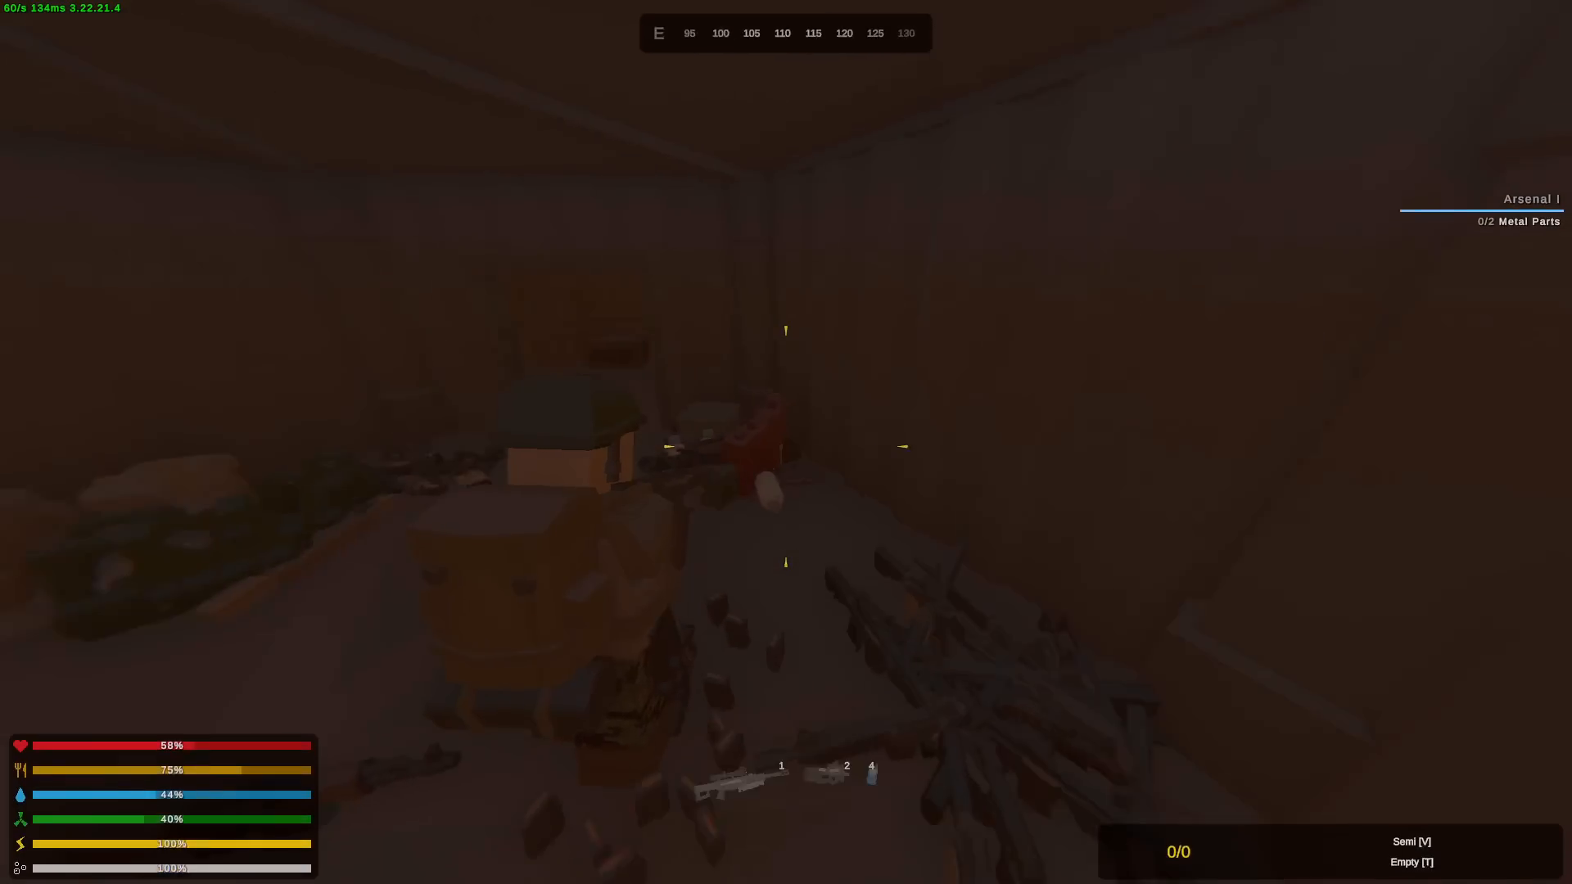
{"action": "key", "text": "Tab"}
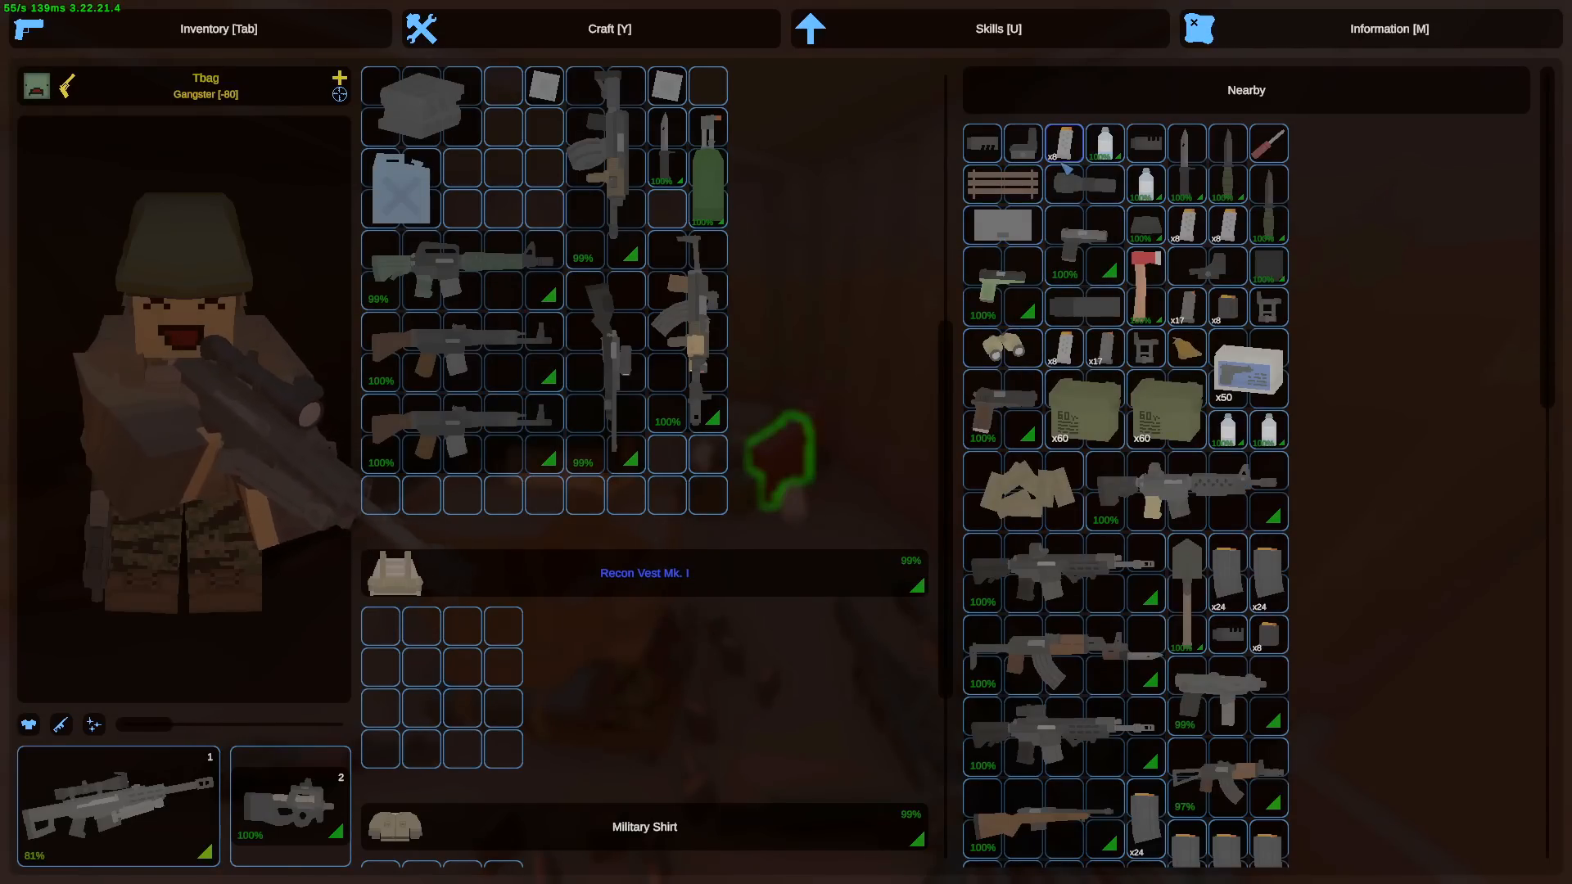
{"action": "key", "text": "Tab"}
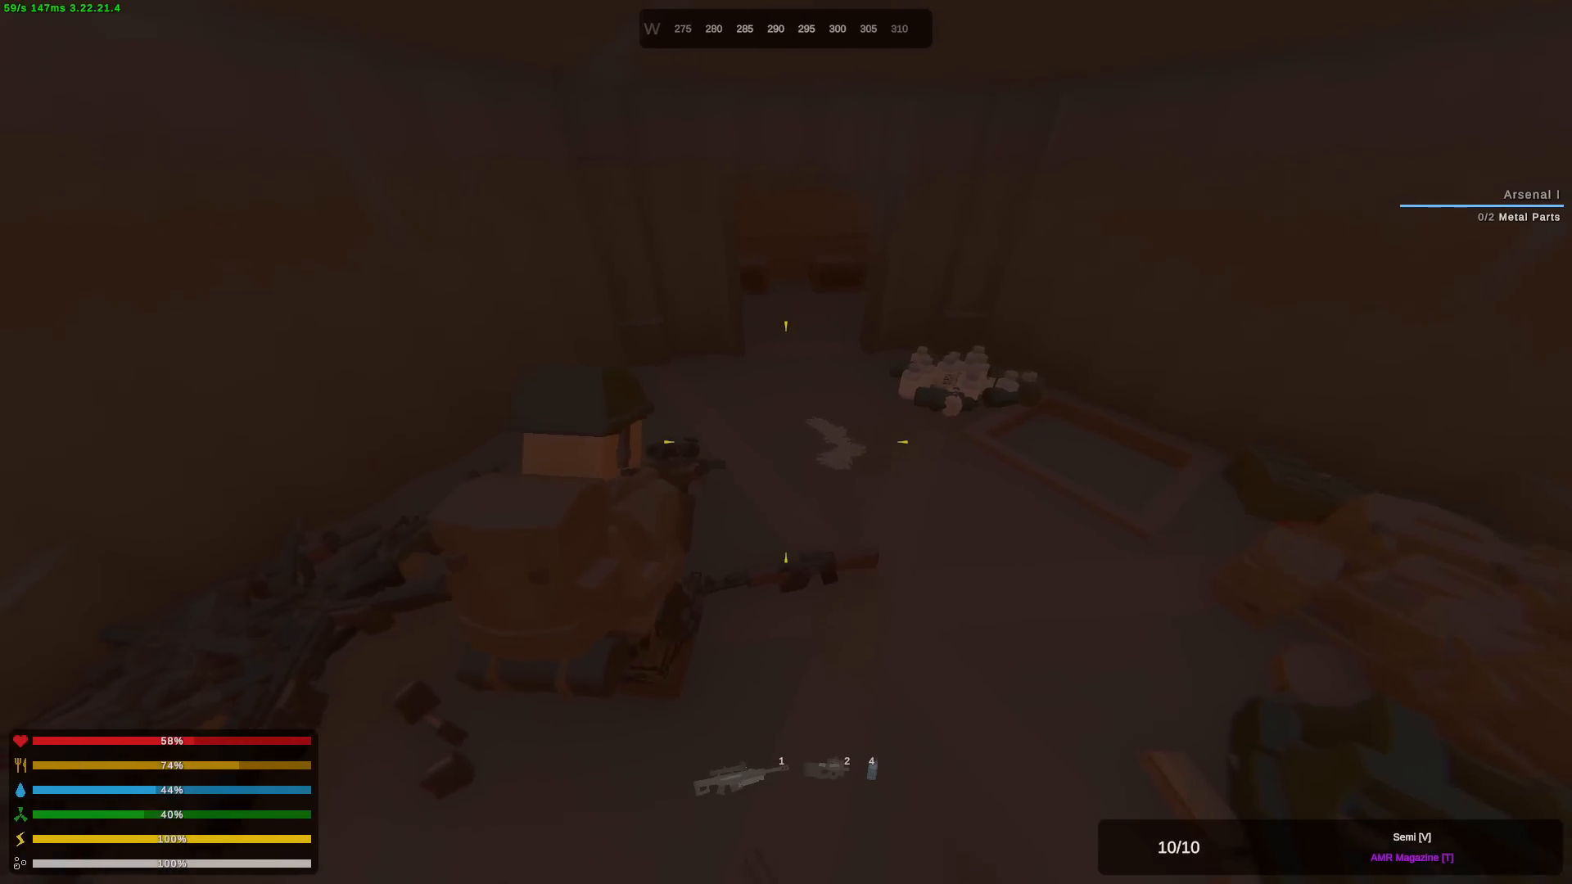
{"action": "mouse_move", "coordinate": [793, 452]}
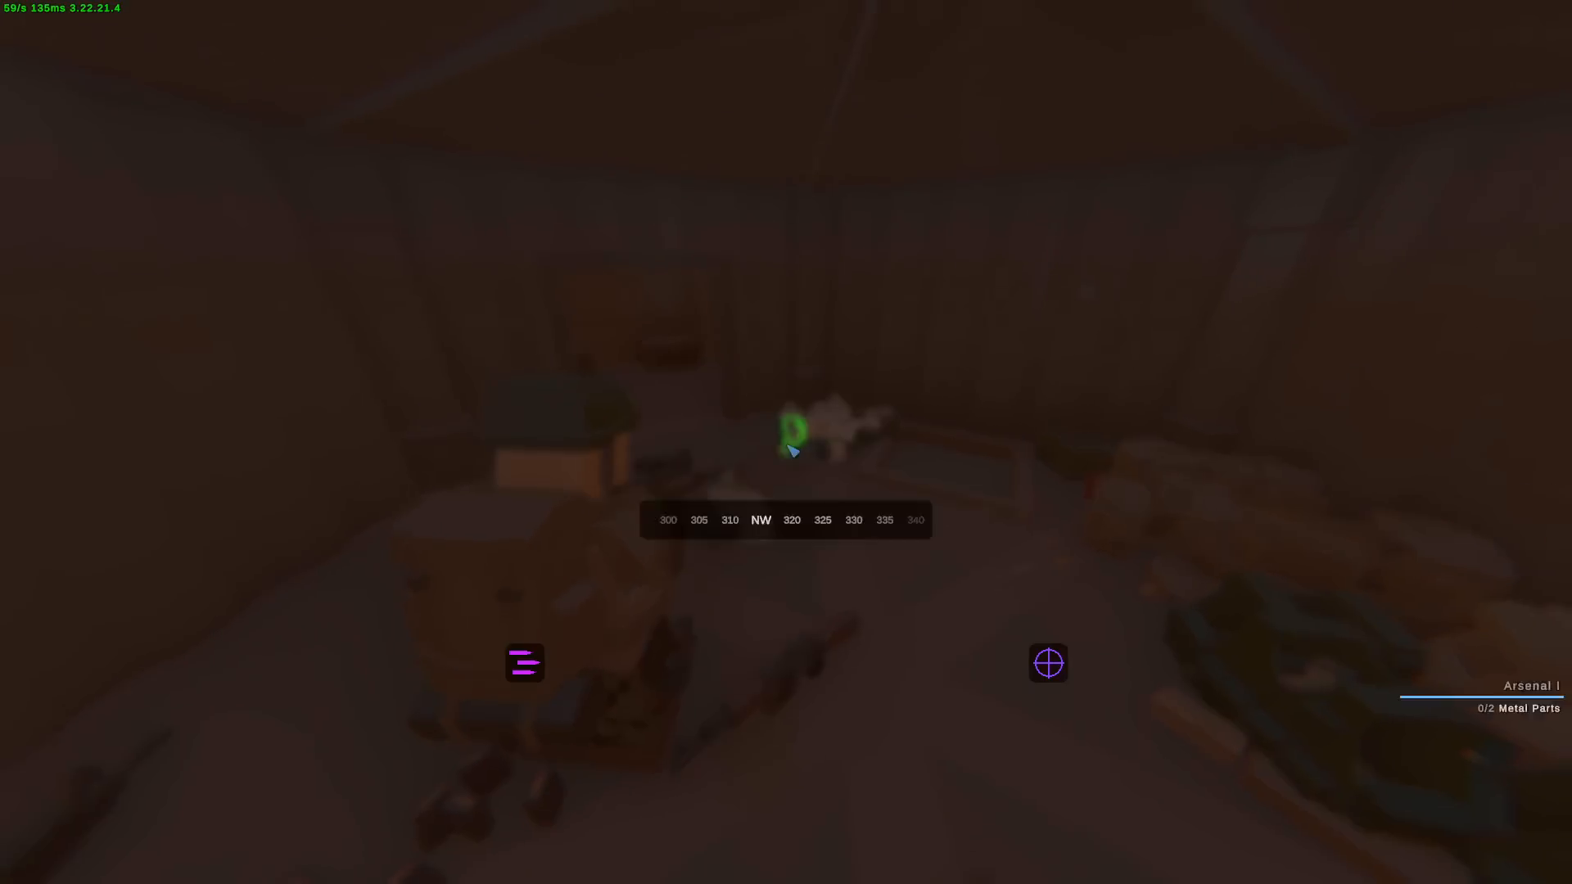
{"action": "key", "text": "Tab"}
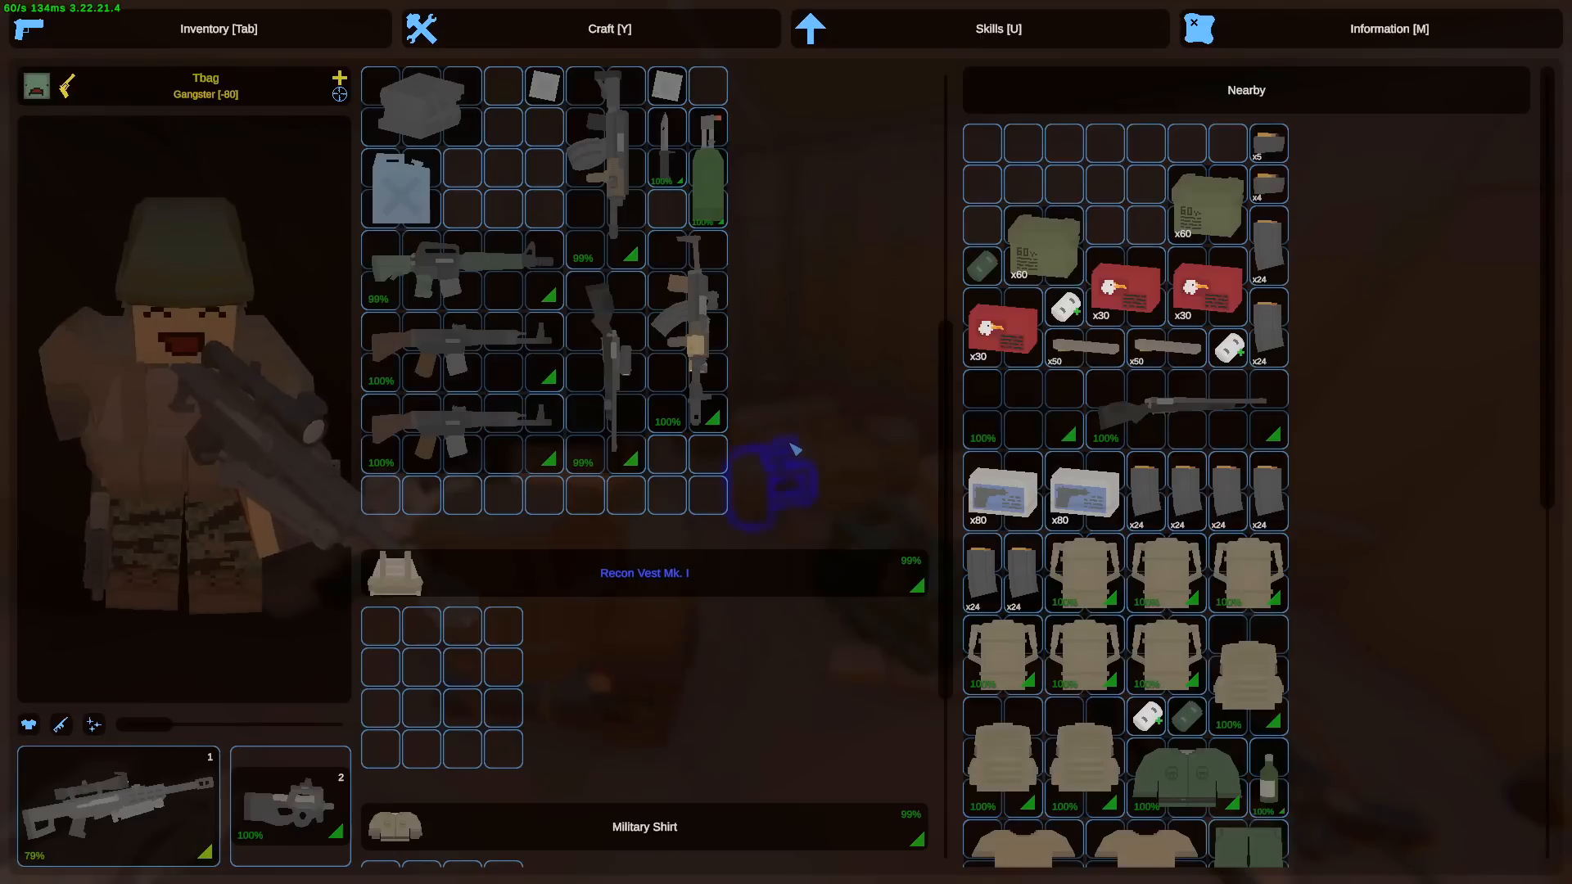
{"action": "left_click", "coordinate": [607, 28]}
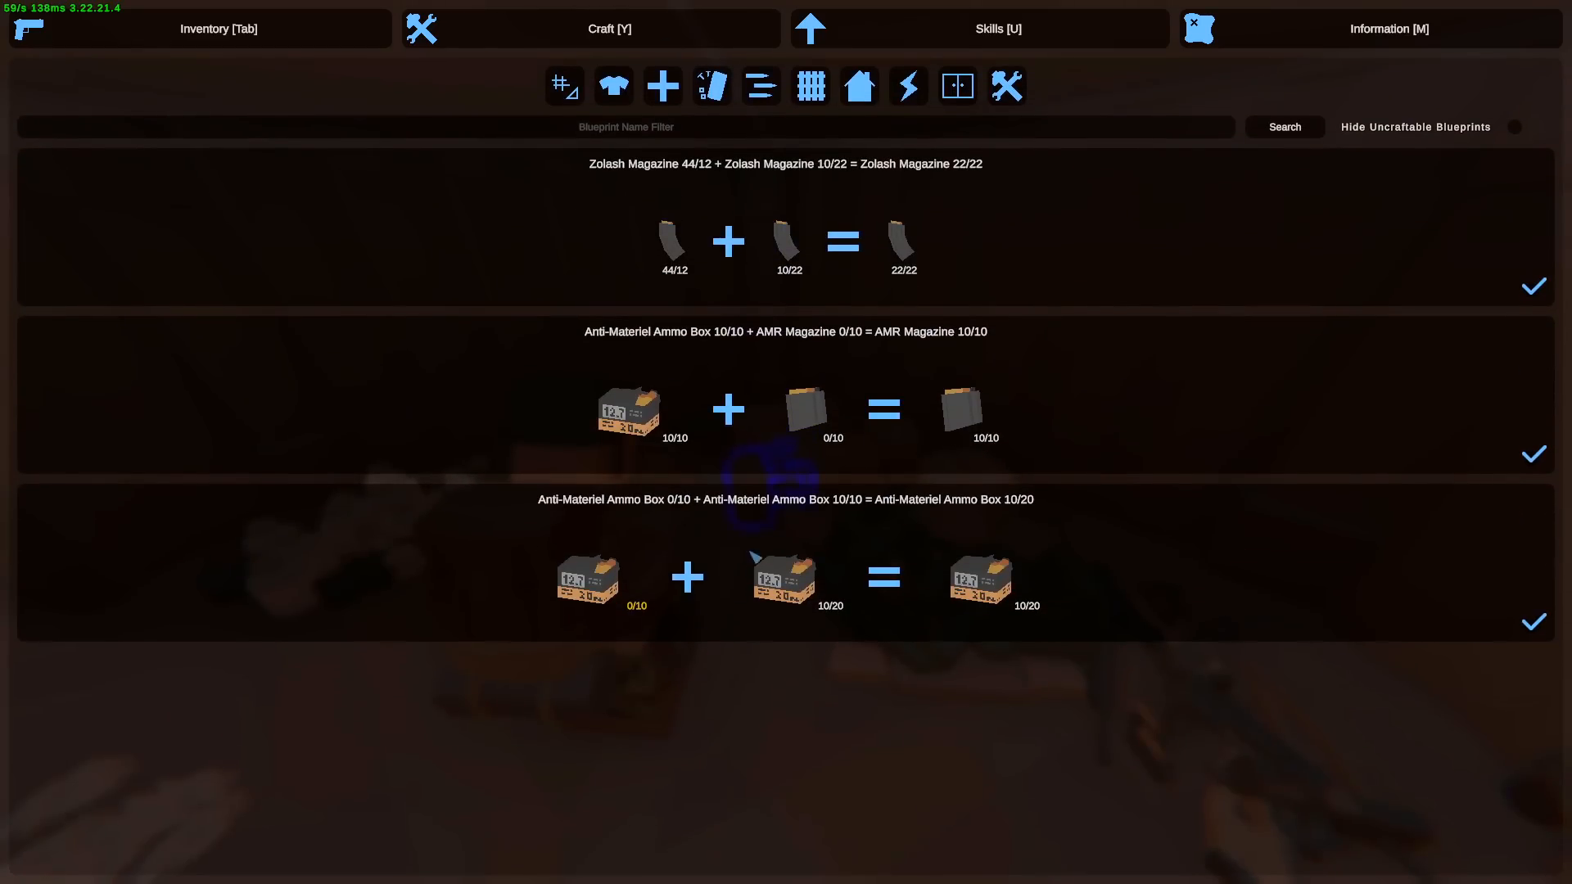
{"action": "left_click", "coordinate": [198, 27]}
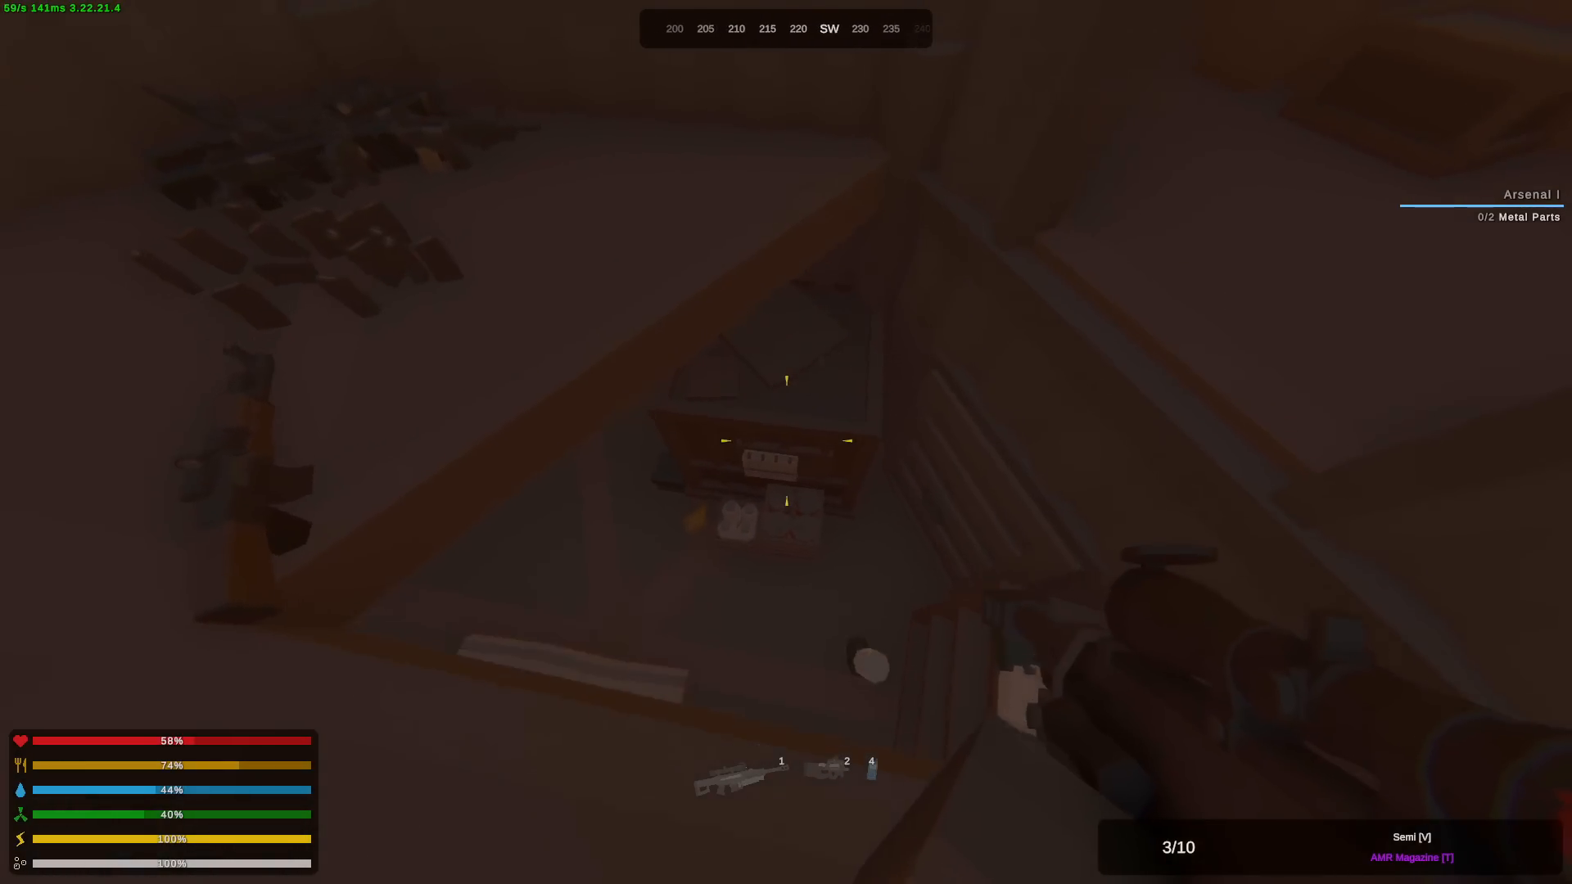
- Search the Raw Materials storage and check the inventory before salvaging the nearby barricade
{"action": "key", "text": "Tab"}
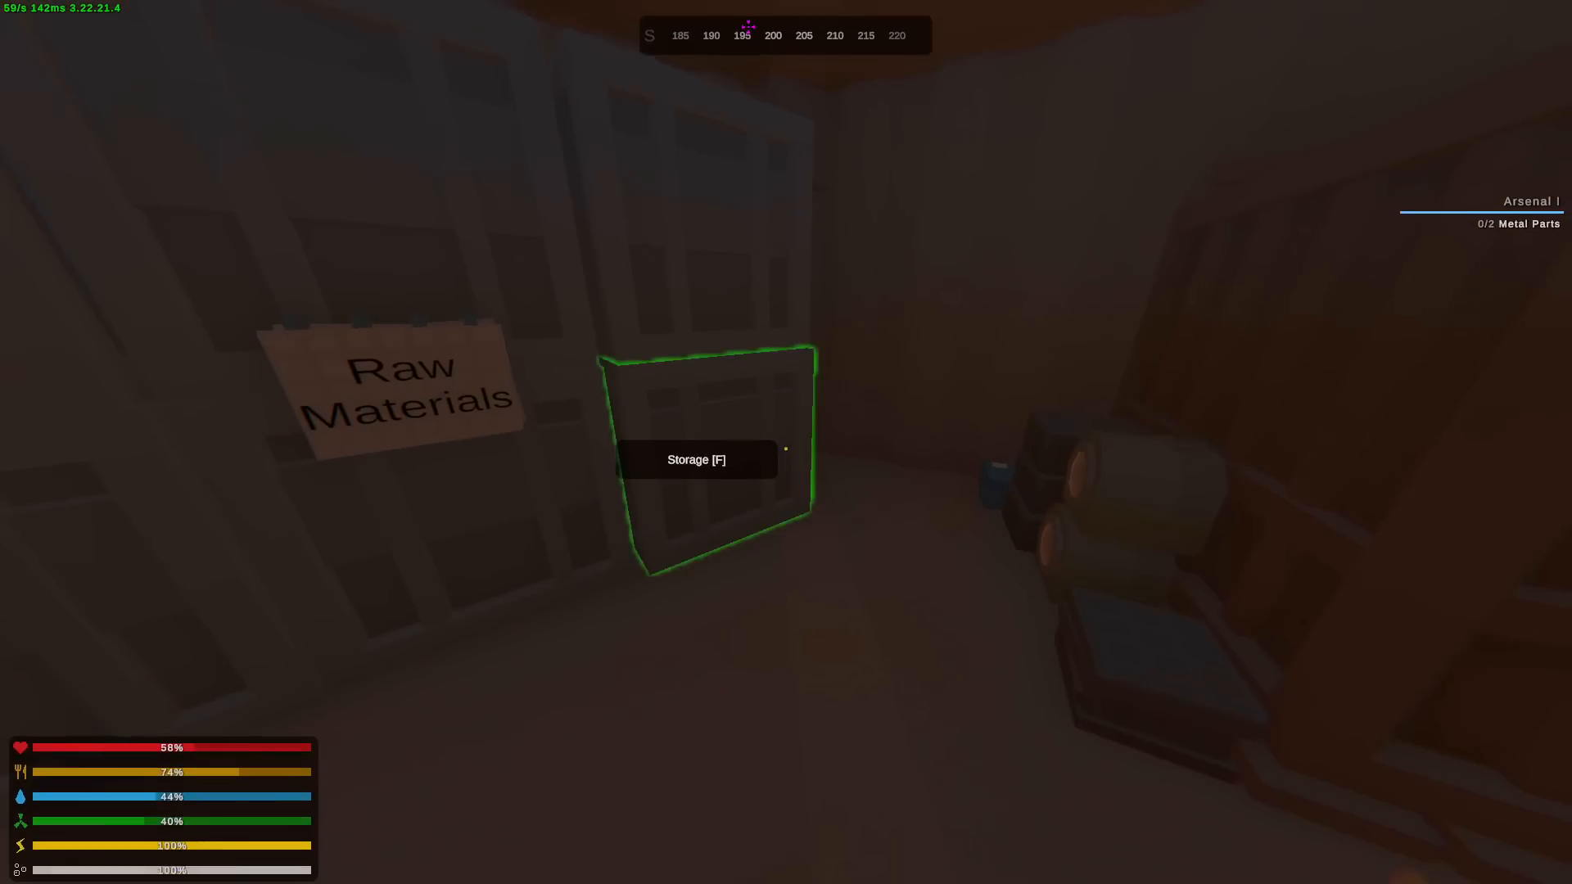
{"action": "key", "text": "f"}
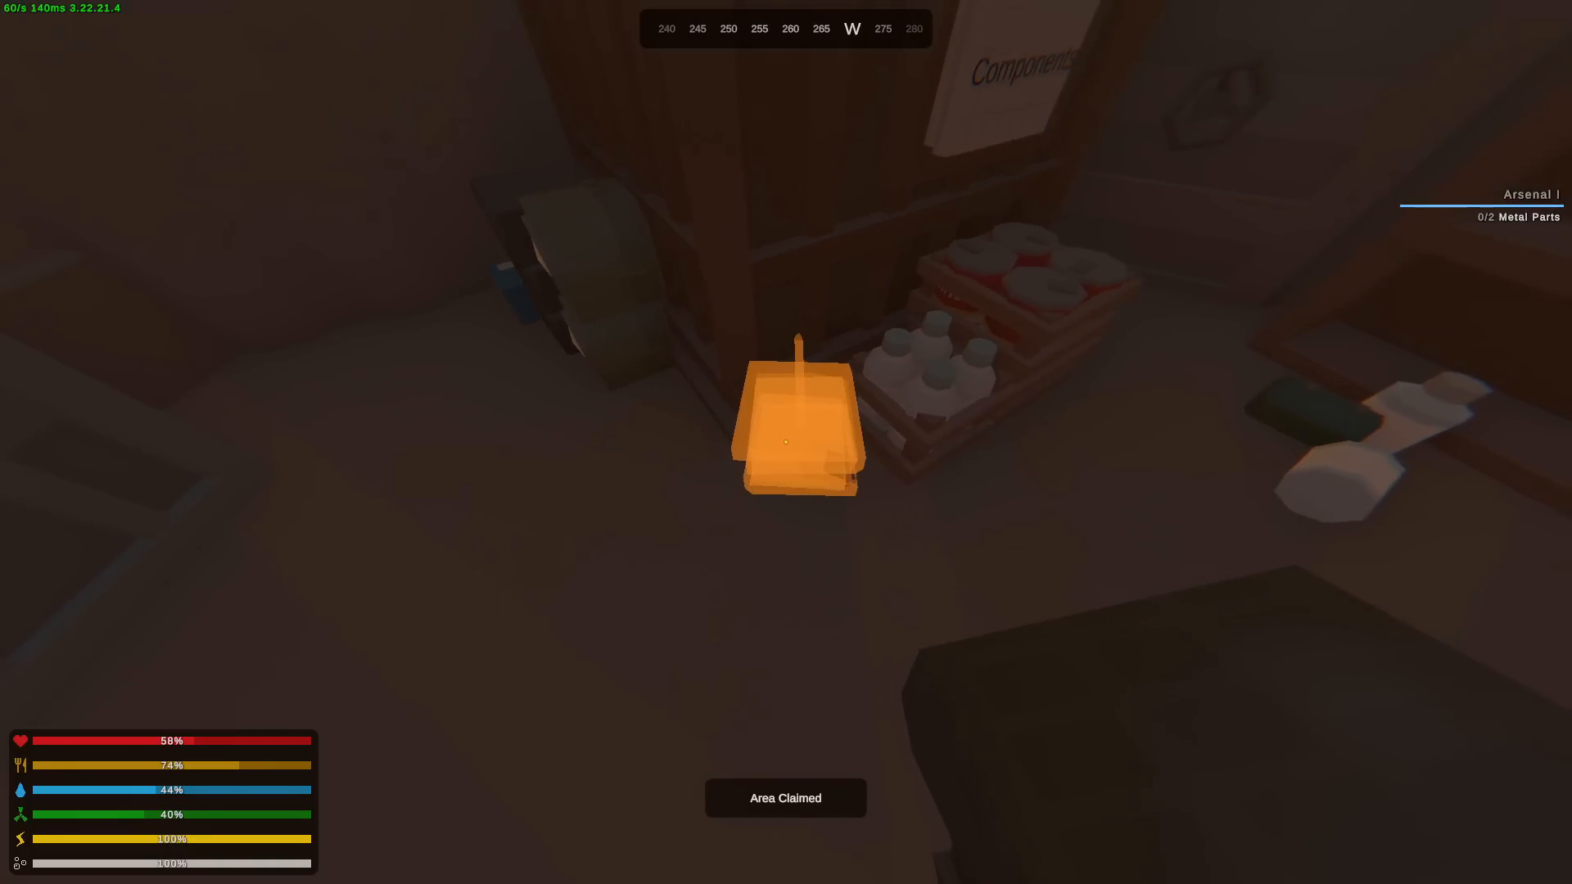
{"action": "mouse_move", "coordinate": [786, 442]}
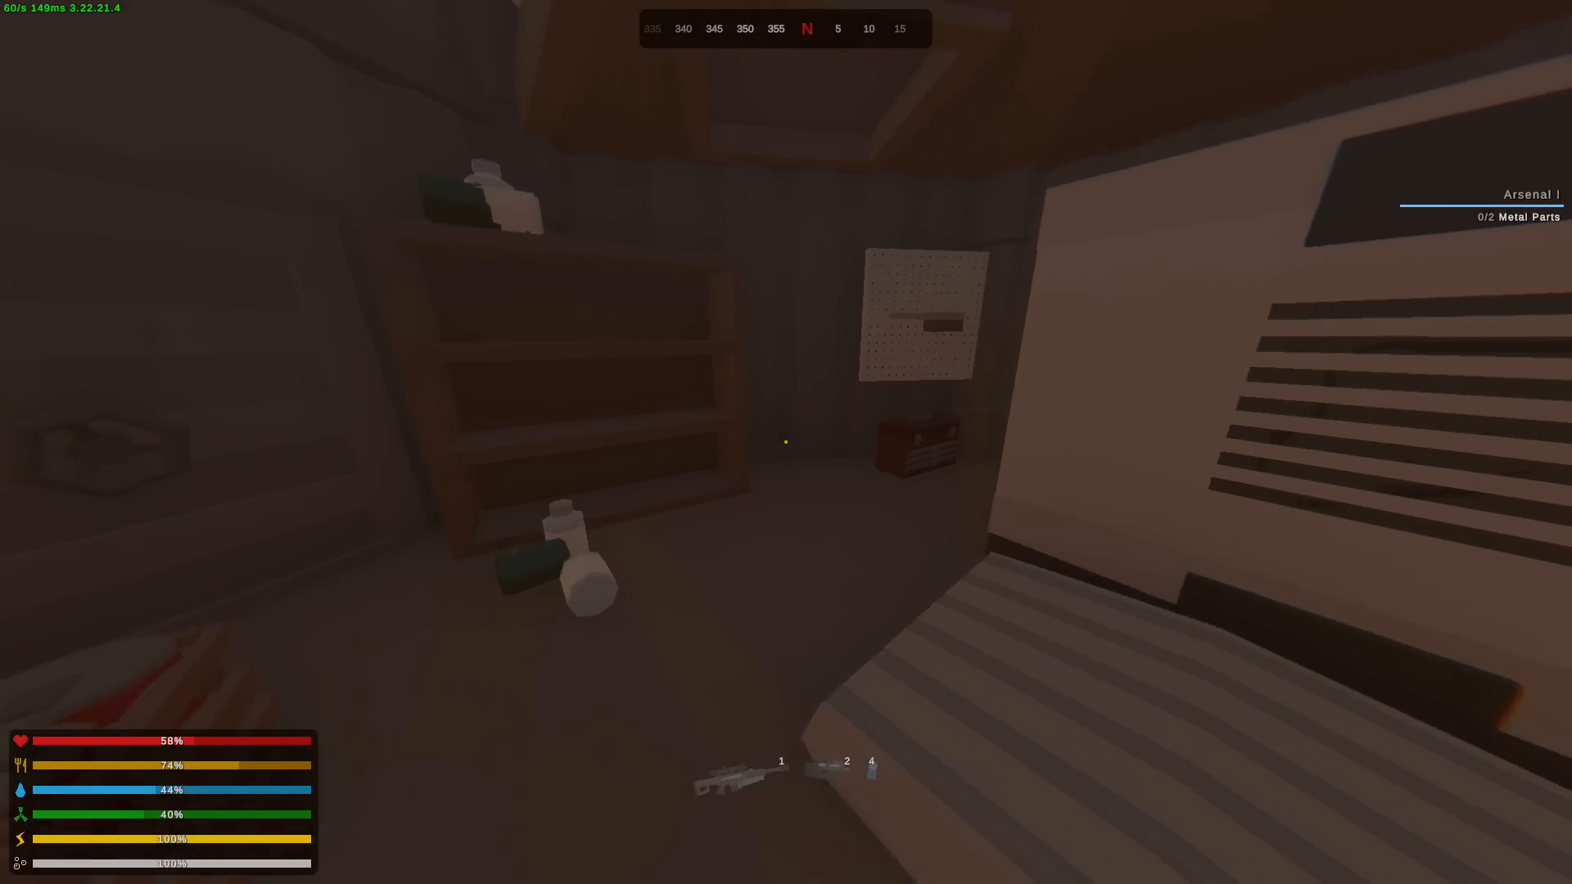
{"action": "key", "text": "Tab"}
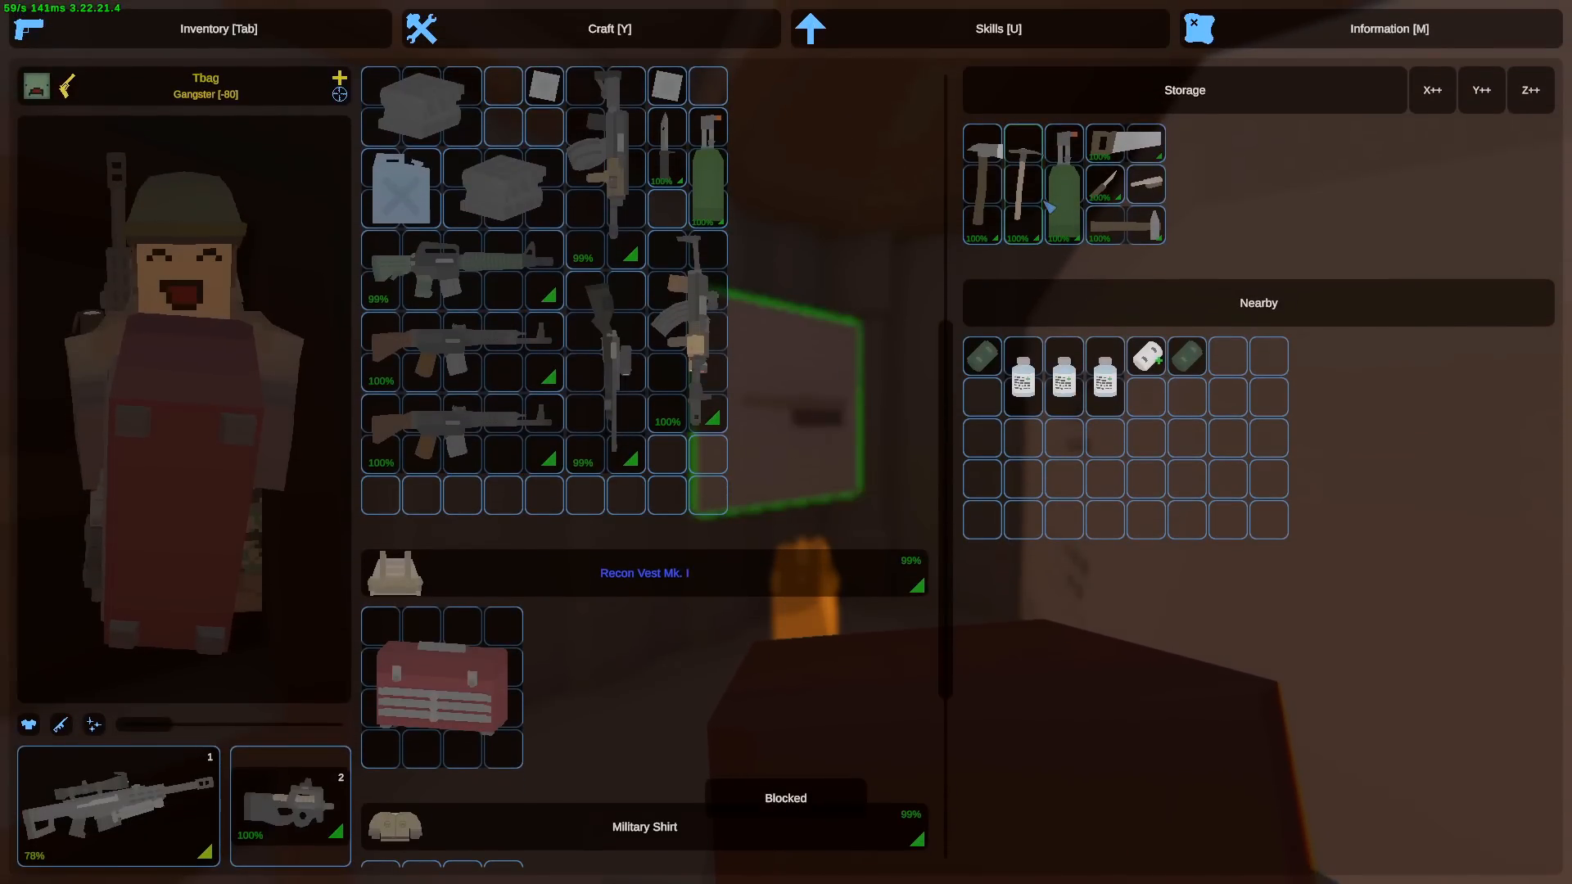
{"action": "key", "text": "Tab"}
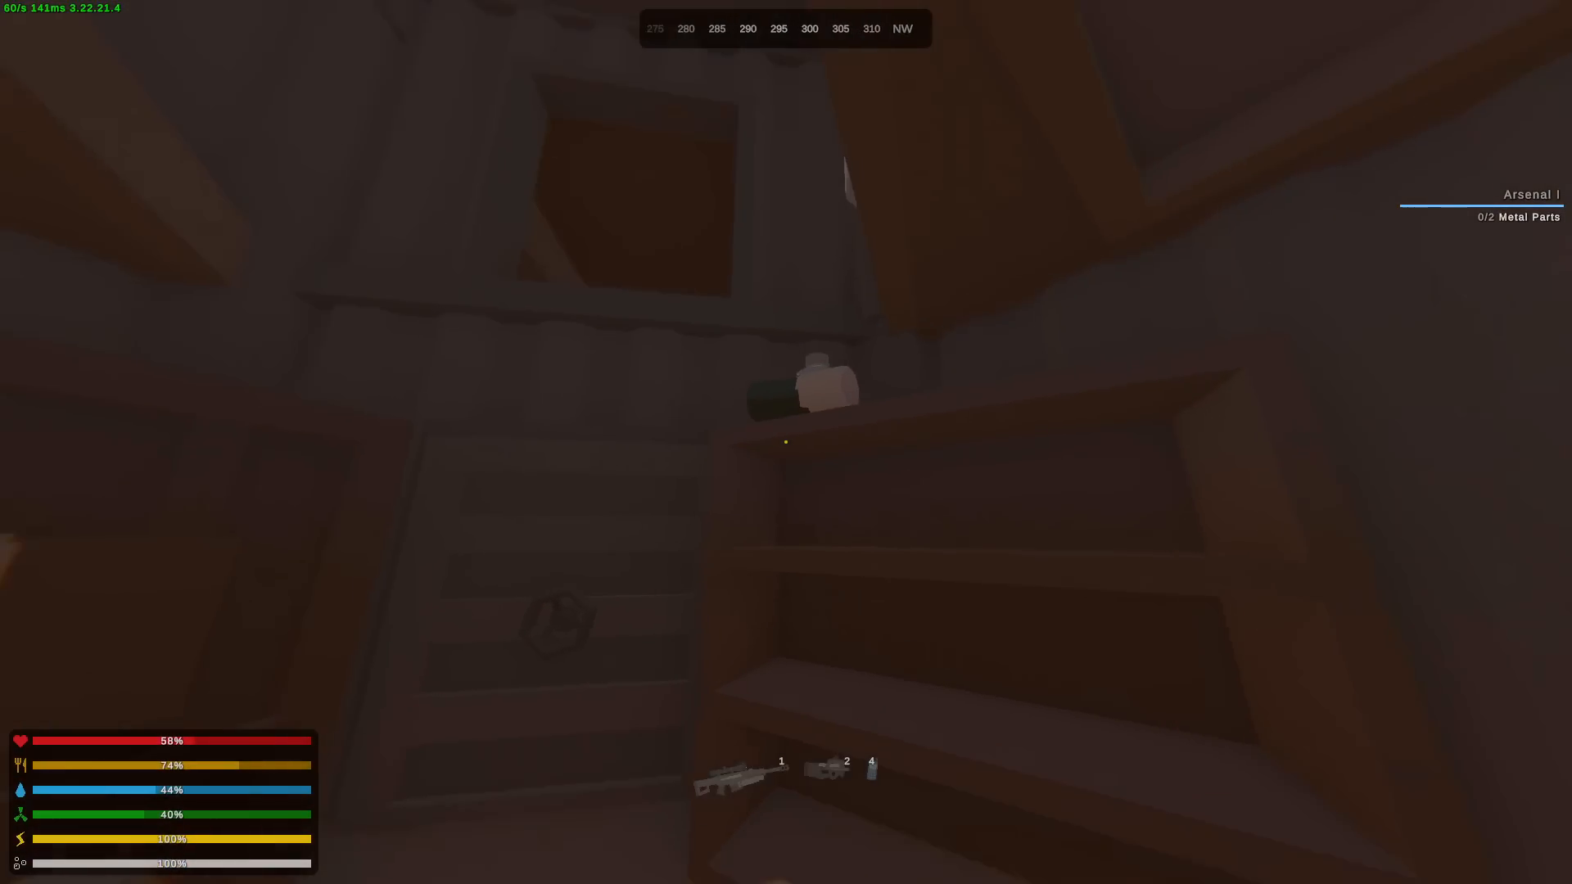
{"action": "mouse_move", "coordinate": [787, 442]}
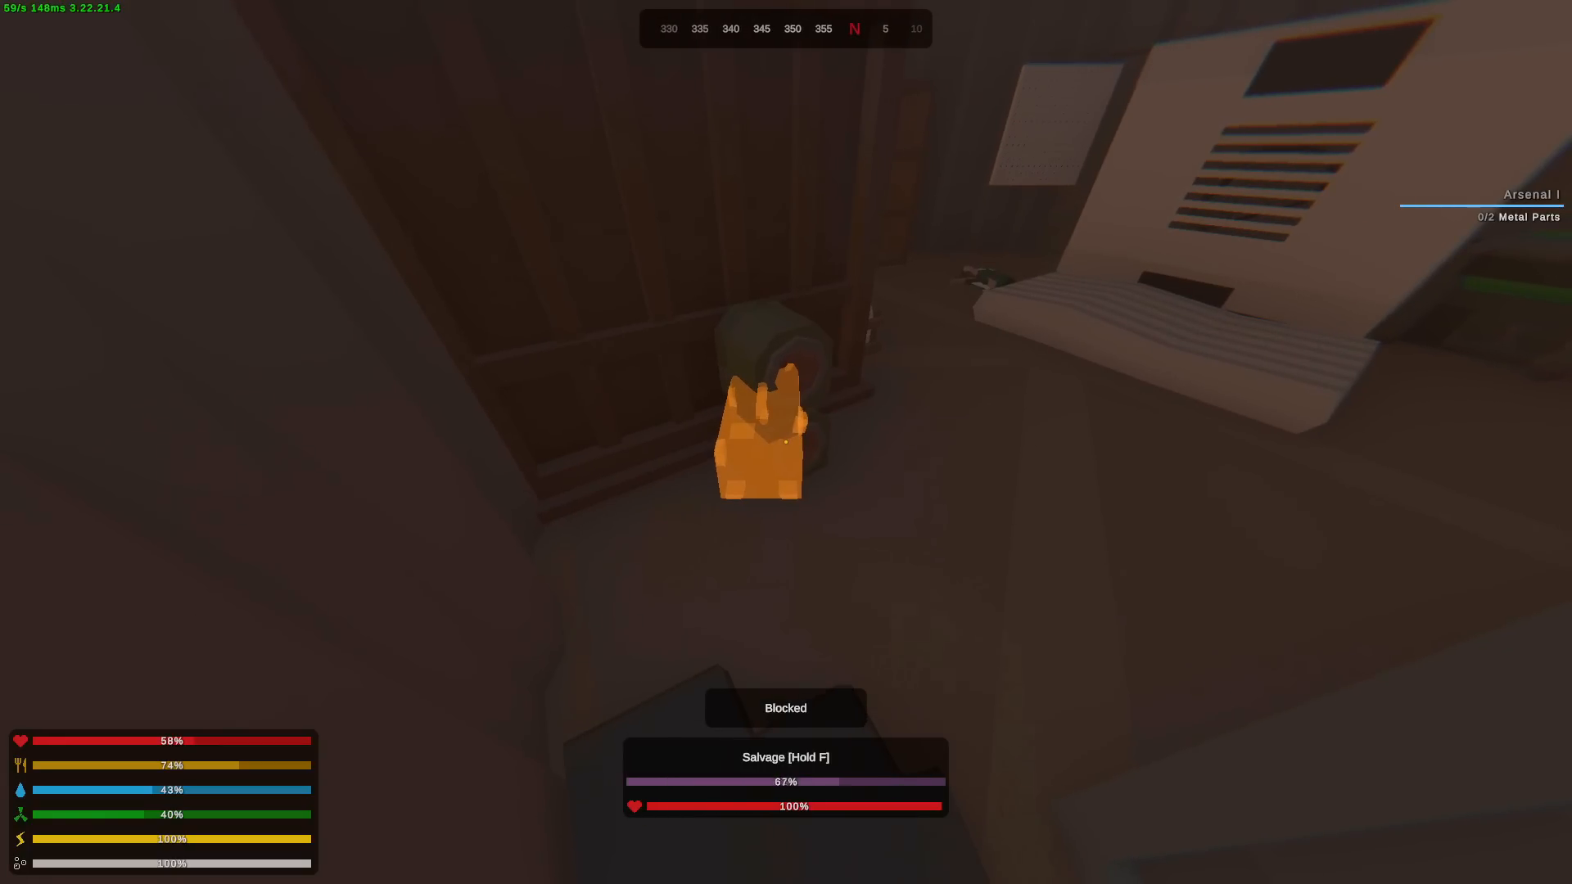
- Collect the salvaged metal fragments and browse the crafting blueprints for them
{"action": "key", "text": "Tab"}
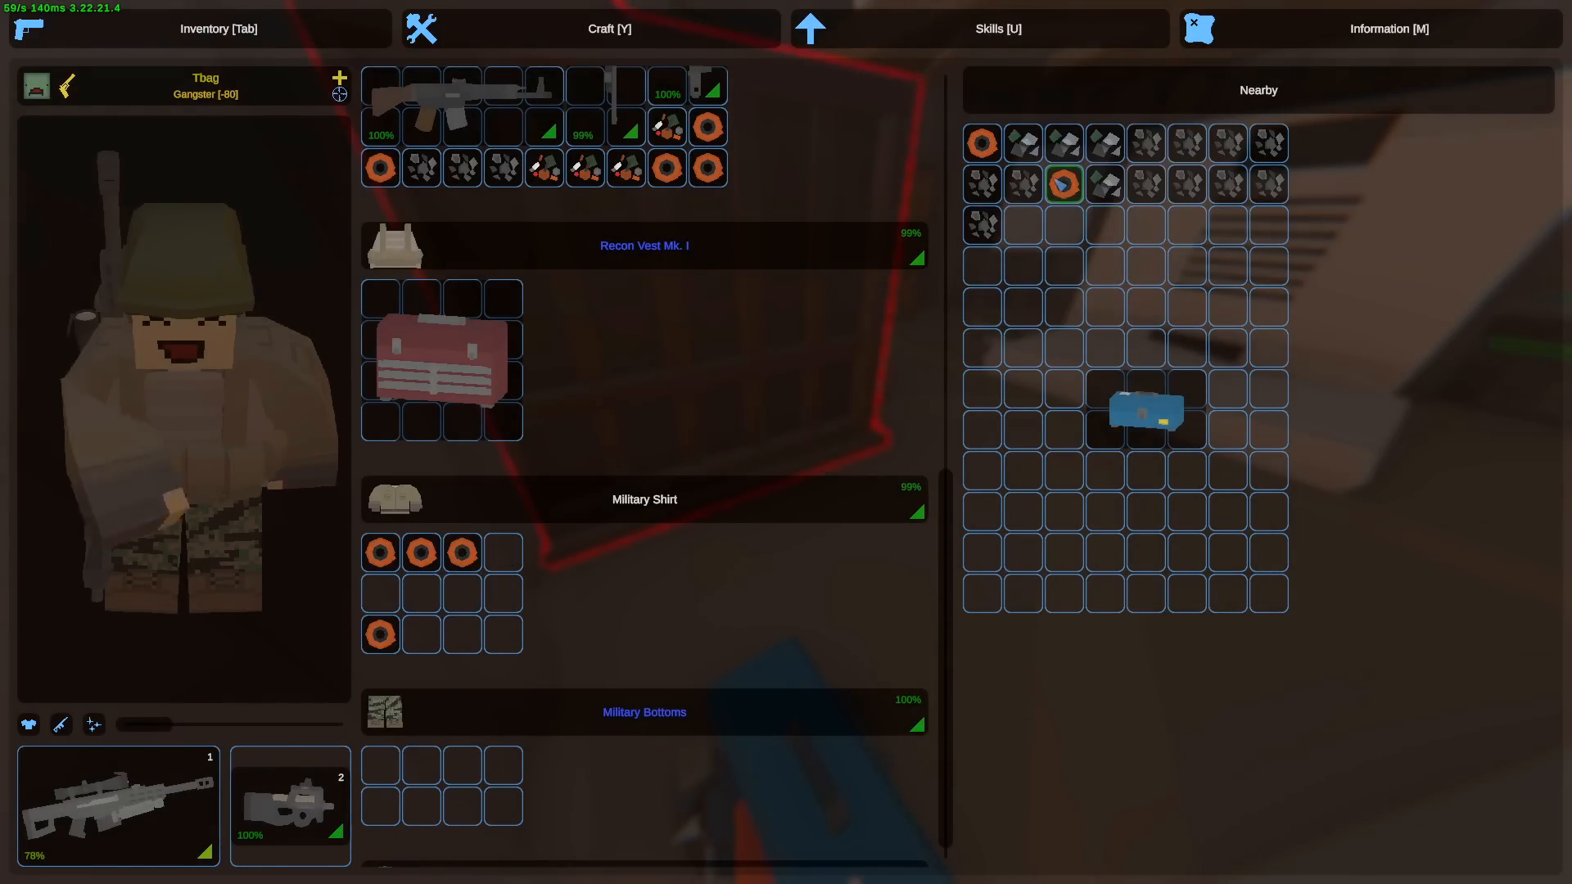
{"action": "left_click", "coordinate": [609, 28]}
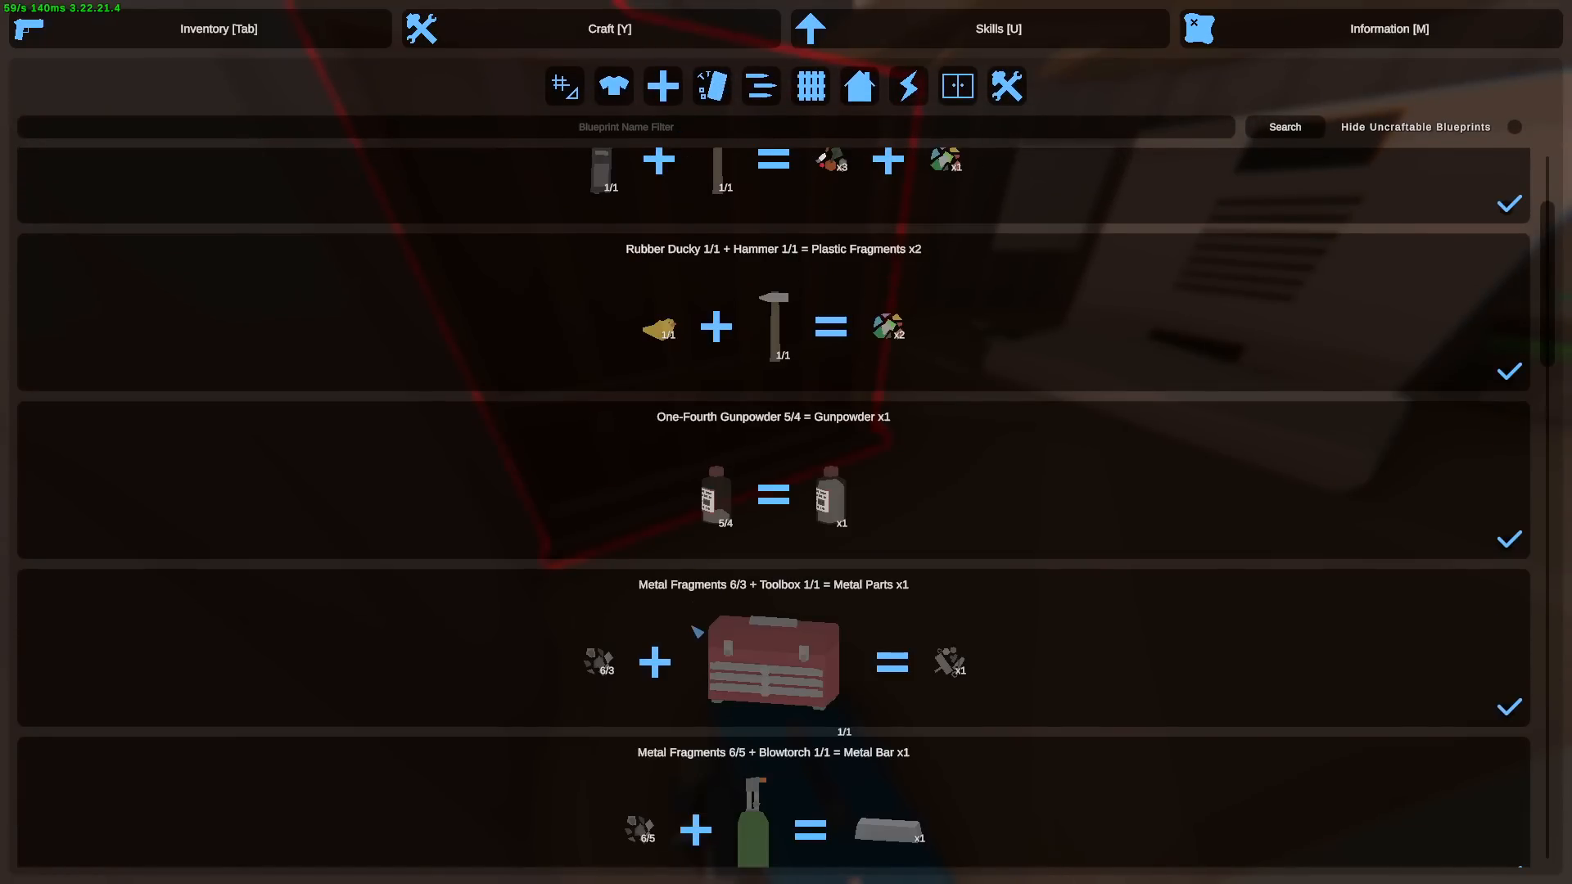
{"action": "scroll", "scroll_direction": "down", "scroll_amount": 3}
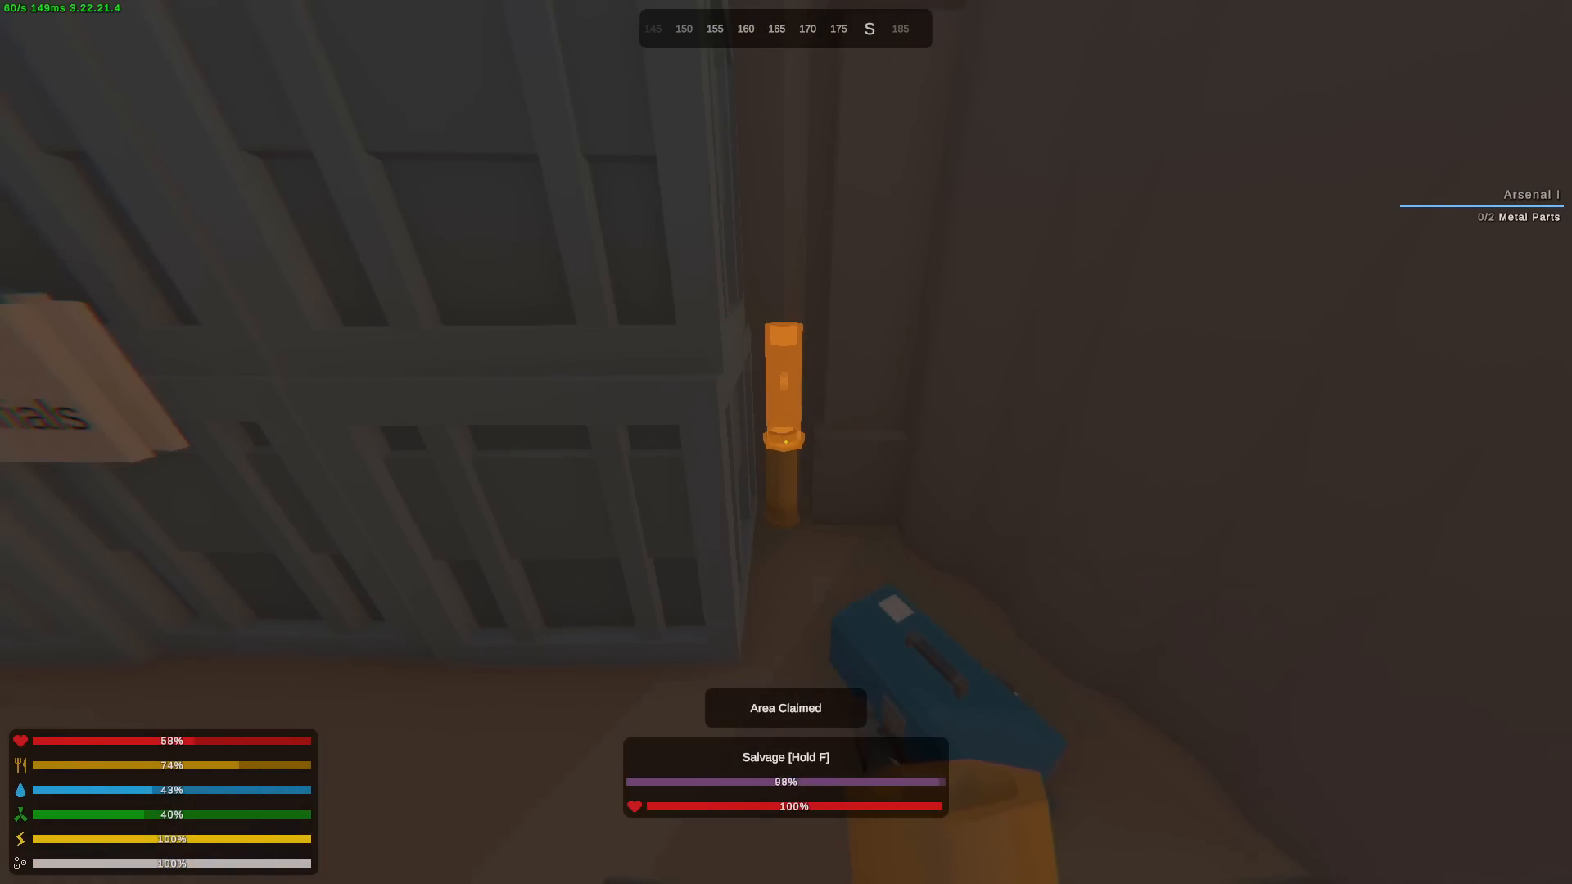
- Gather more salvaged parts and craft metal parts and copper wire from the fragments and coils
{"action": "key", "text": "Tab"}
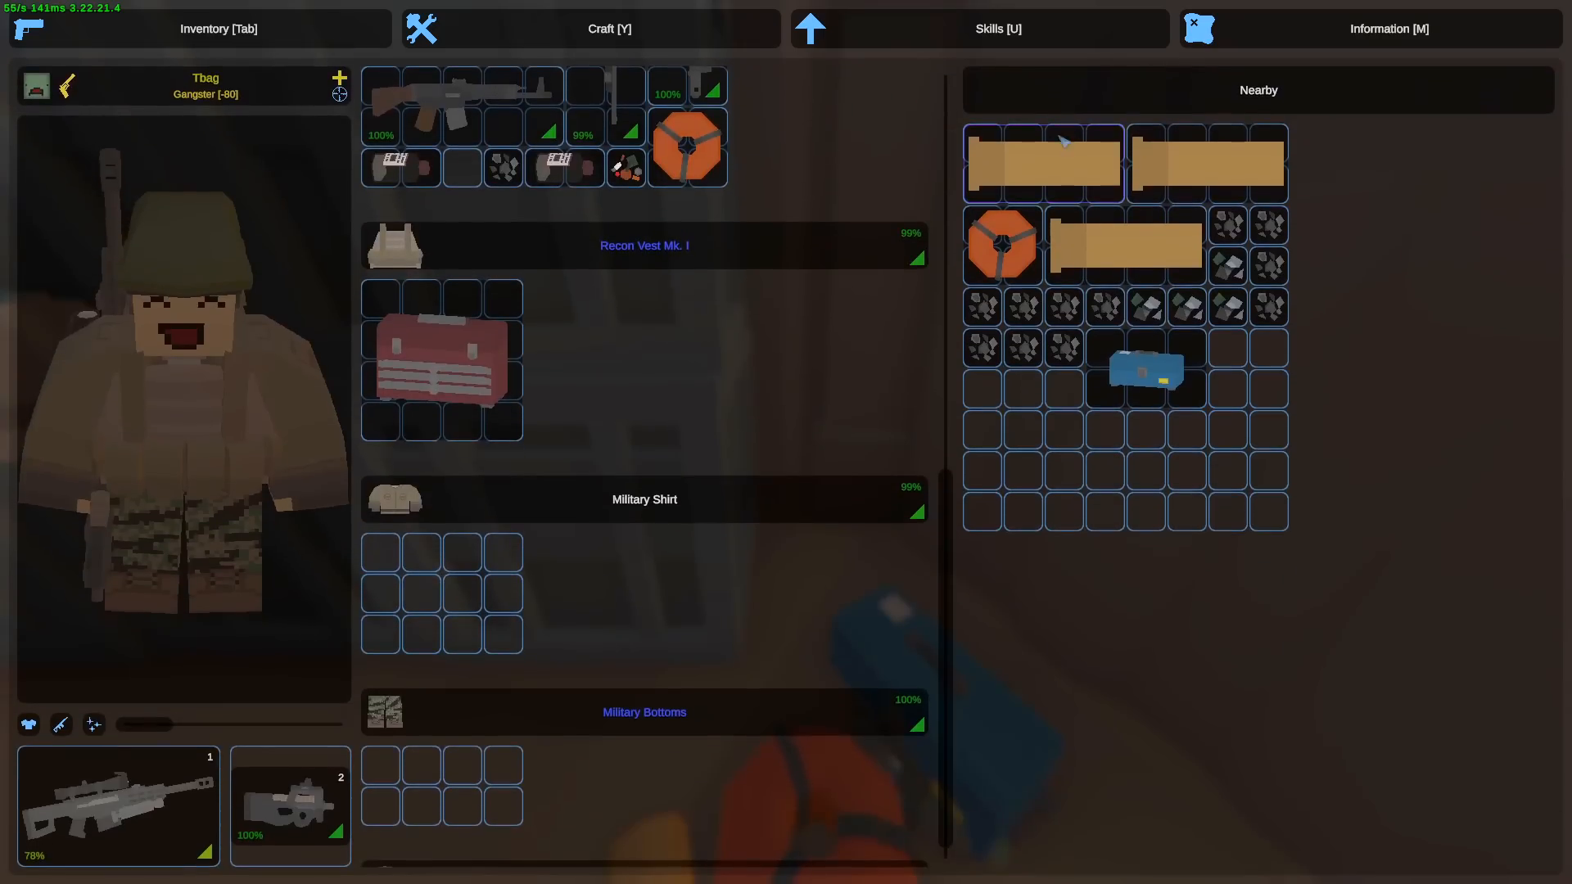
{"action": "left_click", "coordinate": [609, 28]}
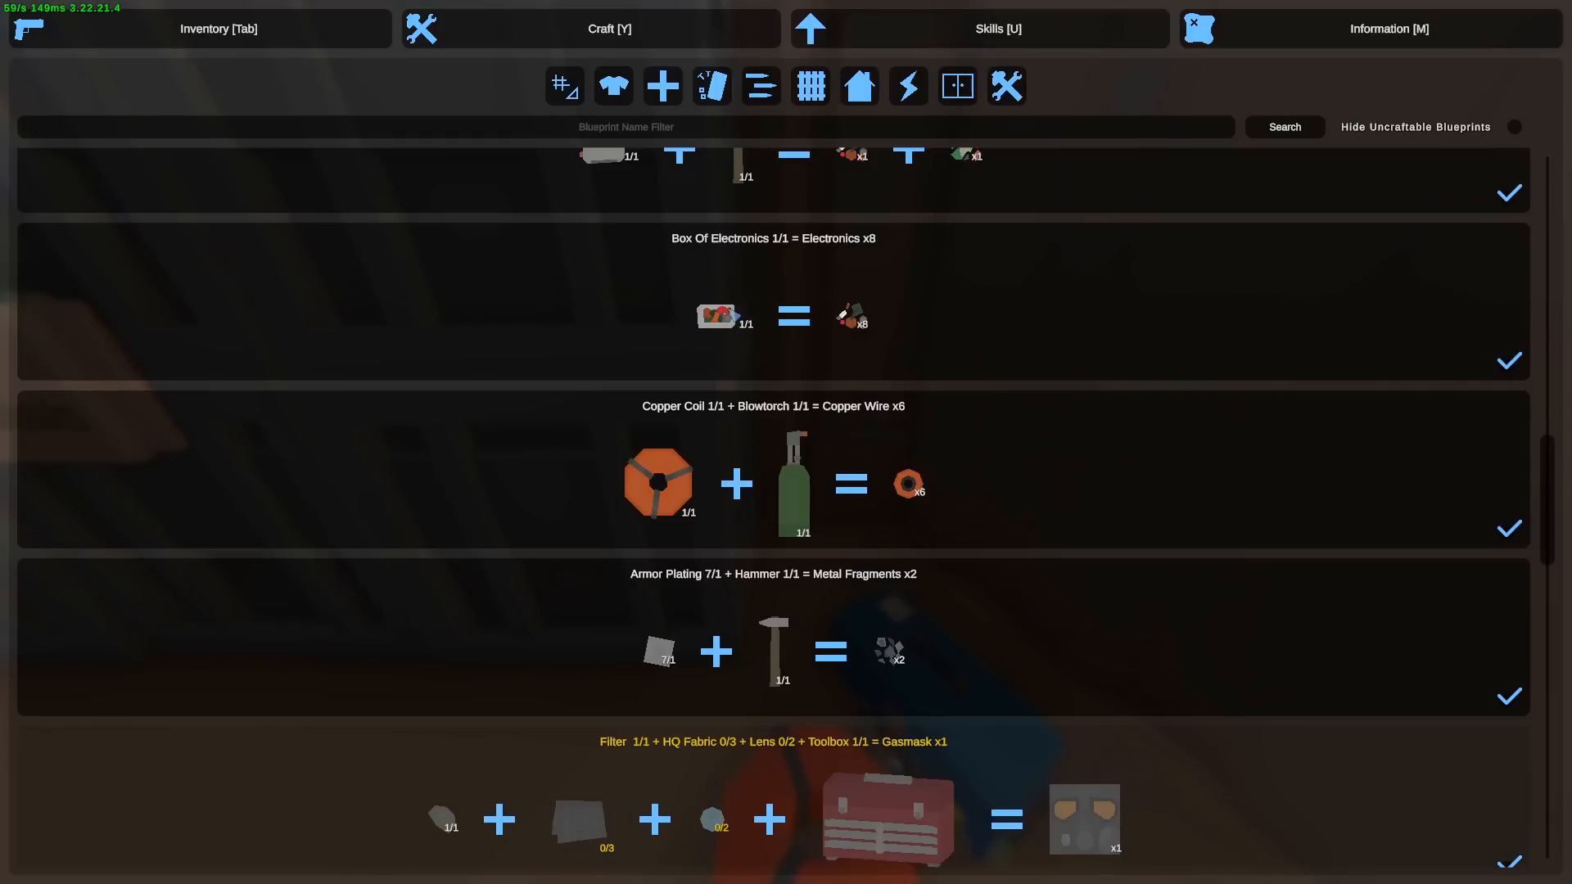
{"action": "scroll", "scroll_direction": "down", "scroll_amount": 3}
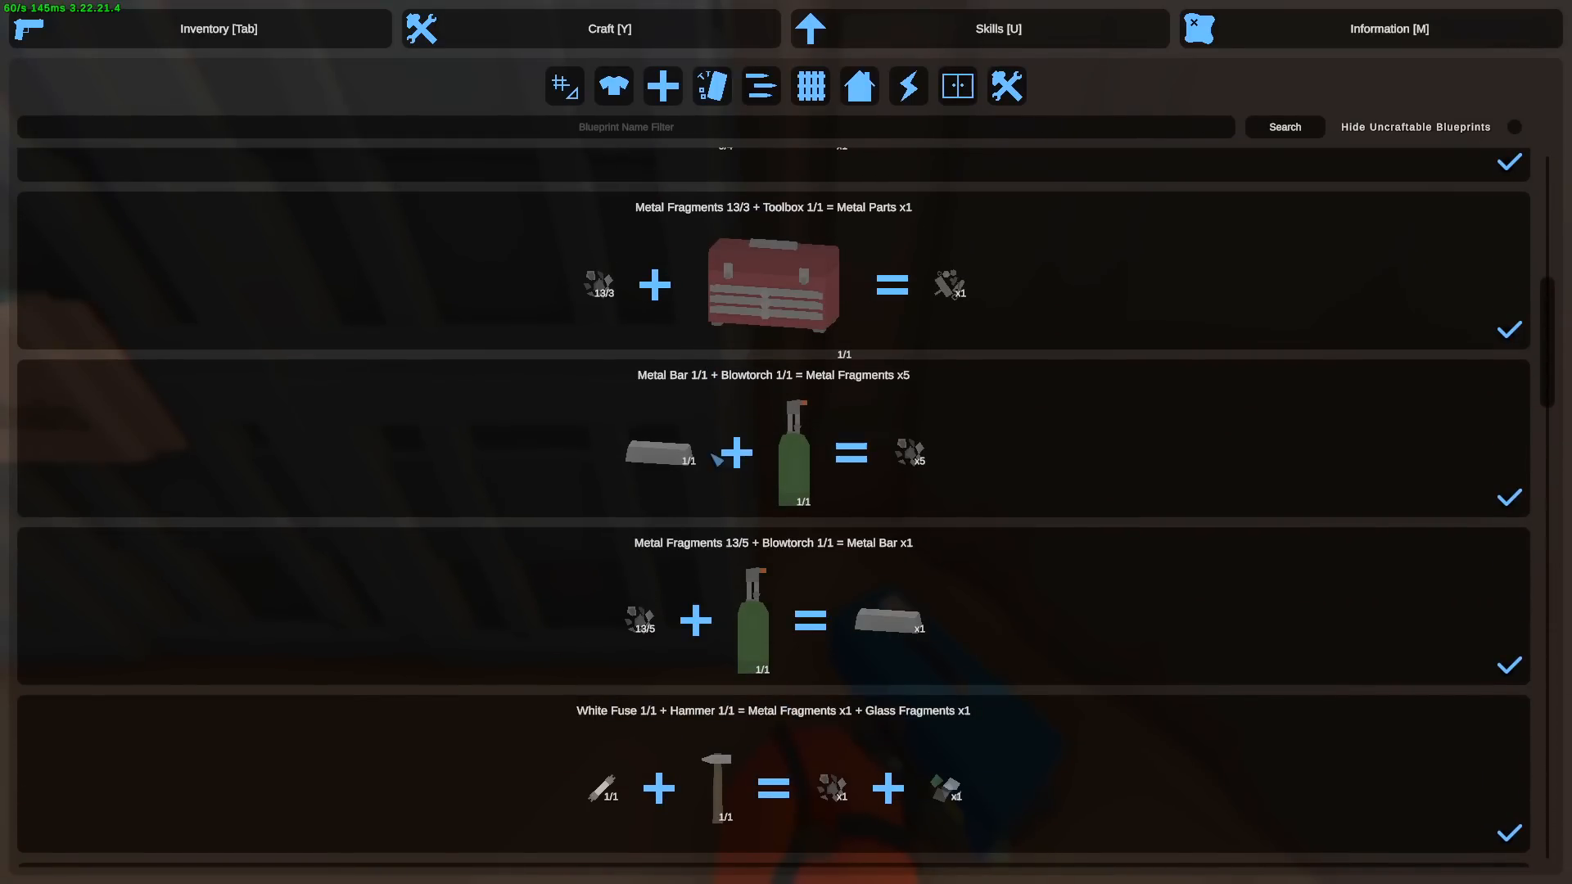
{"action": "left_click", "coordinate": [200, 28]}
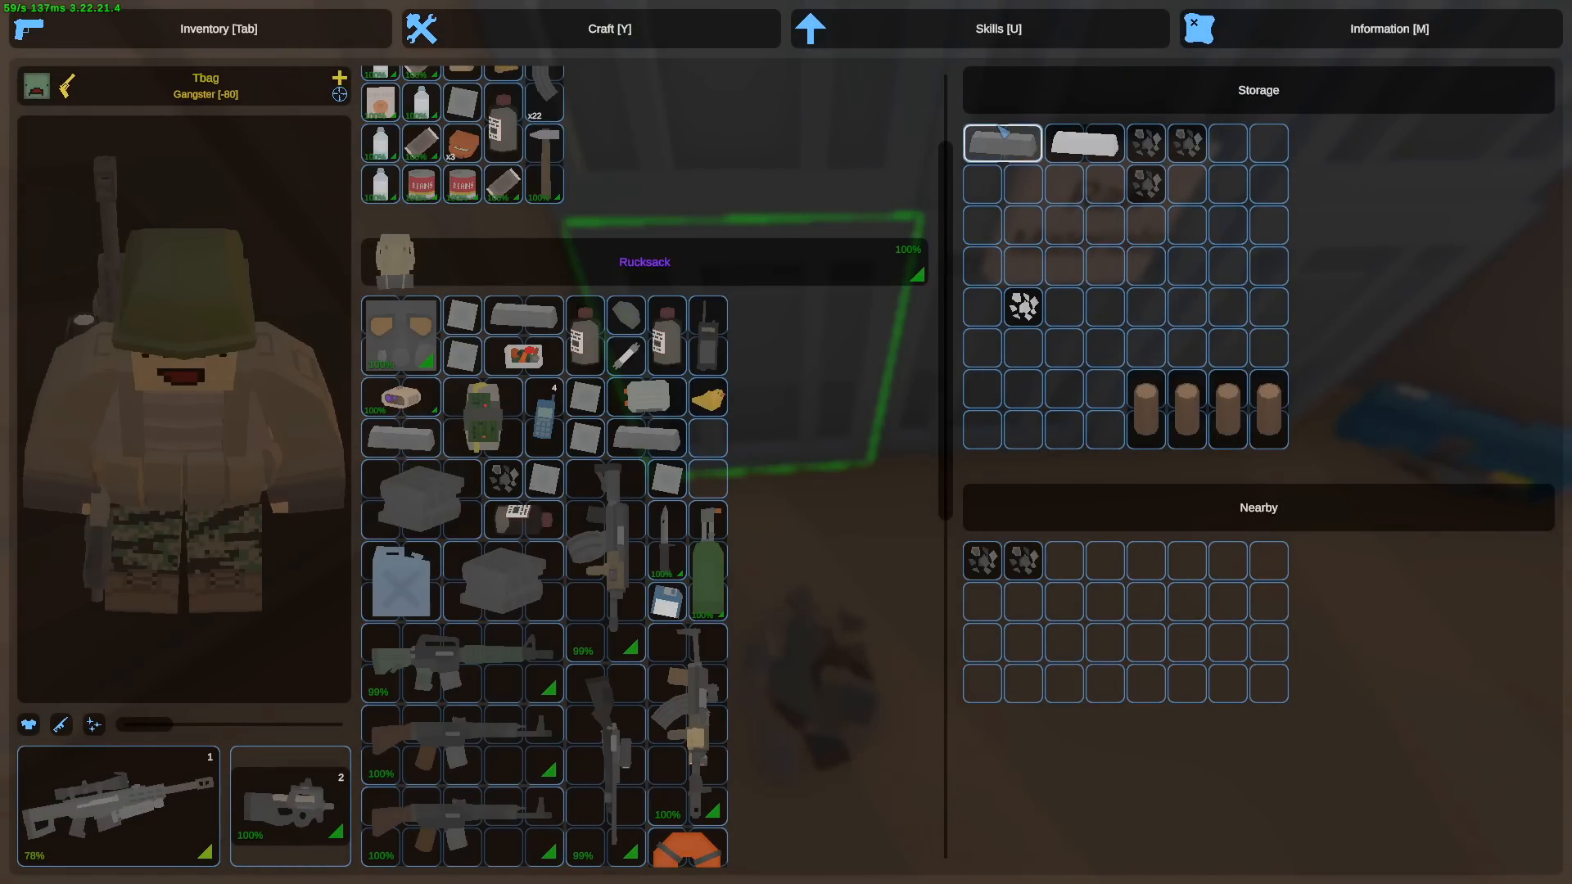
- Check the armory's nearby guns and pick up the TKB400 rifle
{"action": "key", "text": "Tab"}
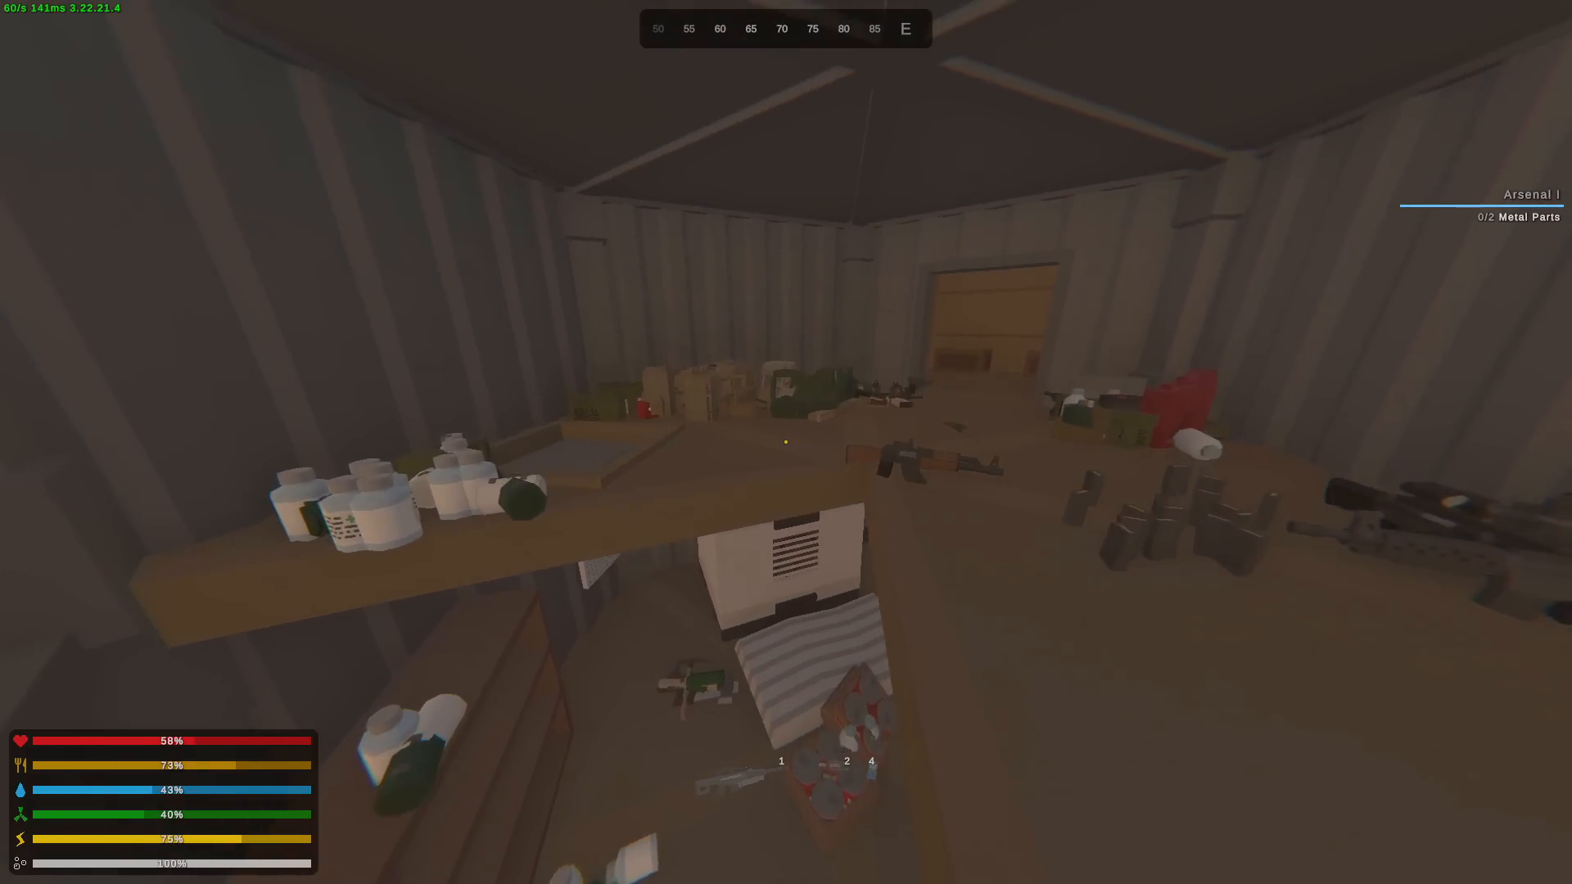
{"action": "key", "text": "Tab"}
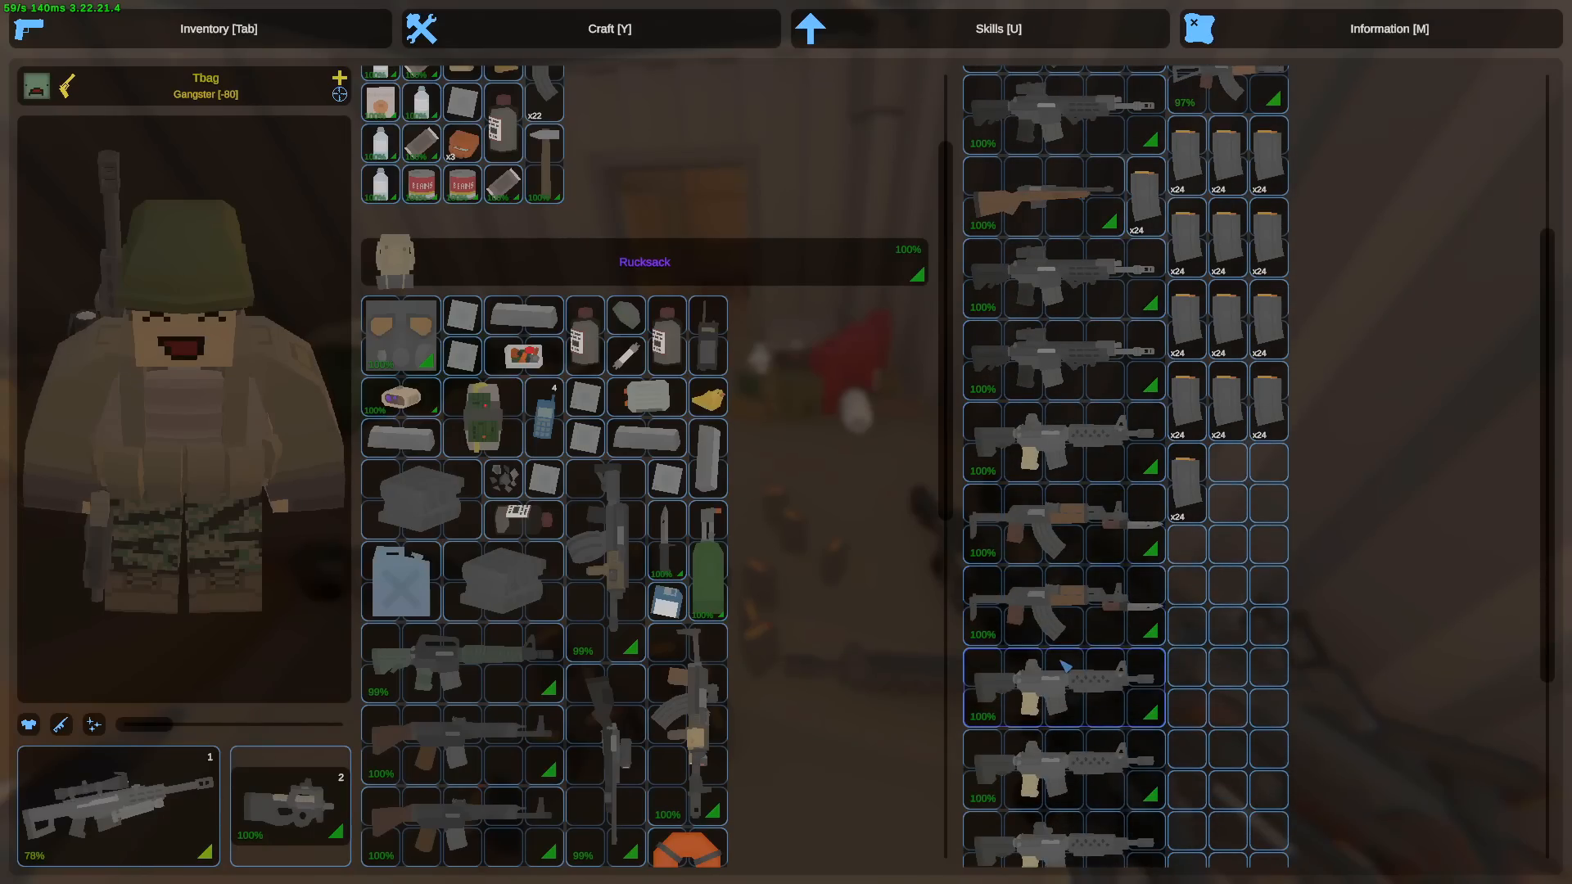
{"action": "key", "text": "Tab"}
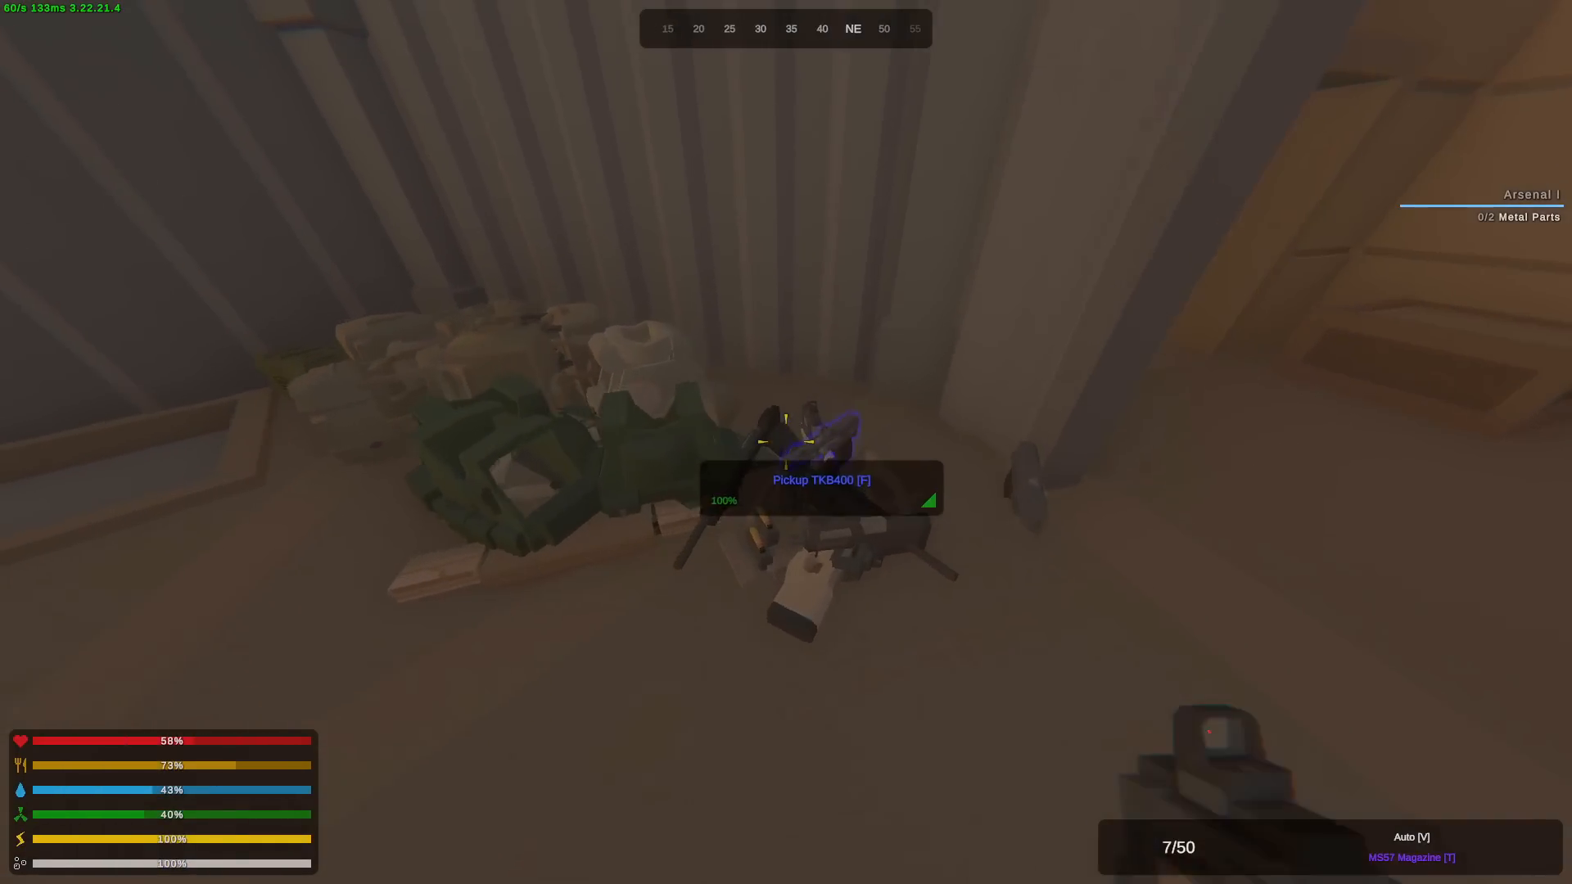
{"action": "key", "text": "Tab"}
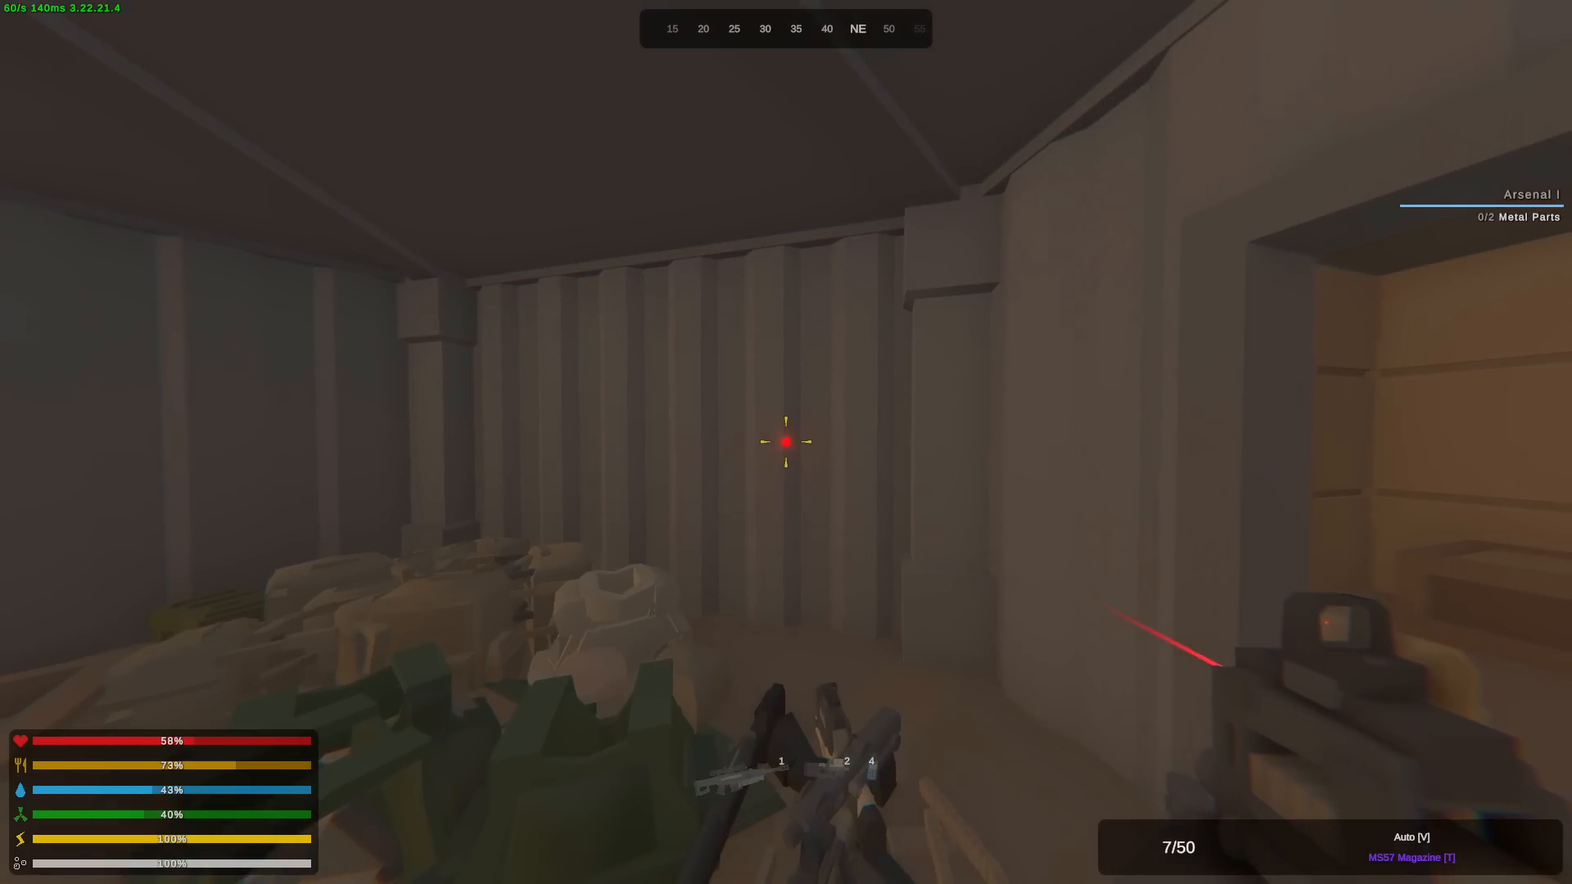
- Loot the remaining magazines and items from the nearby list, then take the gas canister
{"action": "key", "text": "Tab"}
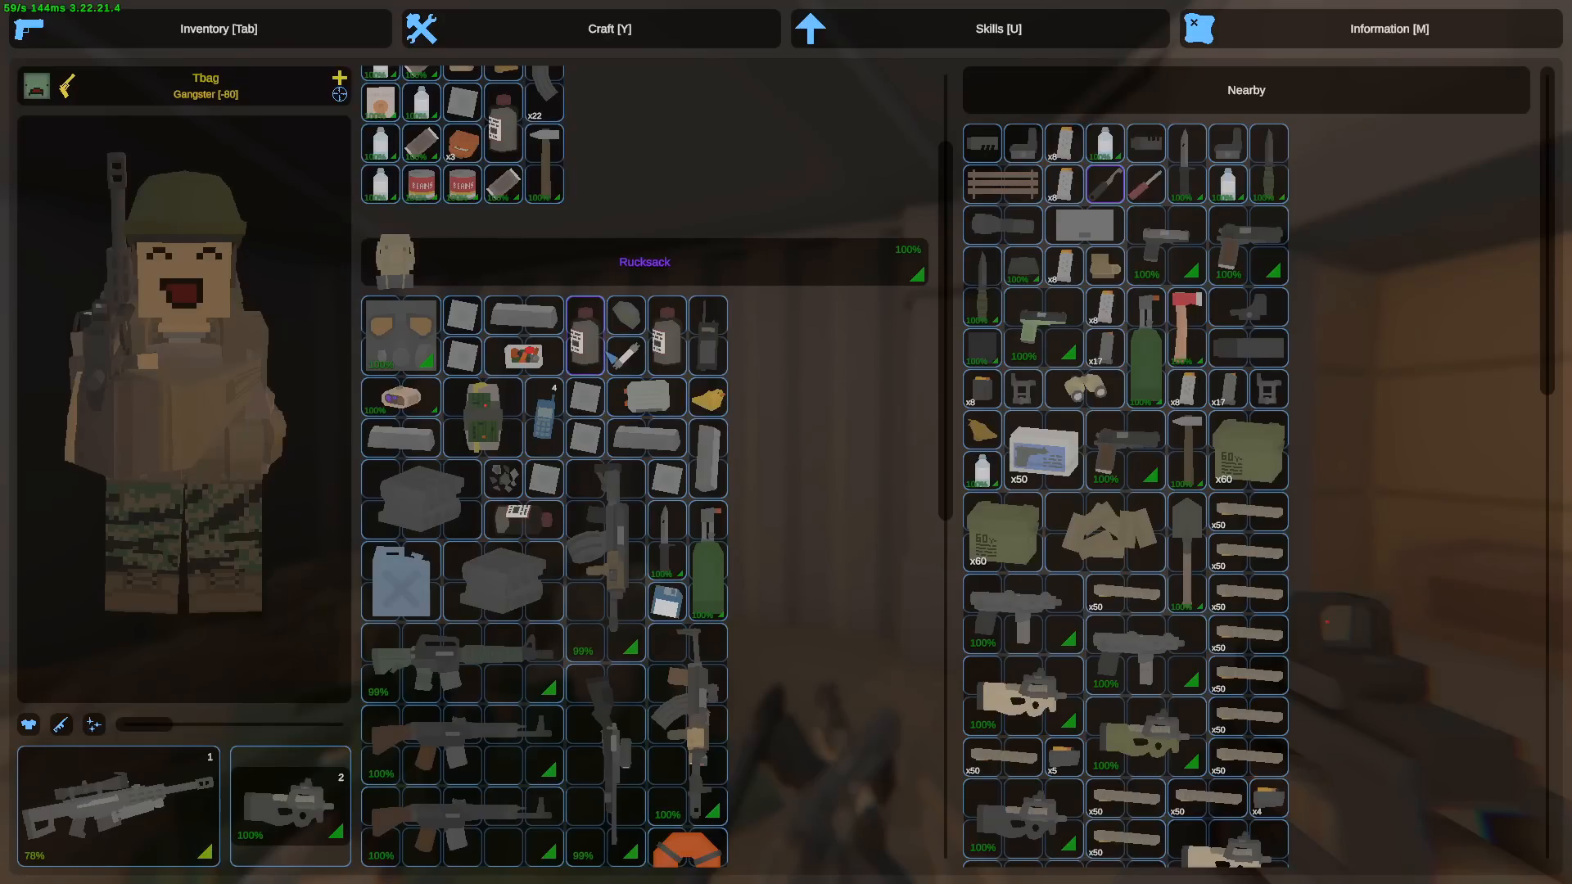
{"action": "scroll", "scroll_direction": "down", "scroll_amount": 3}
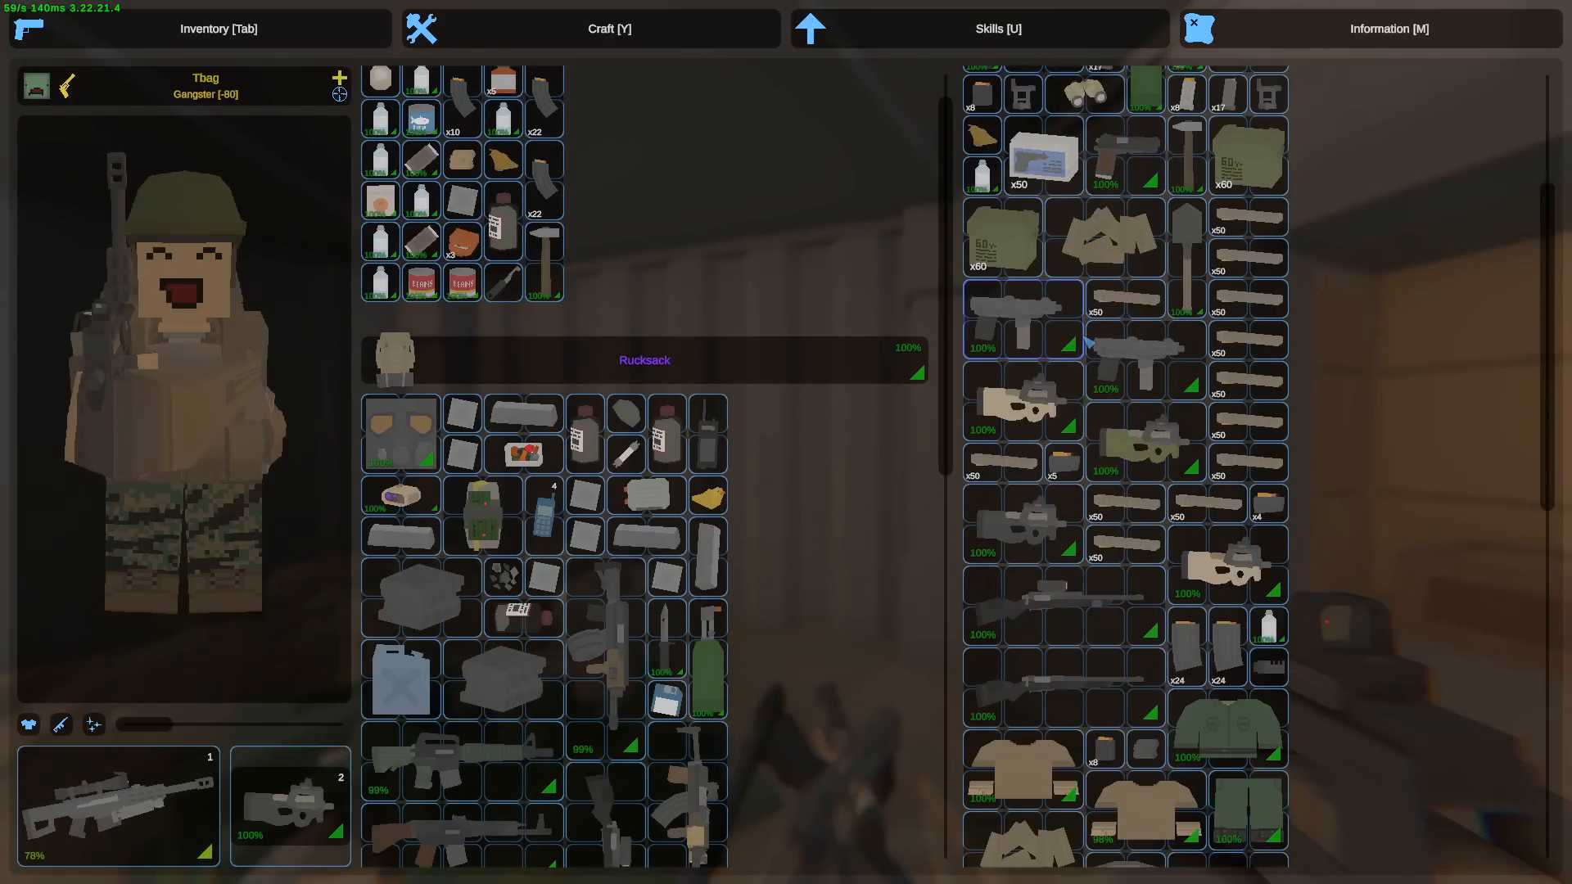
{"action": "scroll", "scroll_direction": "down", "scroll_amount": 3}
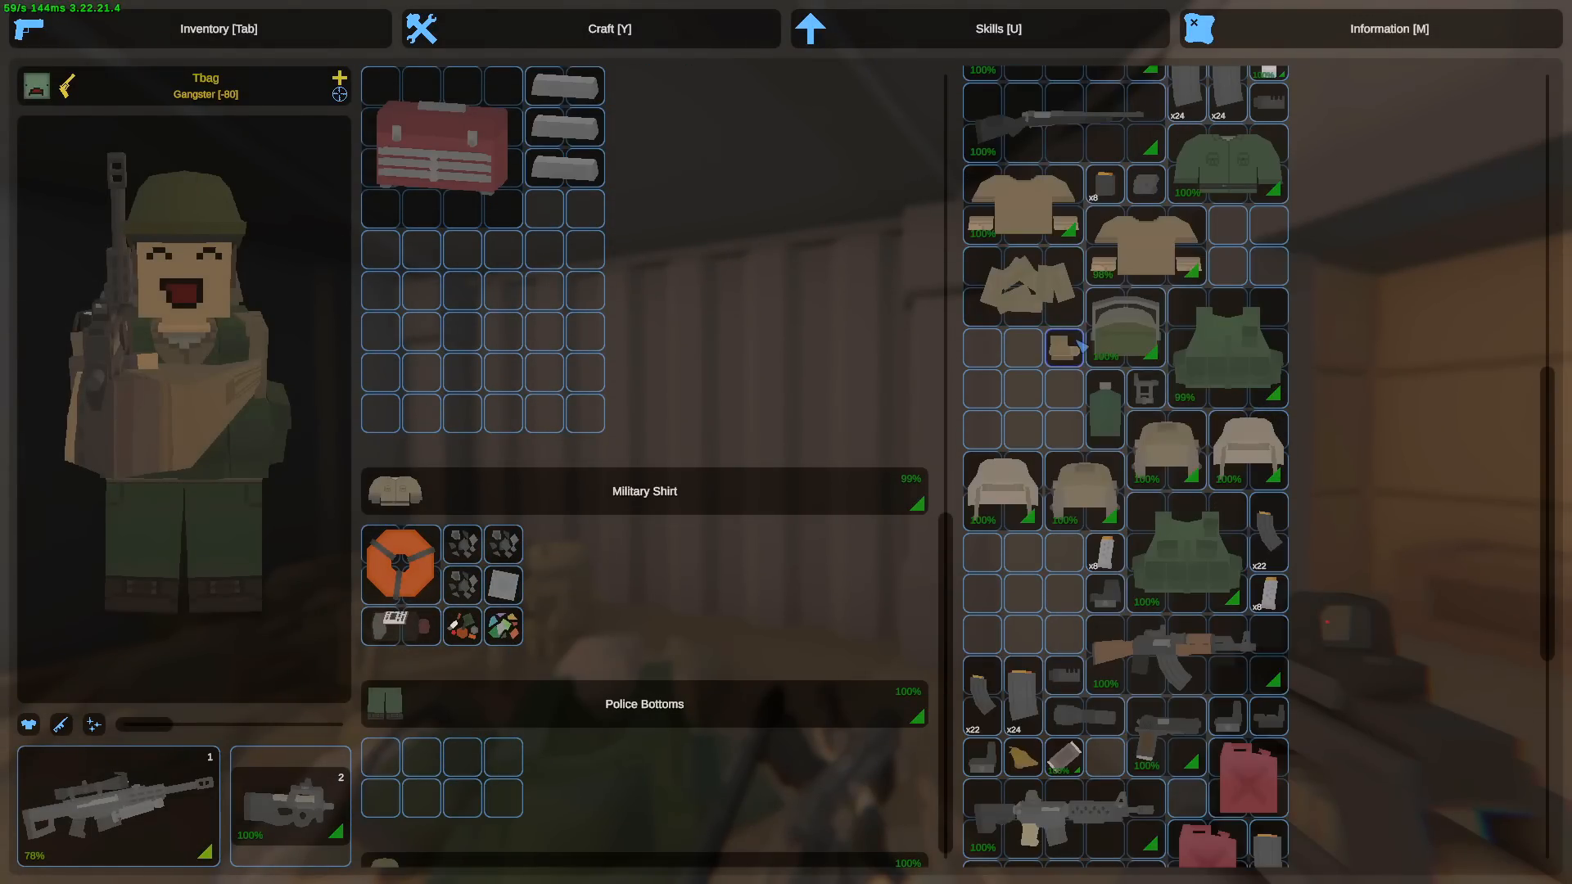
{"action": "key", "text": "Tab"}
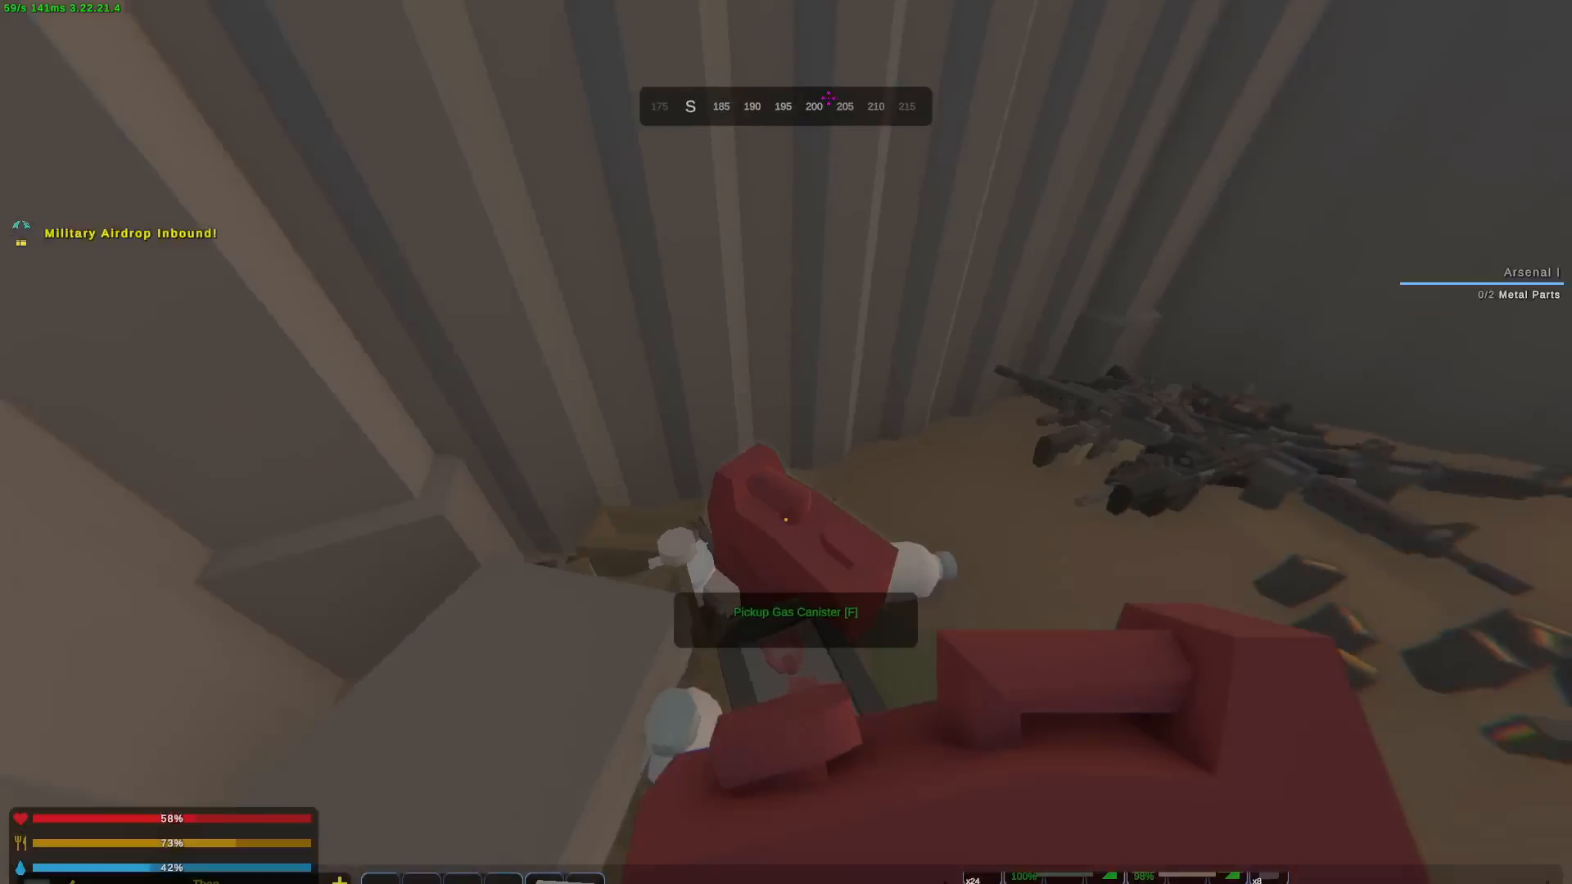
{"action": "key", "text": "Tab"}
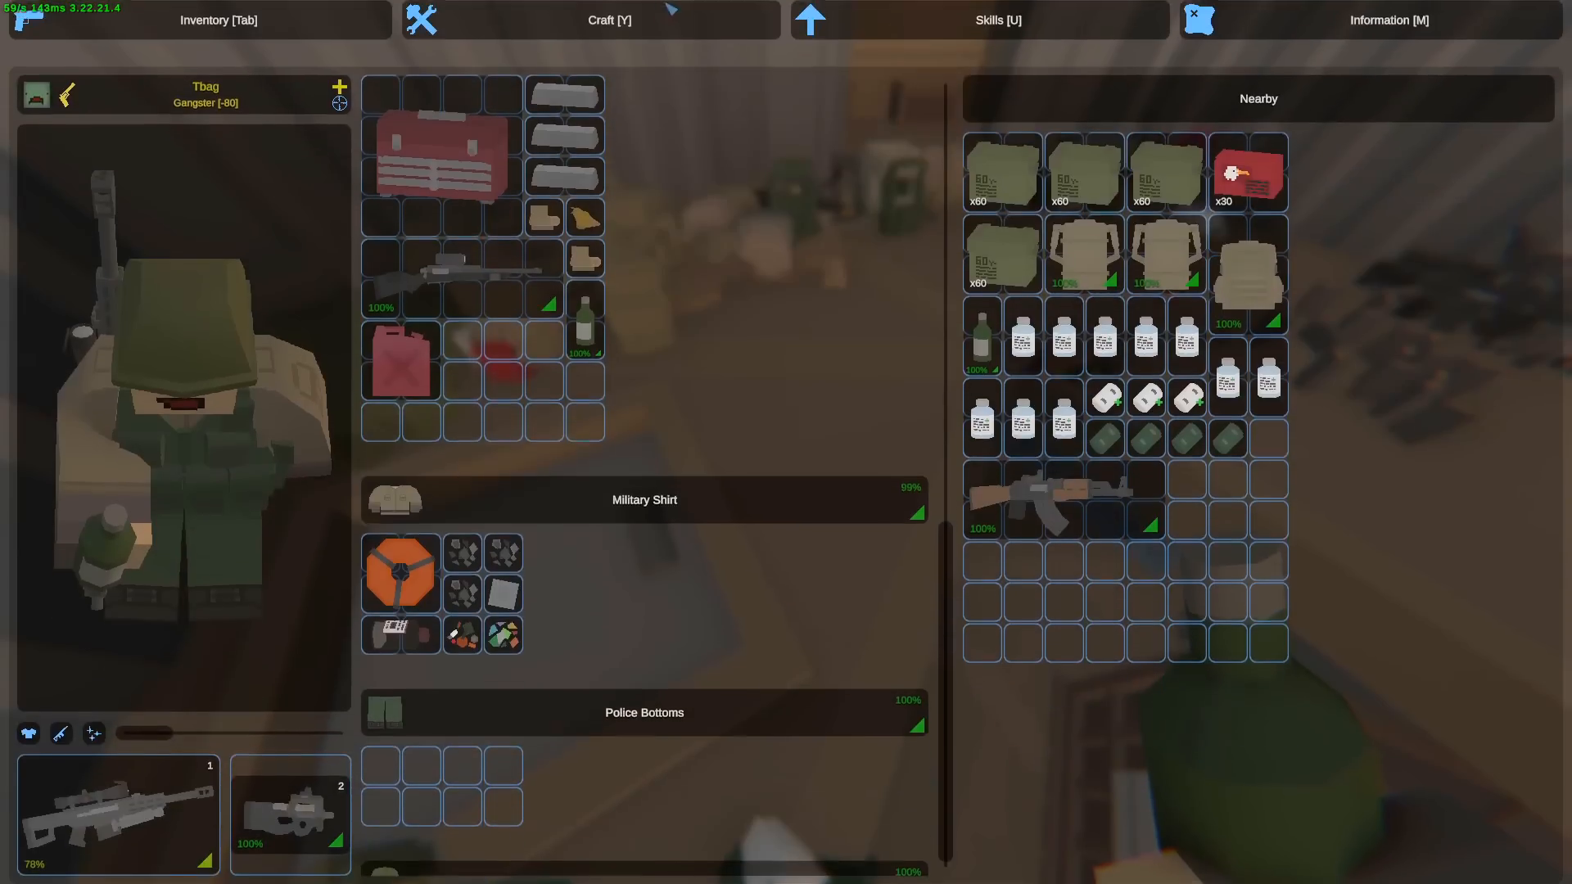
- Review the Craft search, keep the box of 20 rounds in the vest and open the next supply container
{"action": "left_click", "coordinate": [609, 19]}
{"action": "type", "text": "qu"}
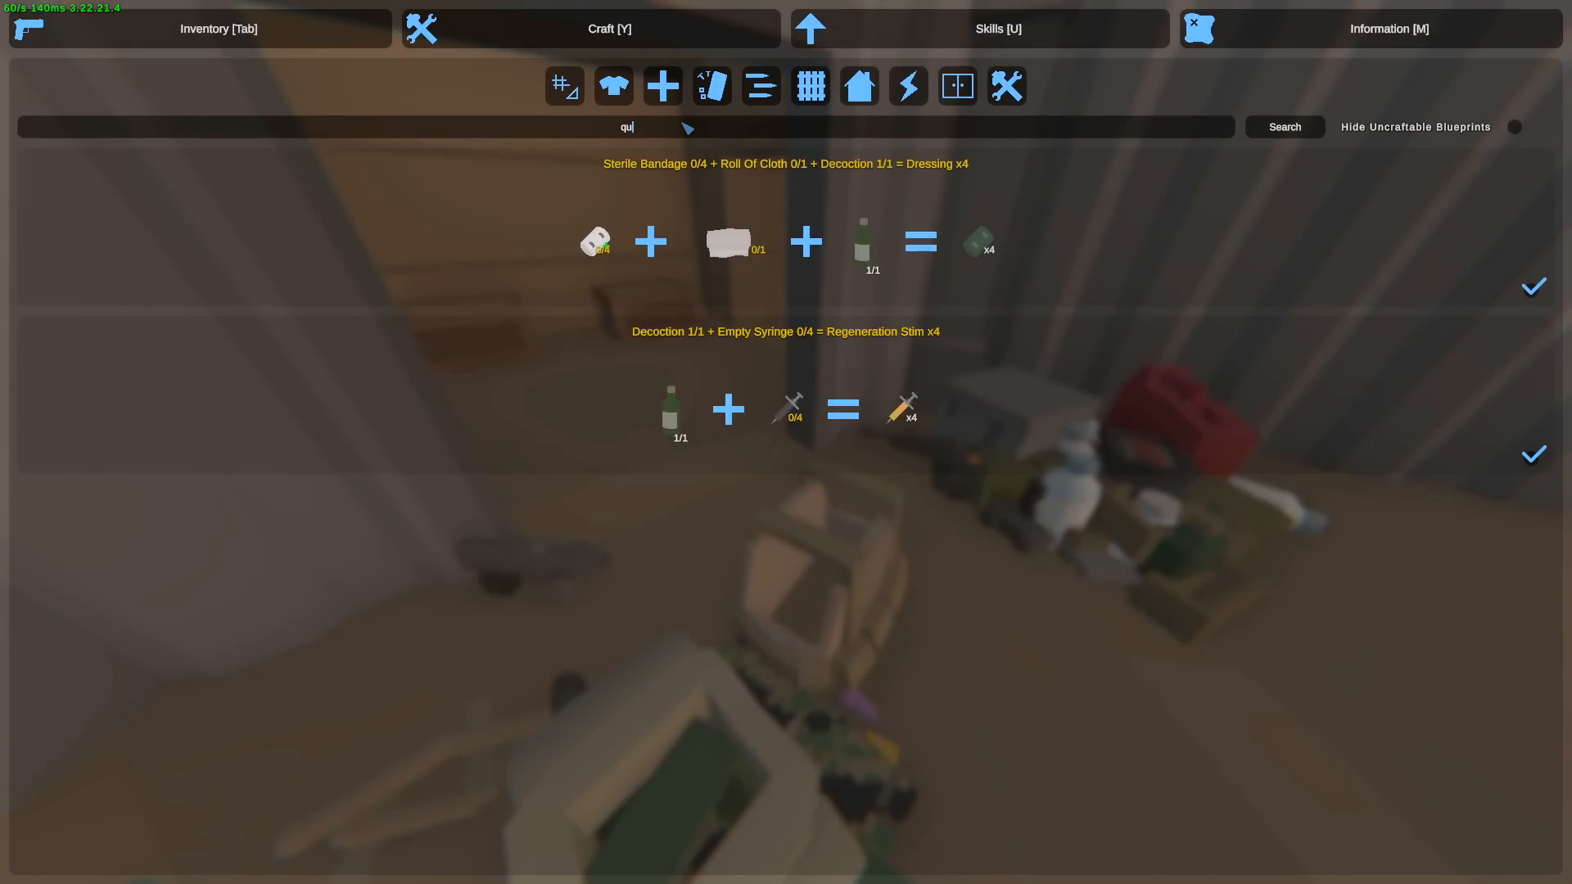
{"action": "left_click", "coordinate": [198, 28]}
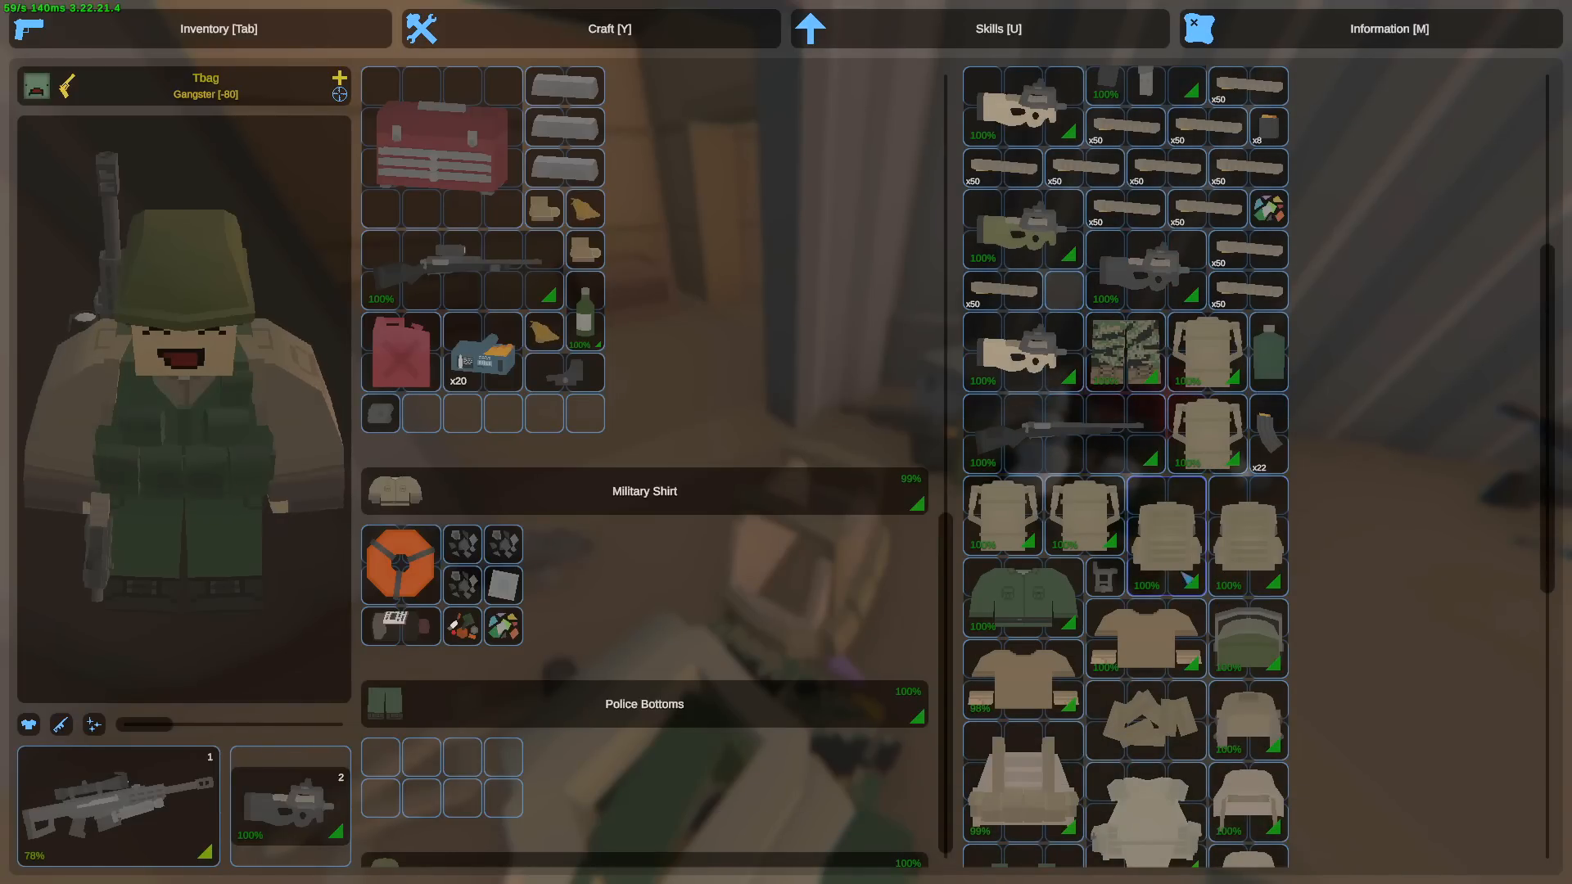
{"action": "key", "text": "Tab"}
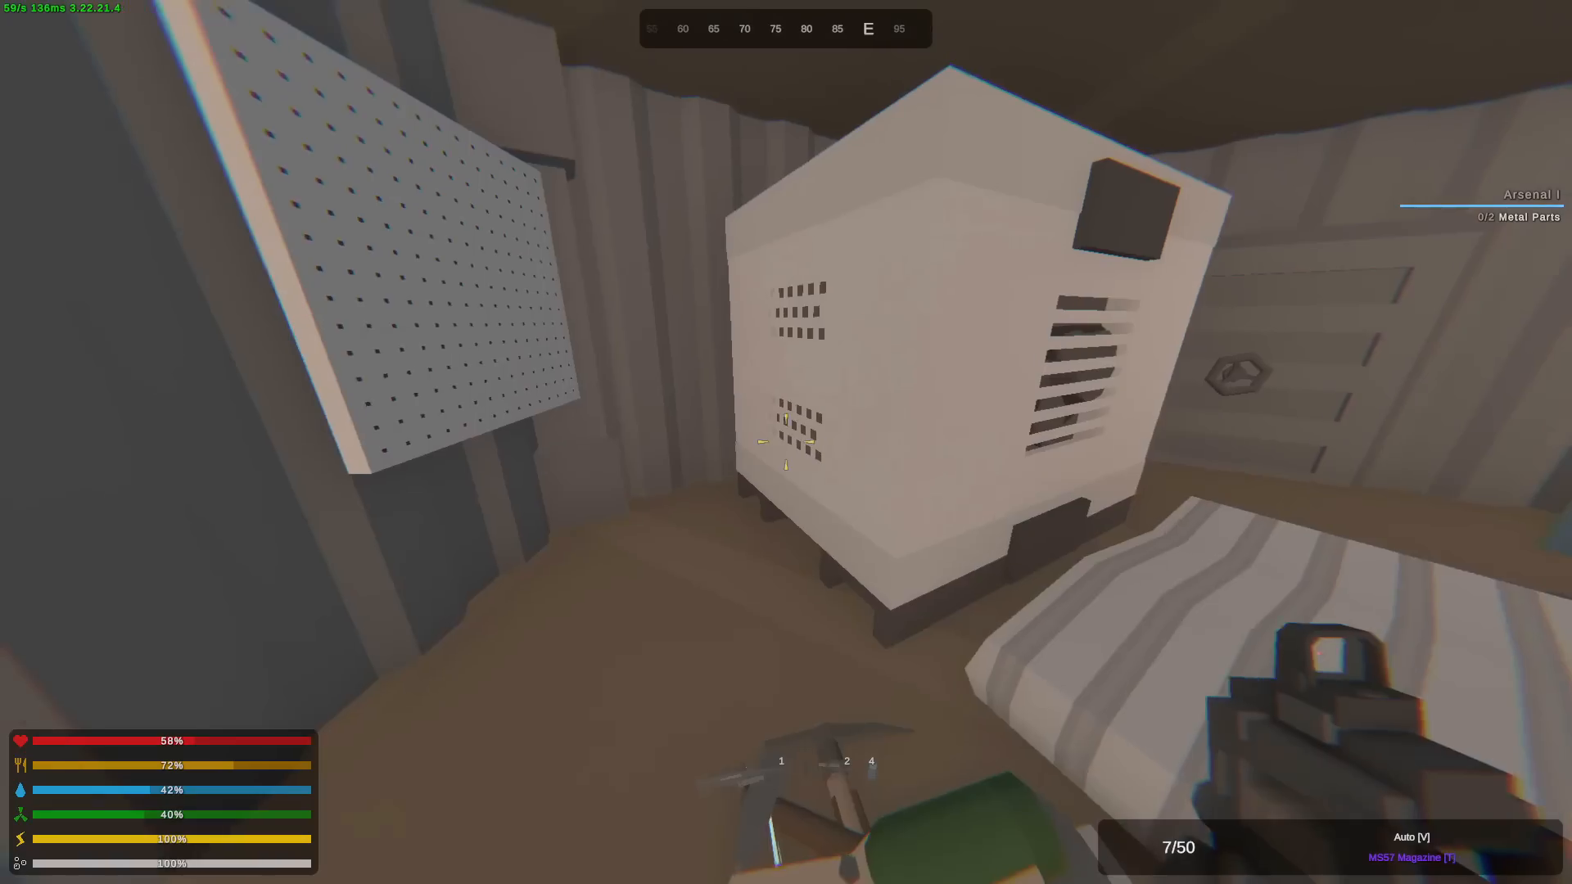
{"action": "key", "text": "Tab"}
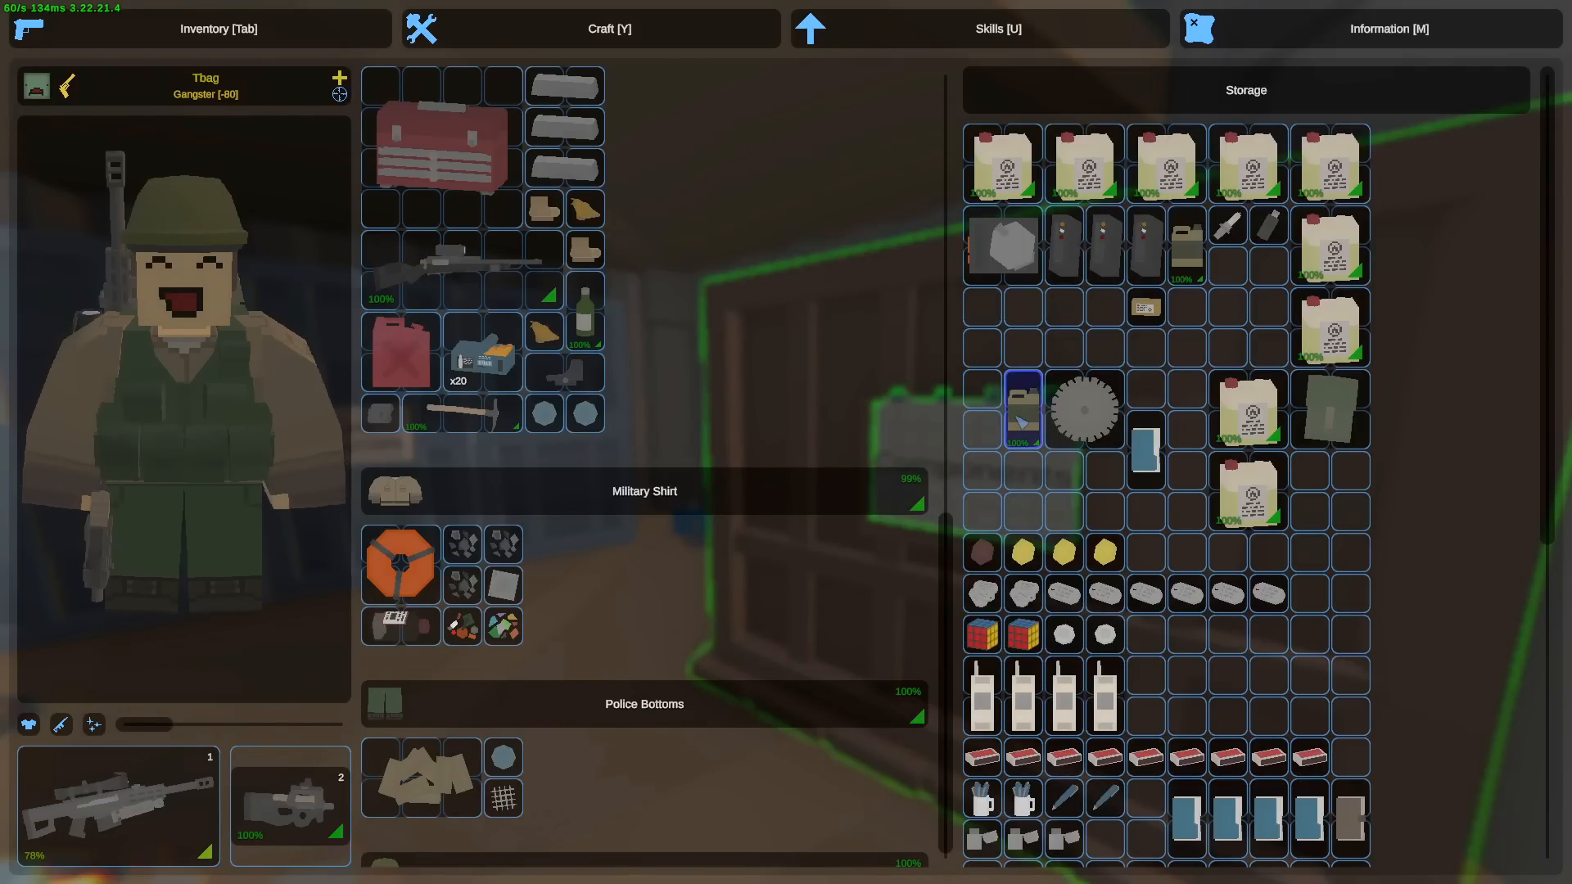
- Scroll the Nearby and Storage loot lists with the toolbox stowed in the Police Vest Mk. II
{"action": "scroll", "scroll_direction": "down", "scroll_amount": 3}
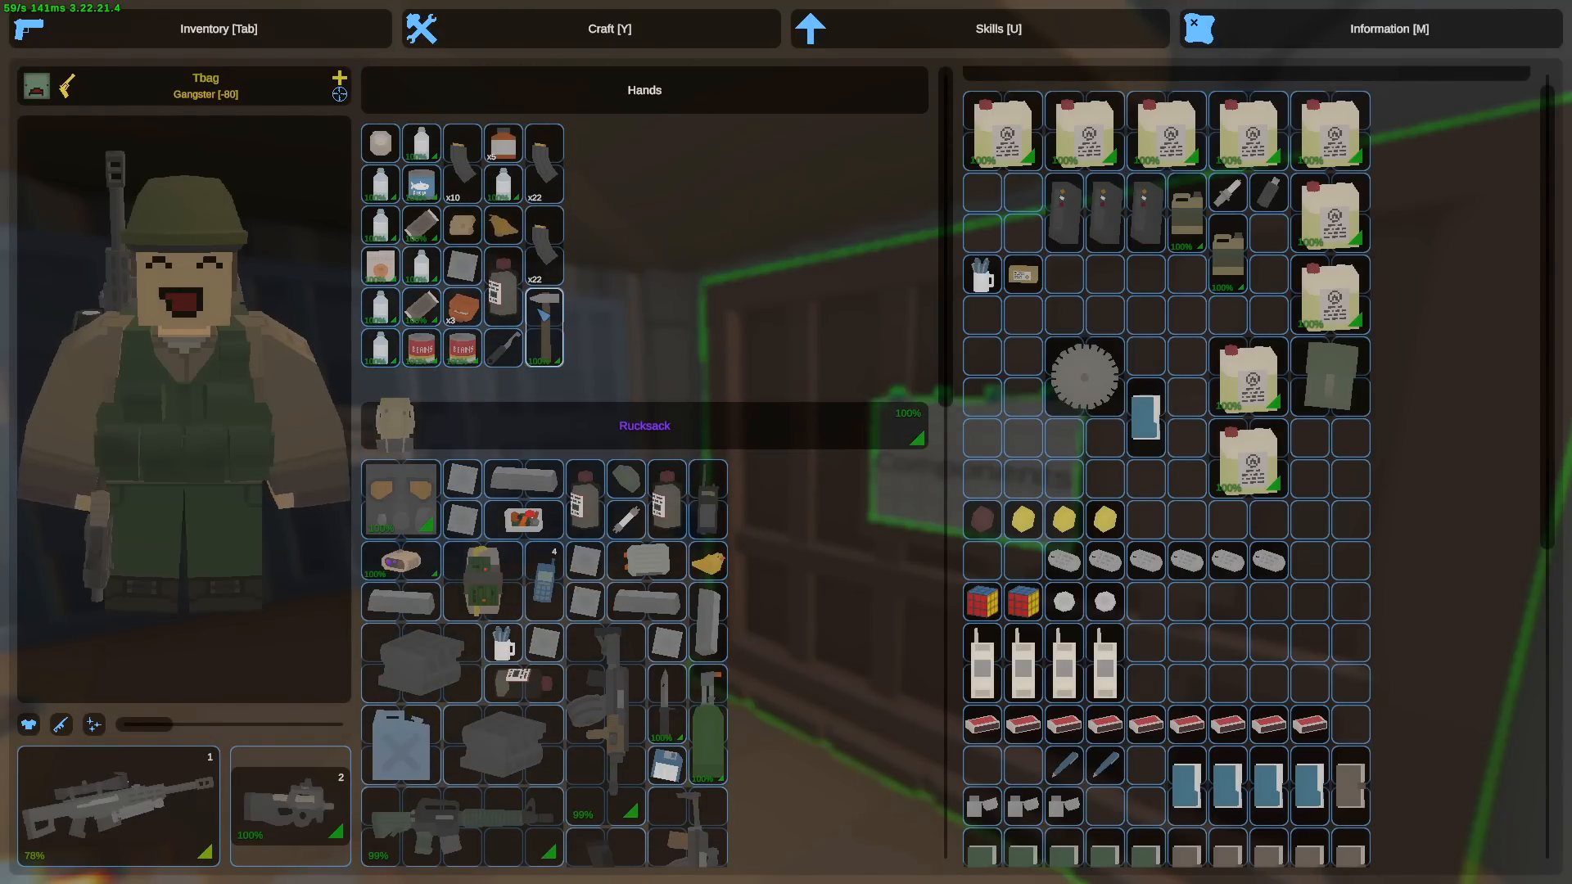
{"action": "scroll", "scroll_direction": "down", "scroll_amount": 3}
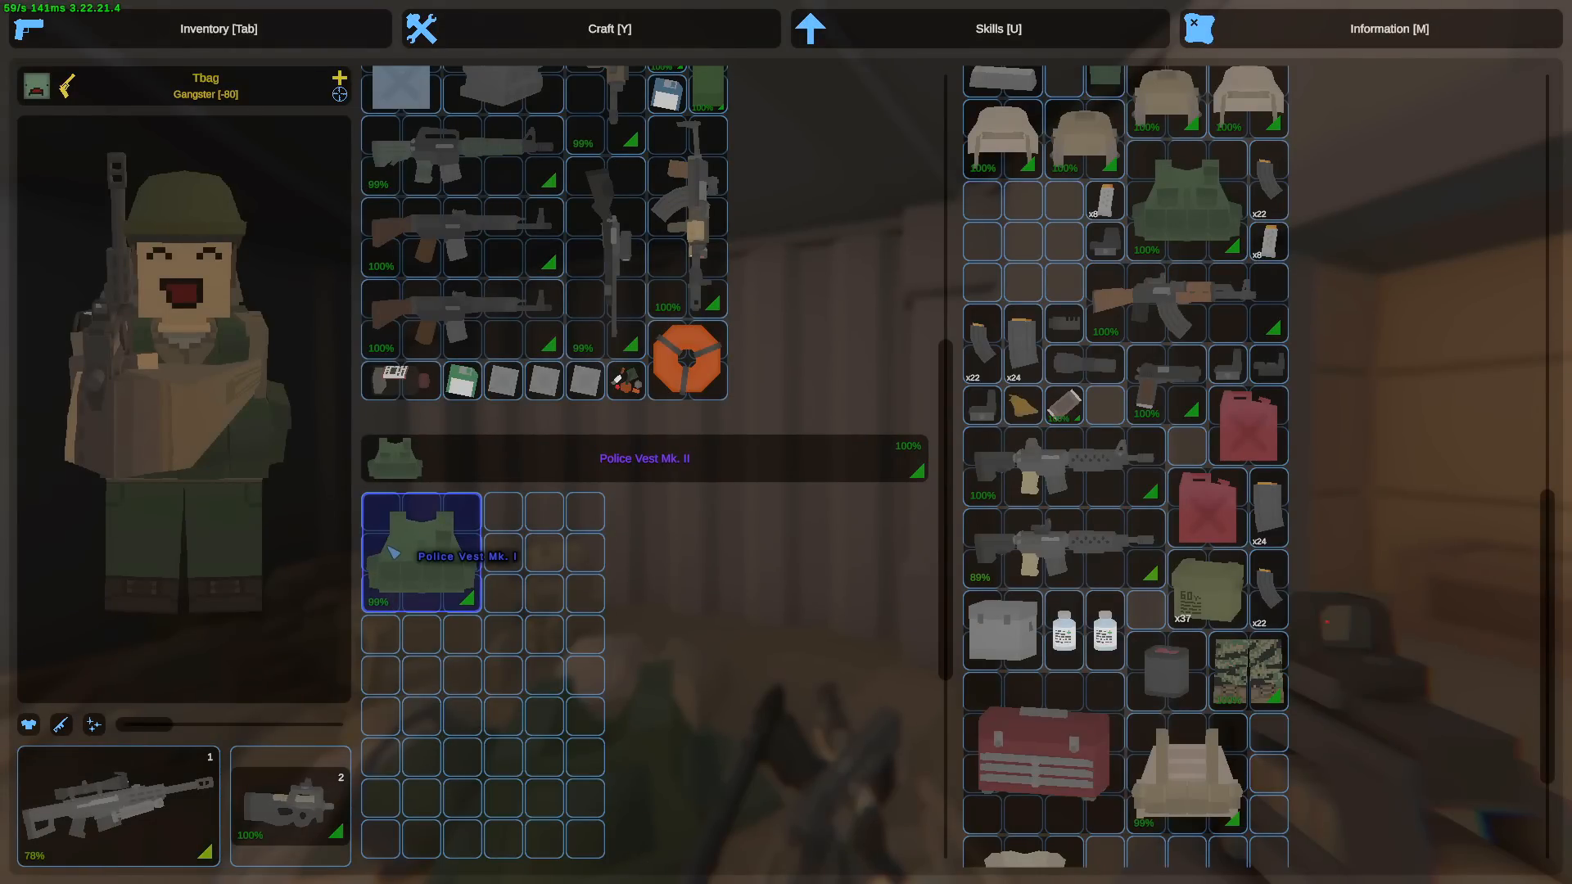
{"action": "scroll", "scroll_direction": "down", "scroll_amount": 3}
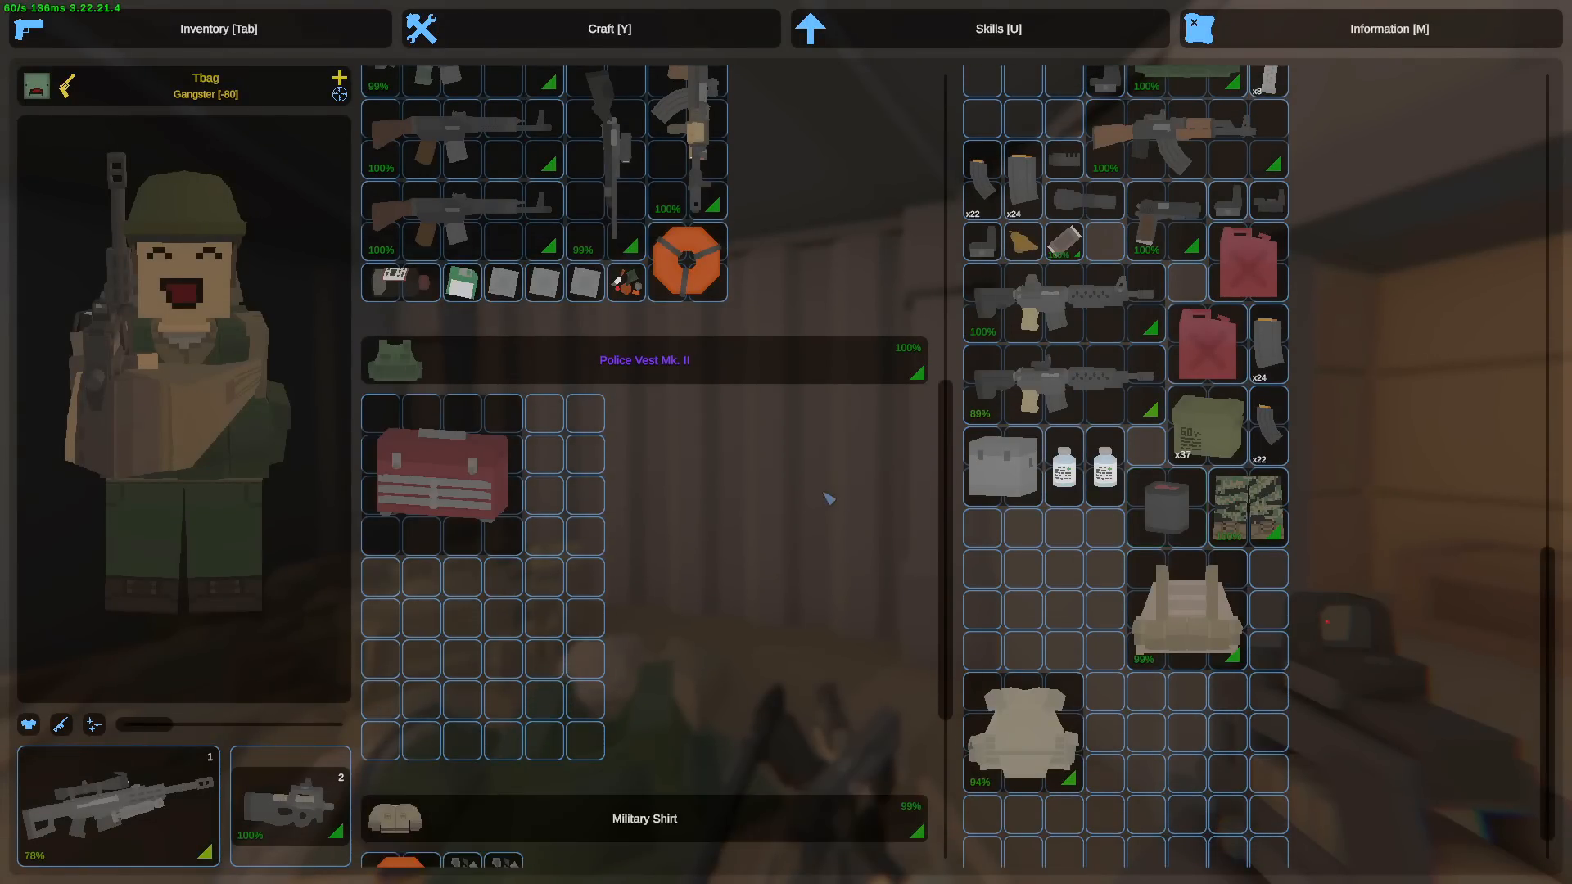